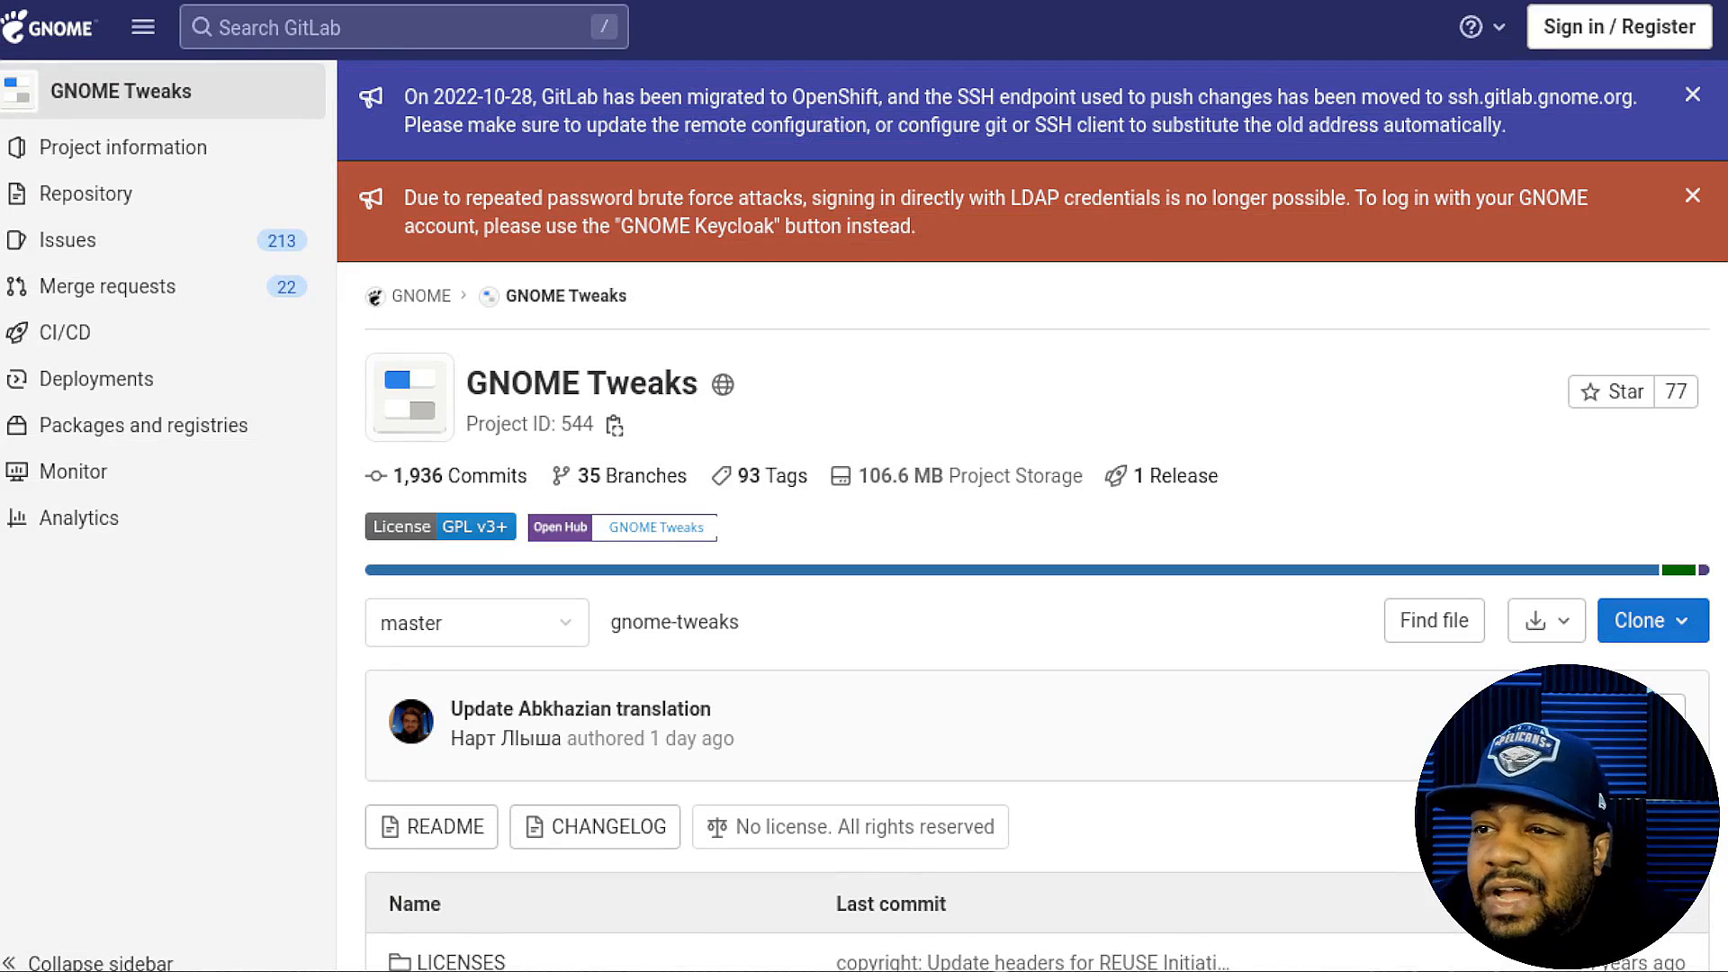
mouse_move(64, 829)
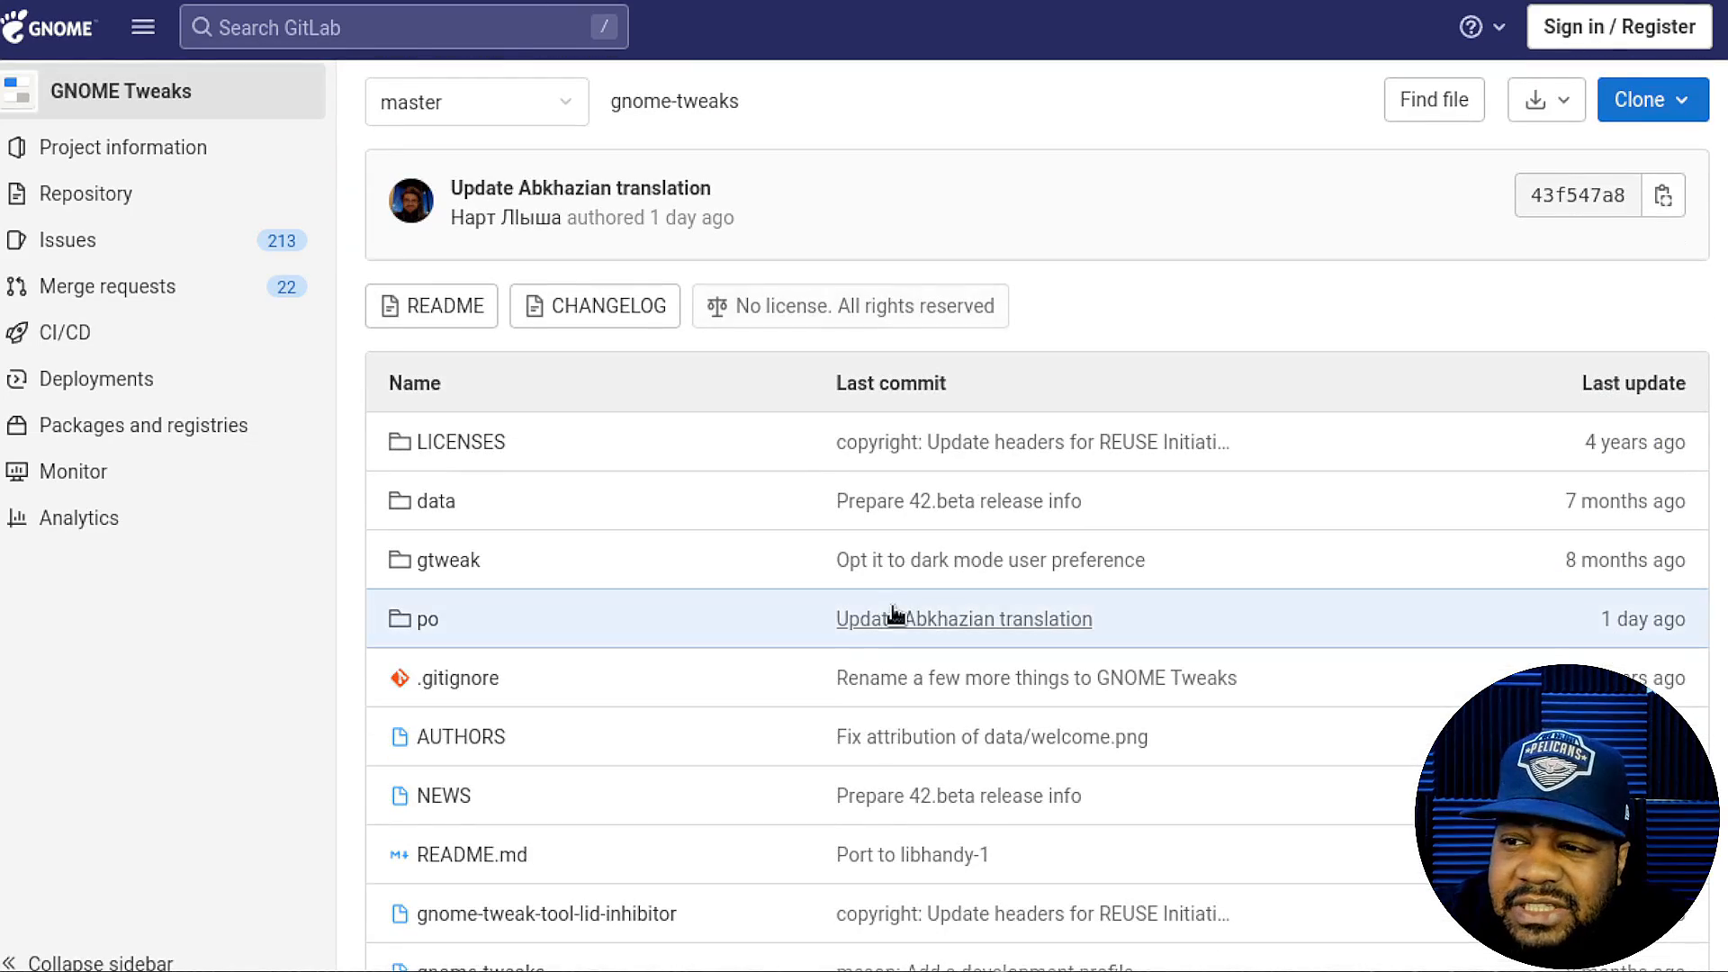
- Scroll the GitLab project page down to the README's Build and Runtime Dependencies sections
scroll("down", 3)
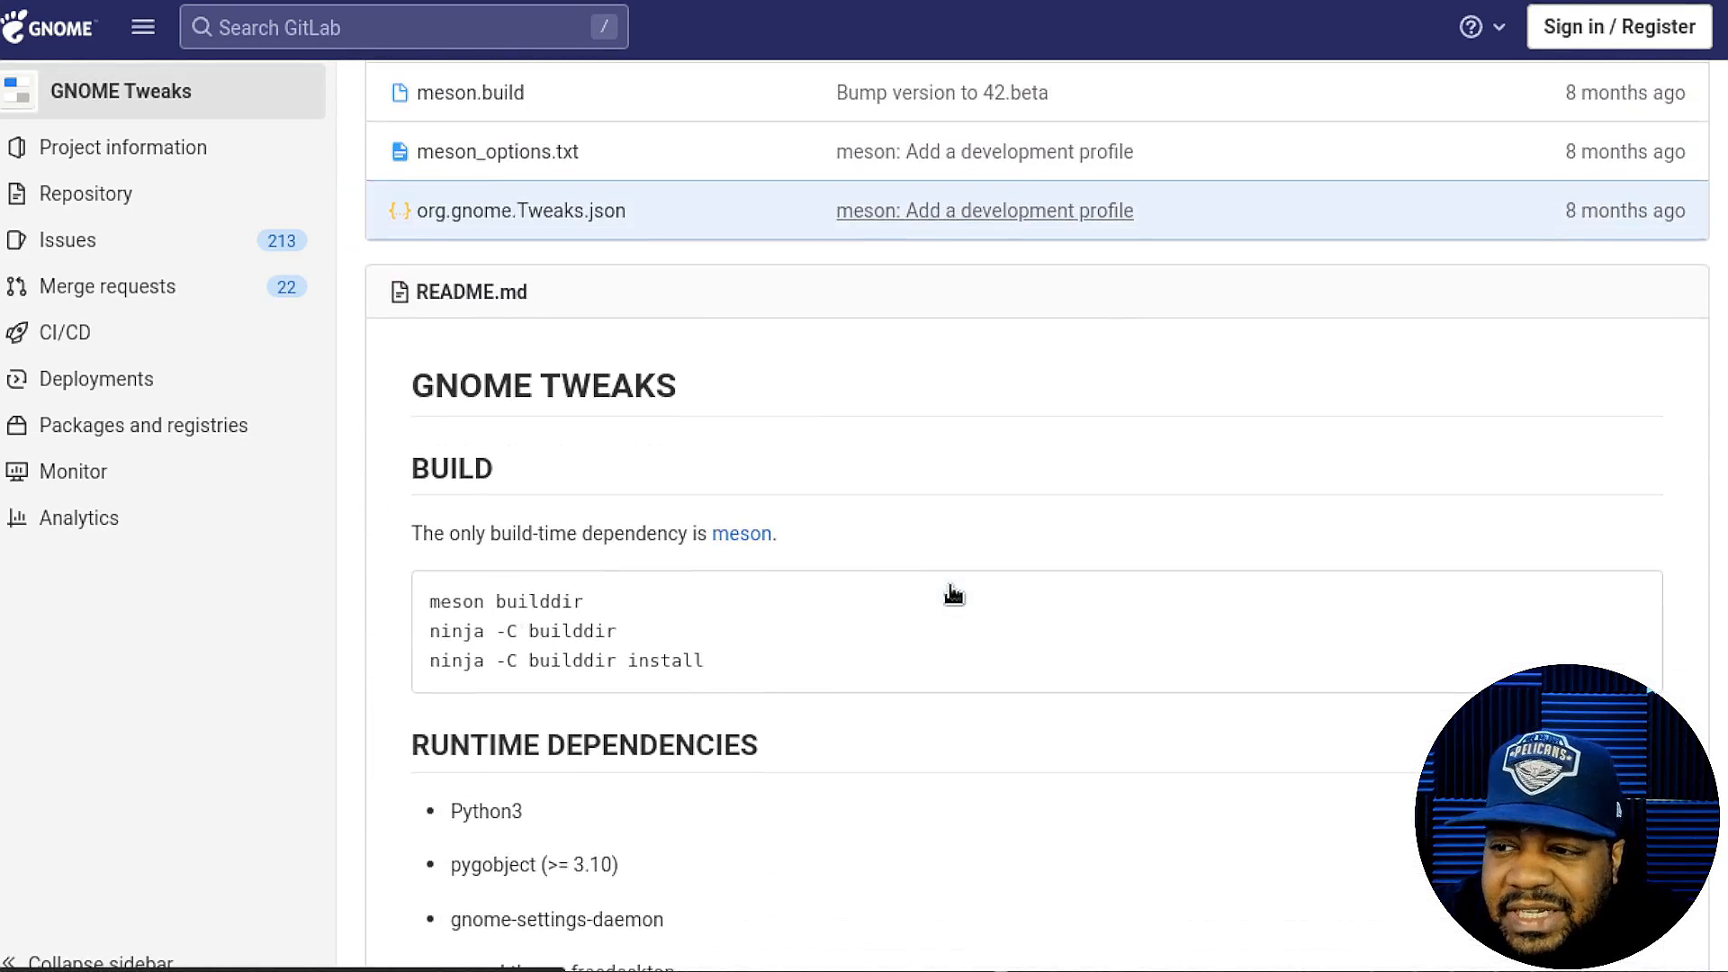
scroll("down", 3)
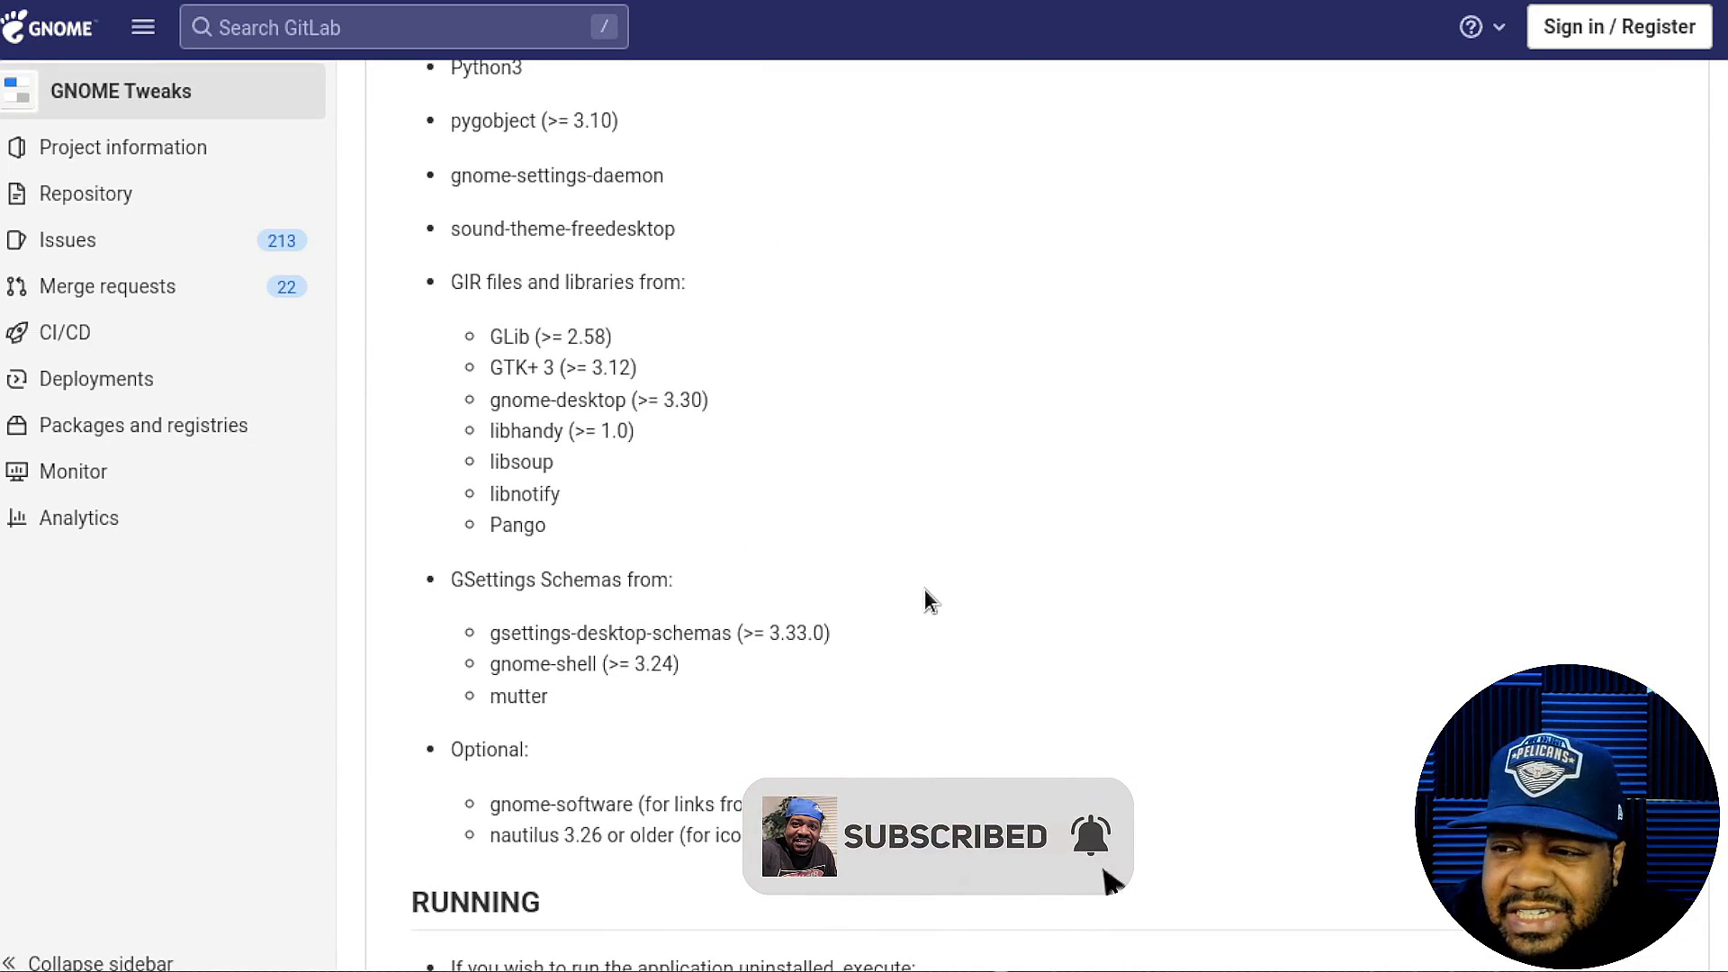
scroll("down", 3)
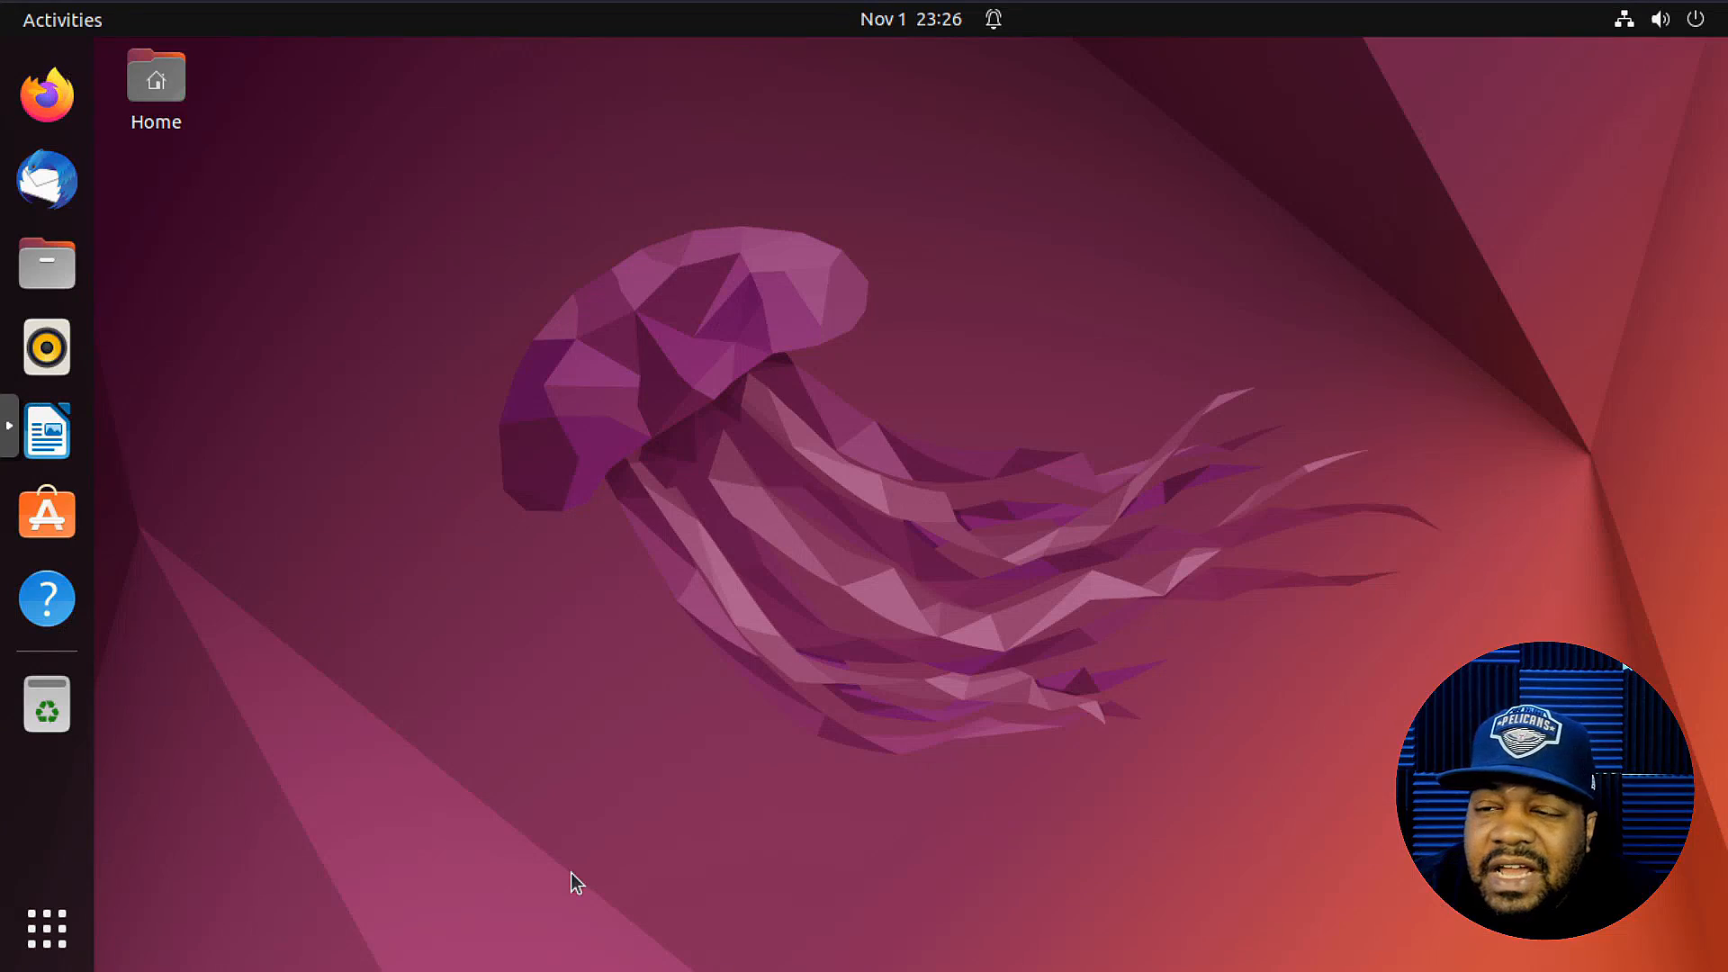
mouse_move(244, 774)
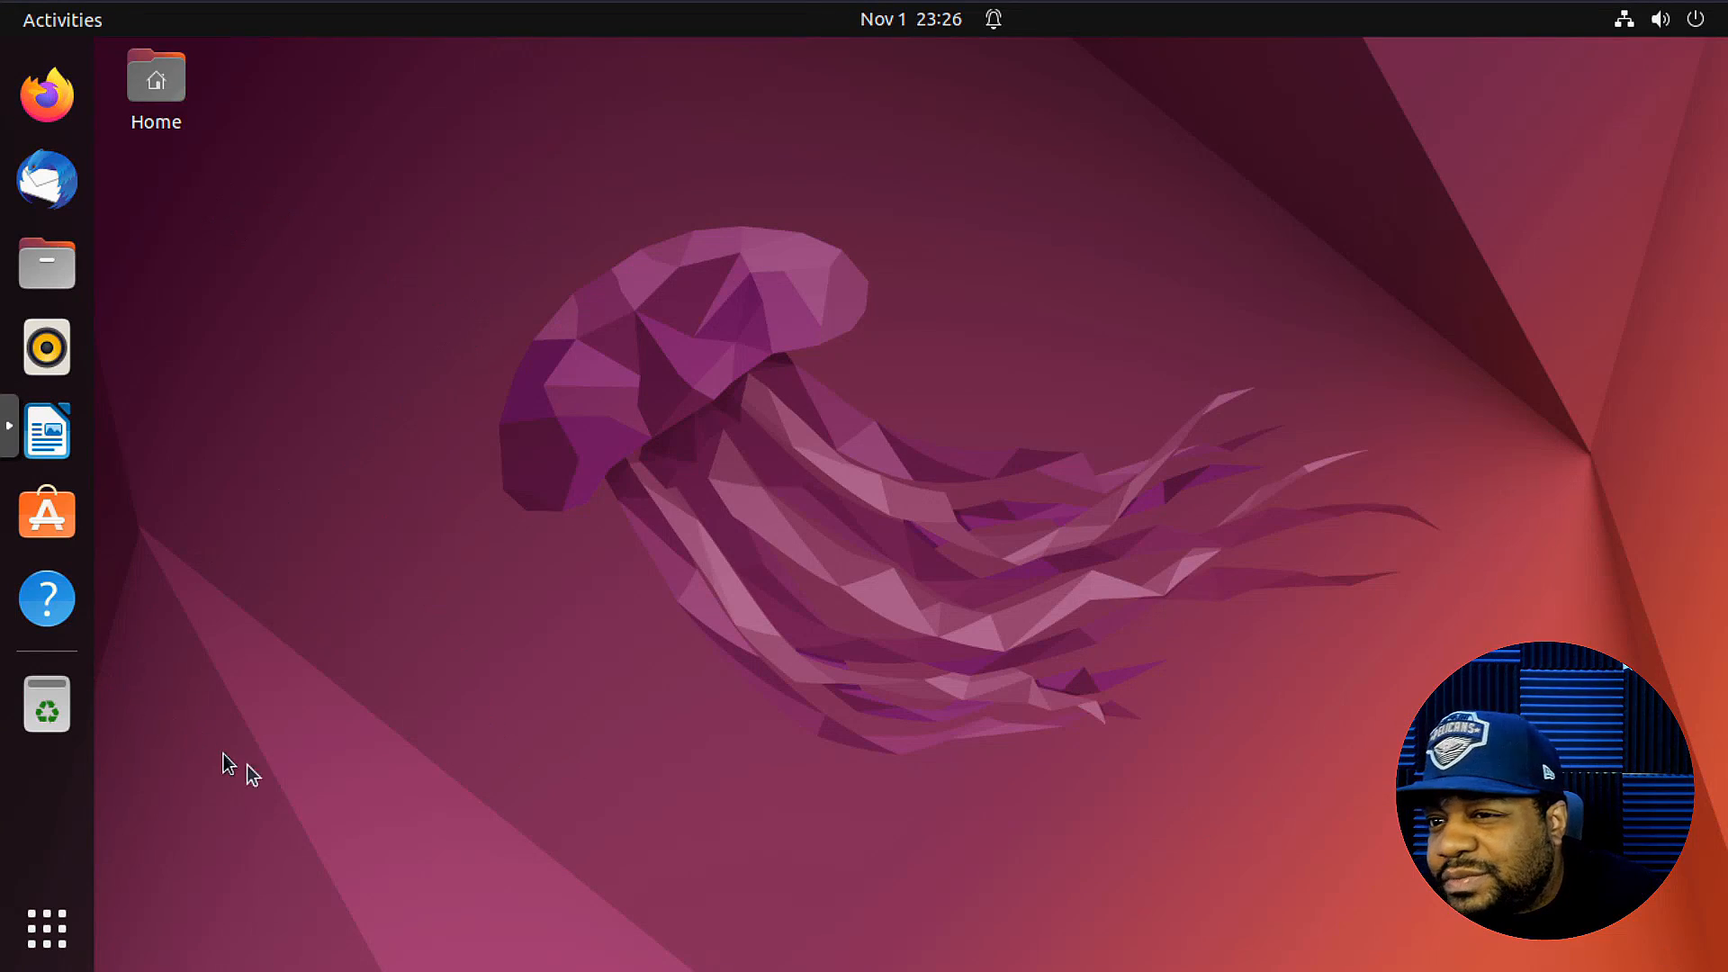
left_click(45, 927)
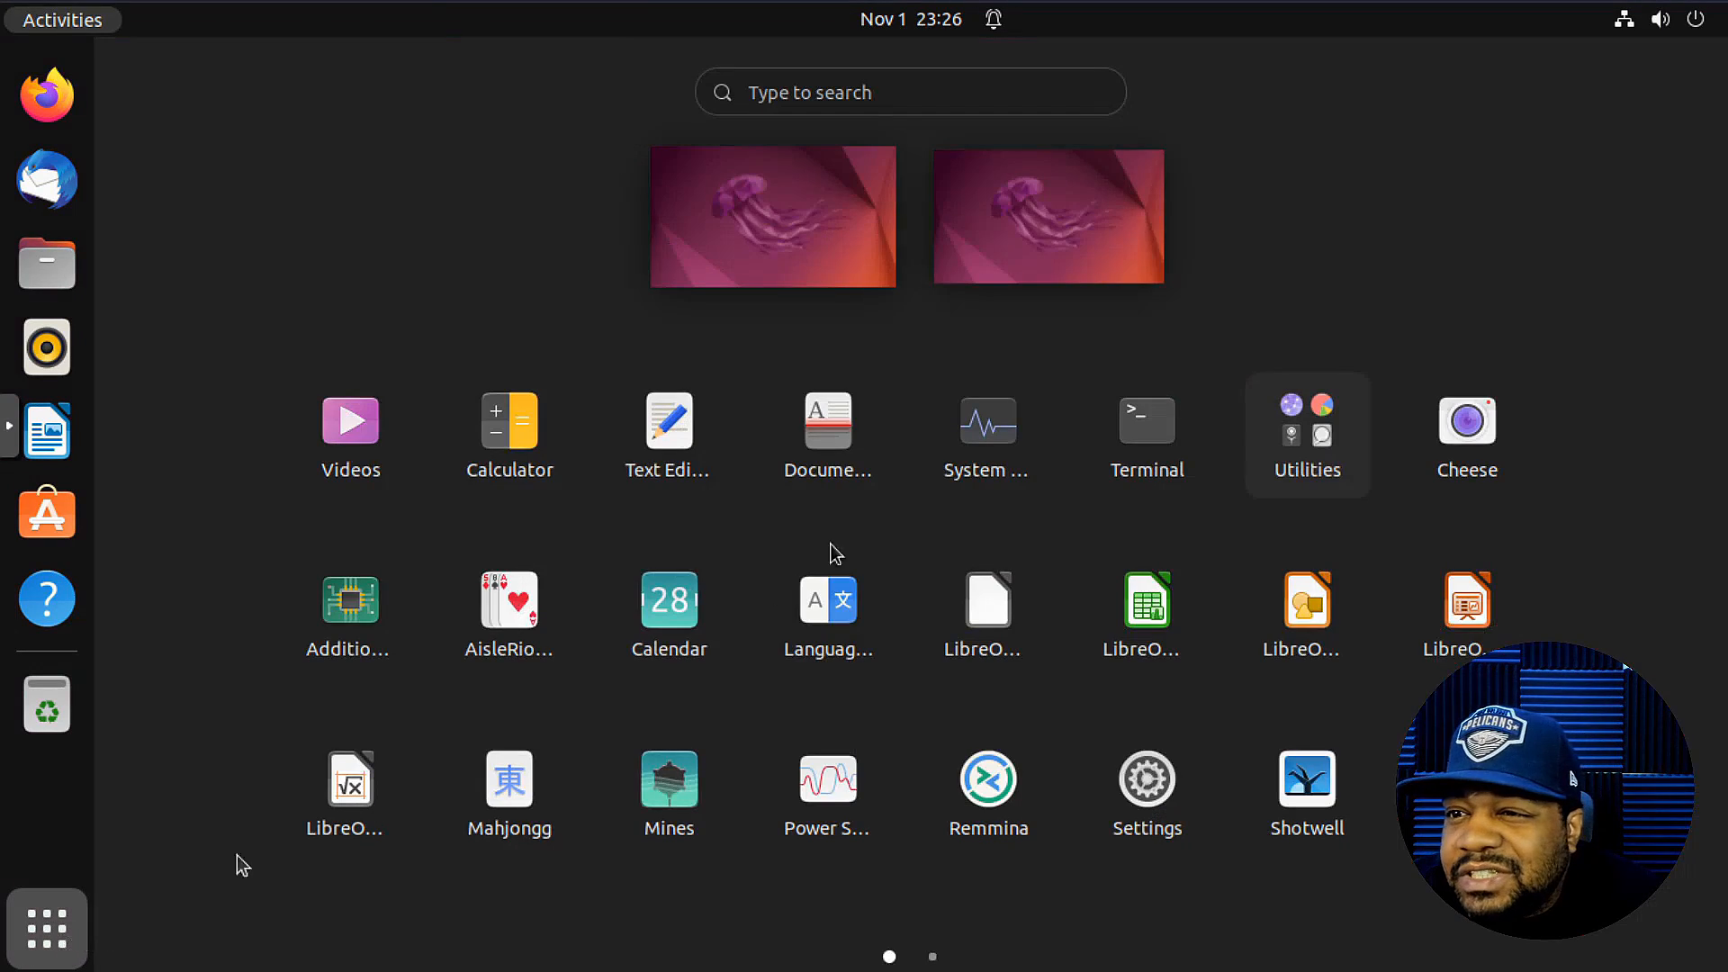
mouse_move(46, 929)
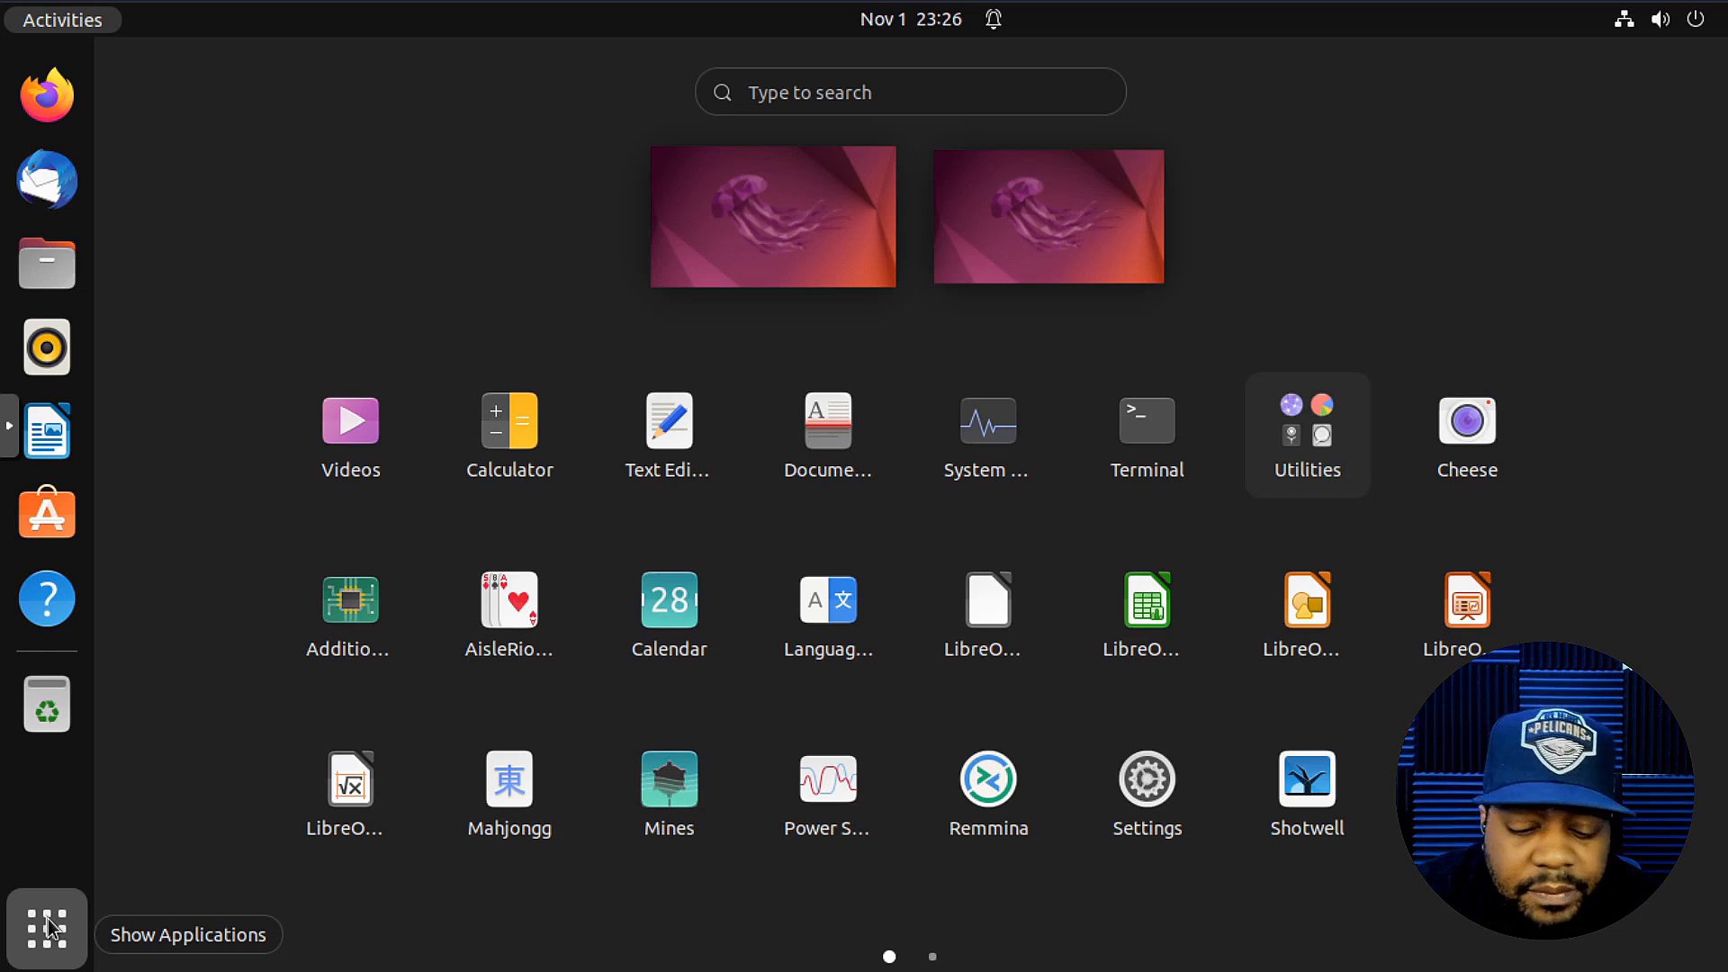
type("soft")
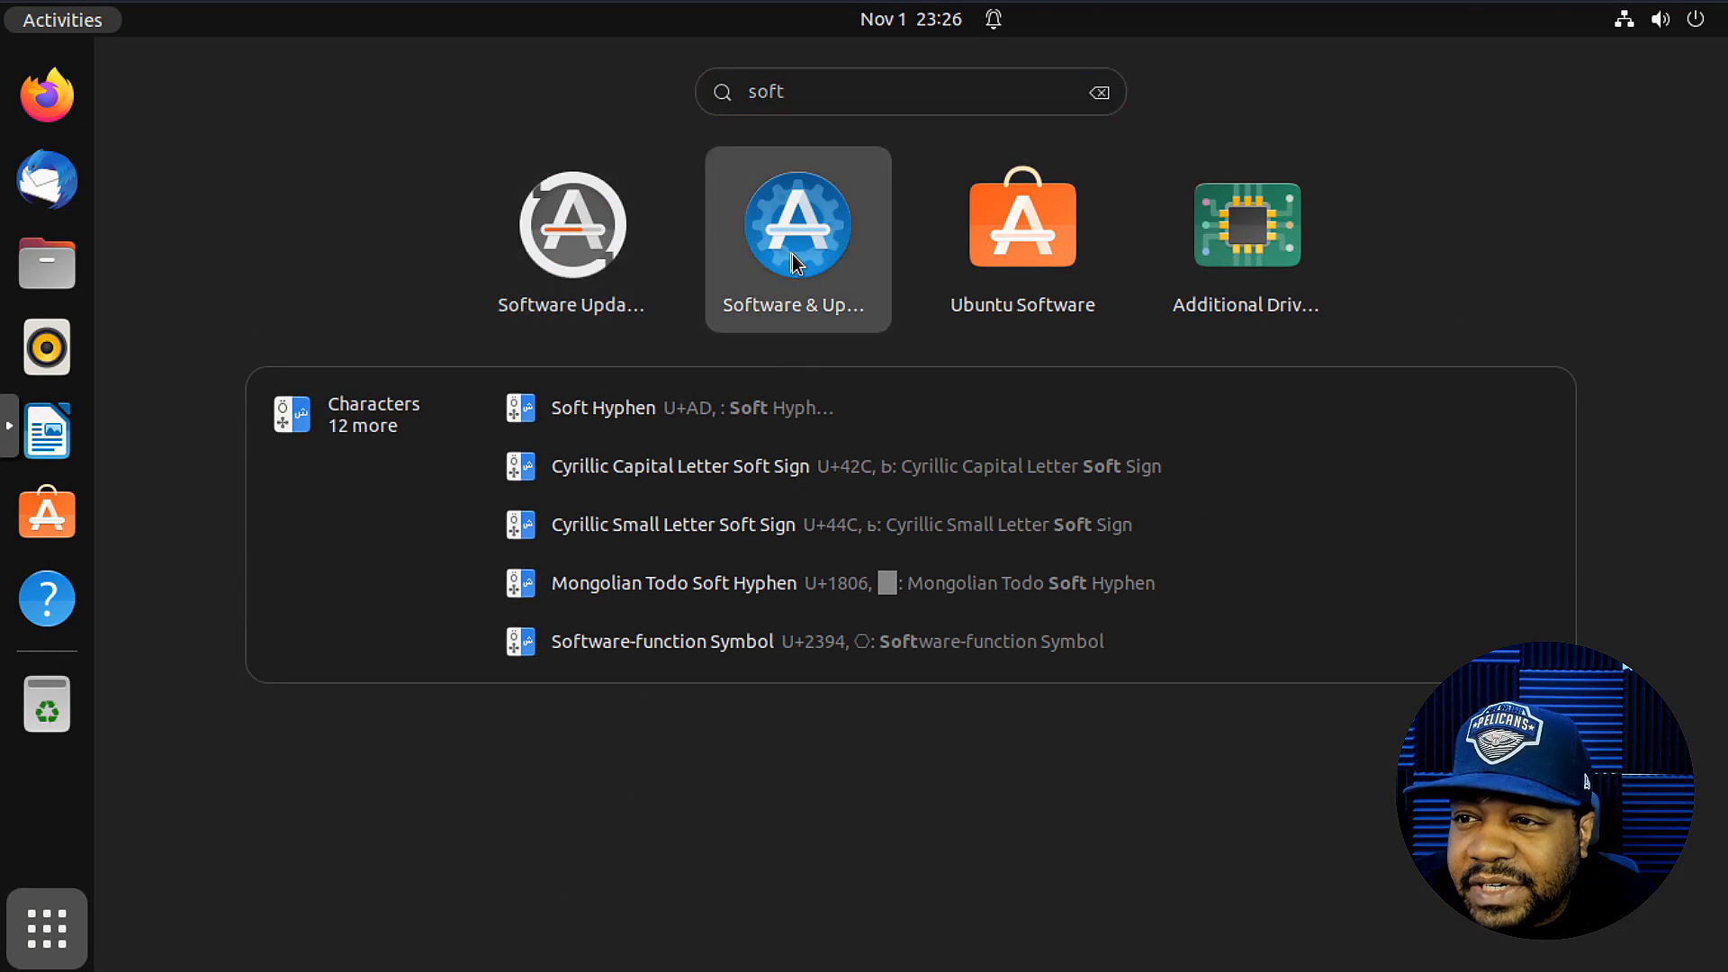
left_click(797, 225)
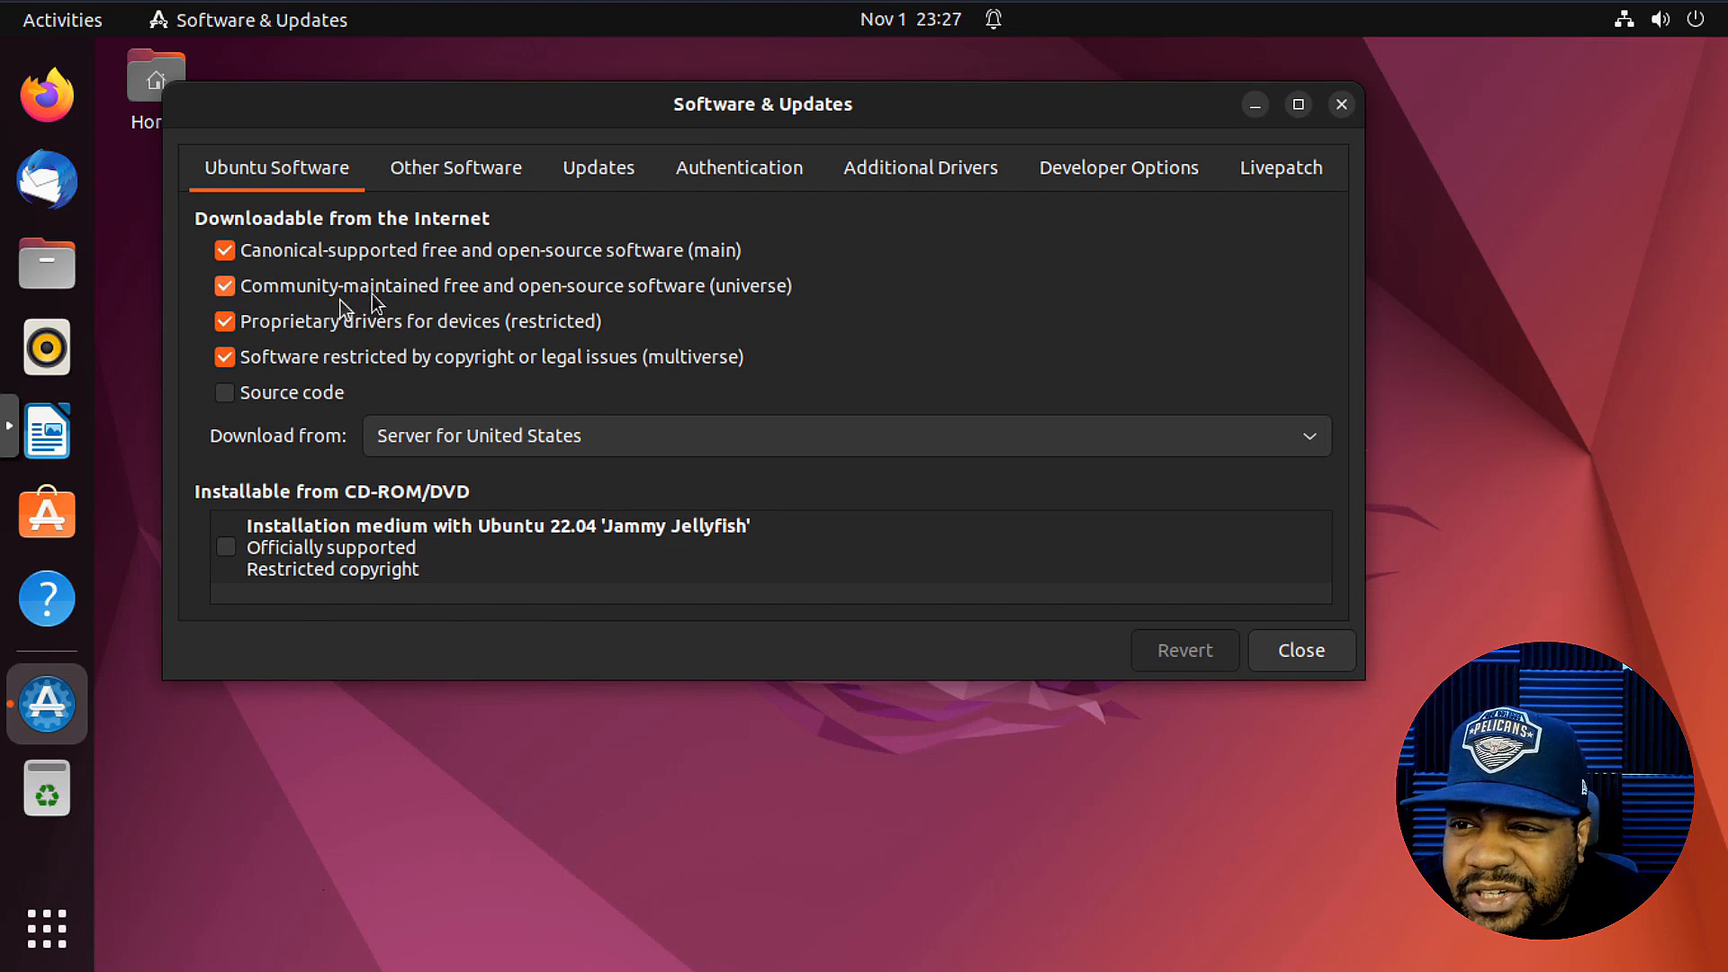
mouse_move(226, 290)
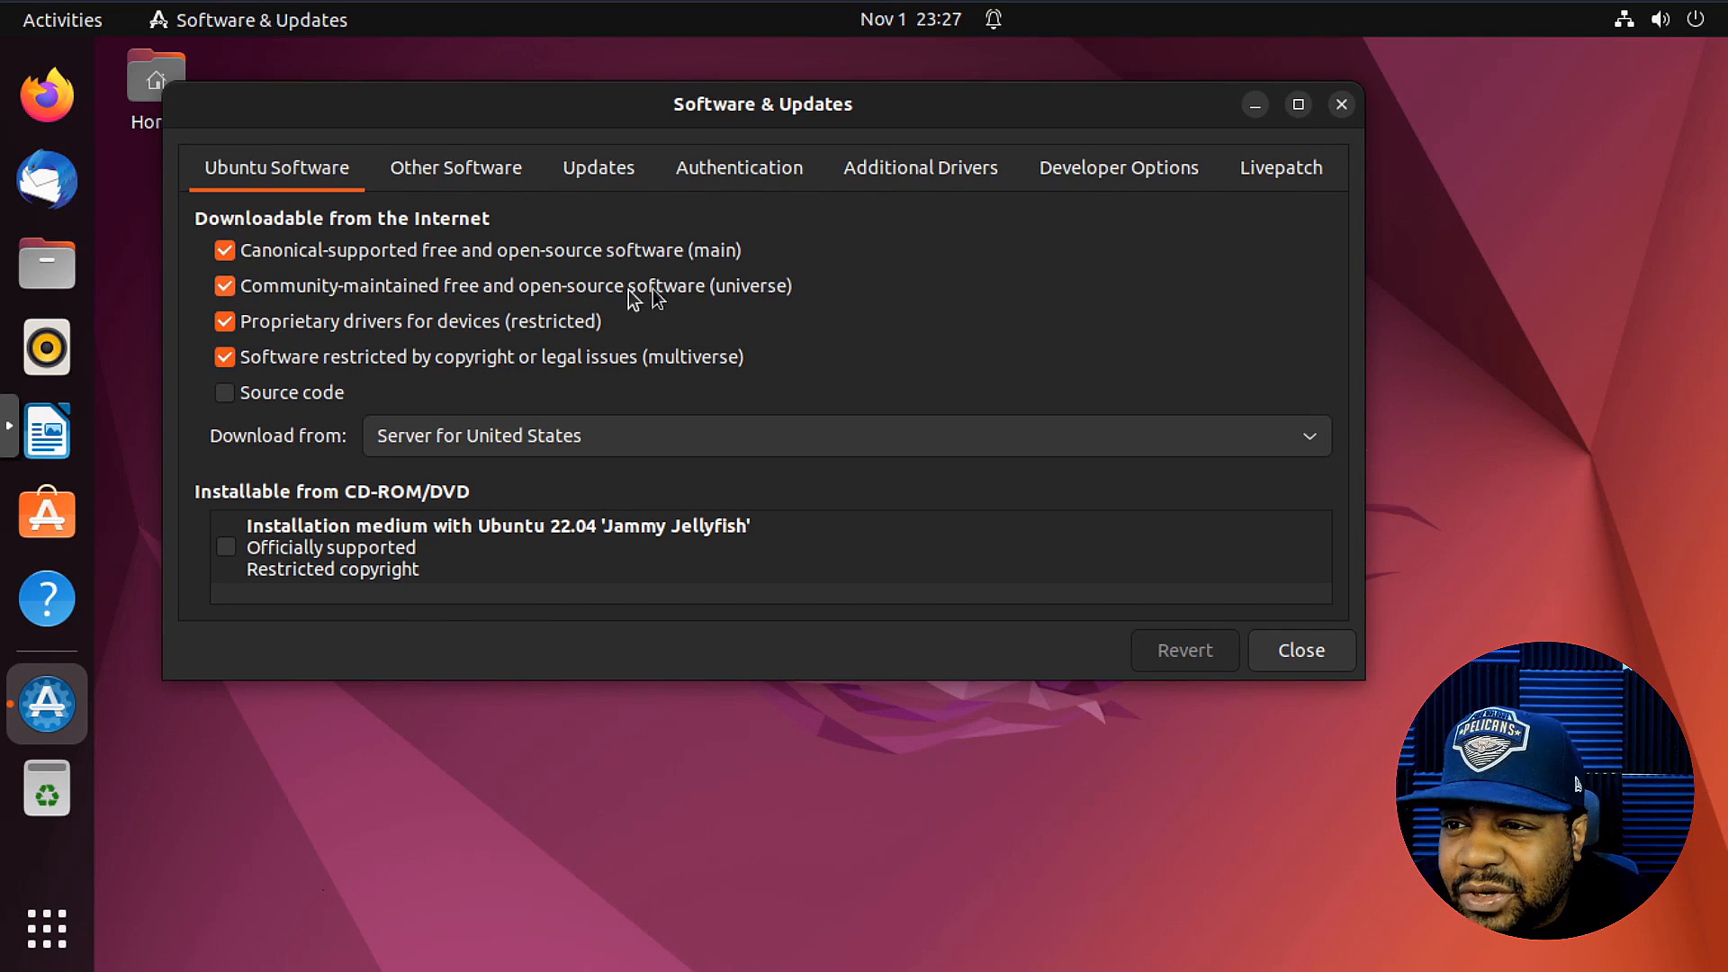
mouse_move(771, 296)
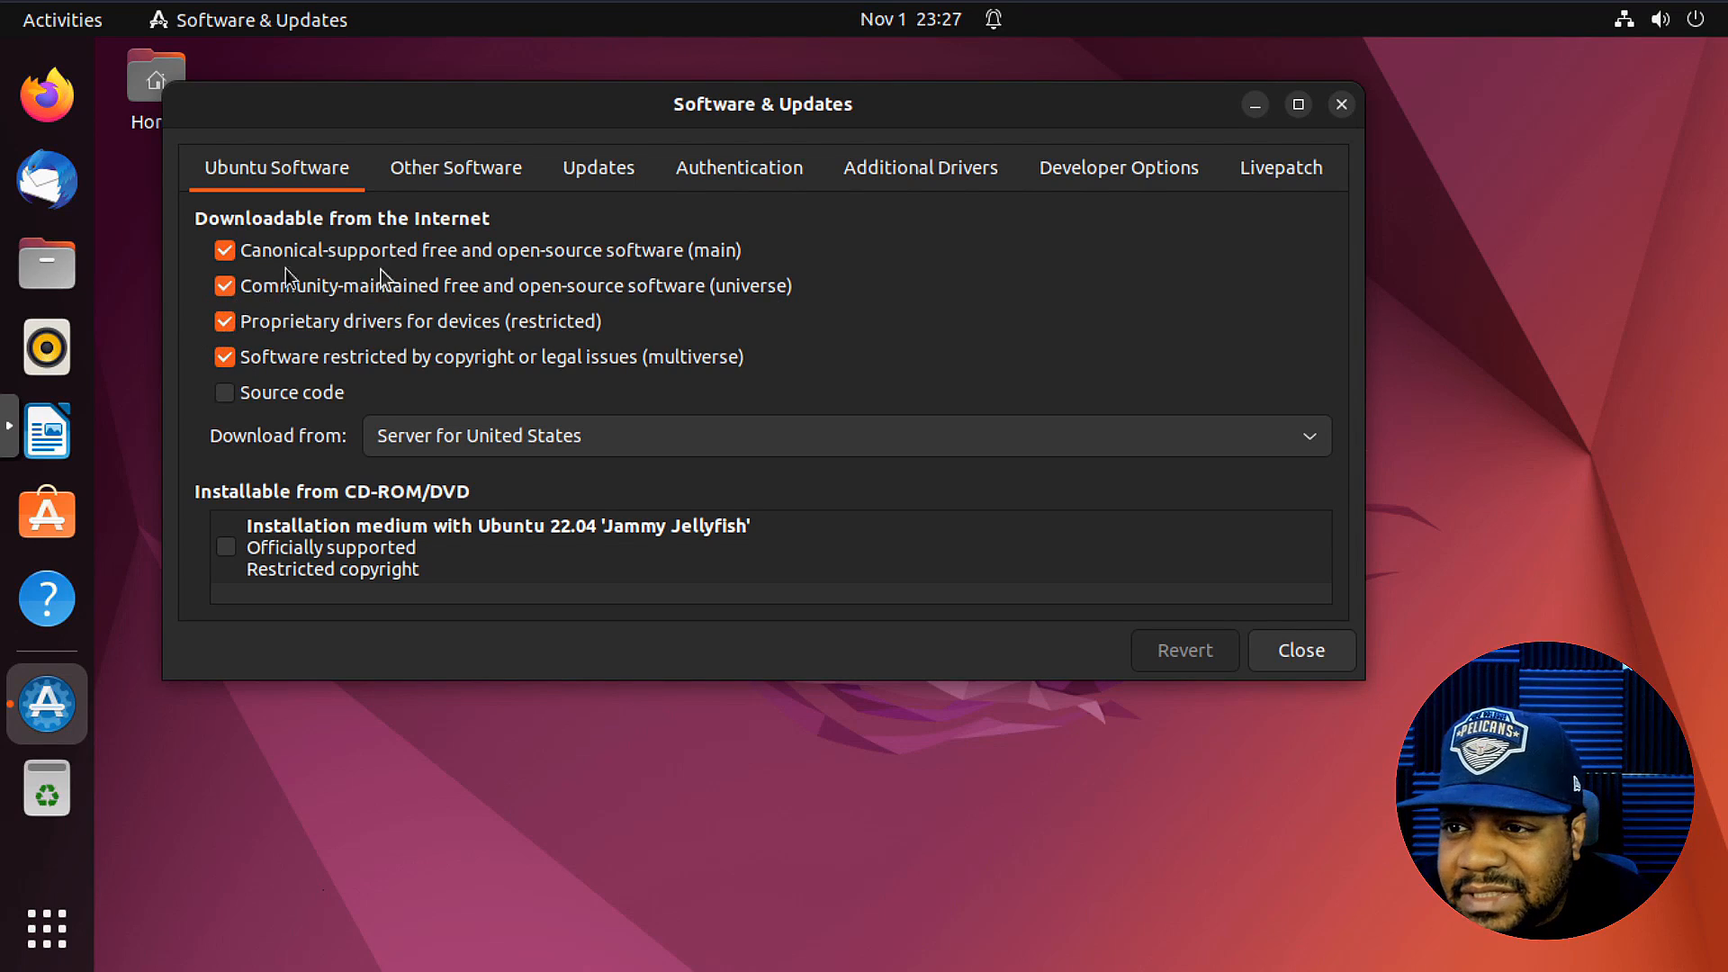
mouse_move(161, 318)
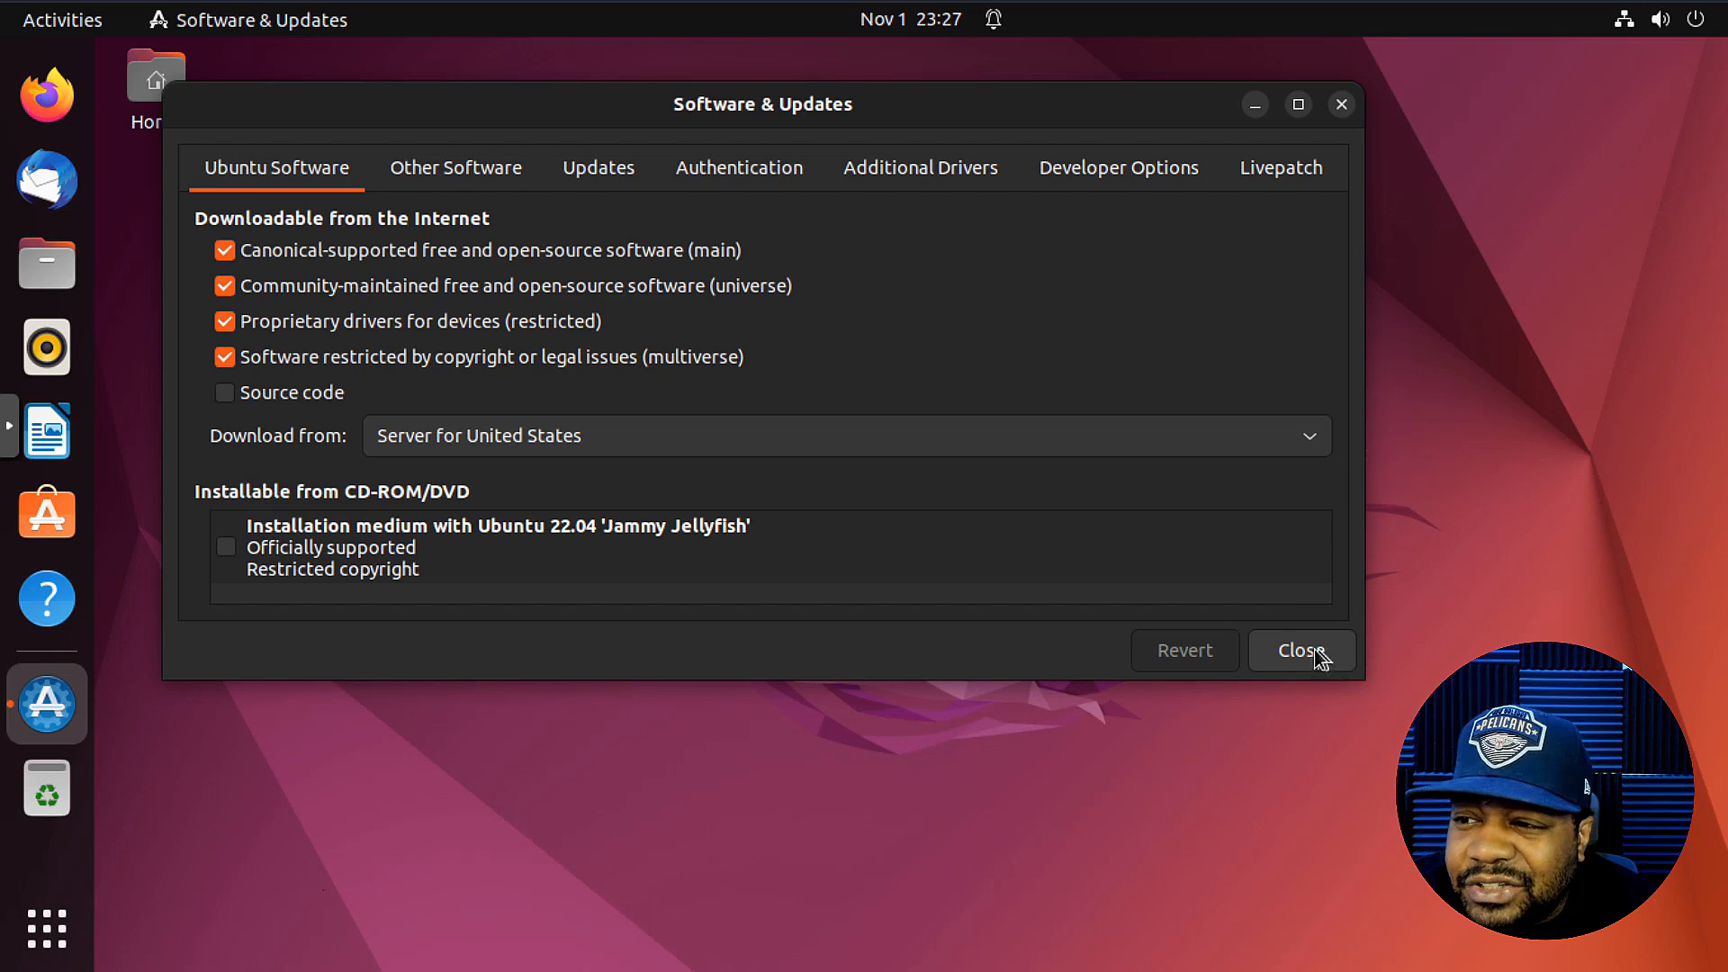
left_click(1300, 650)
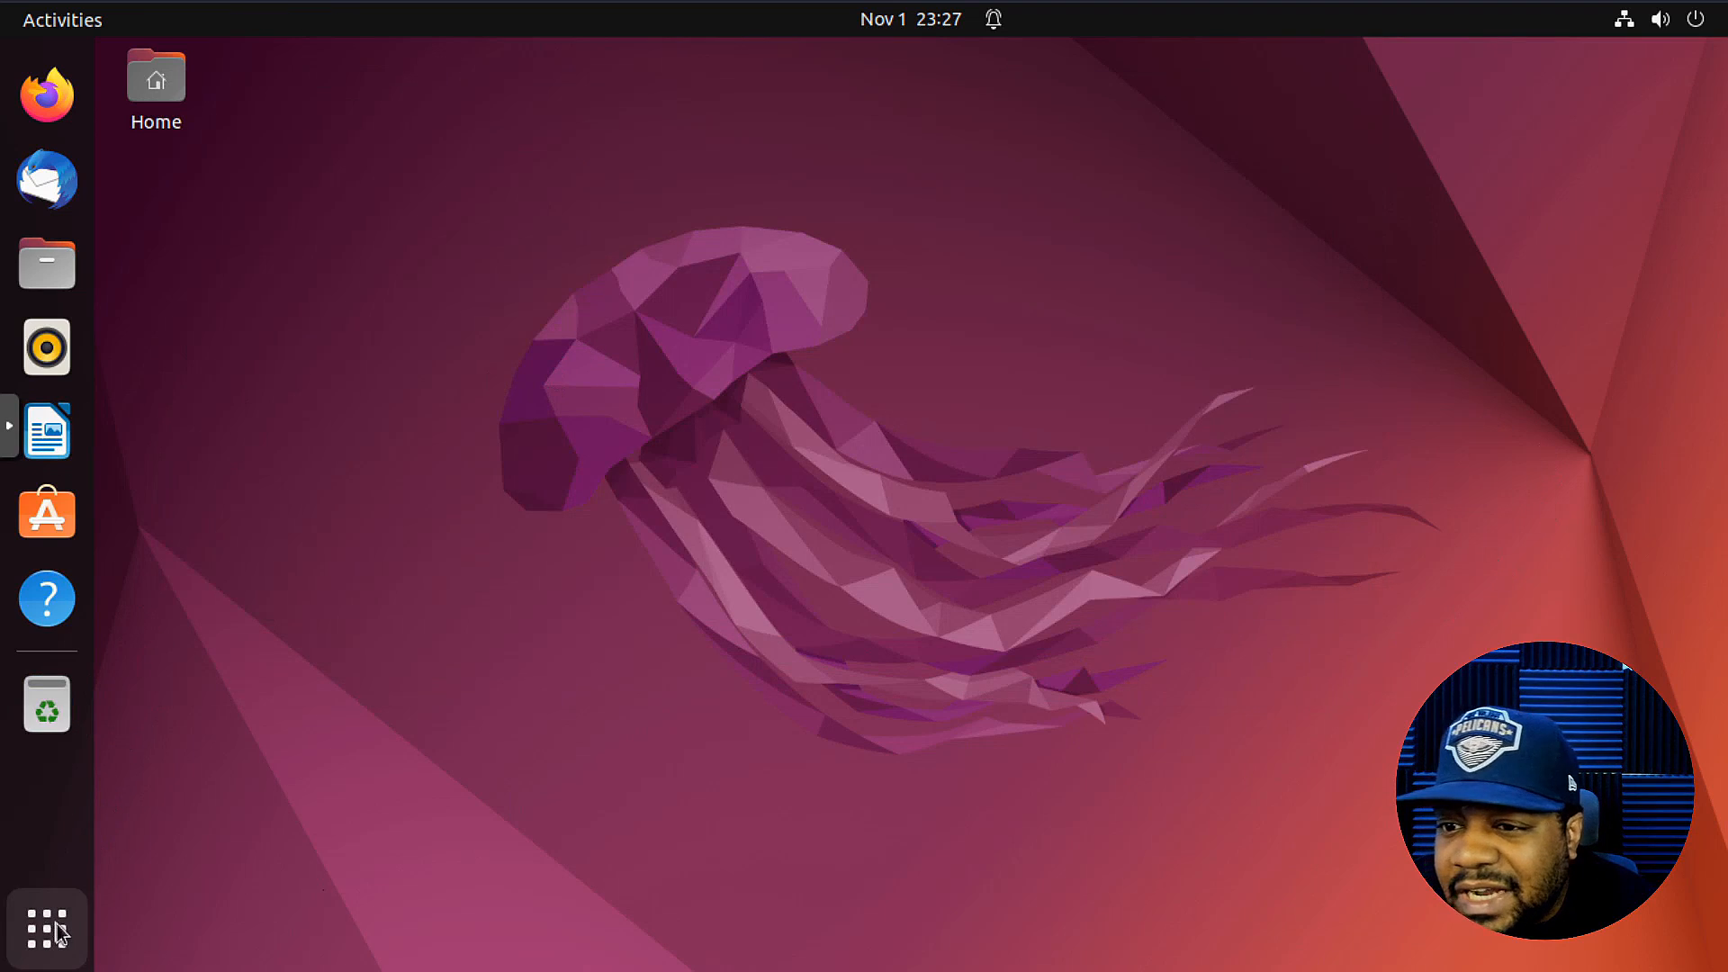
- Launch Ubuntu Software and search the store for 'tweaks' to find GNOME Tweaks
left_click(46, 927)
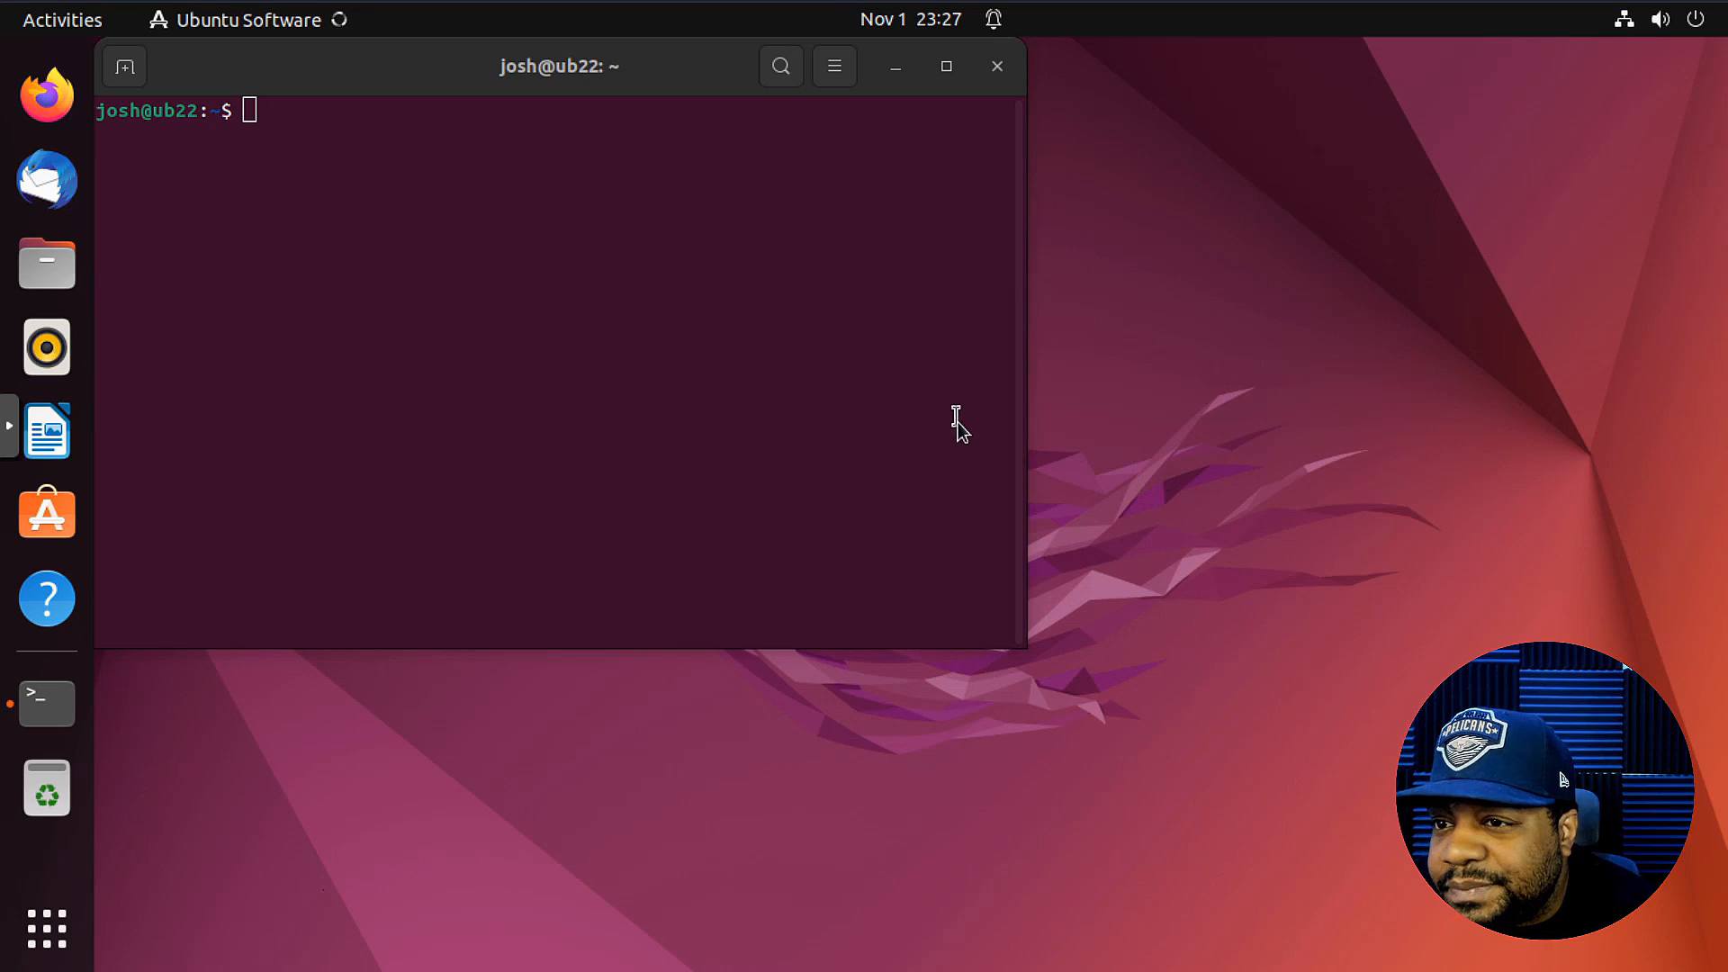
left_click(46, 514)
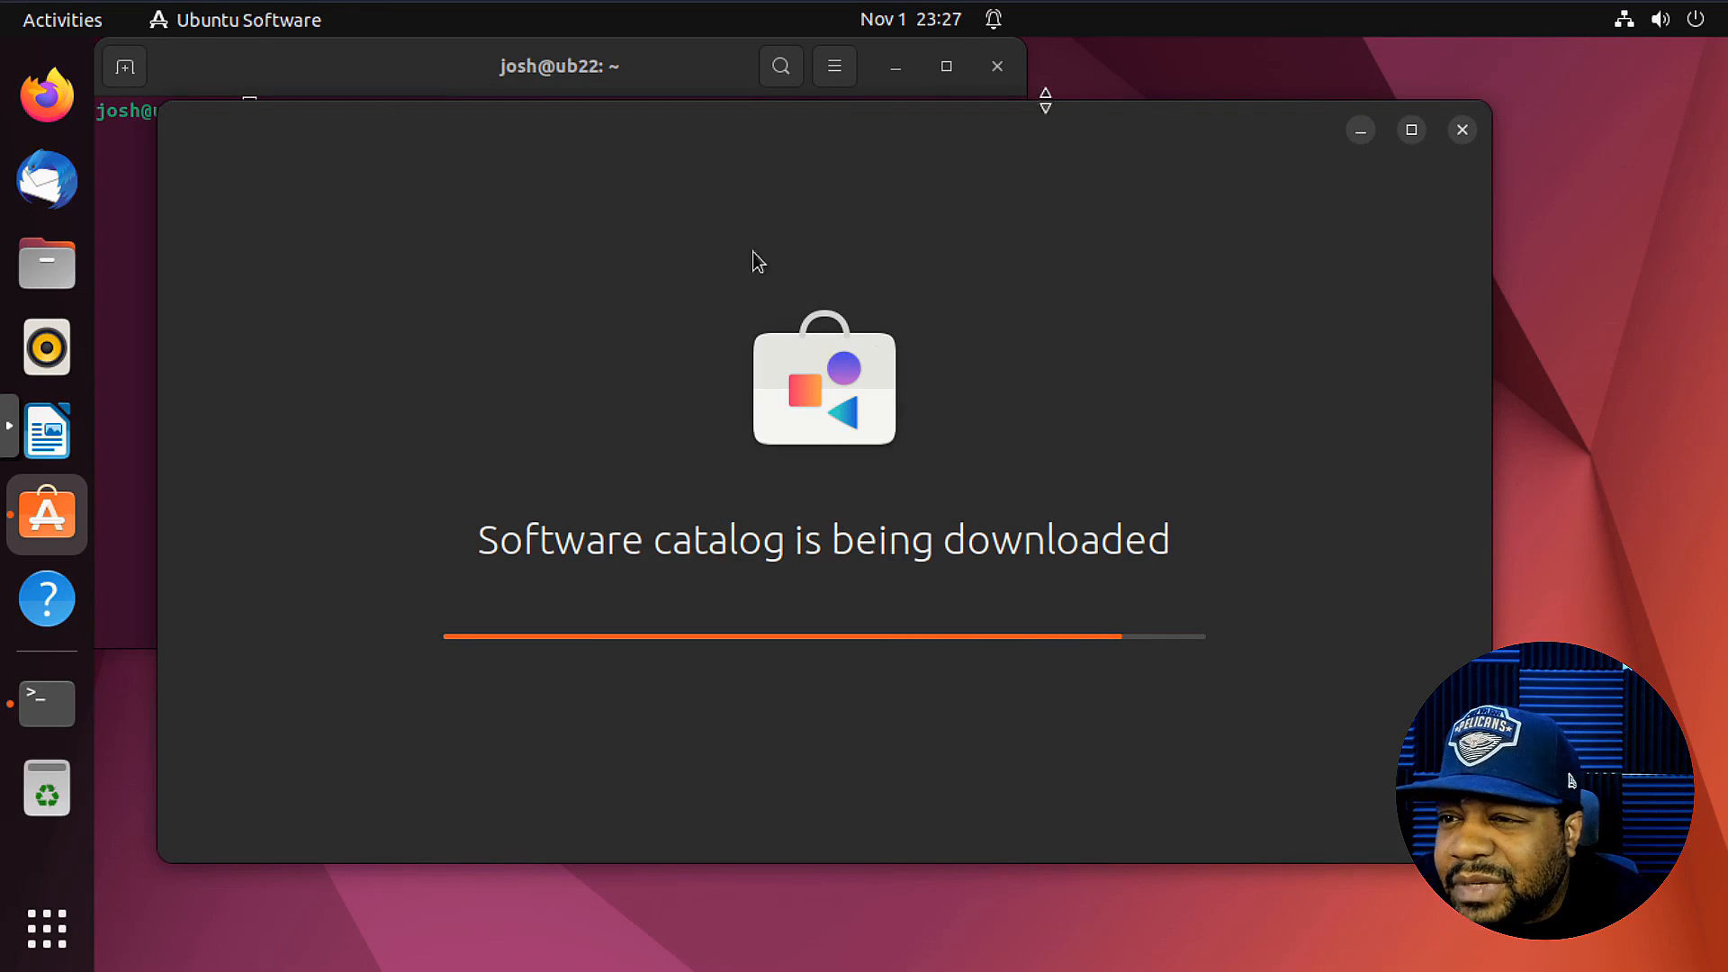
mouse_move(963, 339)
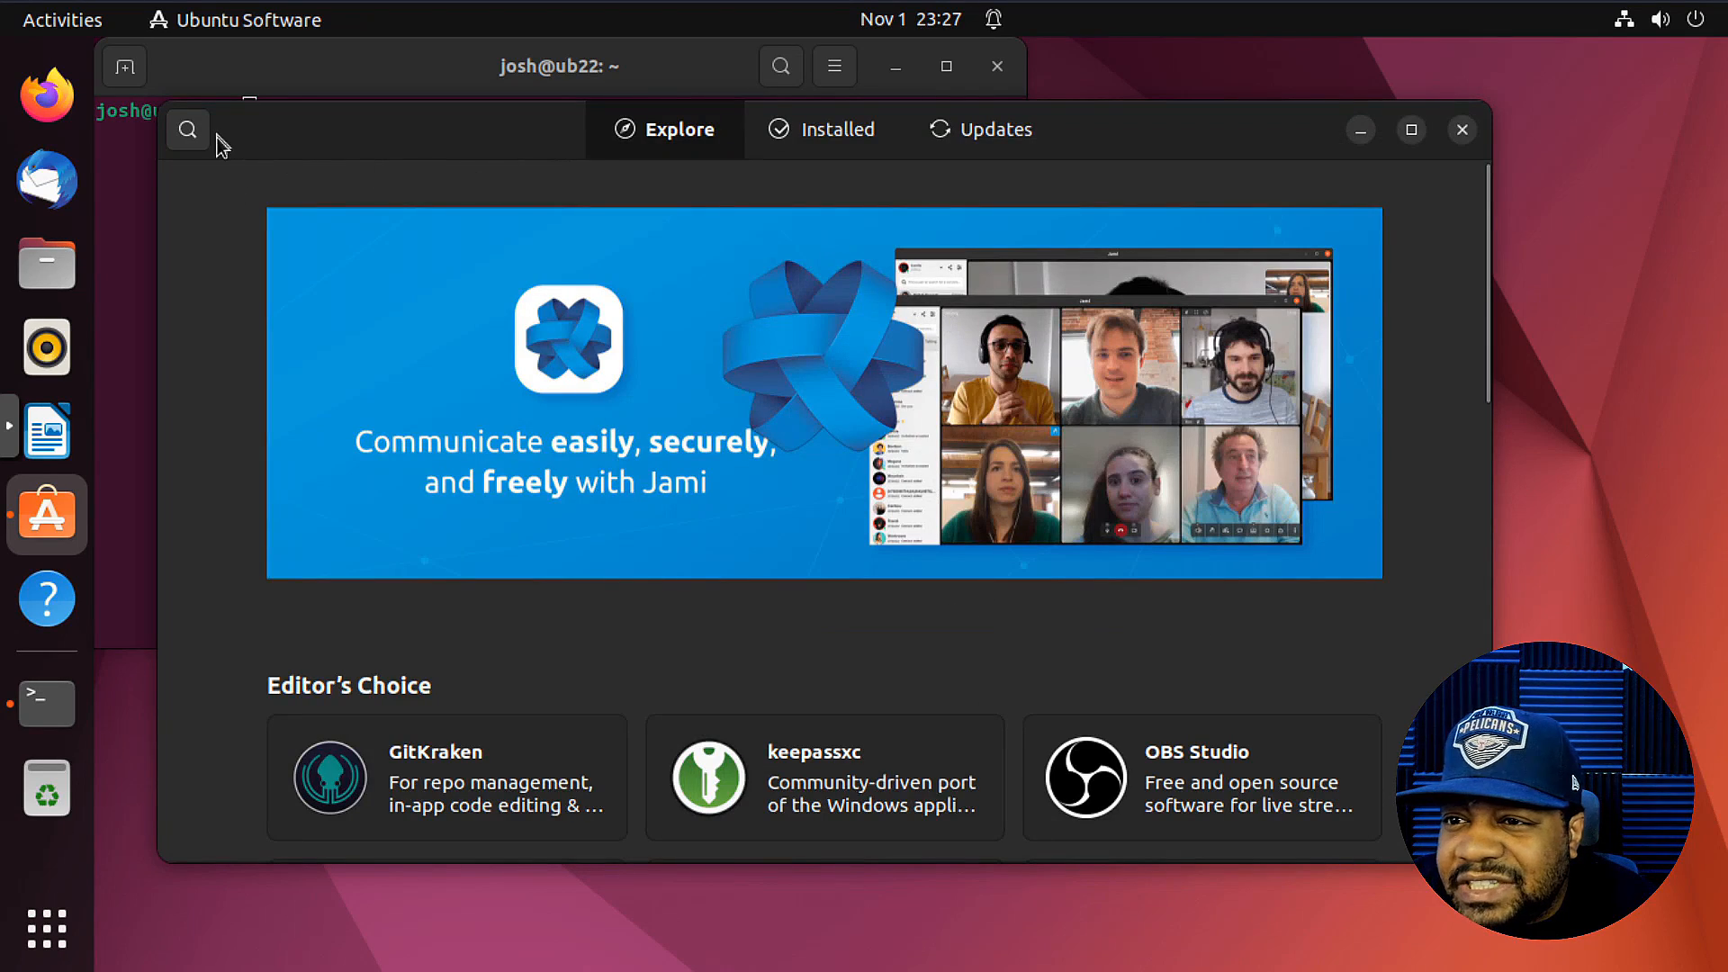
left_click(187, 129)
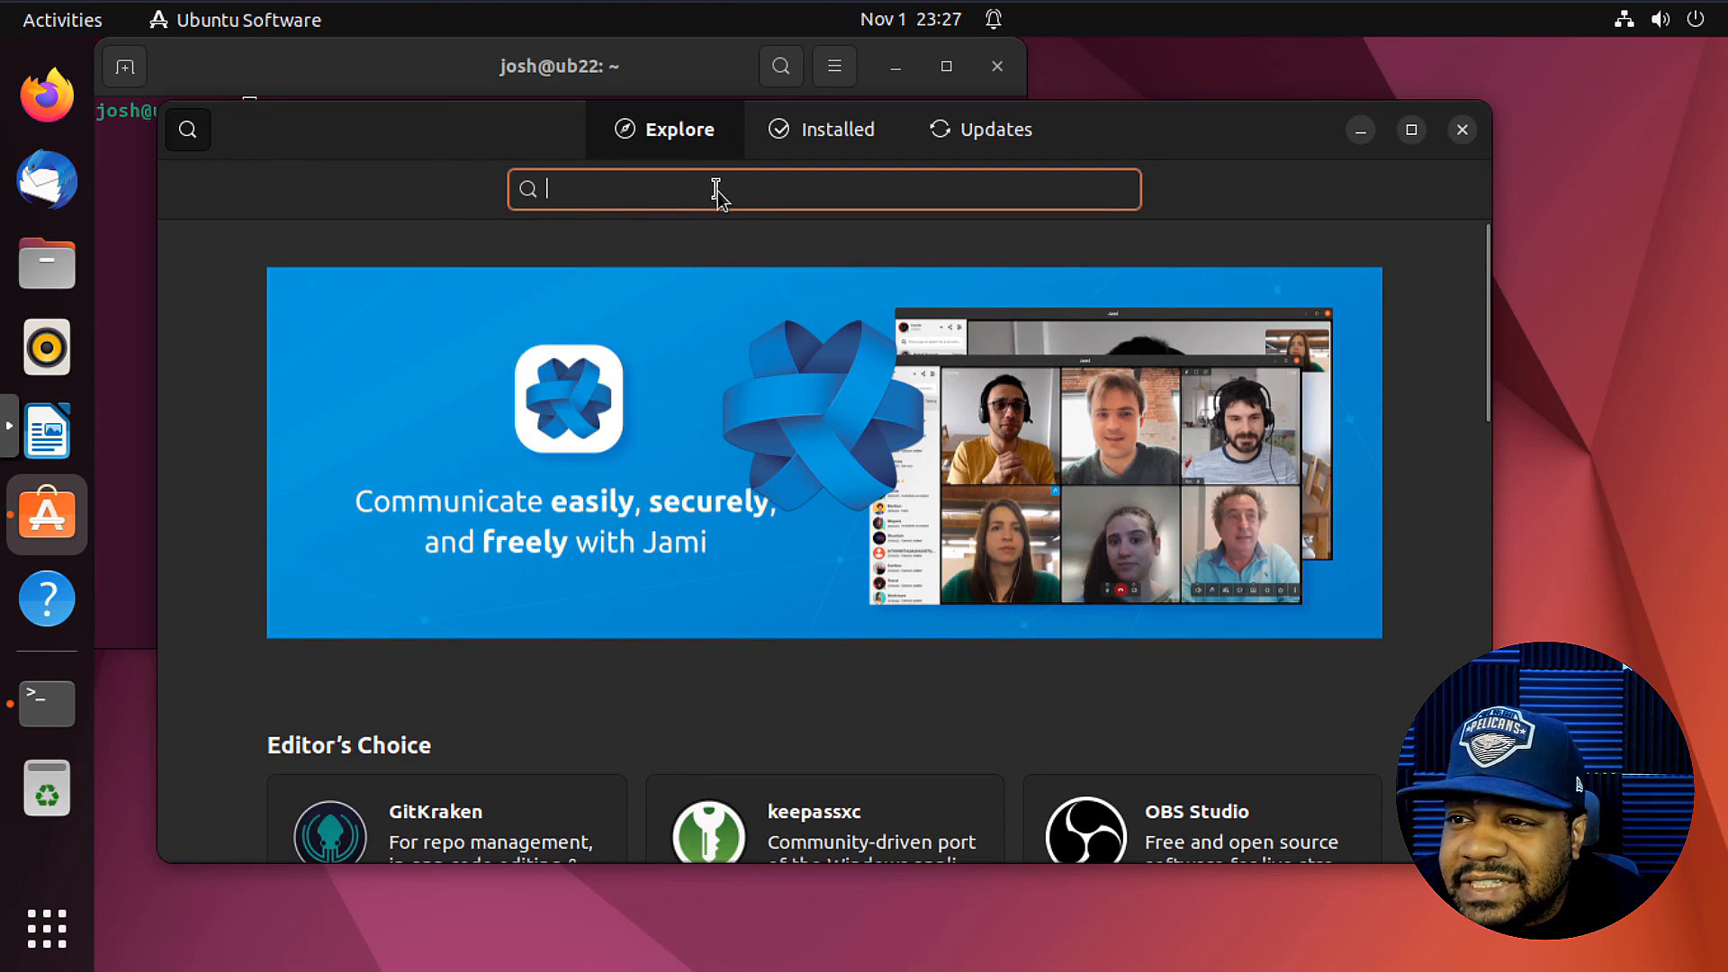
type("tweaks")
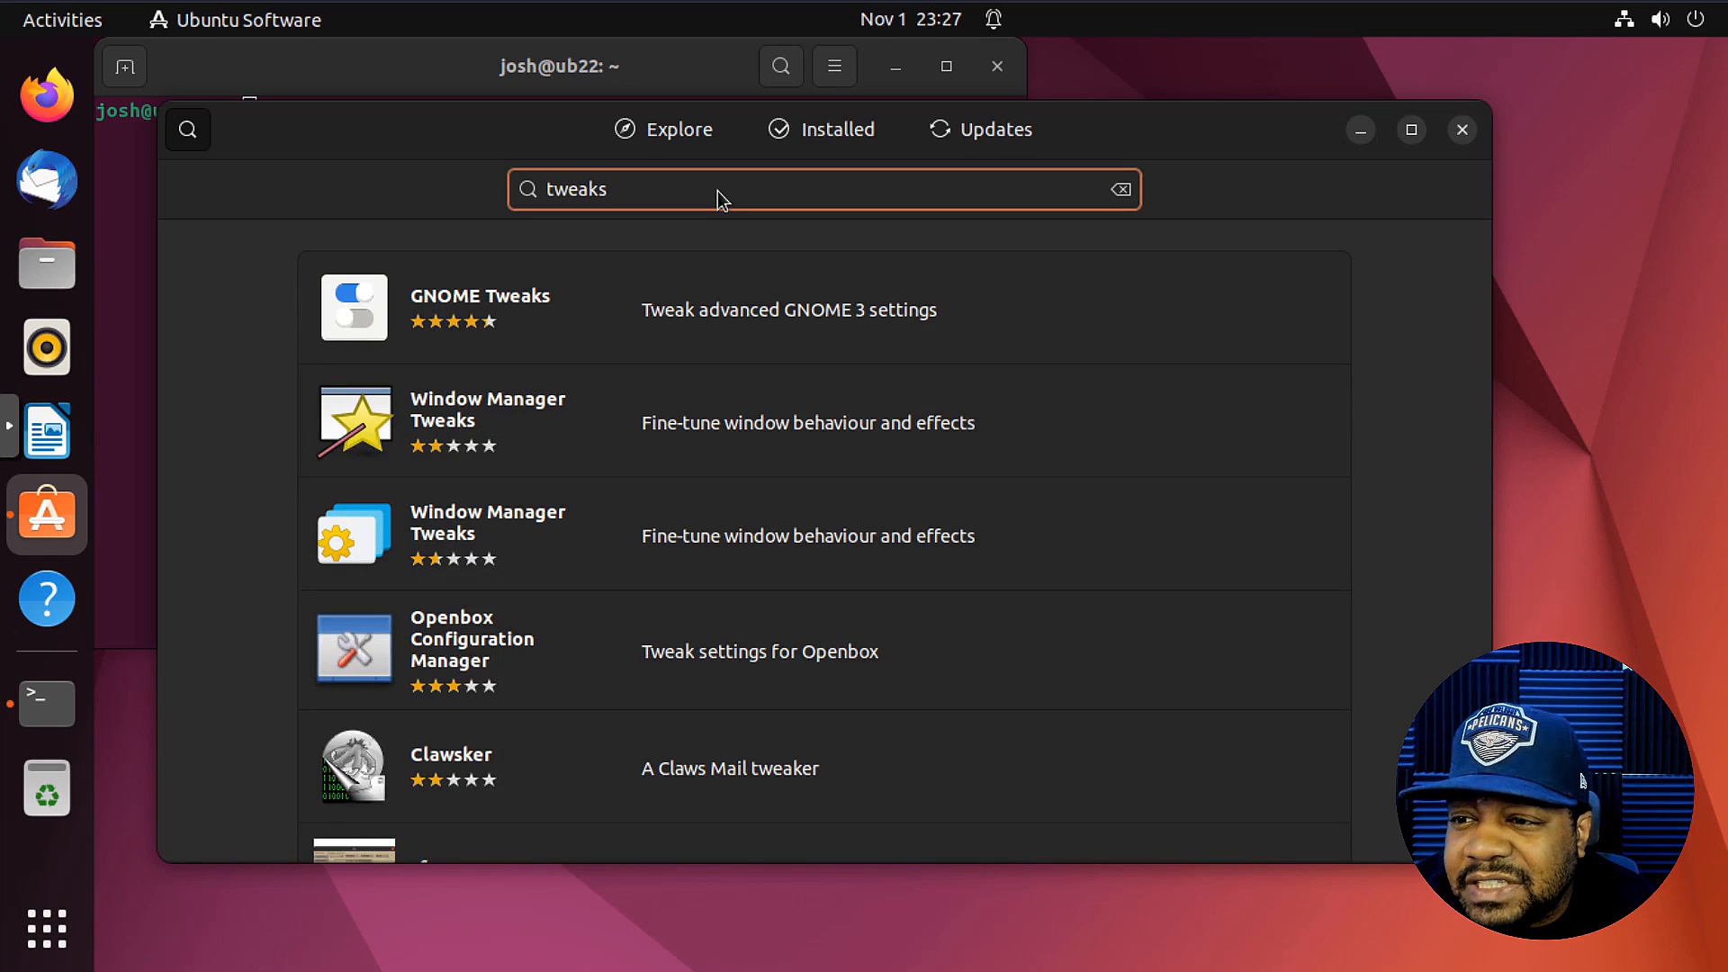
mouse_move(742, 323)
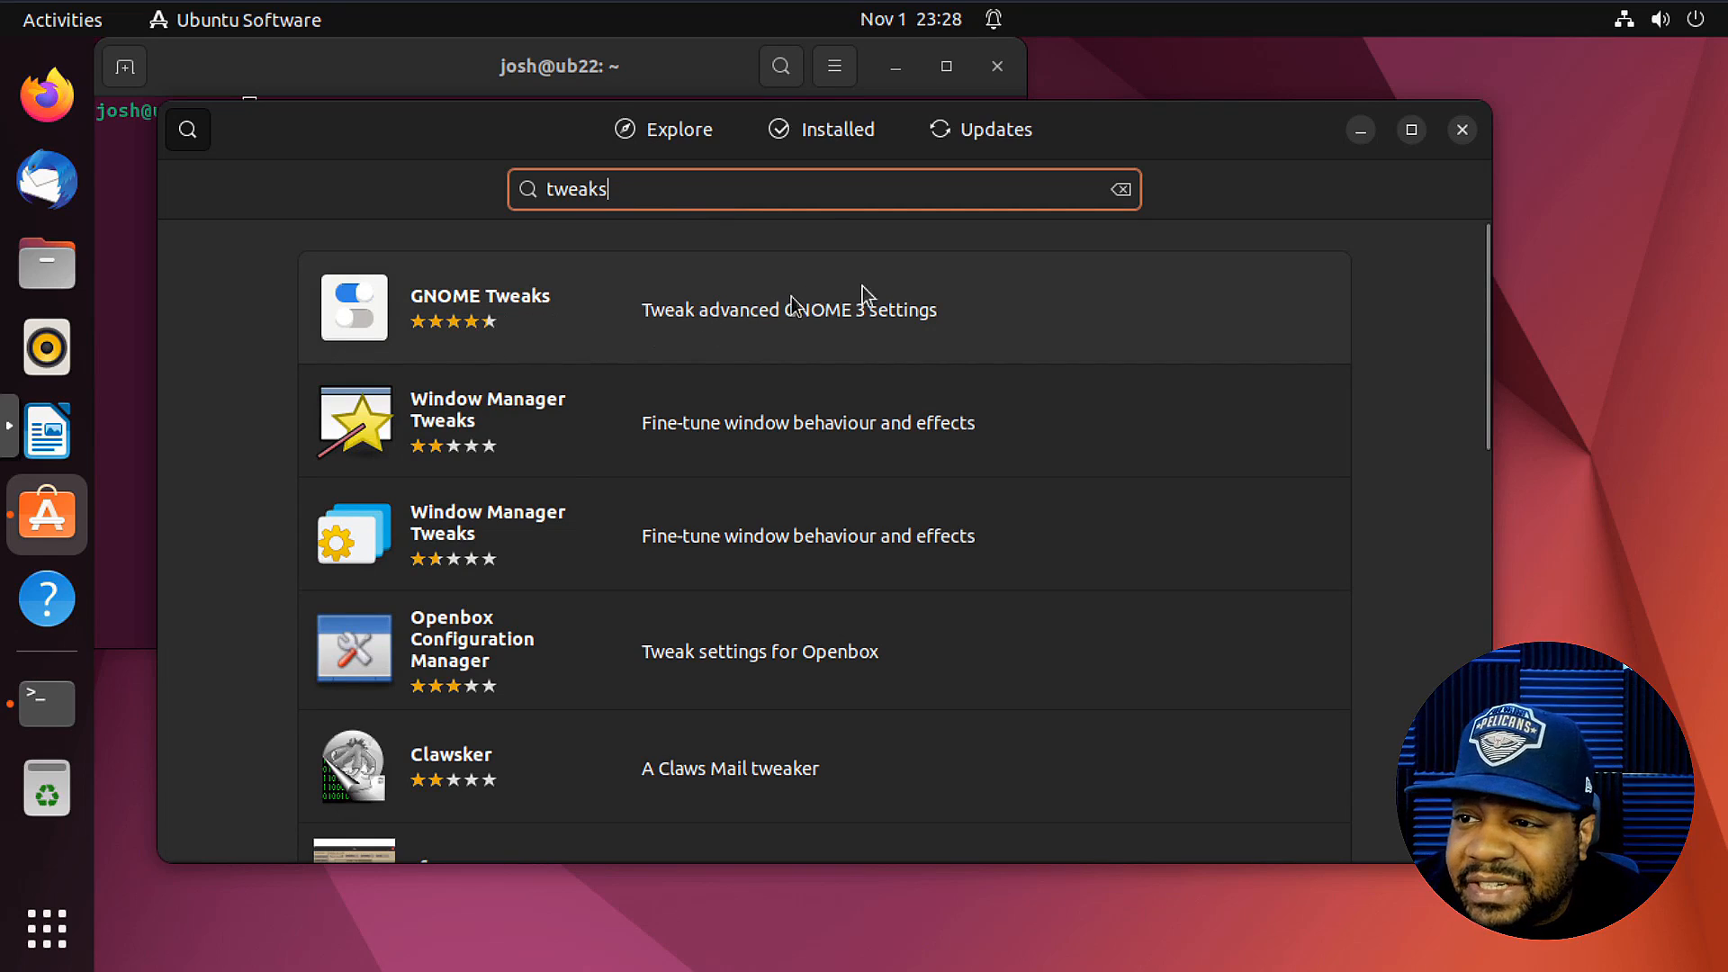
mouse_move(946, 240)
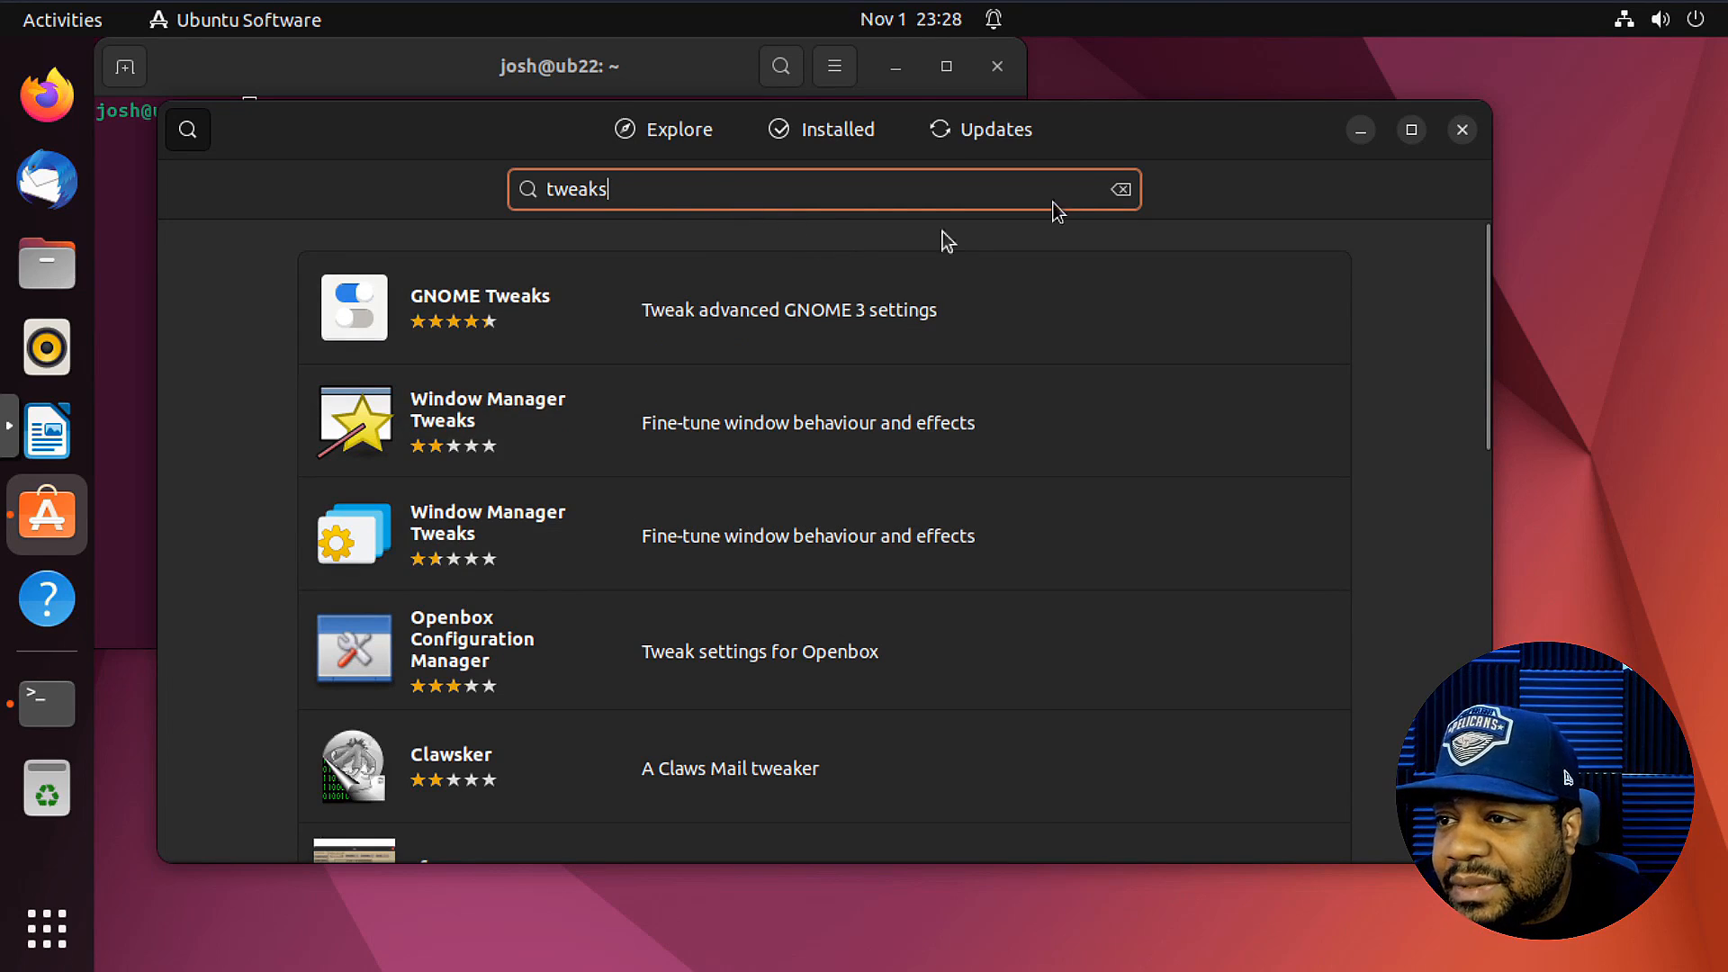
- Clear the search and close Ubuntu Software, leaving the terminal showing
left_click(1120, 188)
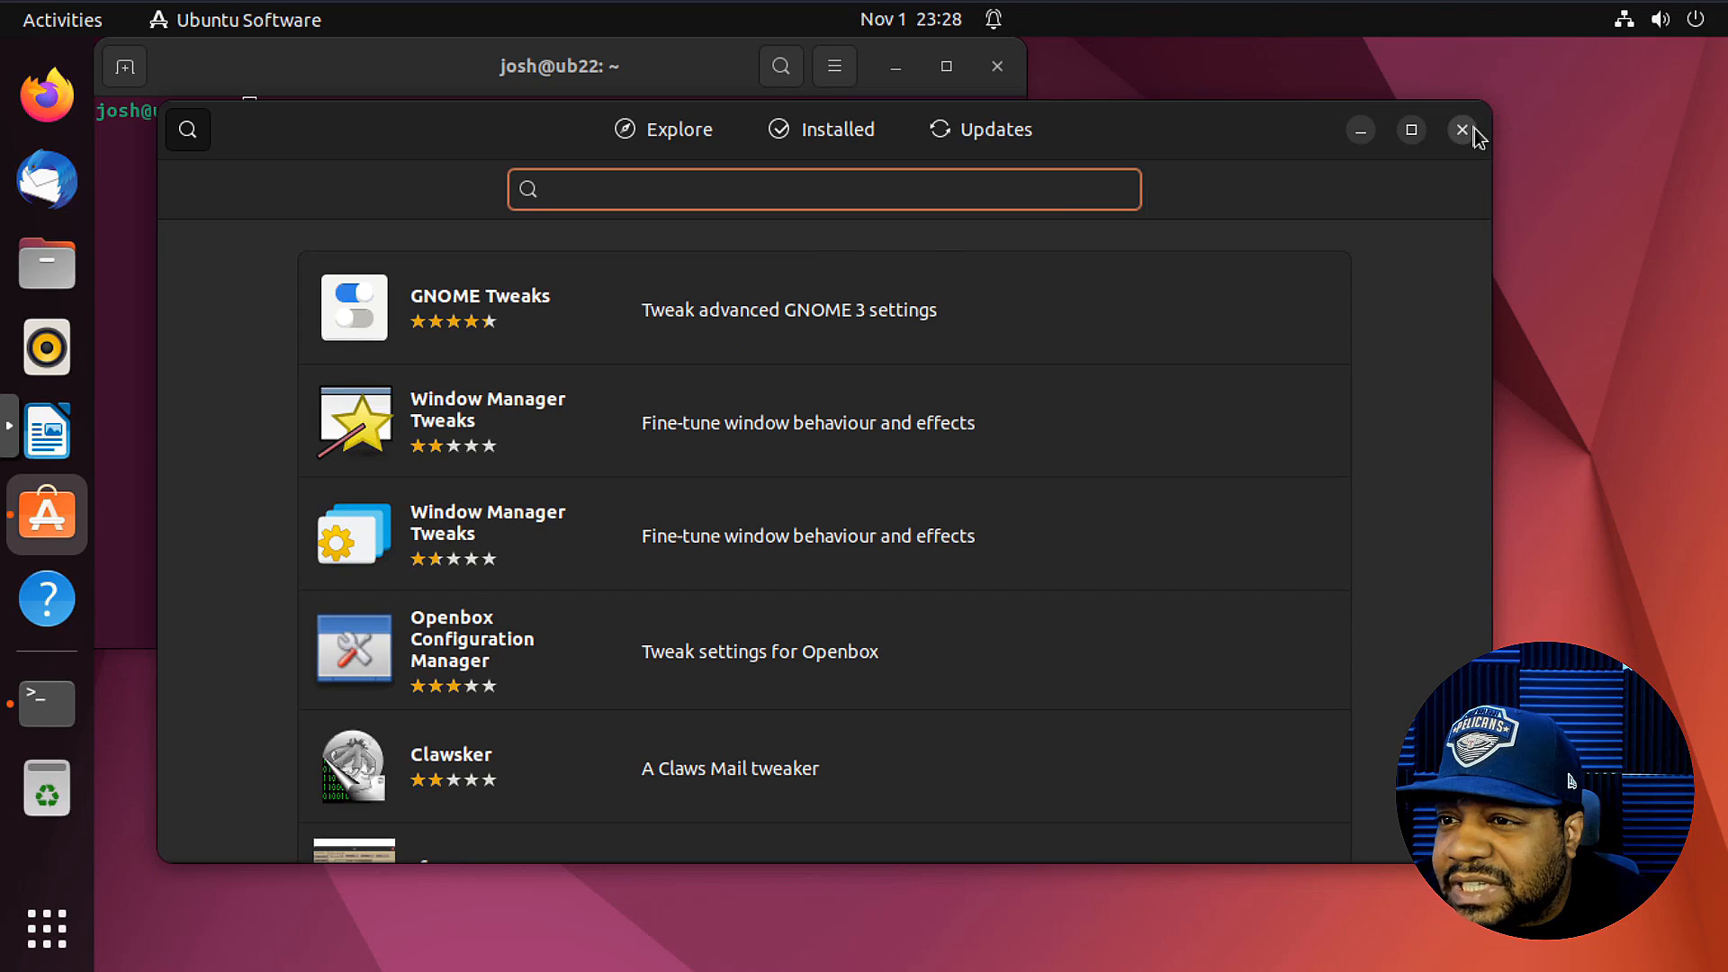
left_click(1462, 129)
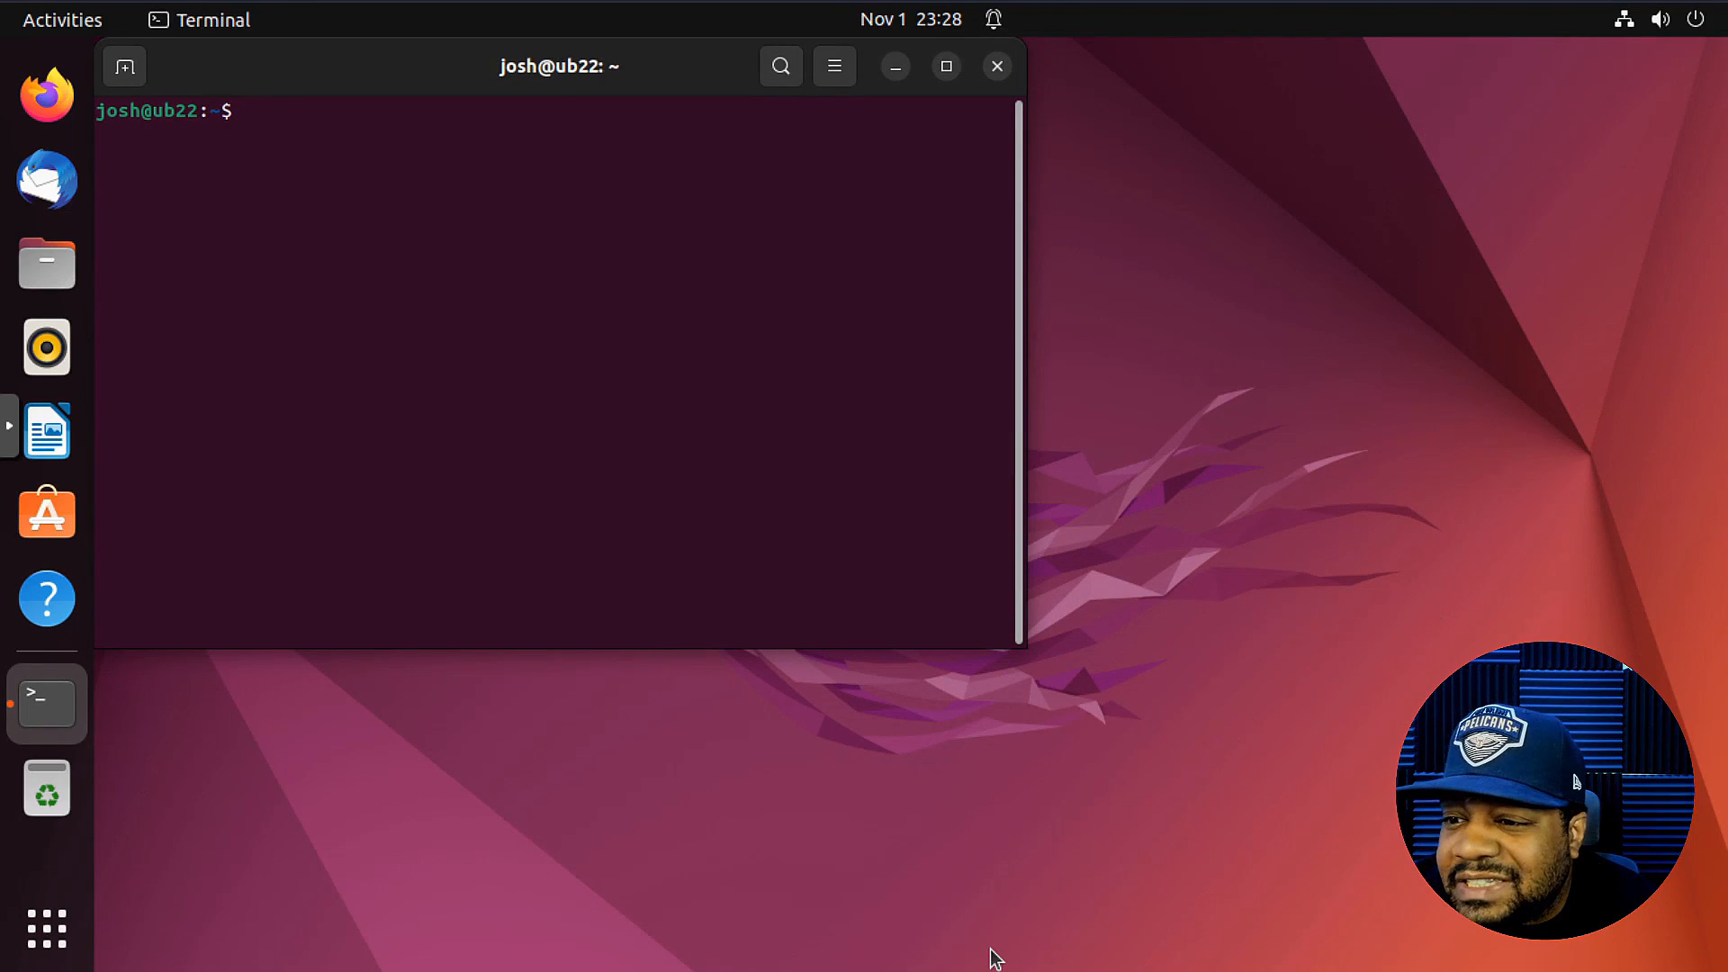
mouse_move(418, 375)
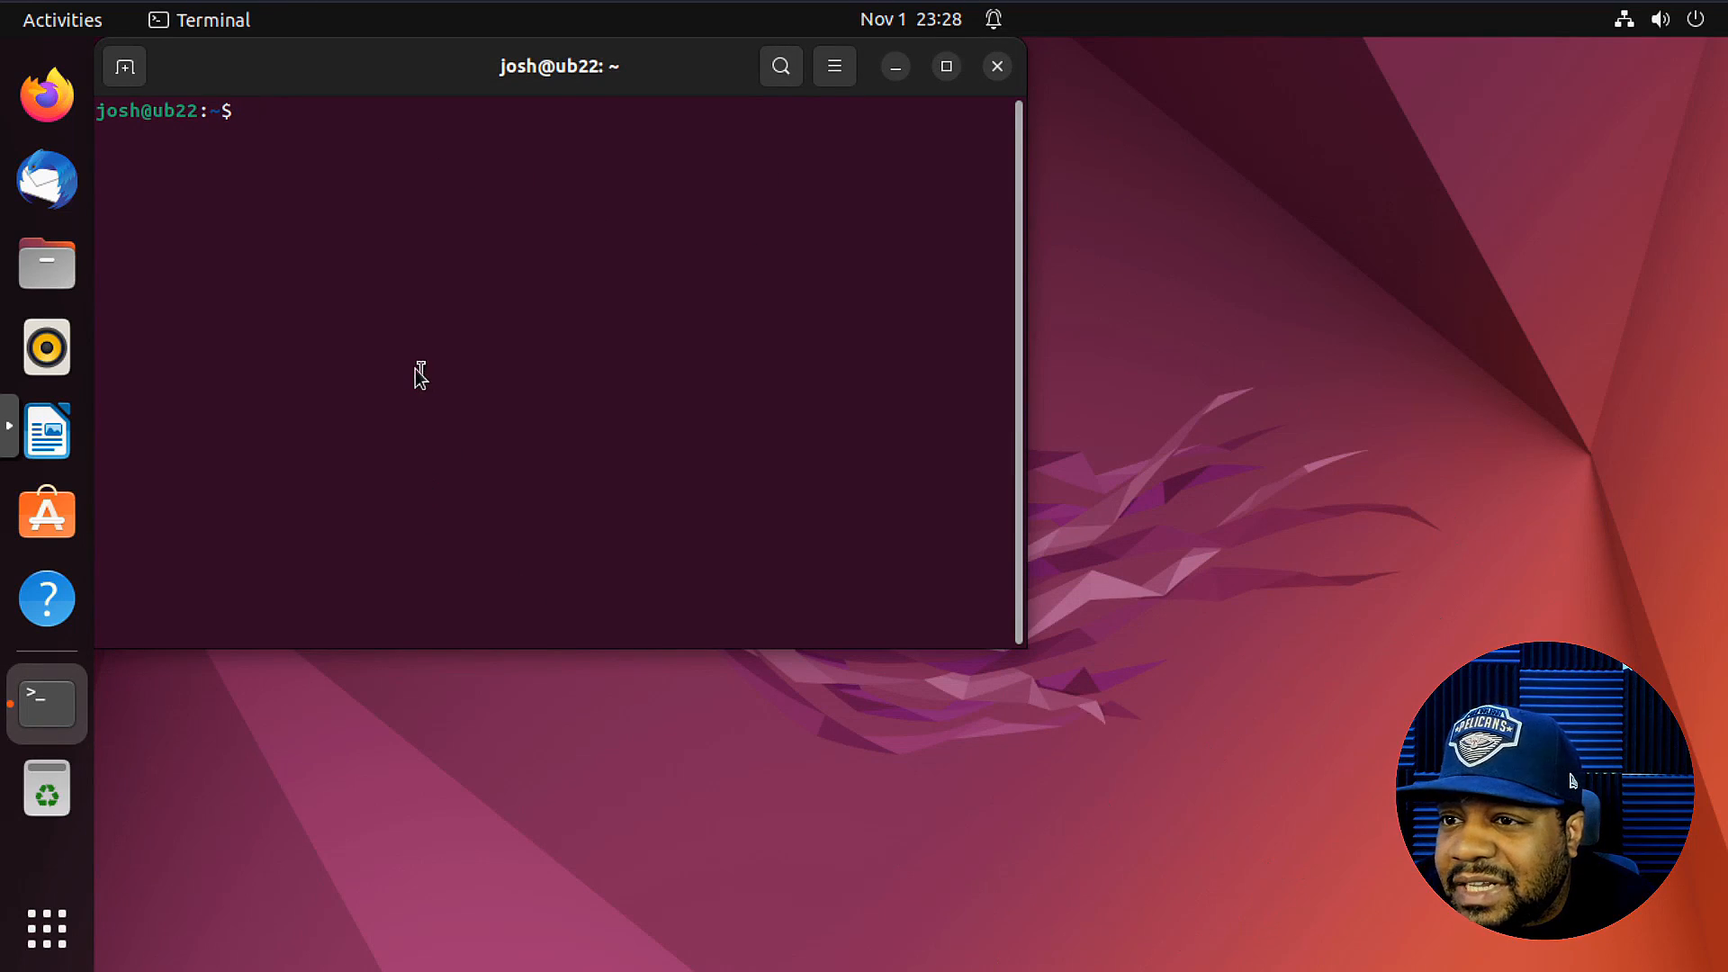
- Run sudo apt update and sudo apt upgrade to refresh the package lists
type("sudo")
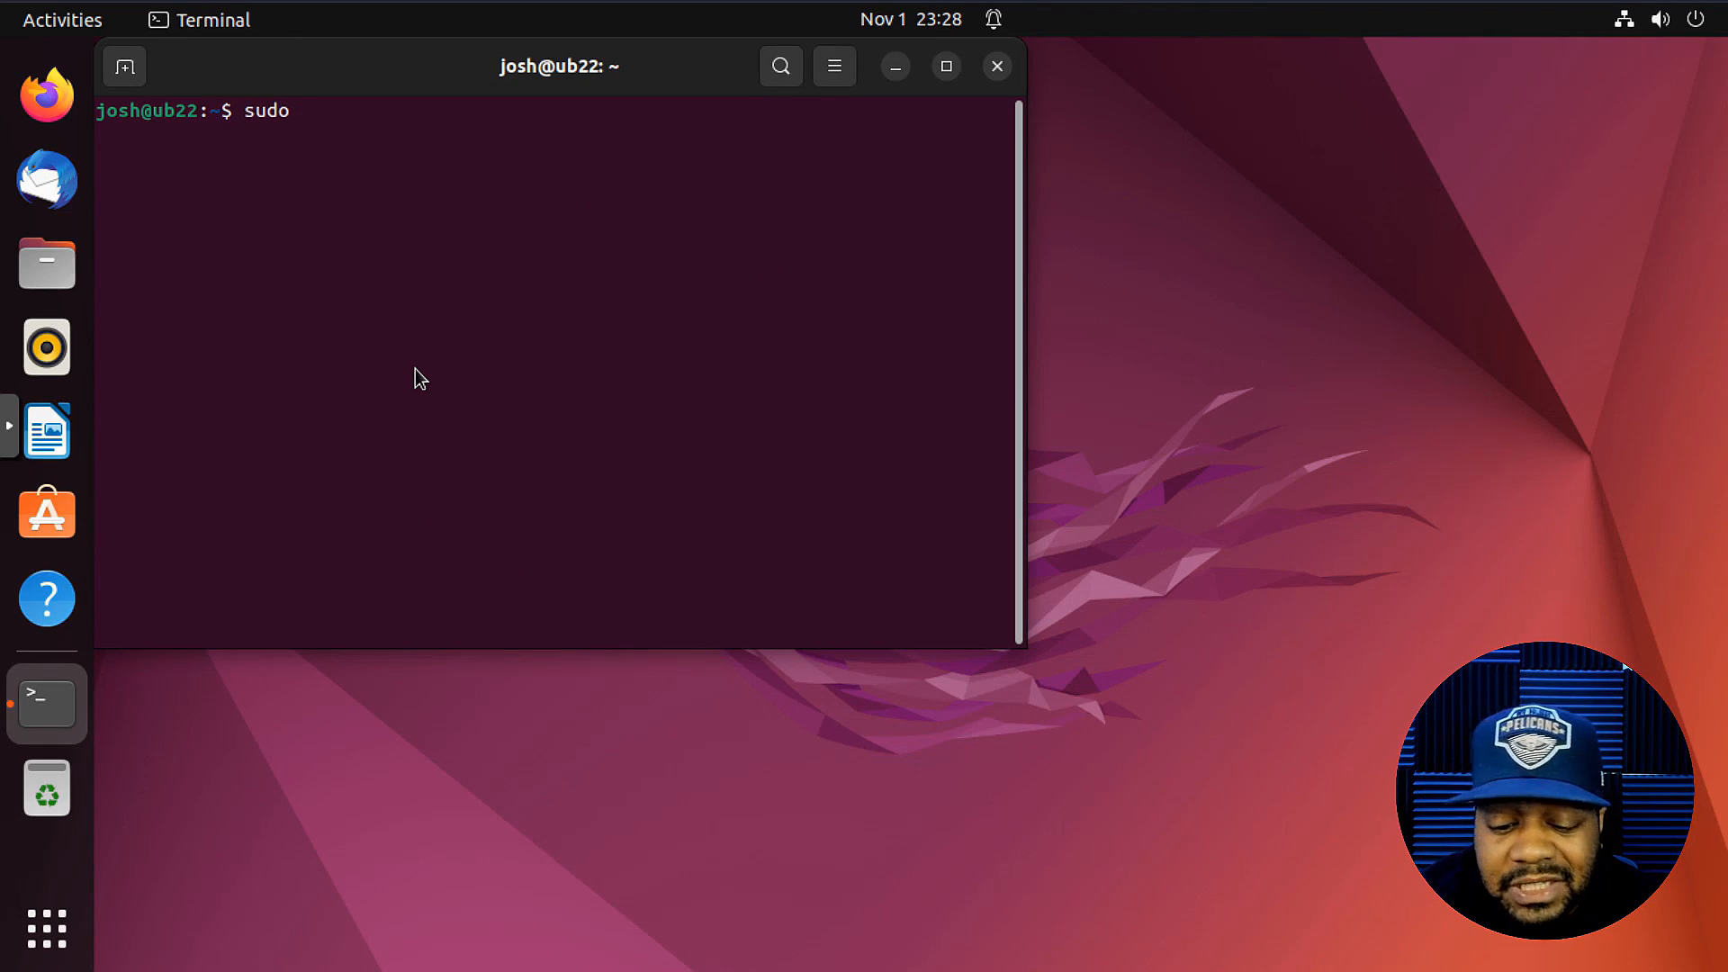
type("apt update")
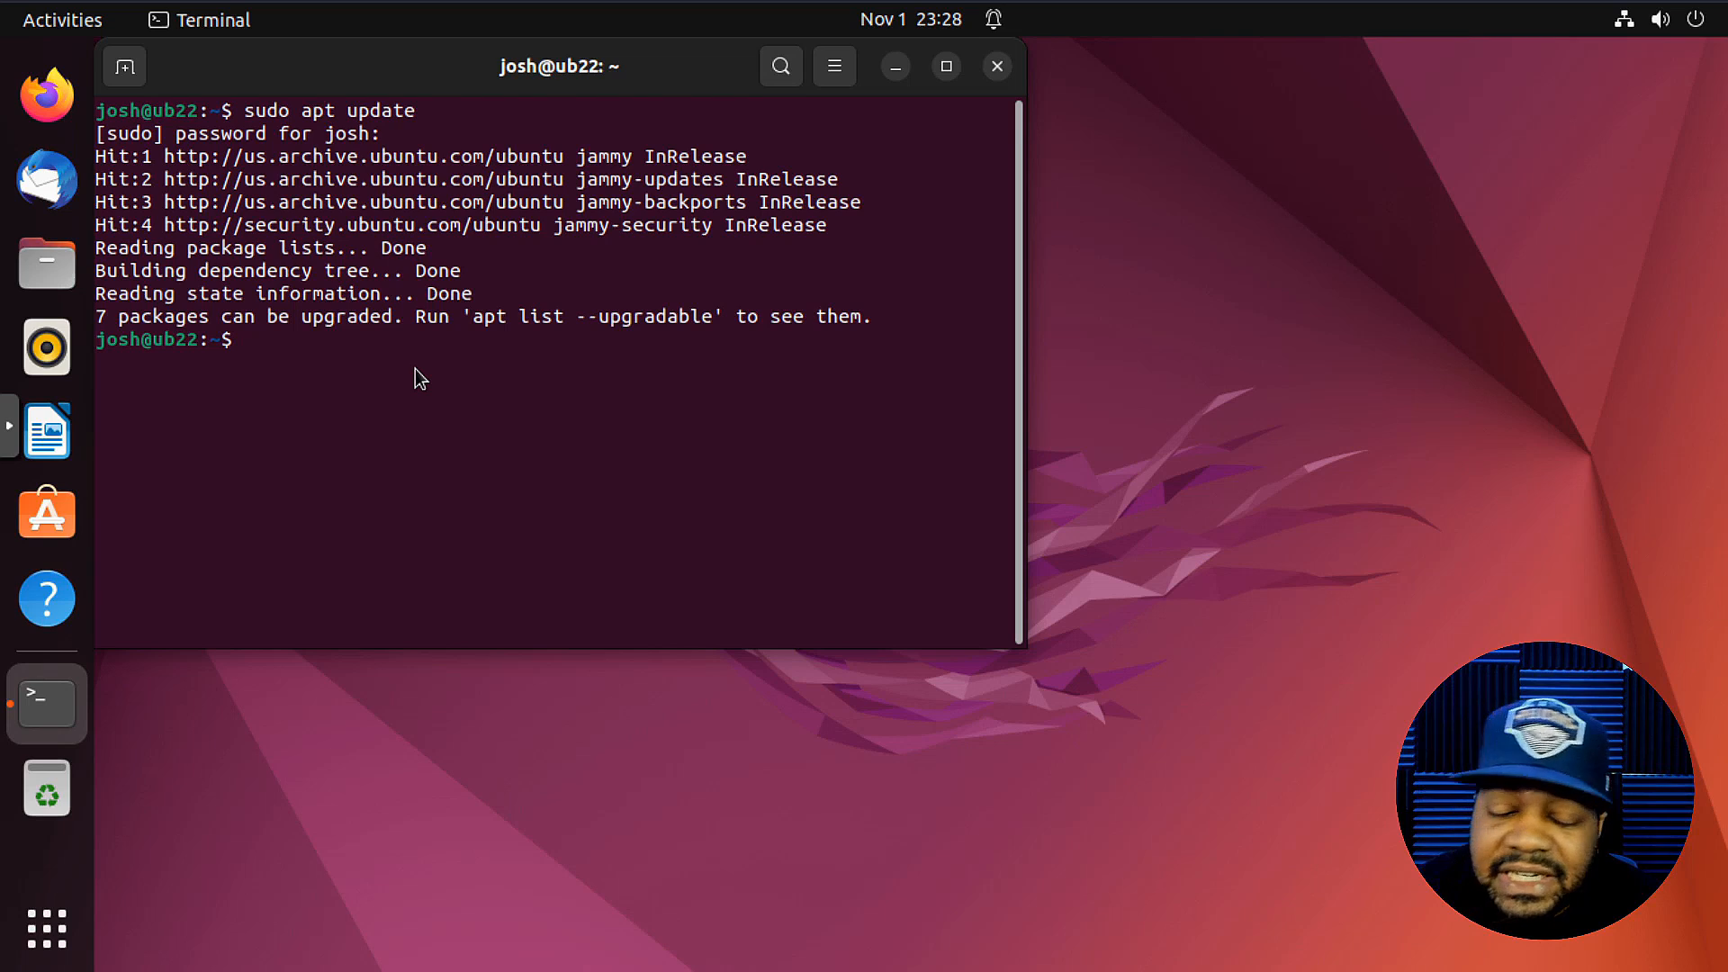
type("sudo apt update")
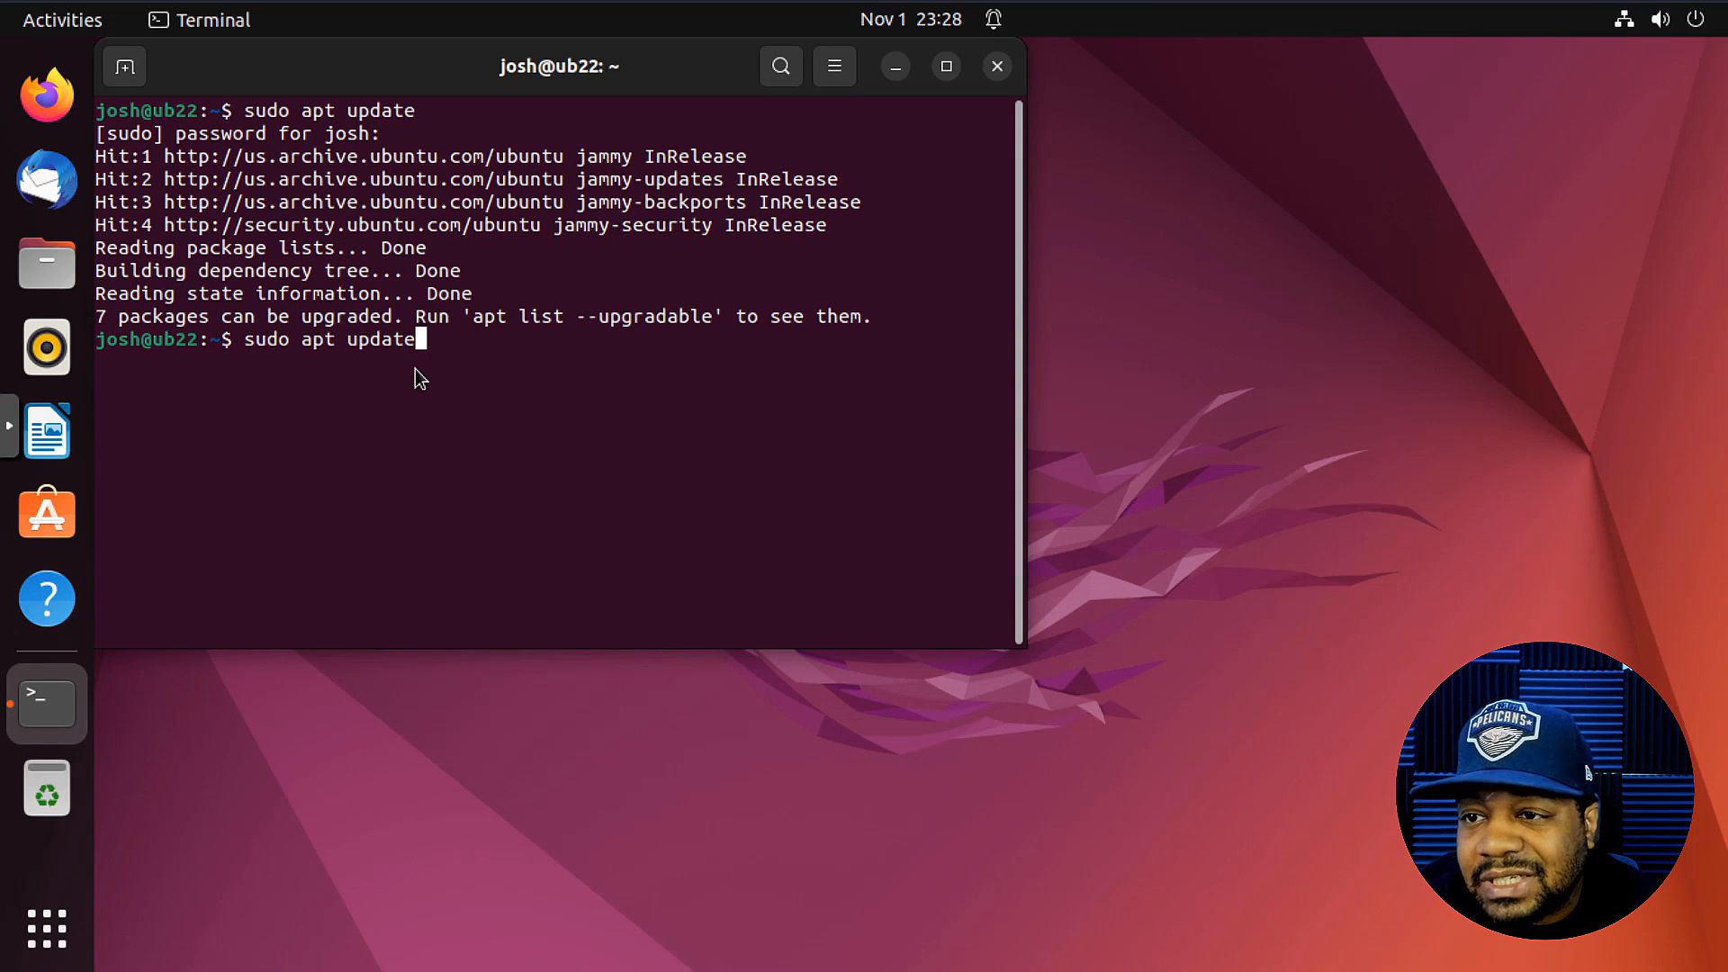
type("upgra")
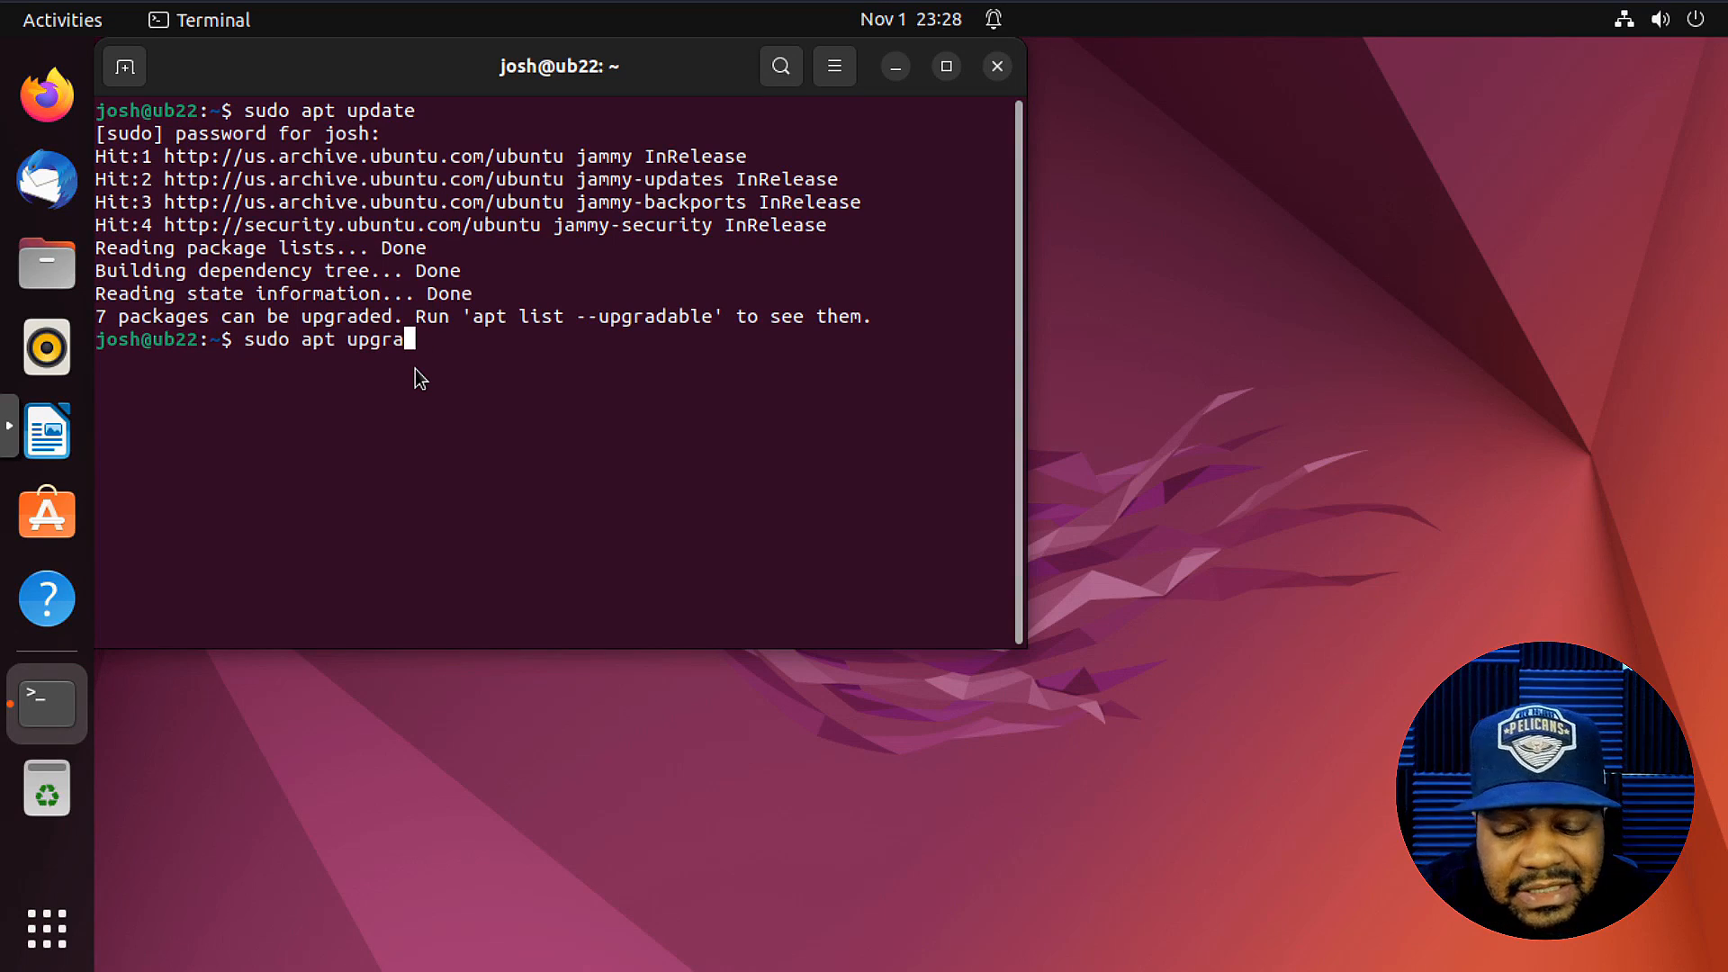
key("Return")
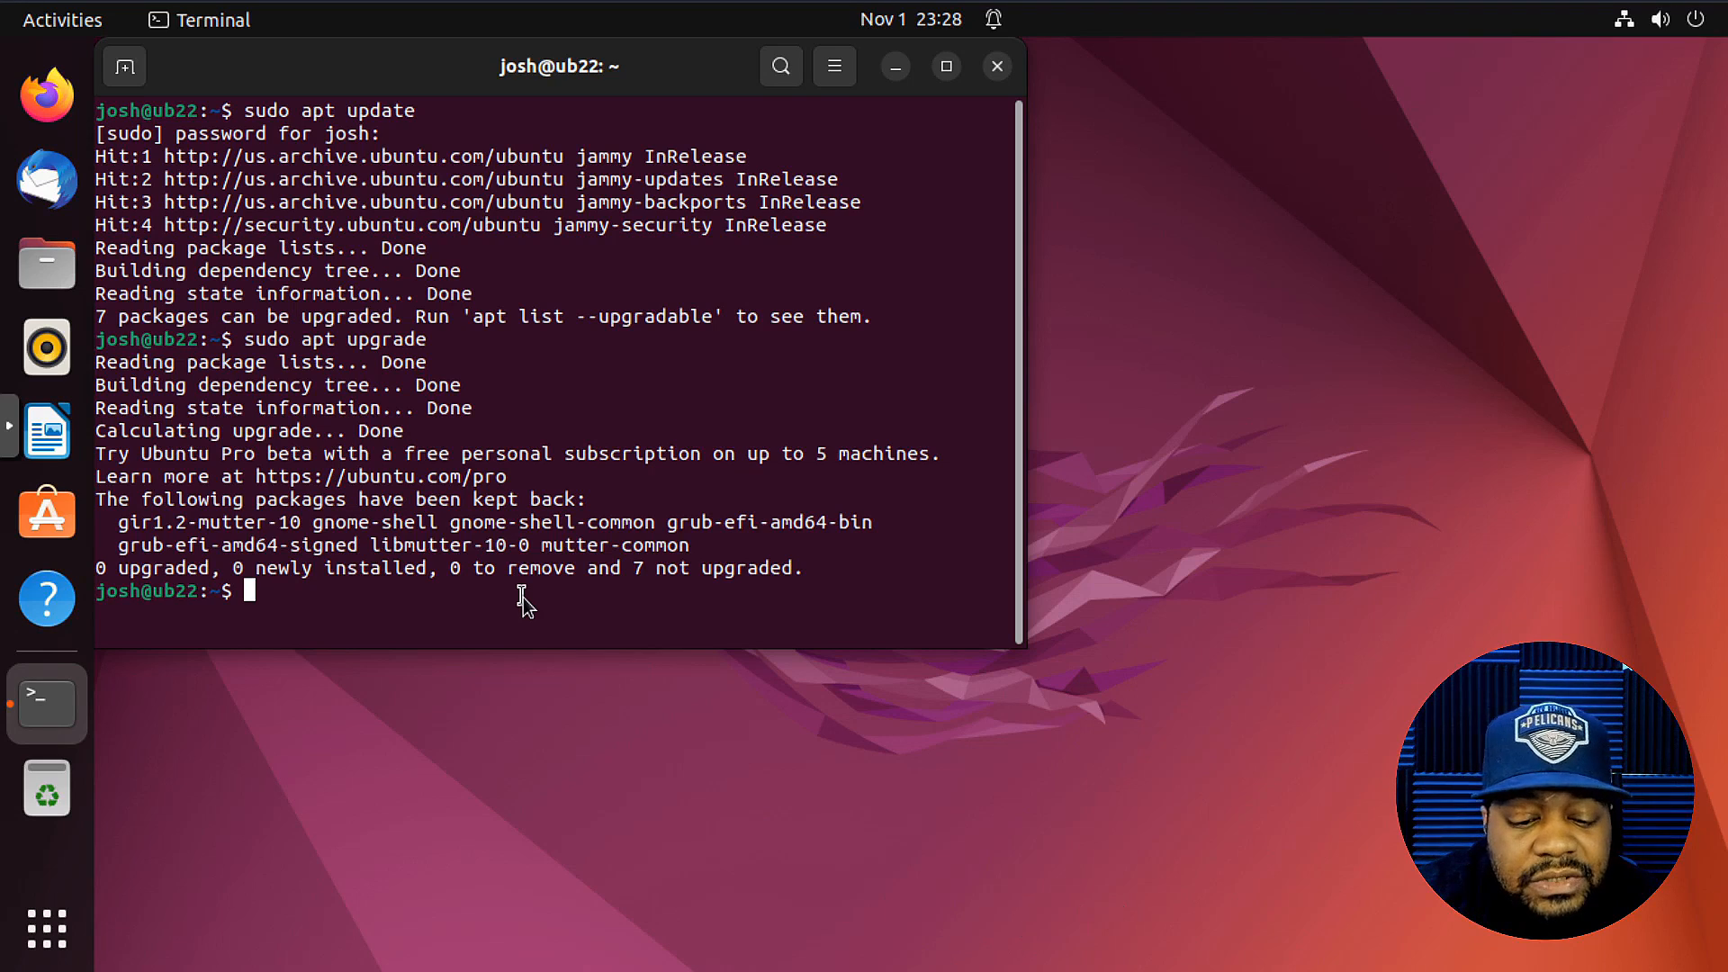
- Install the gnome-tweaks package with sudo apt install gnome-tweaks
type("sudo apt install")
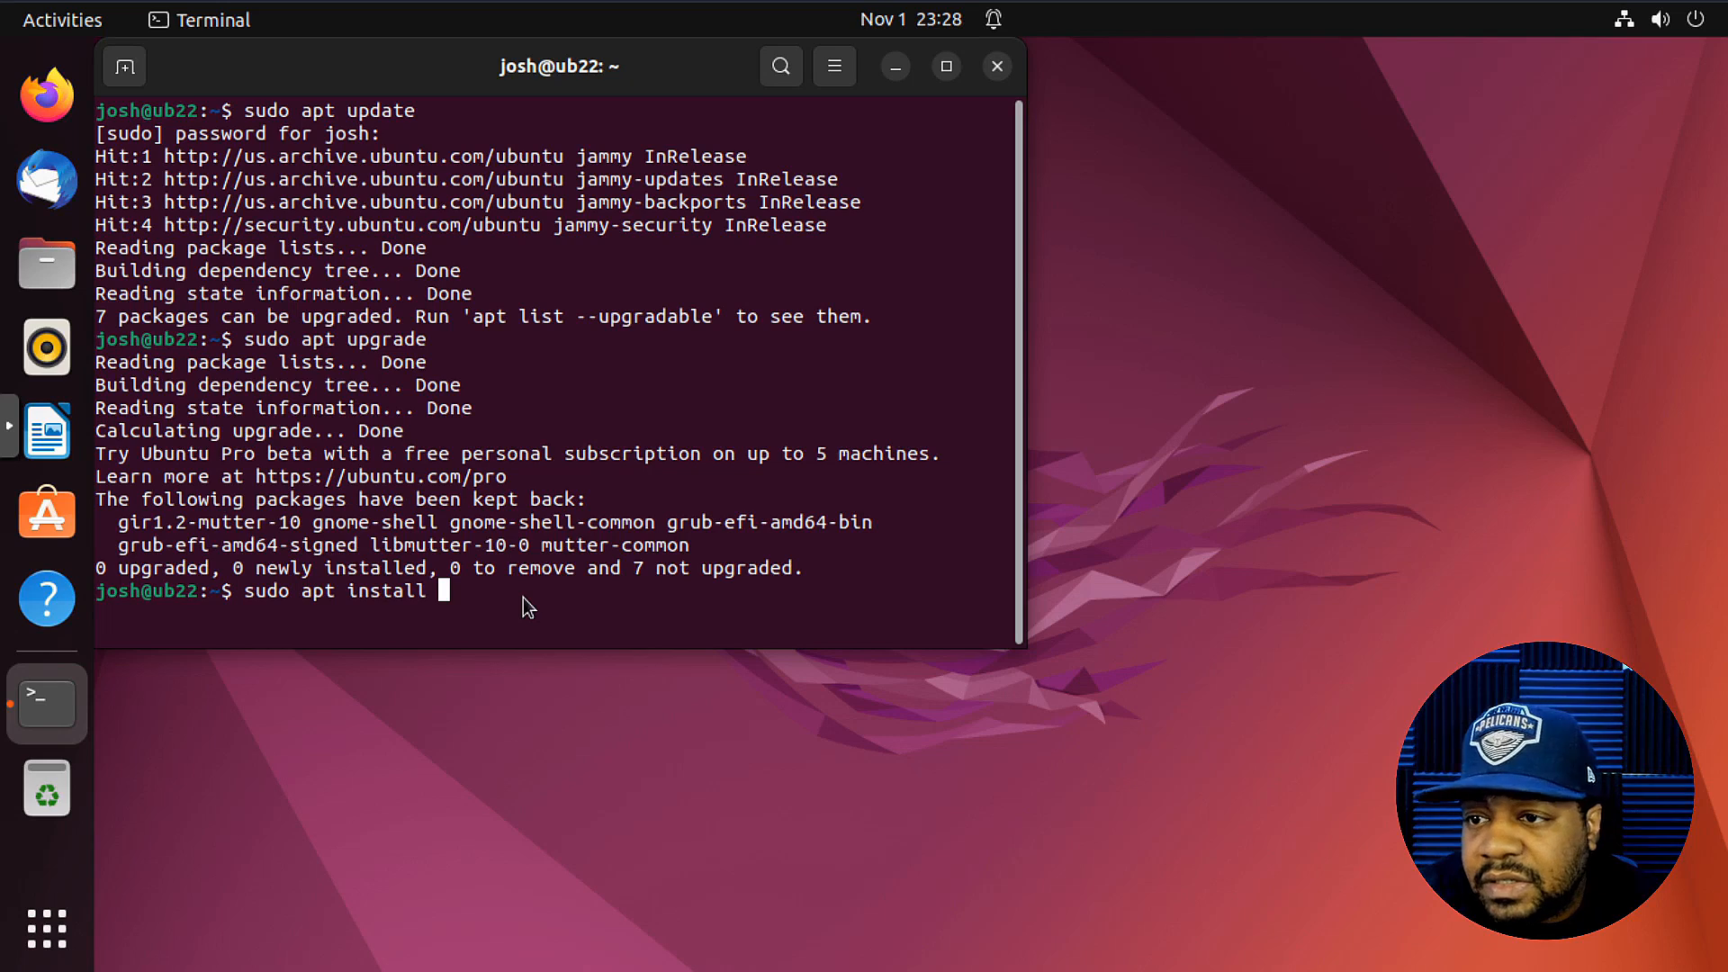
type("gnome-")
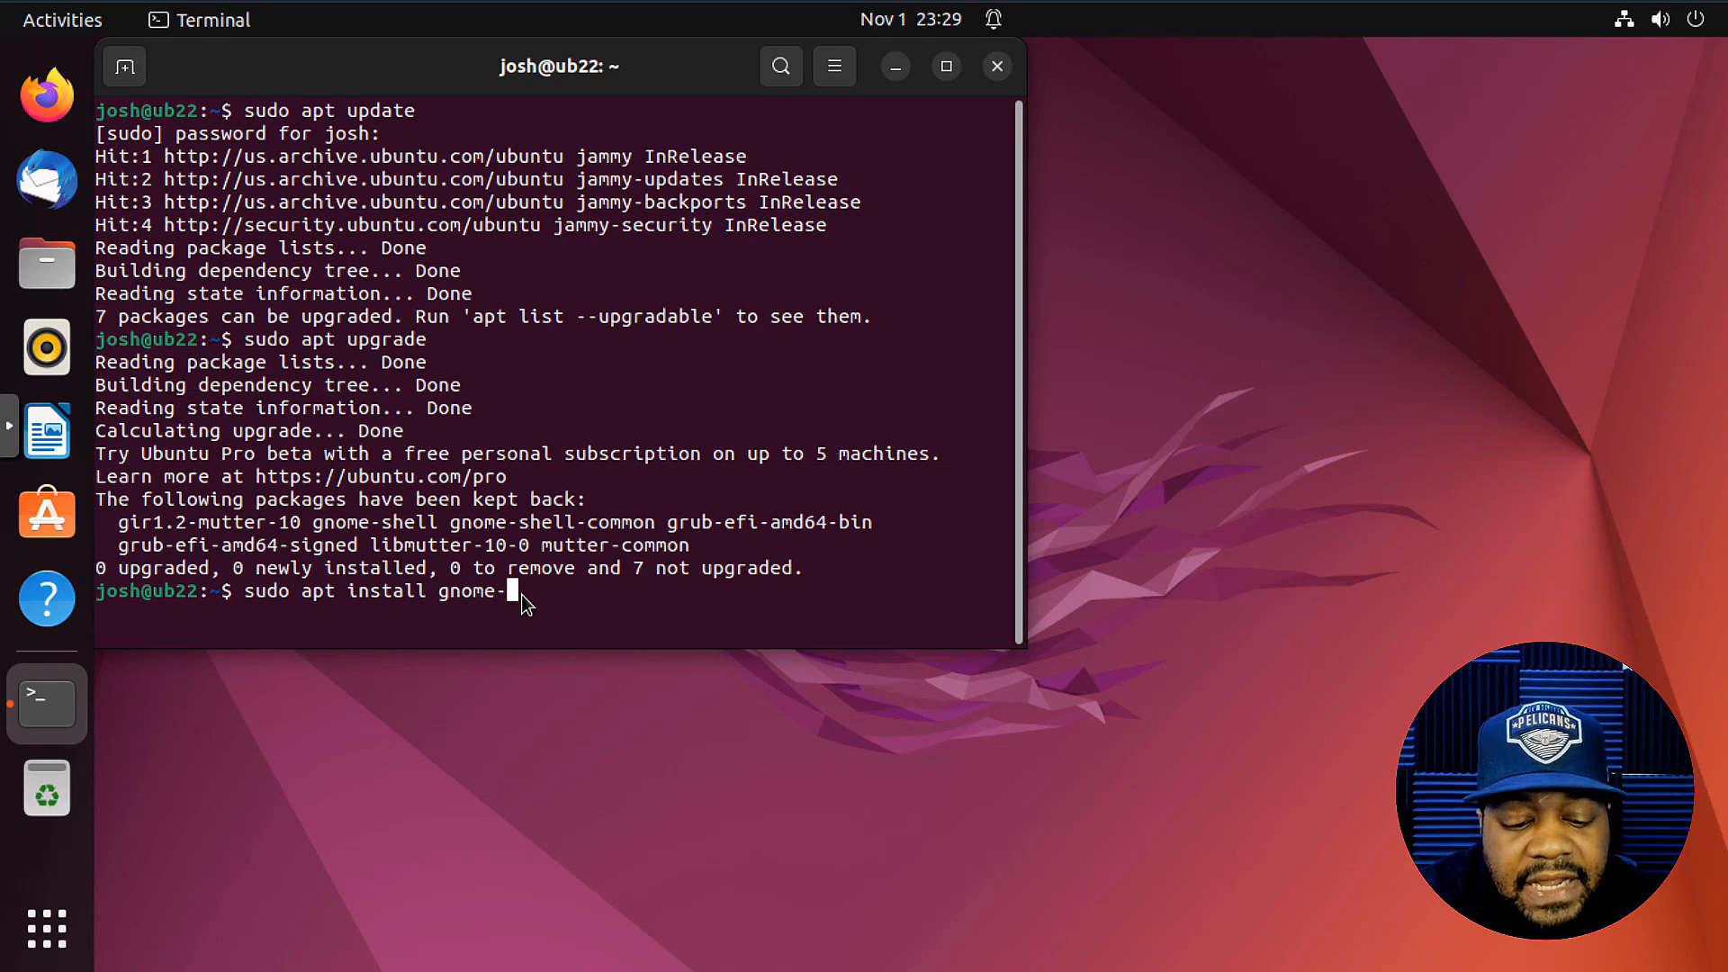
type("tweaks")
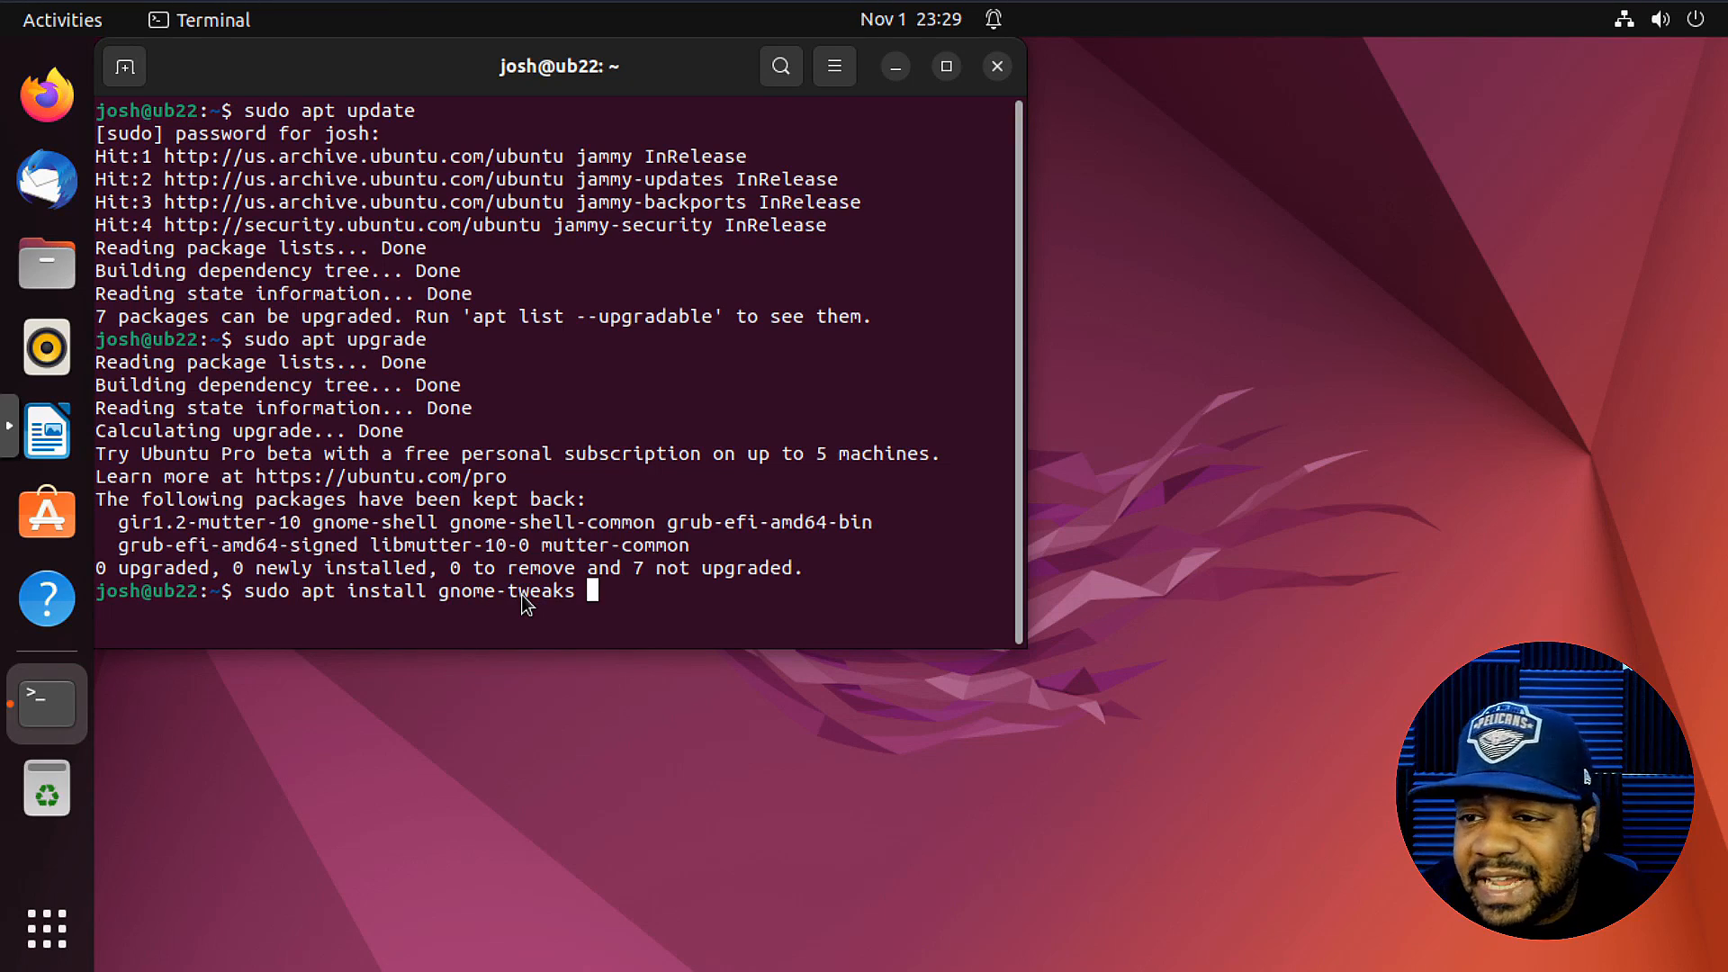
key("Return")
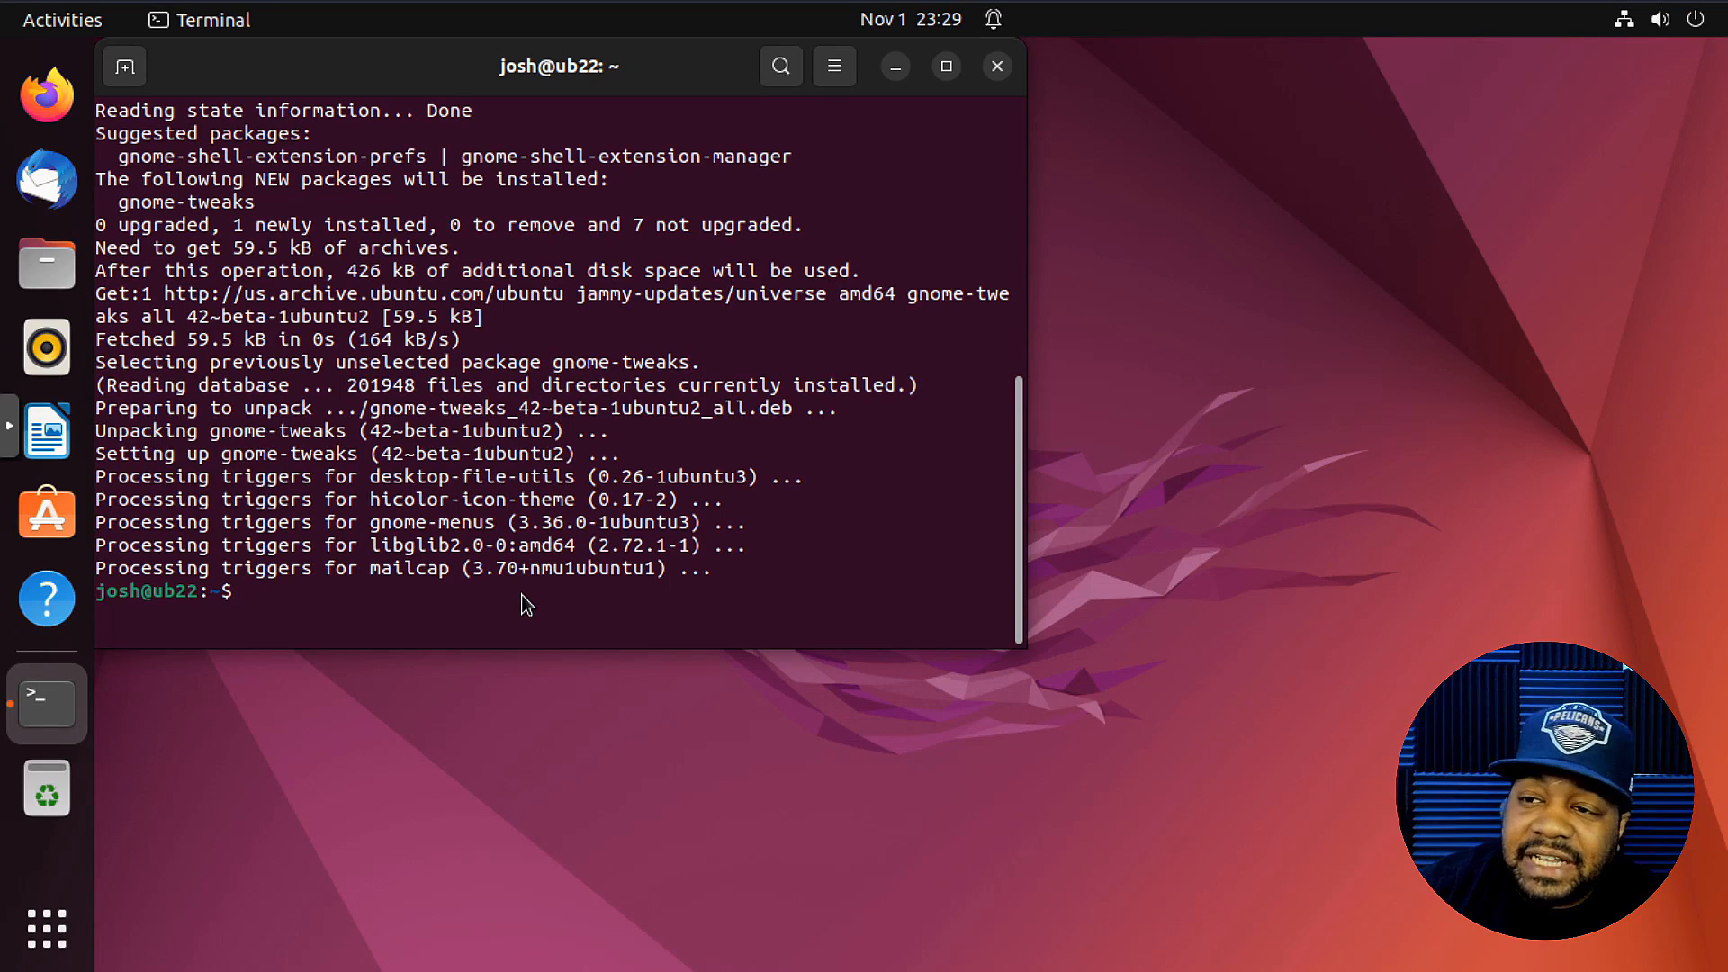
mouse_move(893, 72)
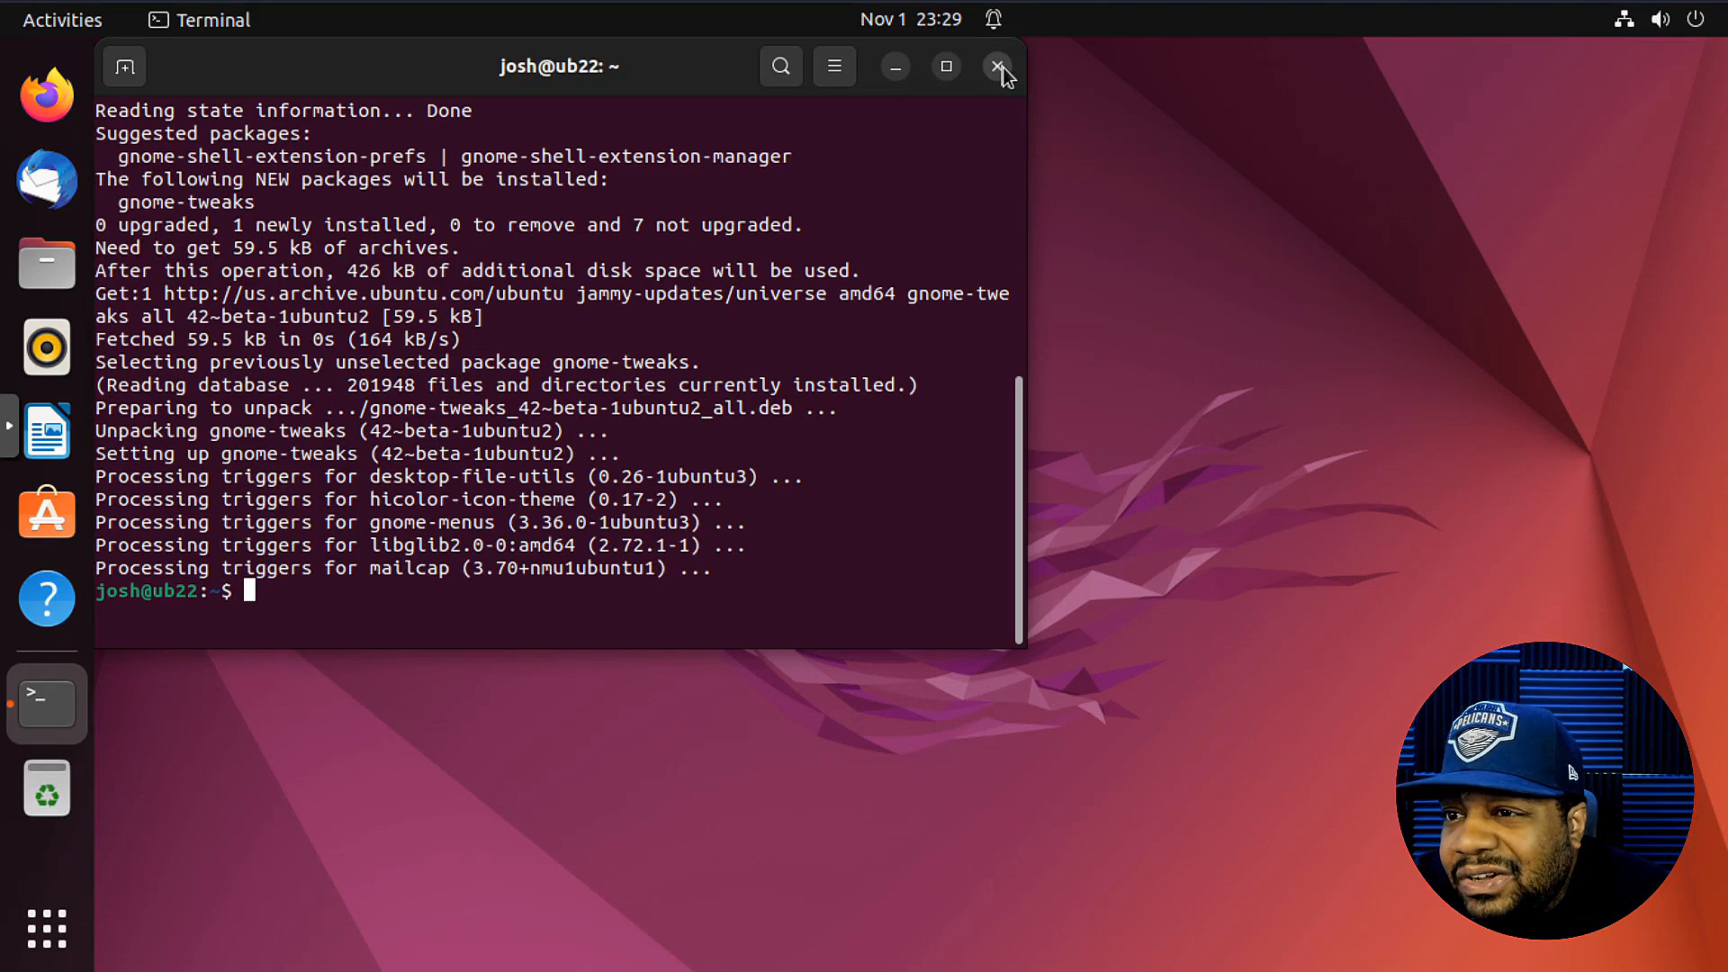
- Close the install terminal, launch a fresh Terminal from Show Applications and begin typing gnome
left_click(995, 66)
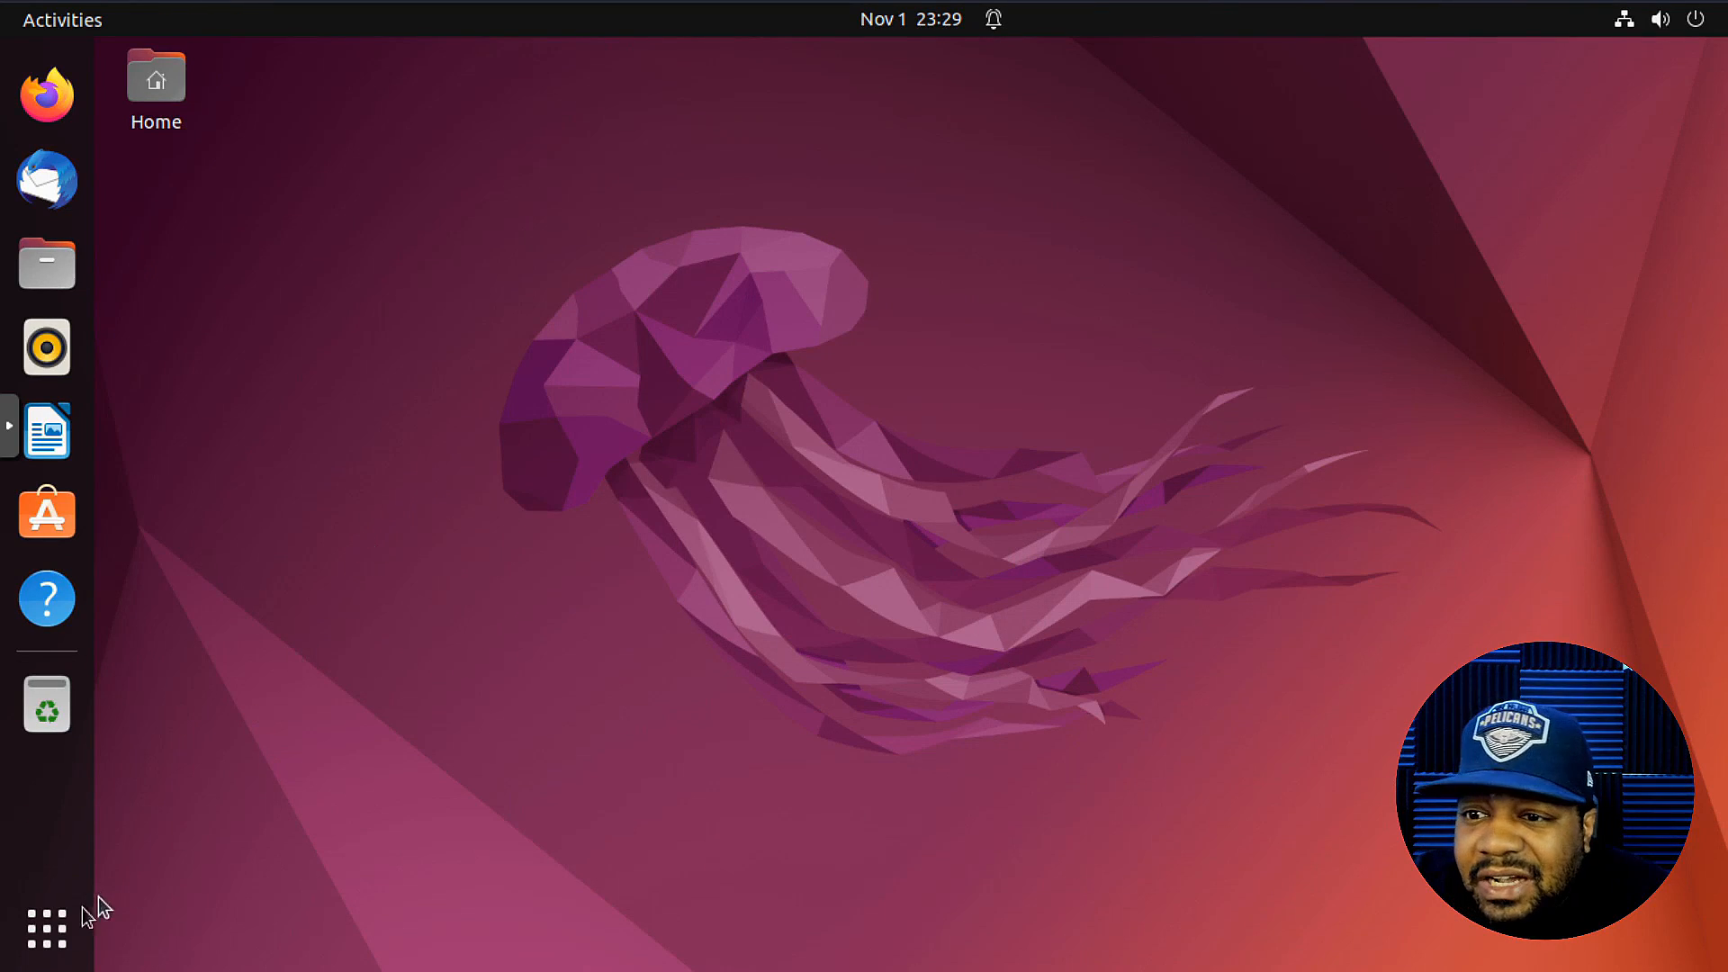
left_click(46, 927)
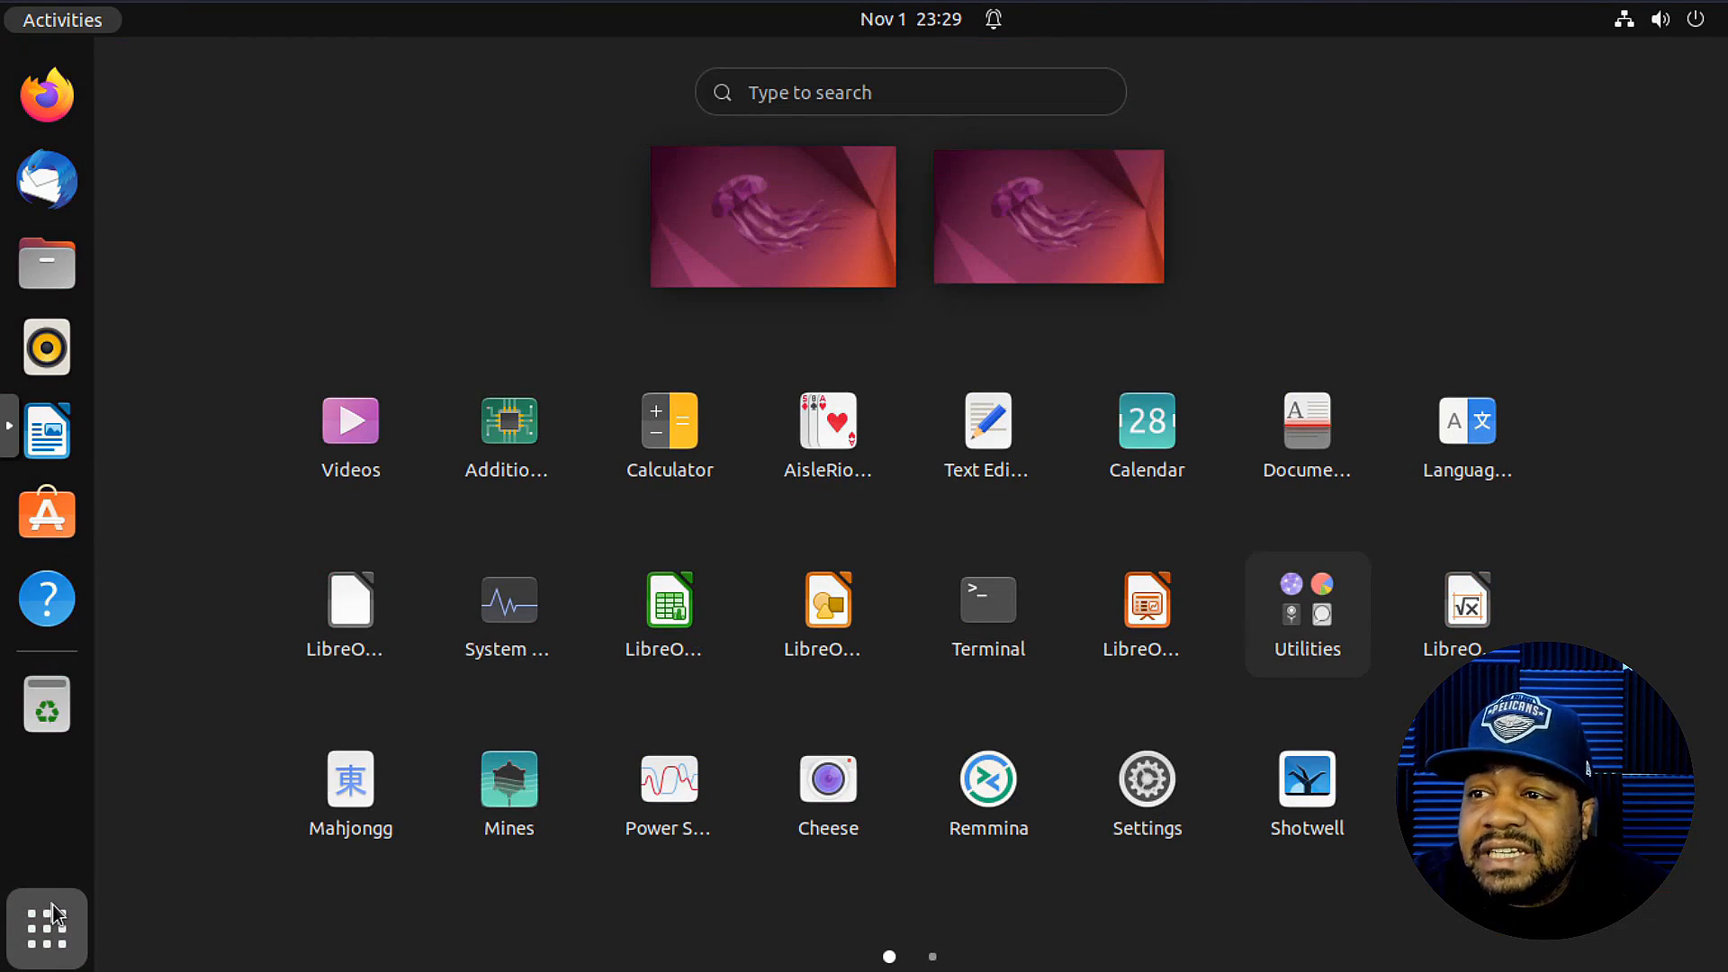
left_click(46, 927)
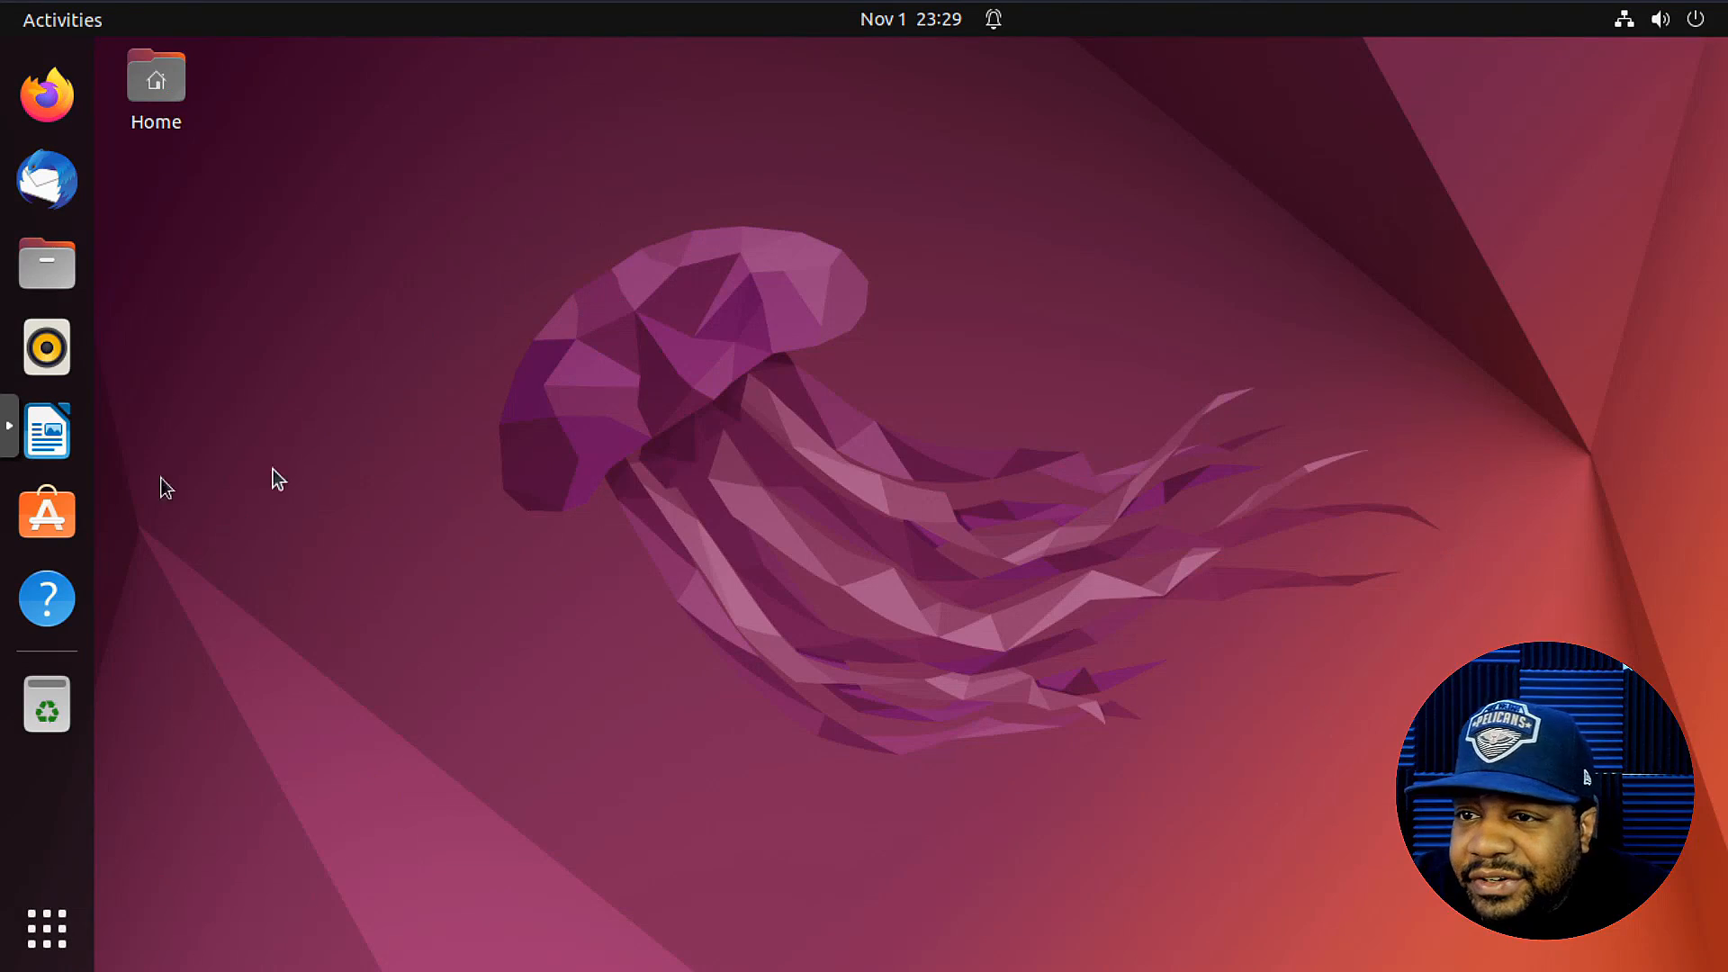
left_click(46, 927)
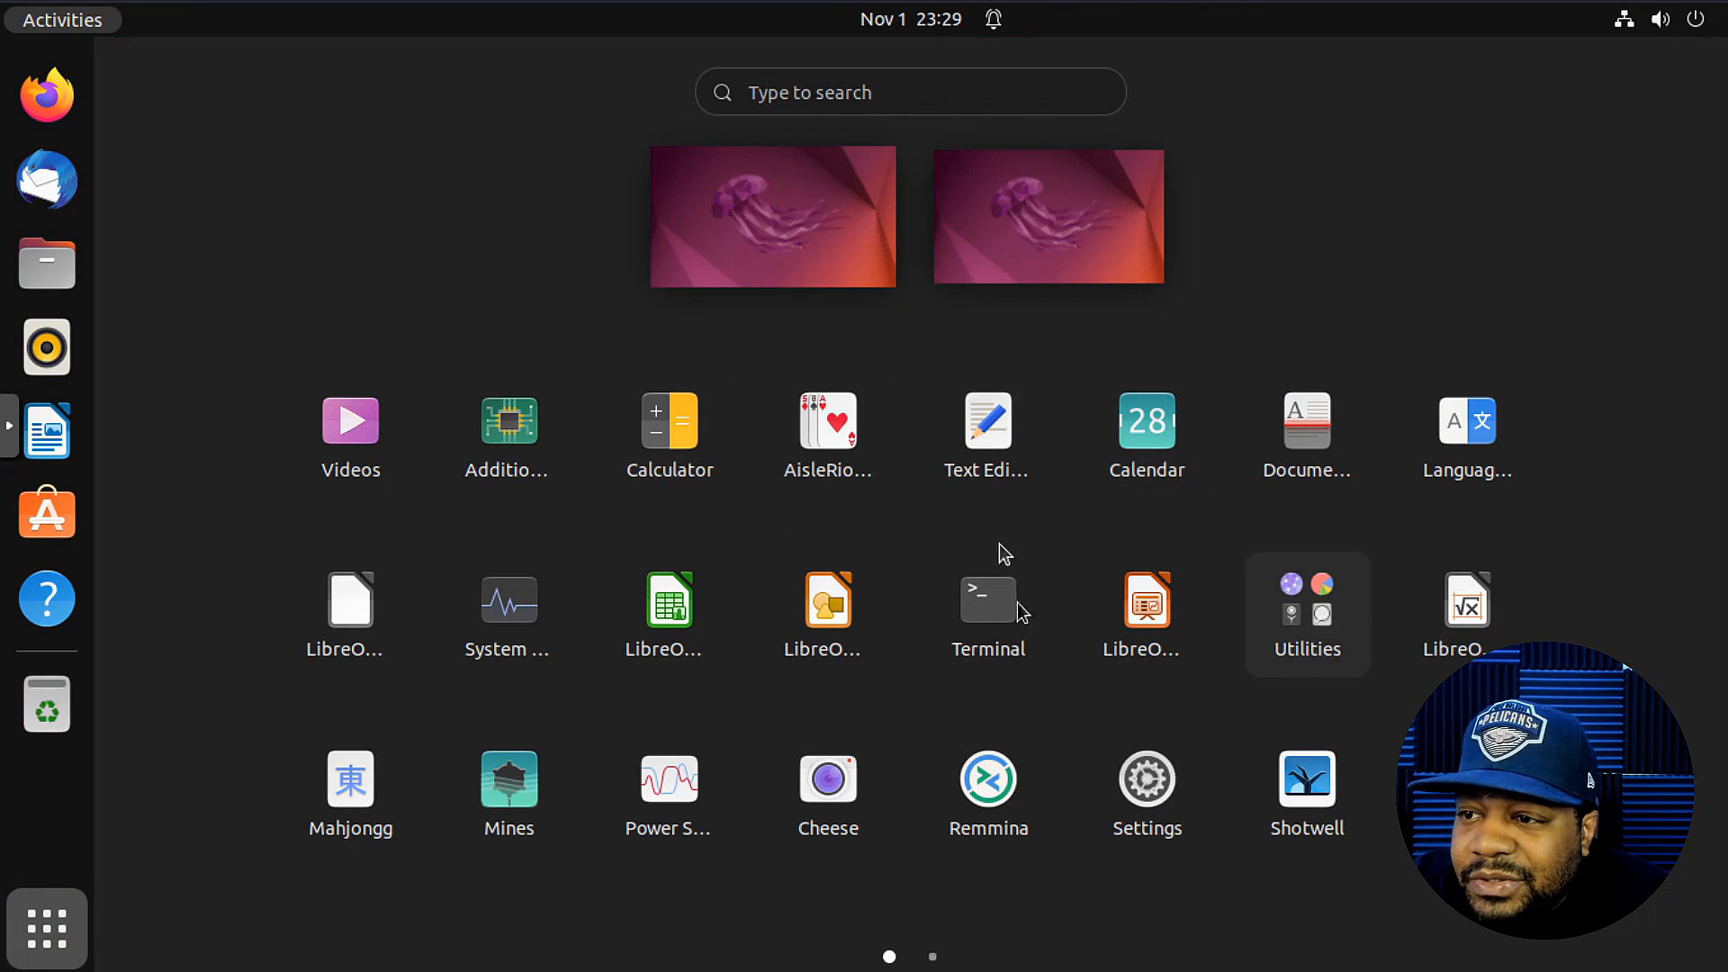
left_click(986, 598)
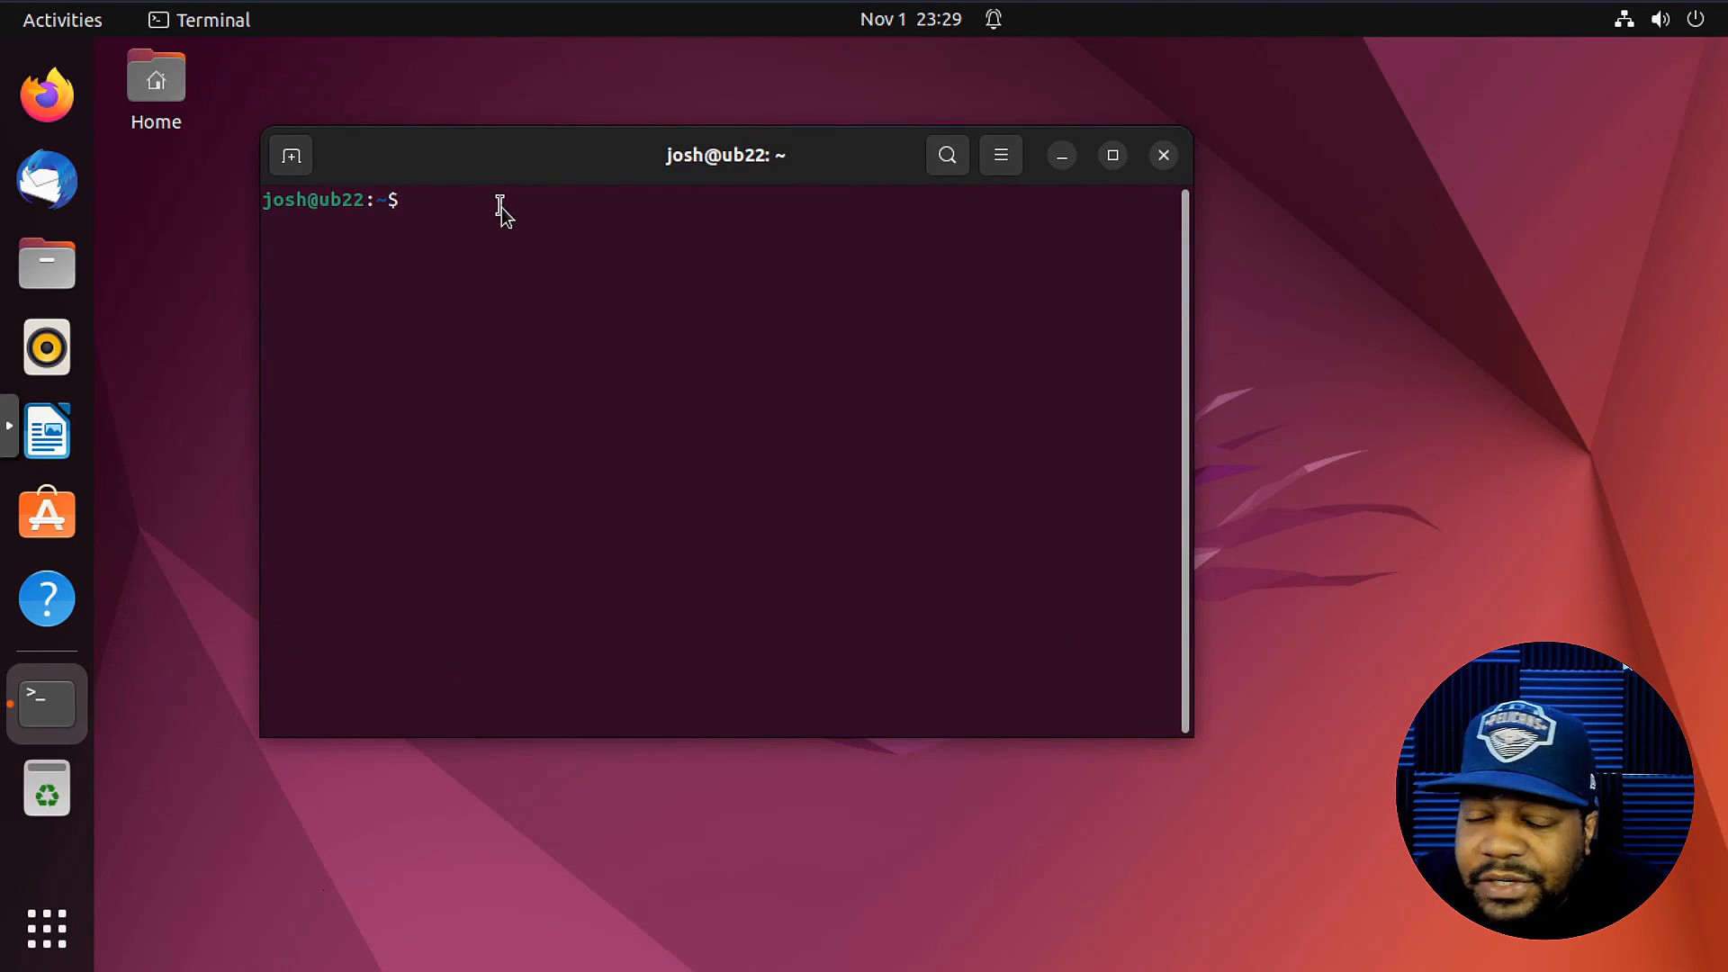
type("gnome")
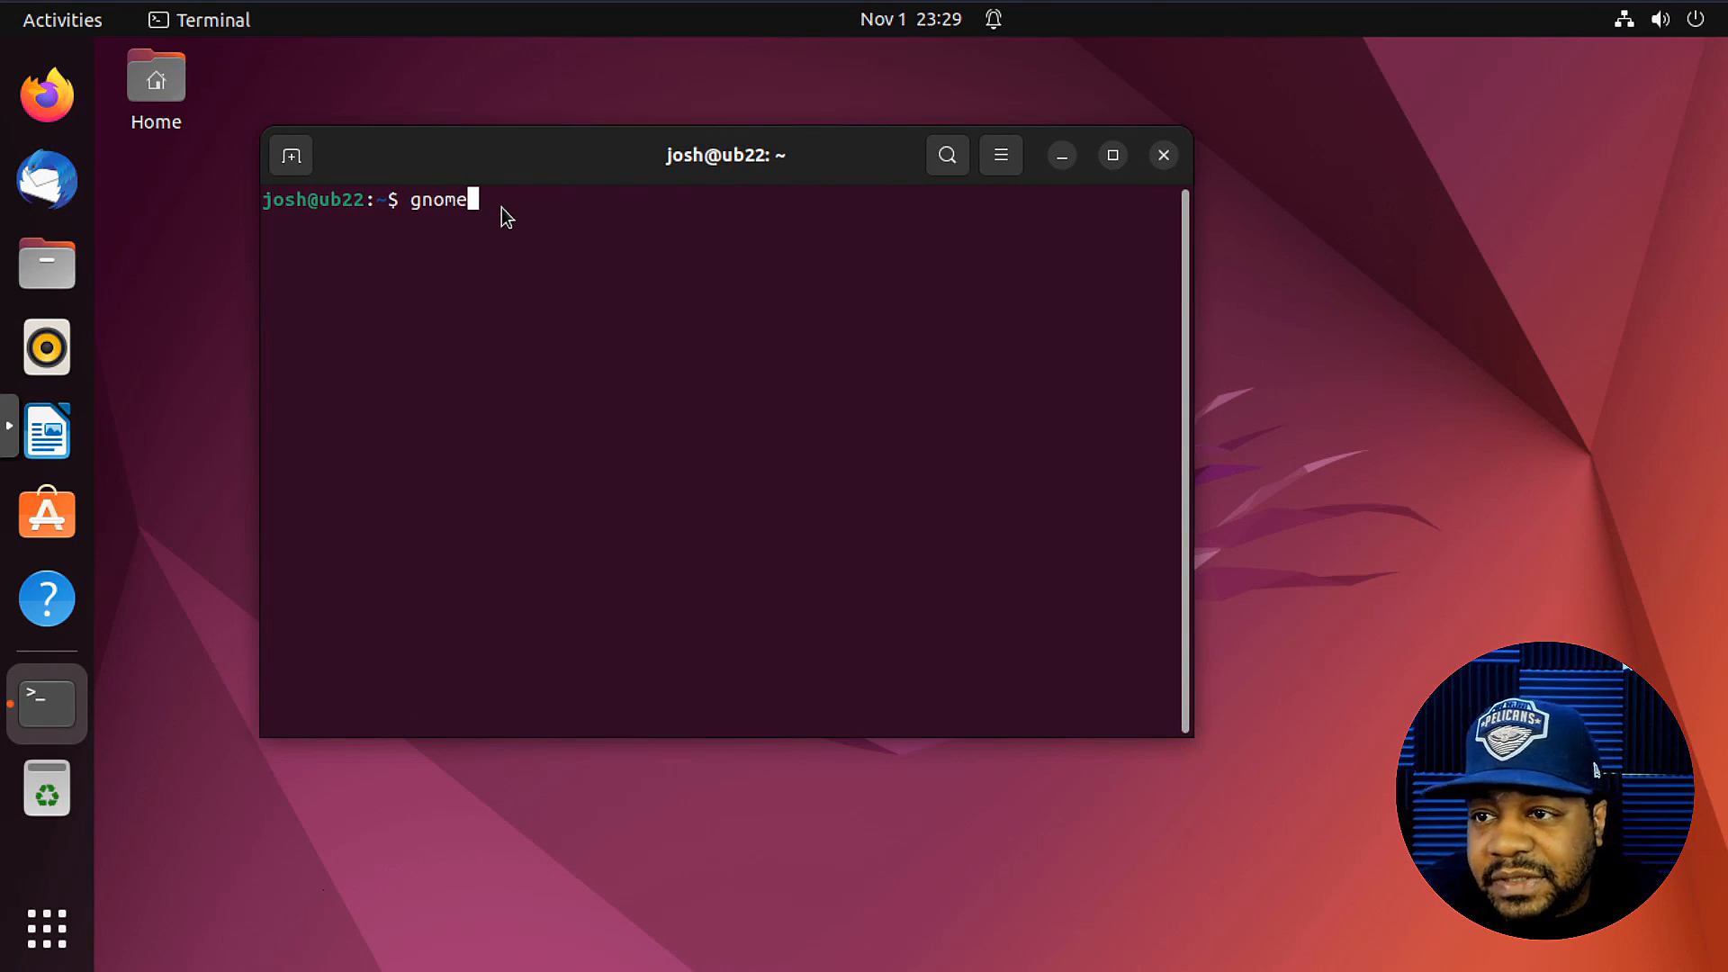
- Run the gnome-tweaks command, then begin exiting the terminal
type("-twea")
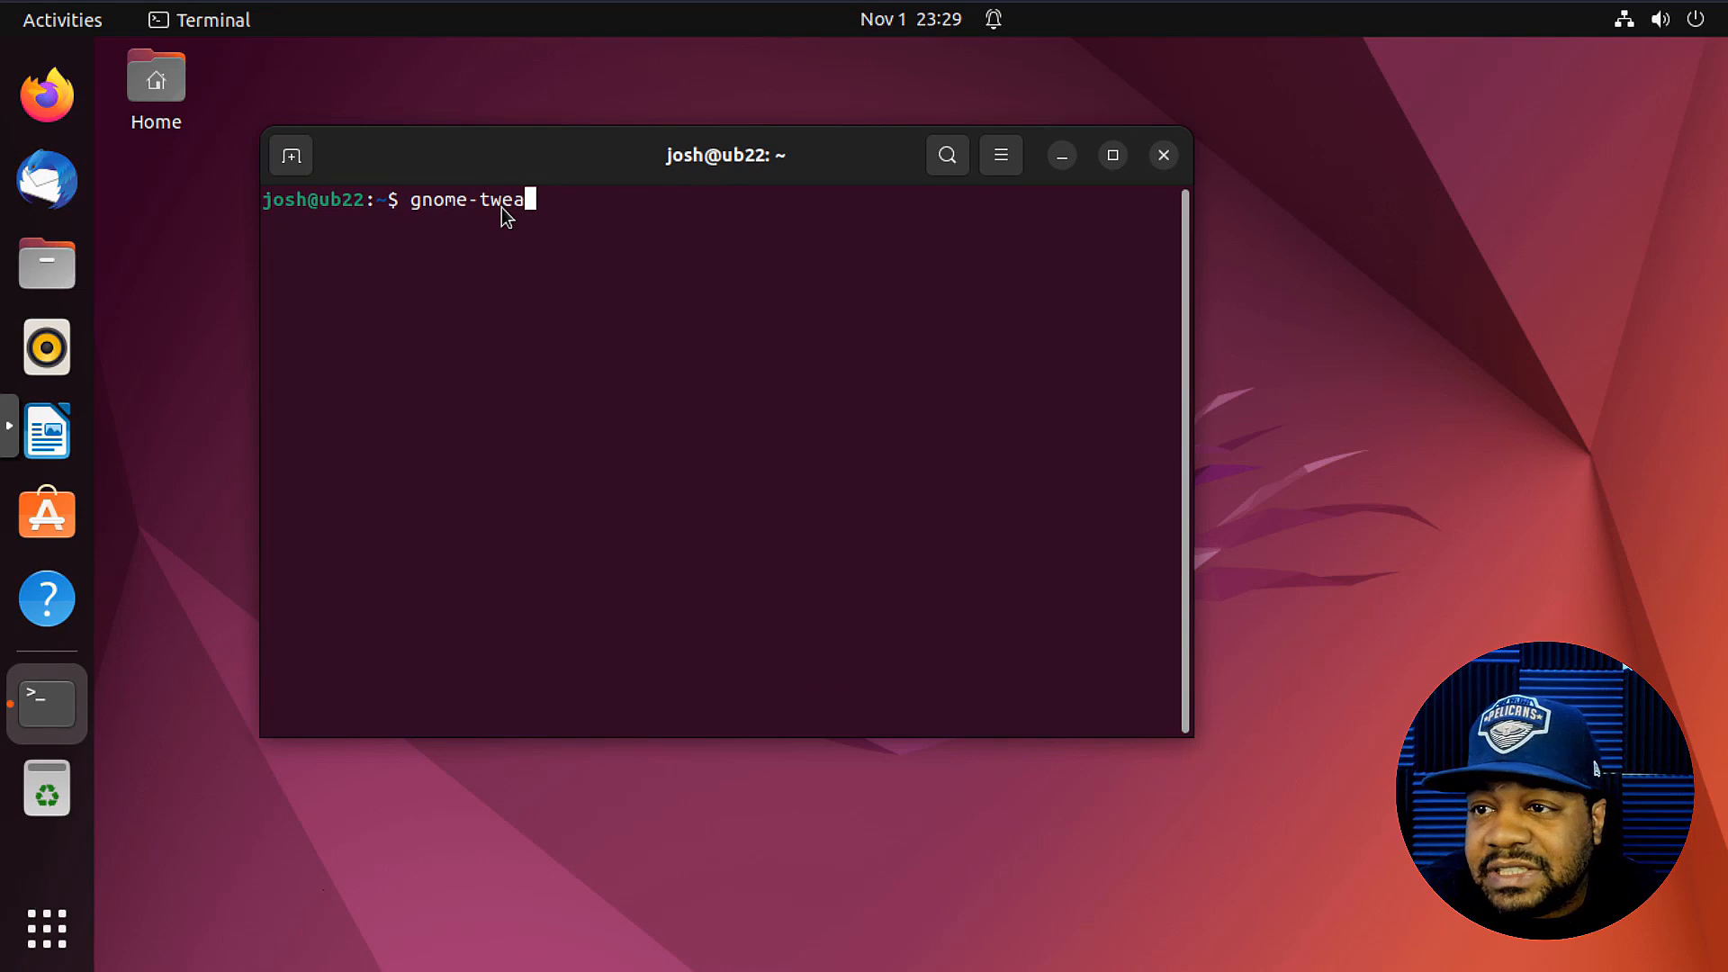
key("Return")
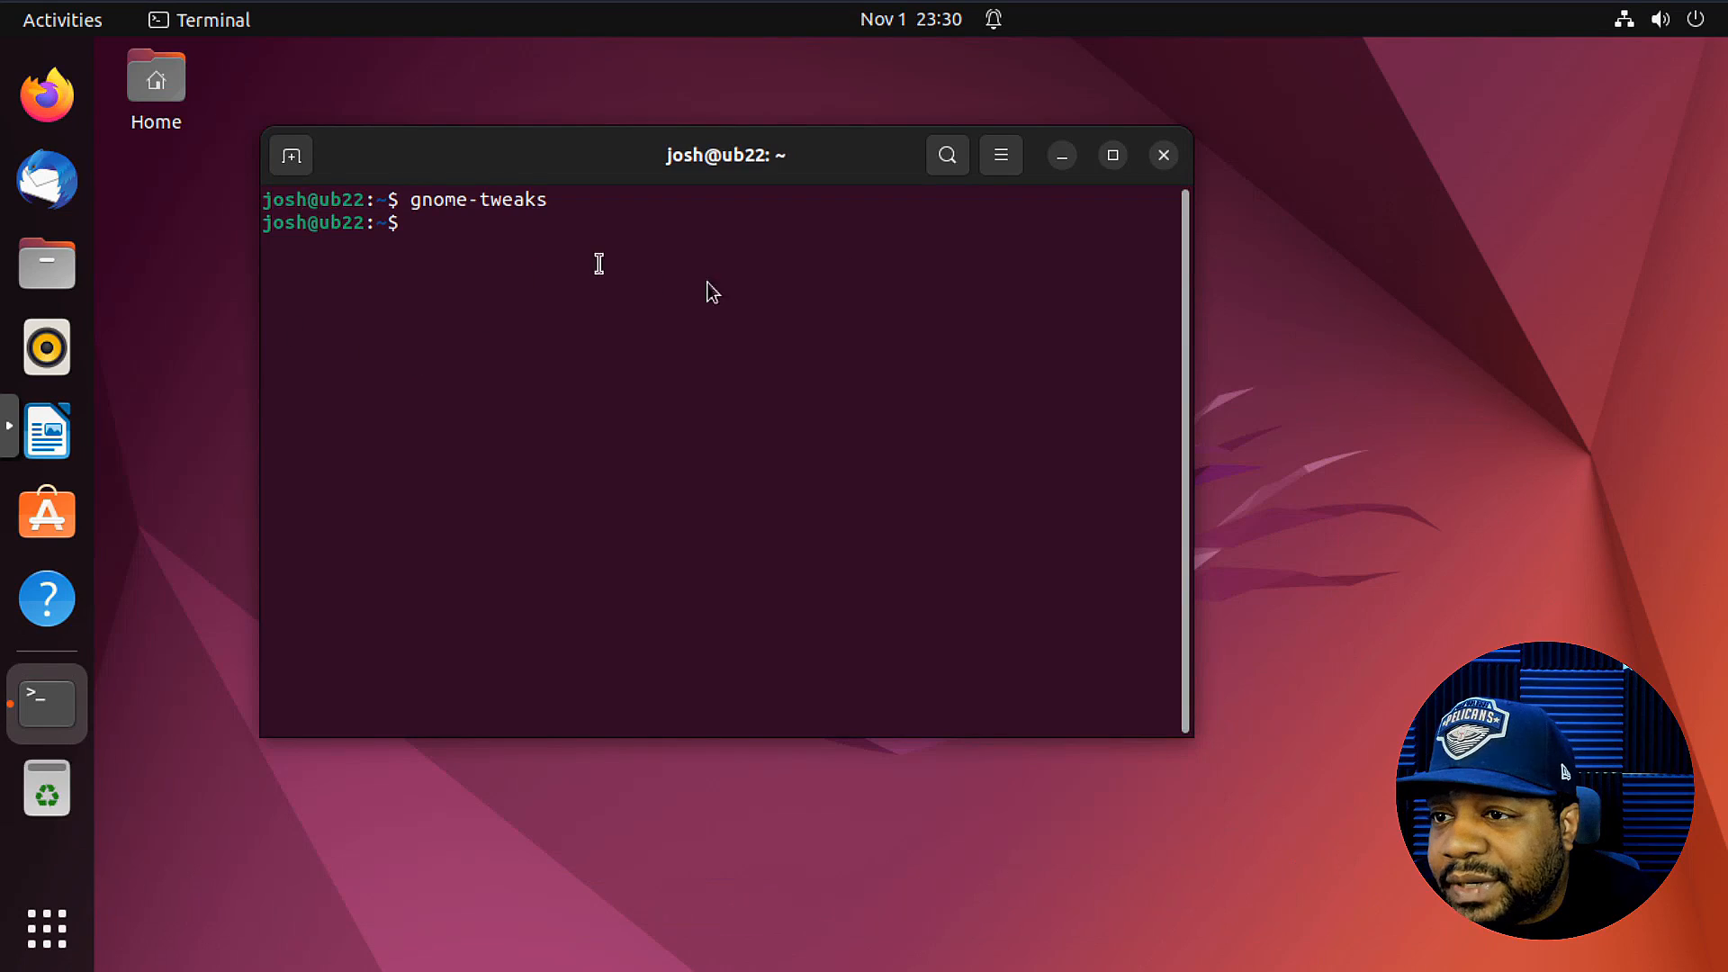
type("e")
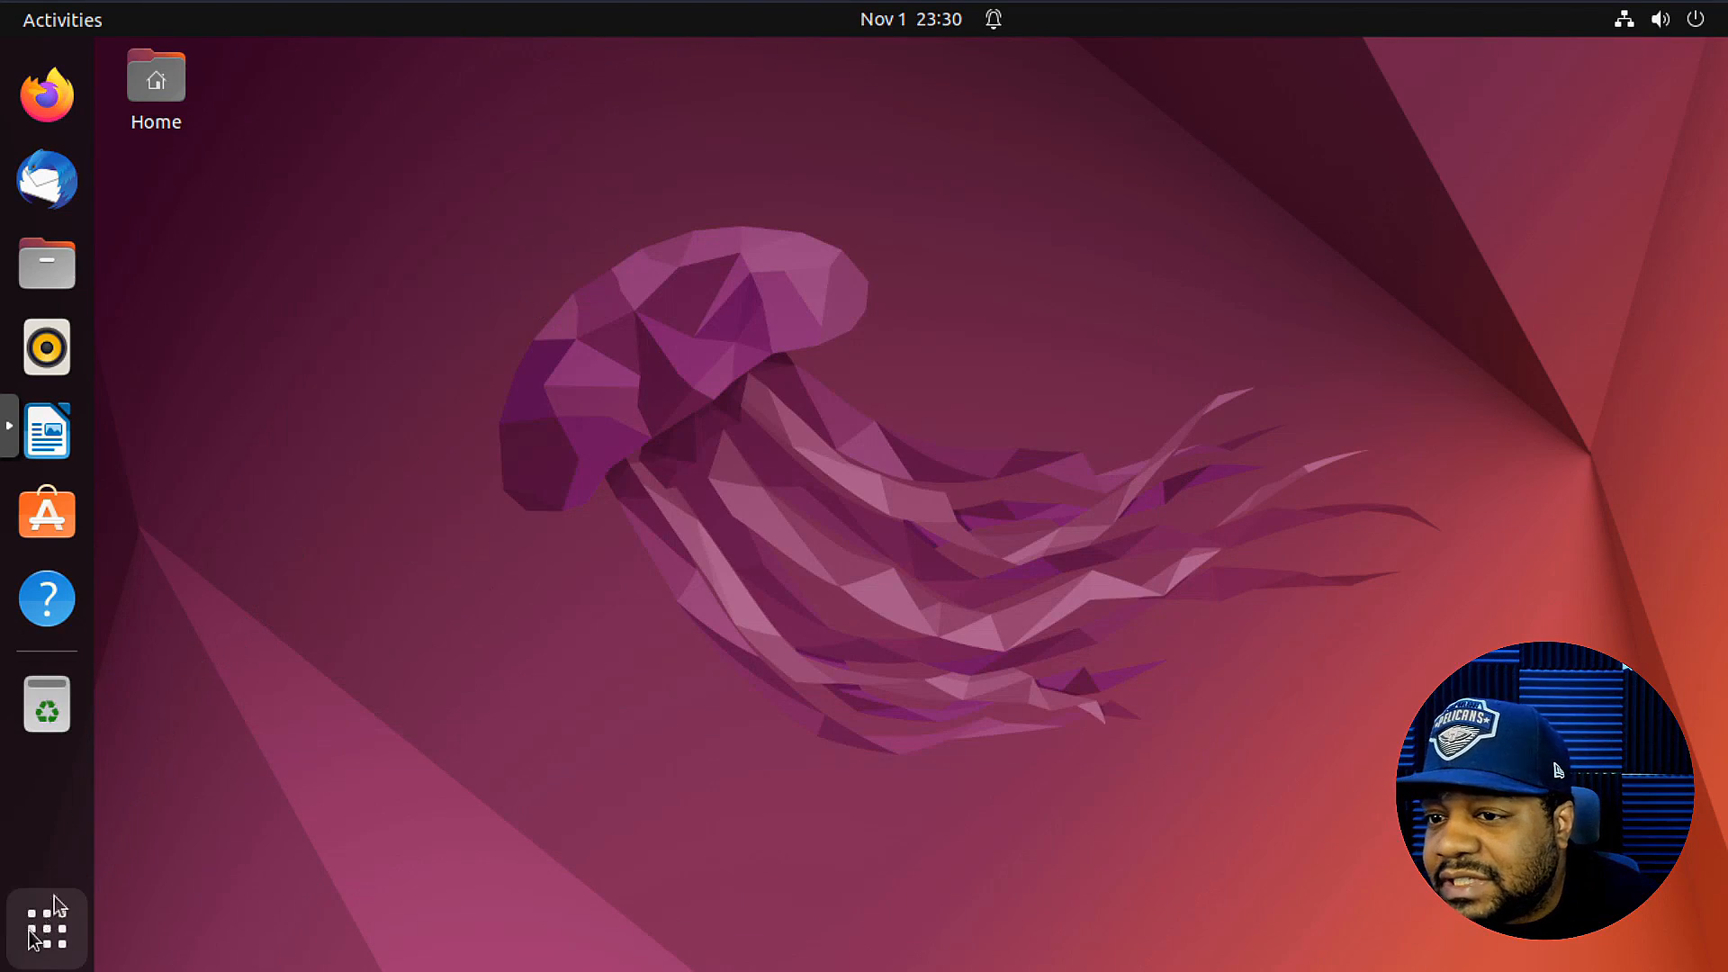
- Search the applications overview for gnome and launch Tweaks on its General page
left_click(46, 929)
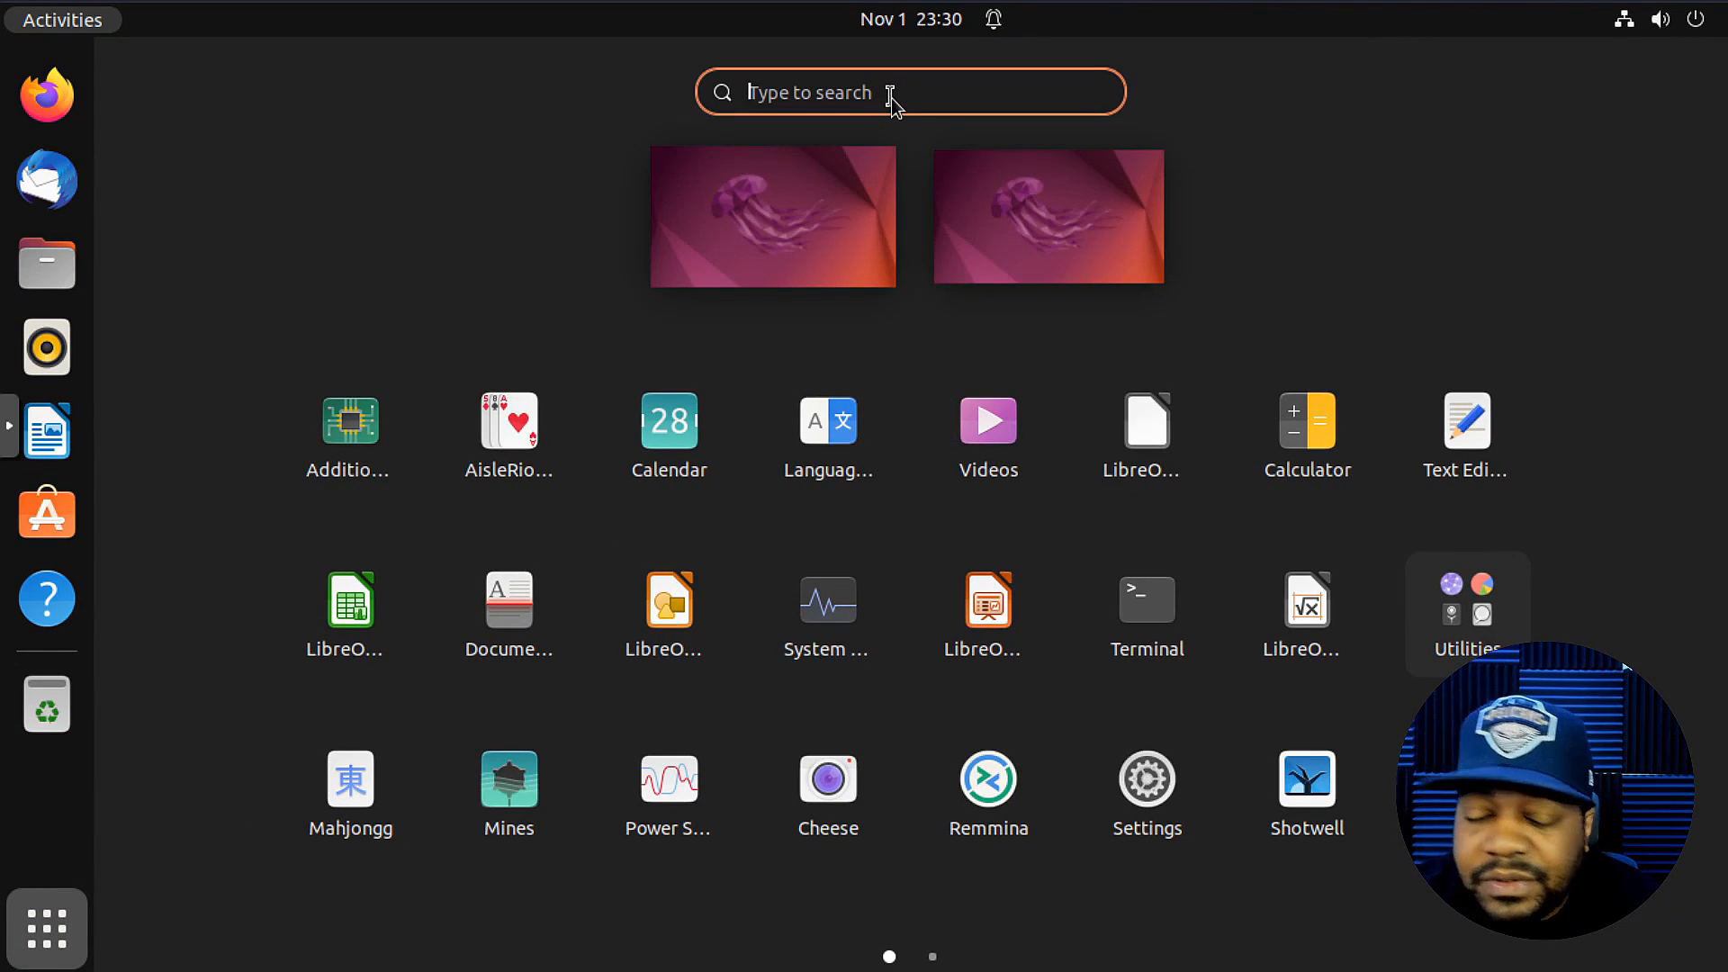
type("gnome")
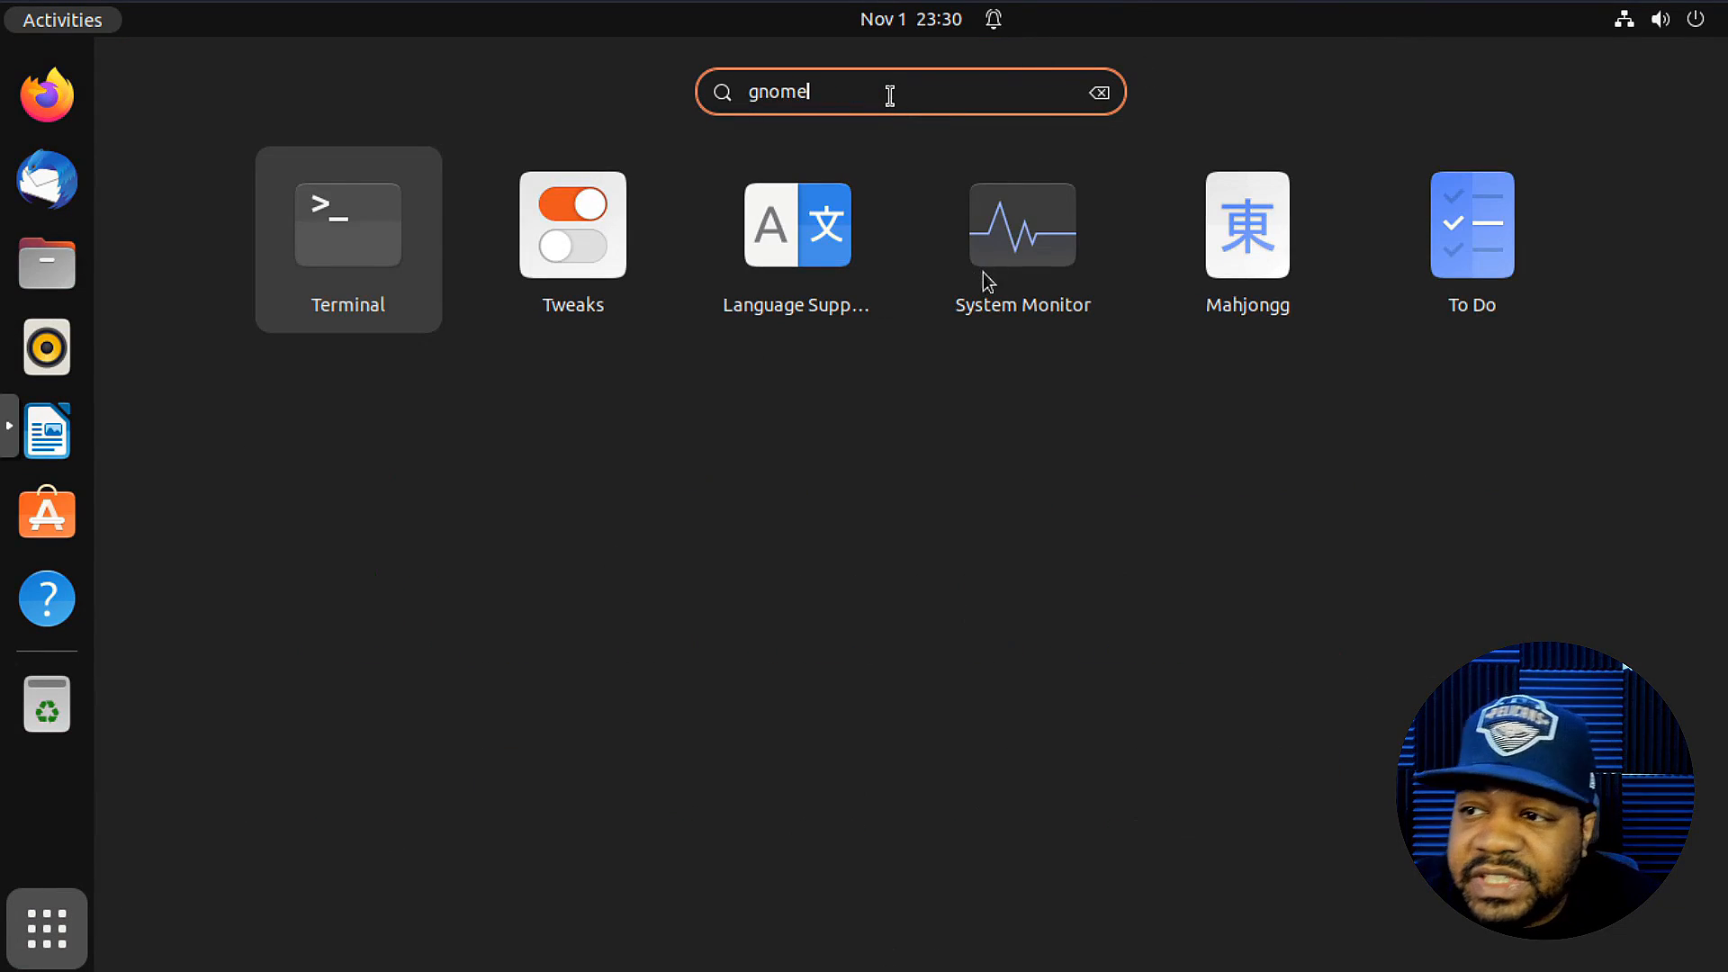
mouse_move(573, 240)
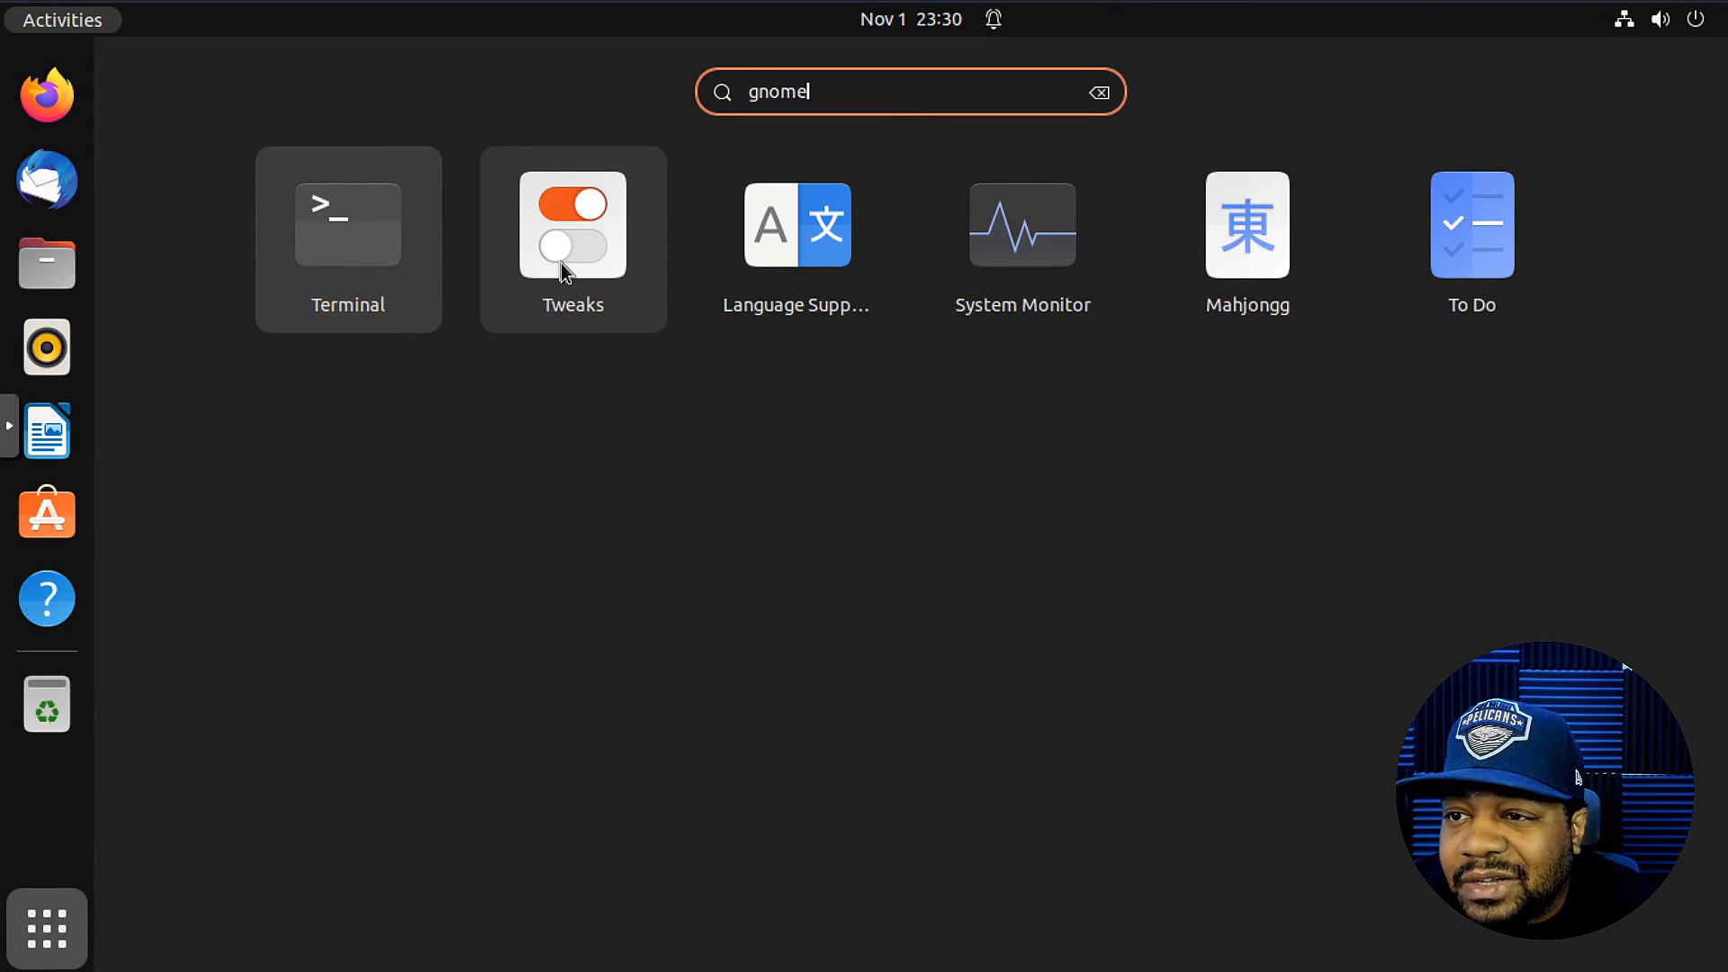
left_click(573, 226)
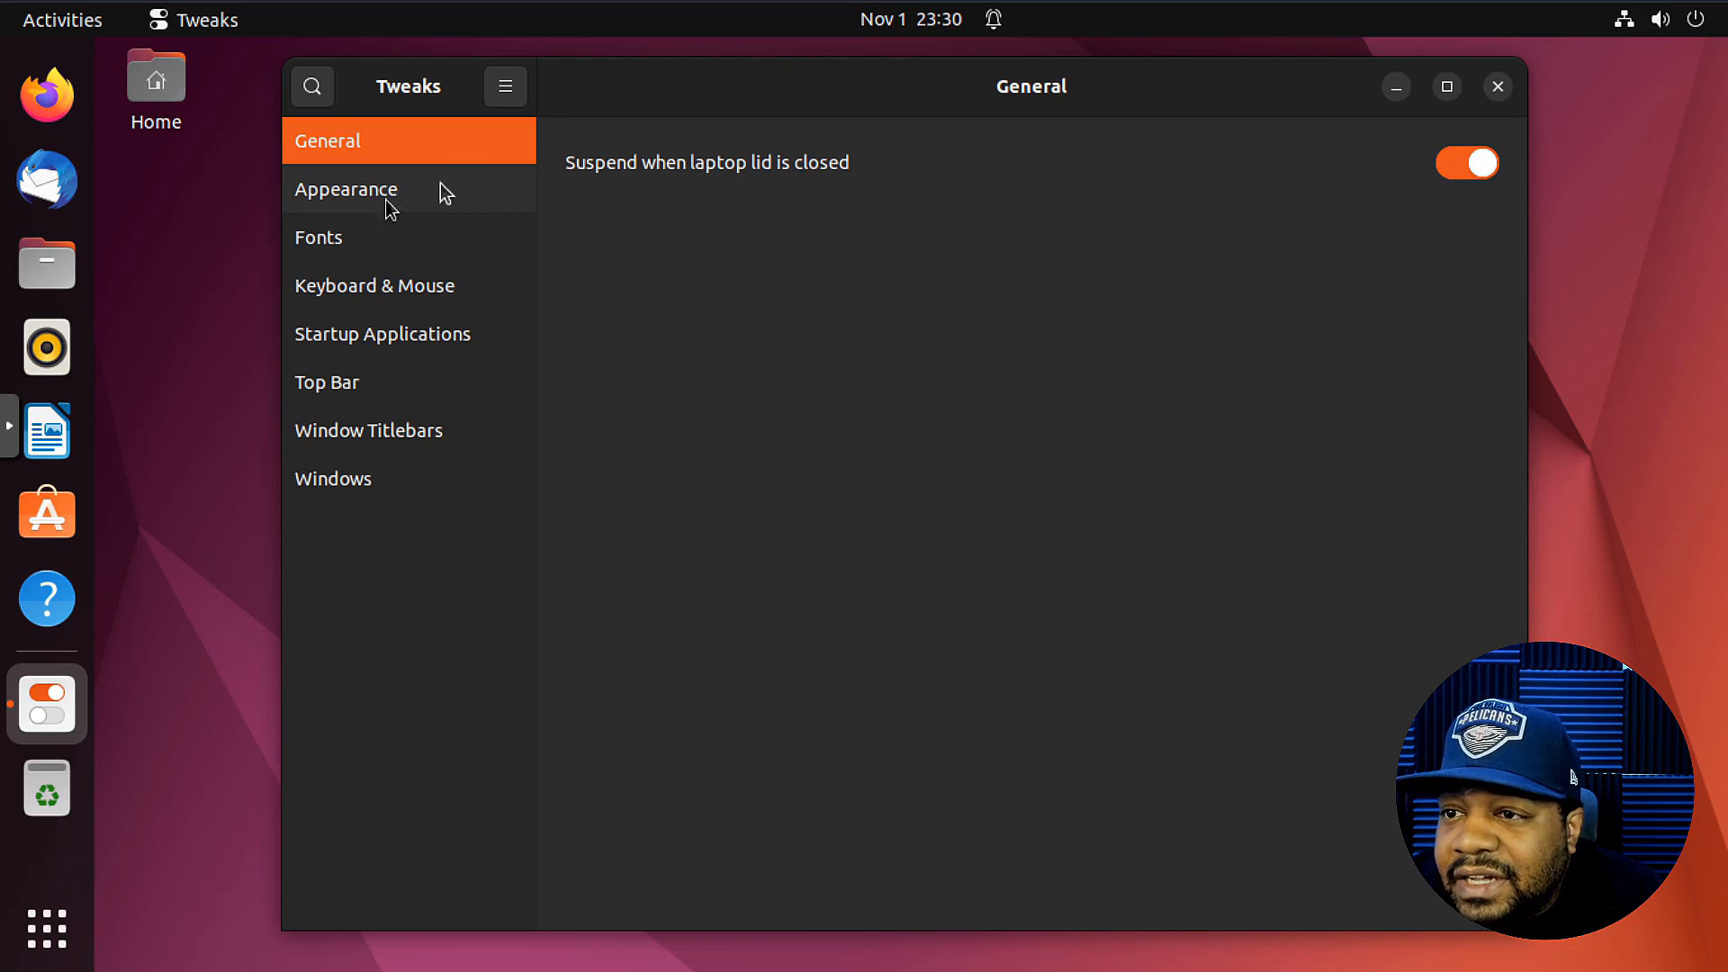
- Show the Appearance page with Yaru-dark theme, cursor, icons, background and lock screen options
left_click(345, 188)
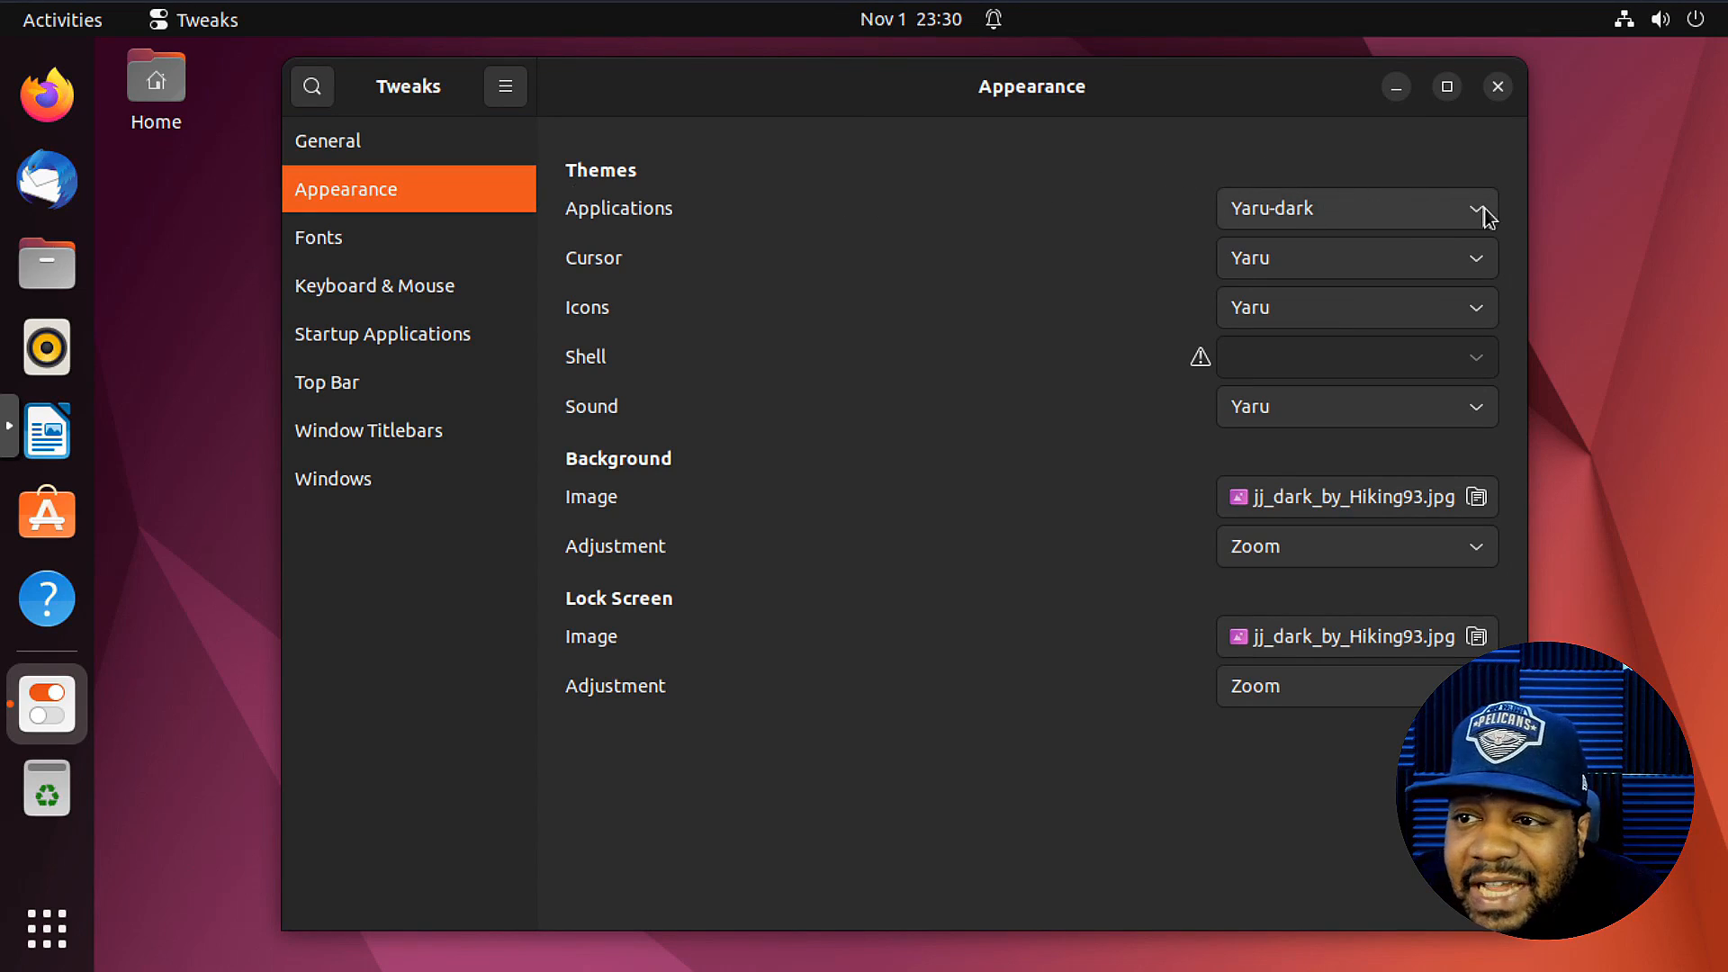
mouse_move(1400, 238)
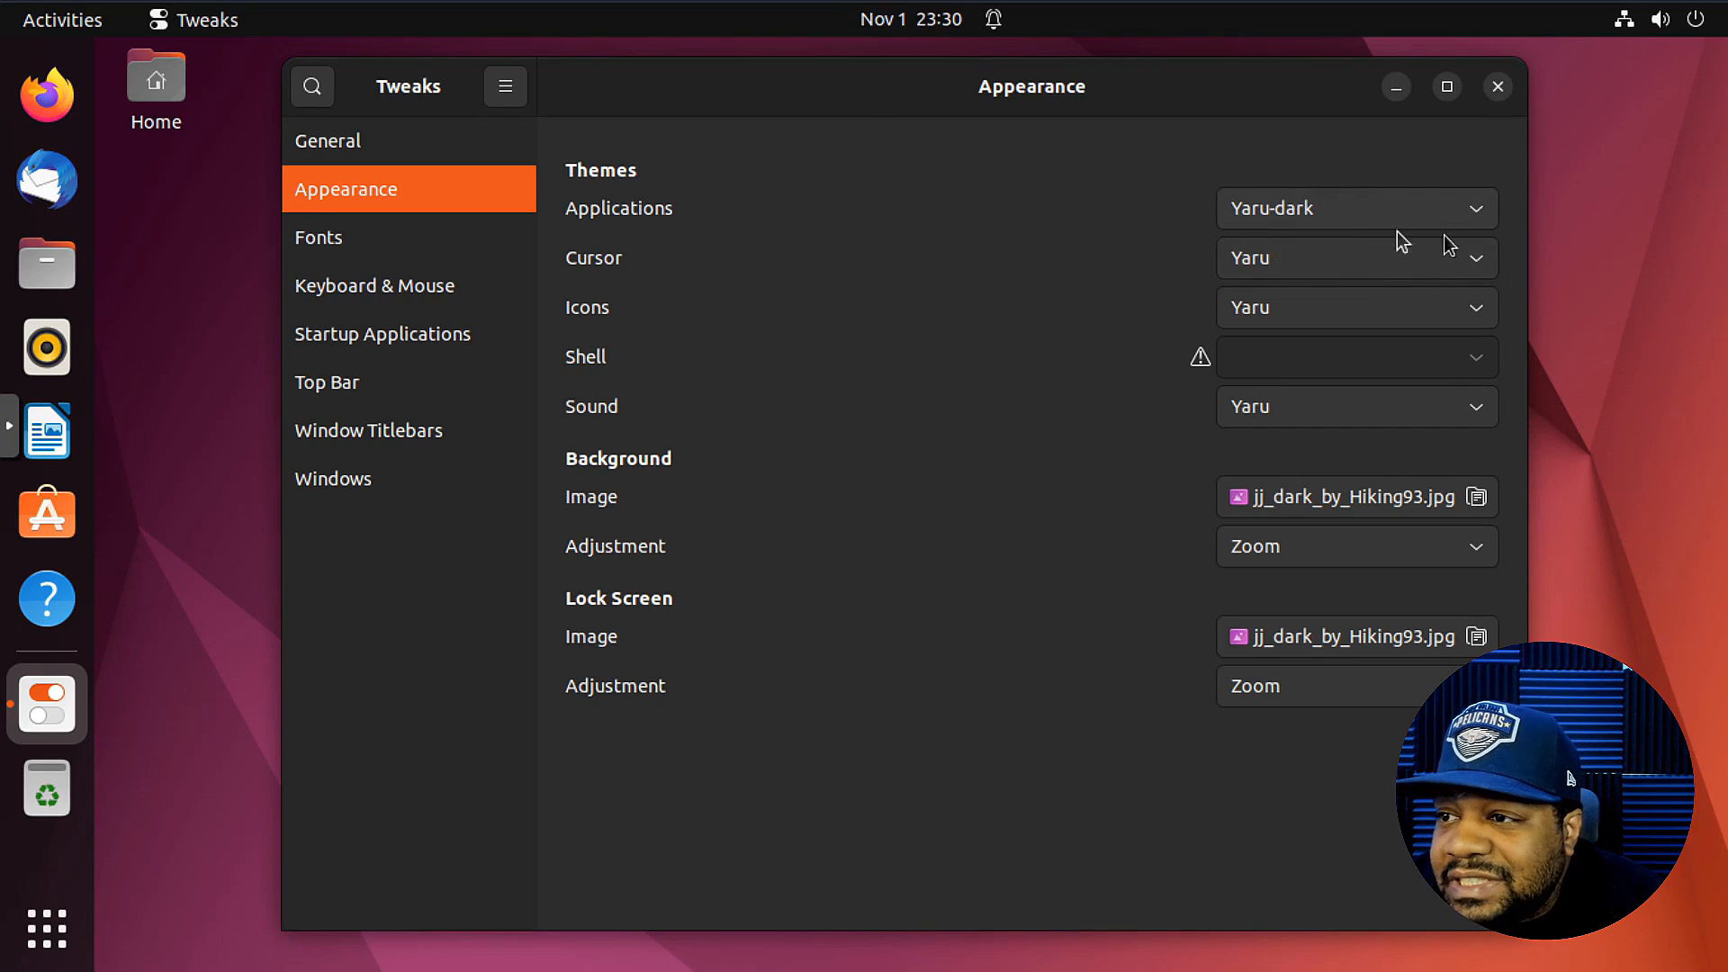
mouse_move(1483, 232)
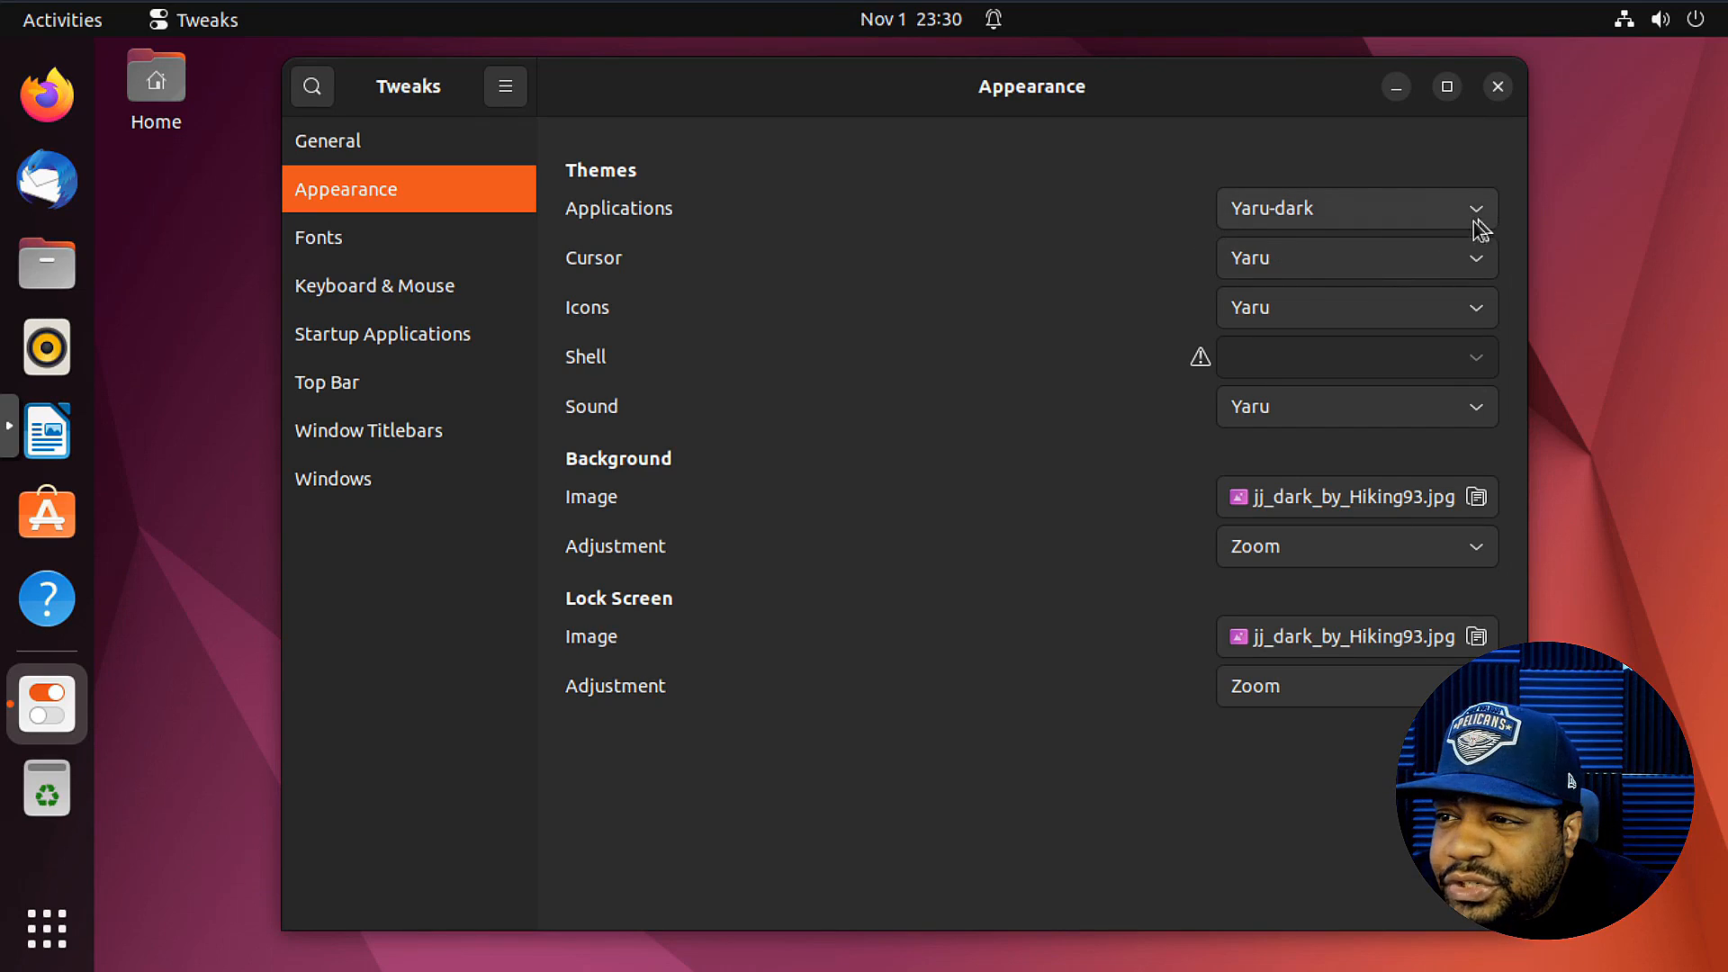
left_click(1357, 207)
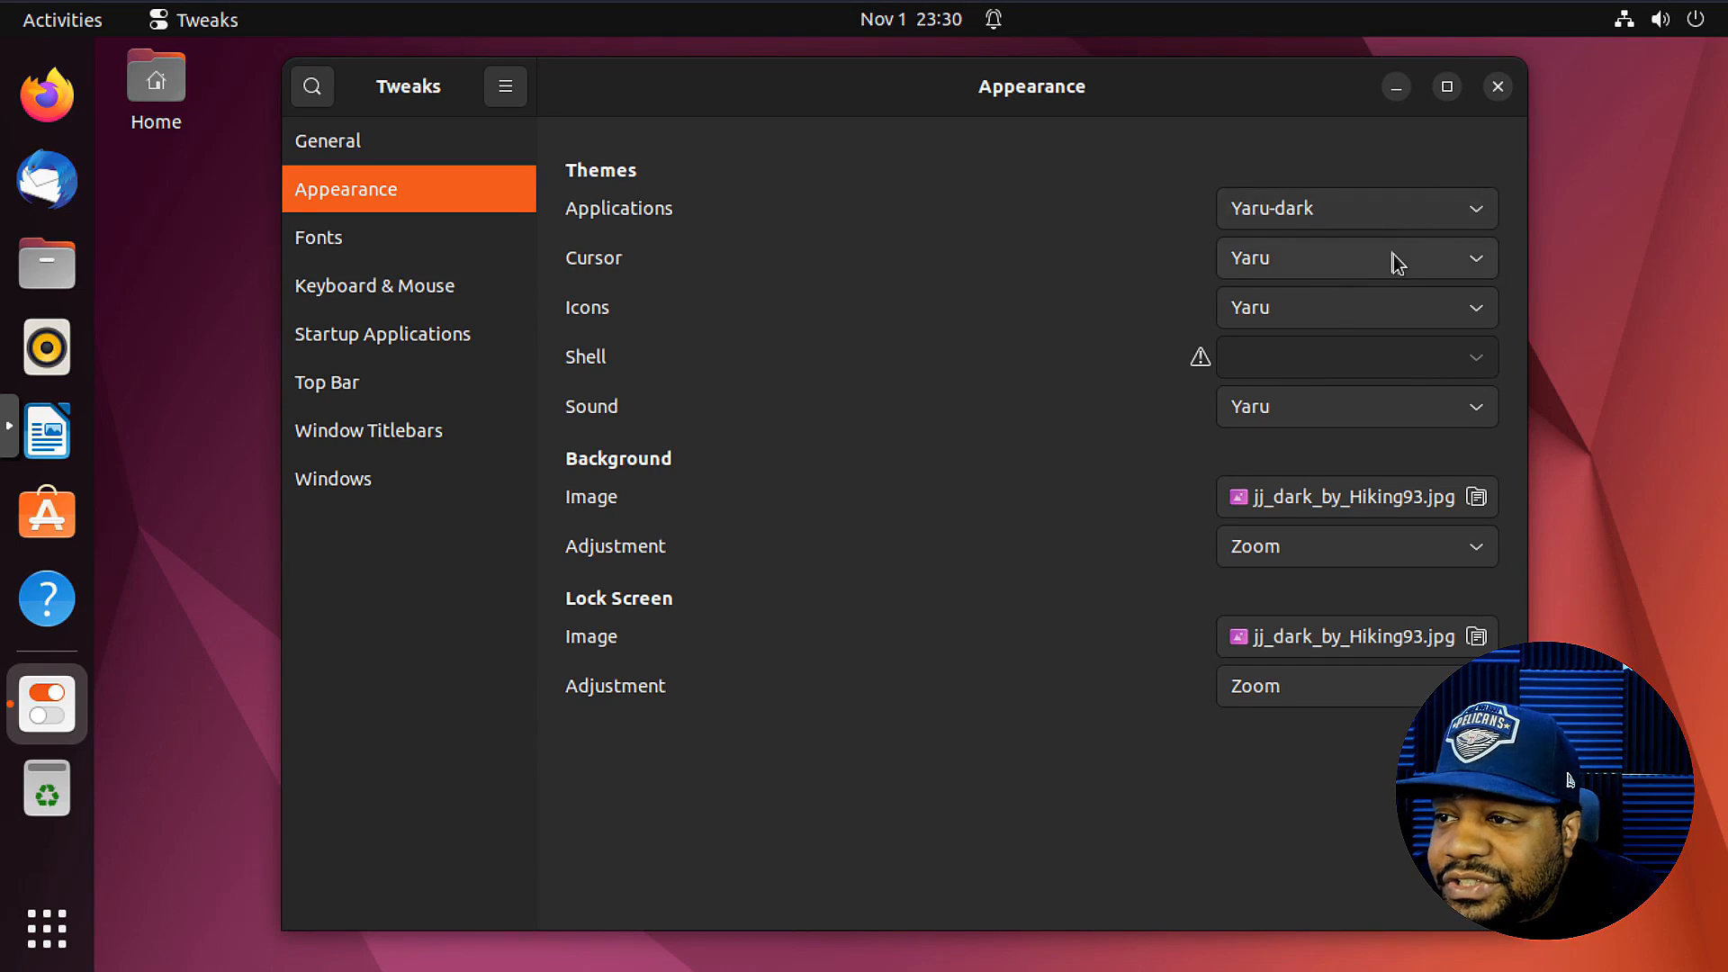
- Switch the cursor theme to Redglass and reopen the theme list
left_click(1356, 258)
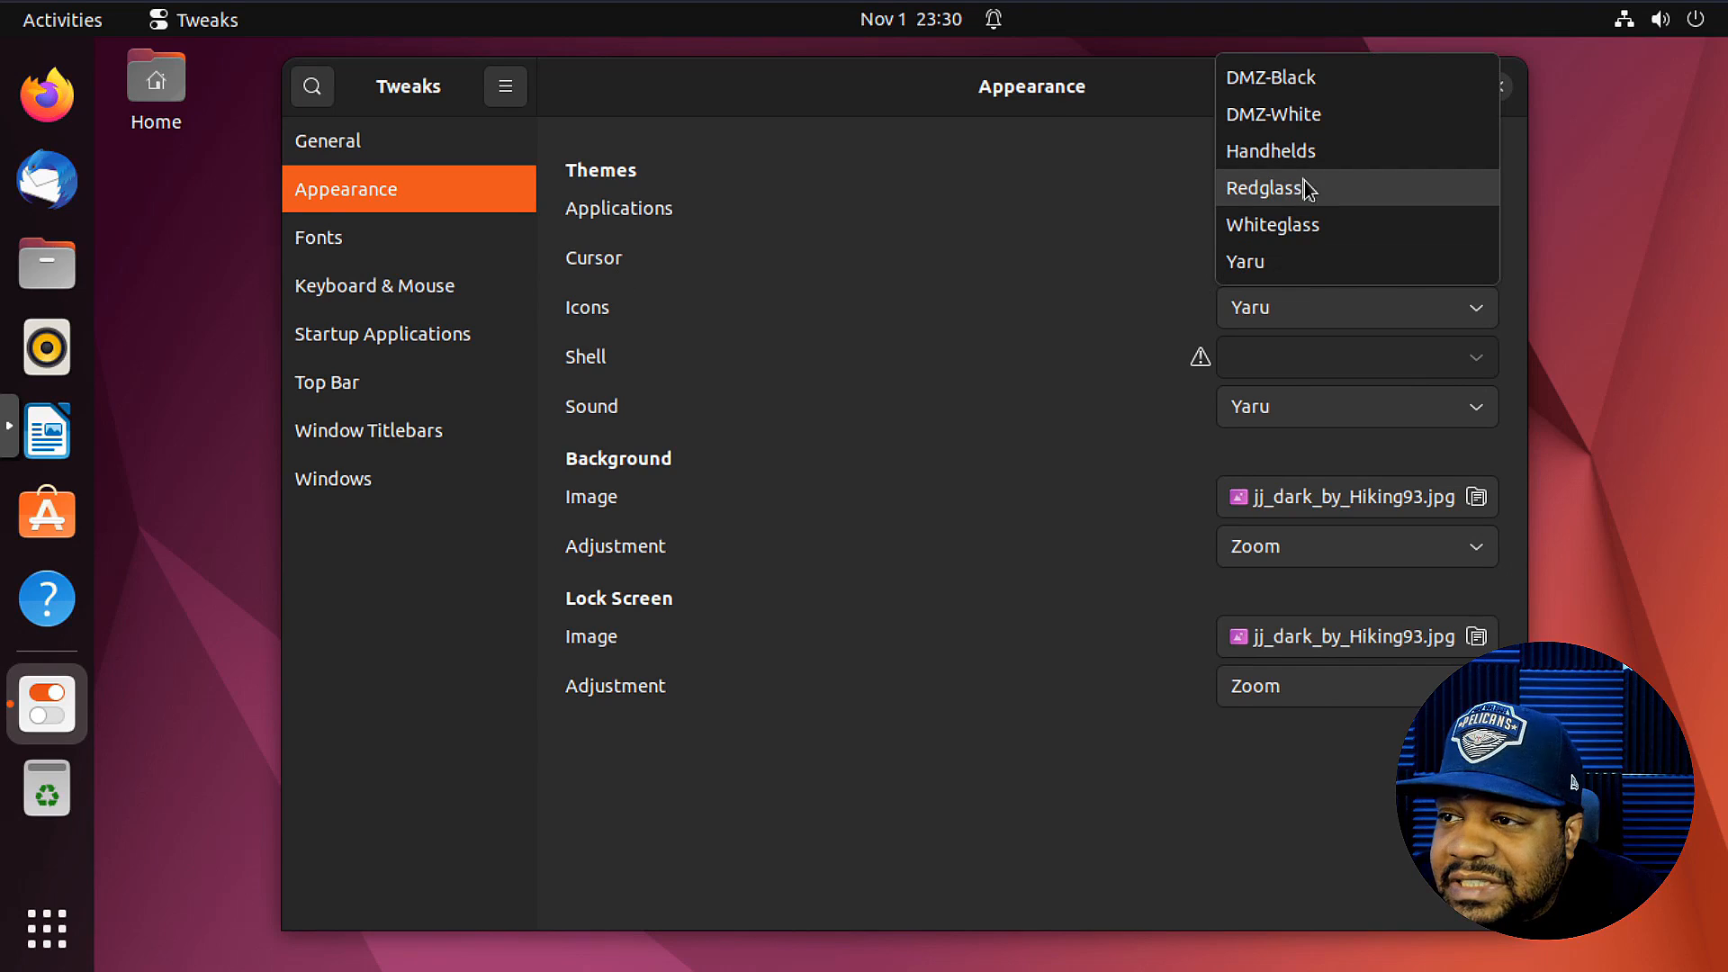
left_click(1267, 187)
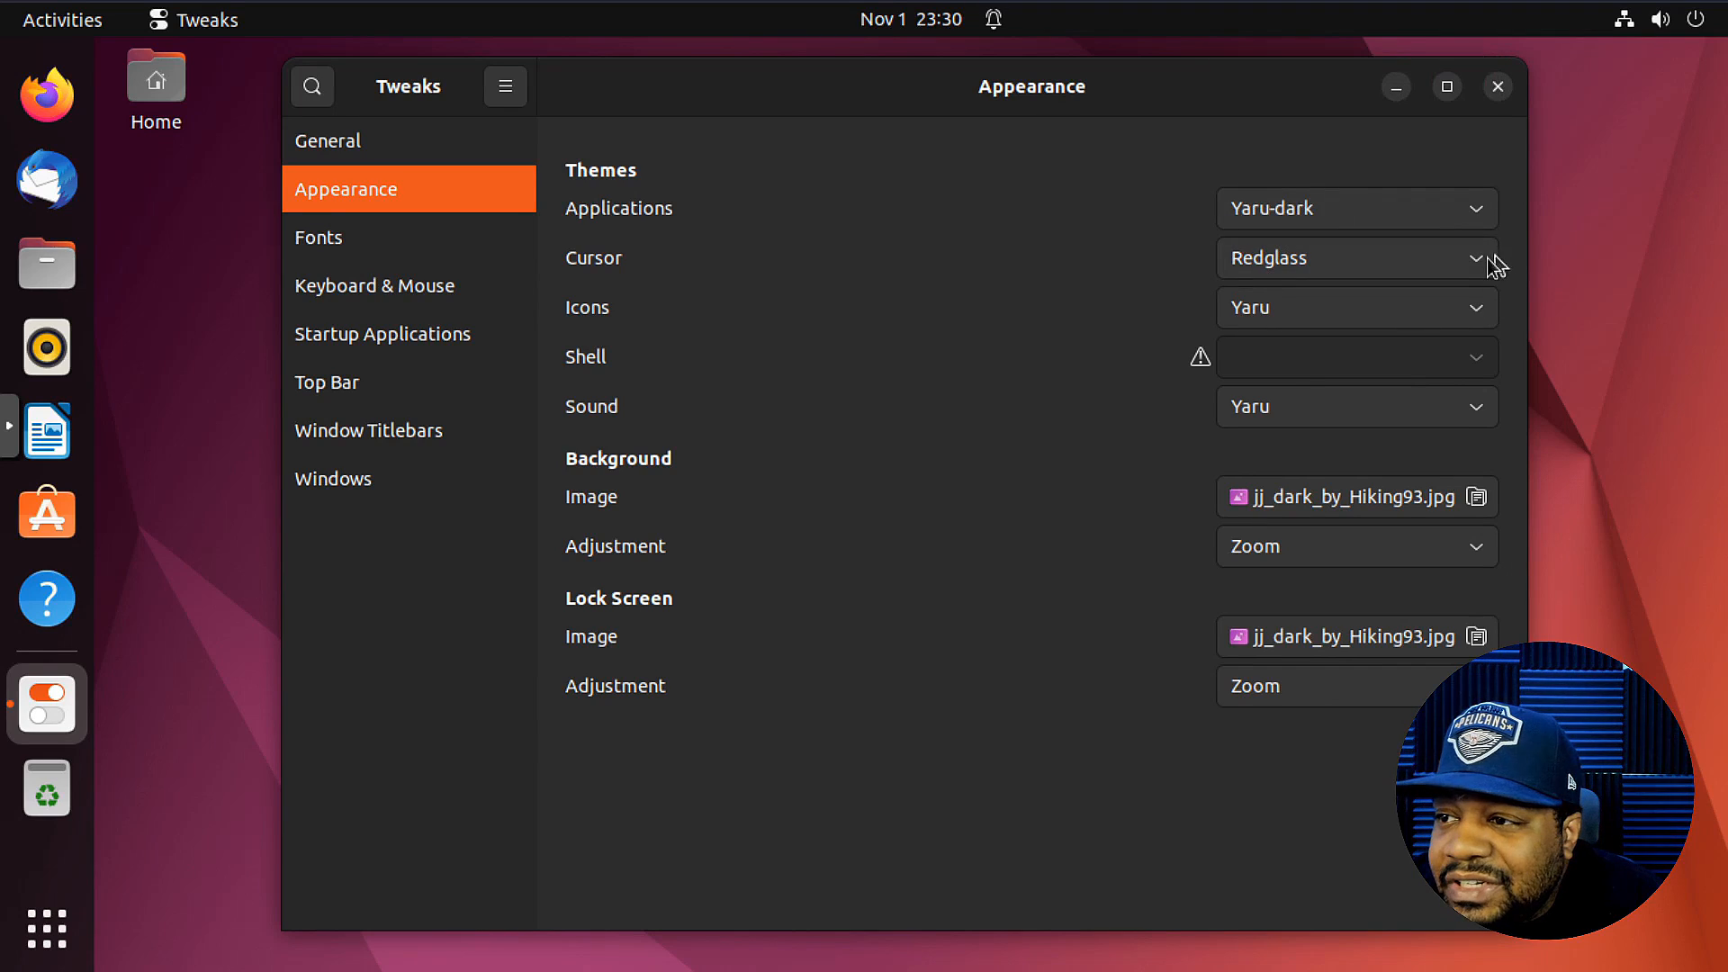
left_click(1355, 259)
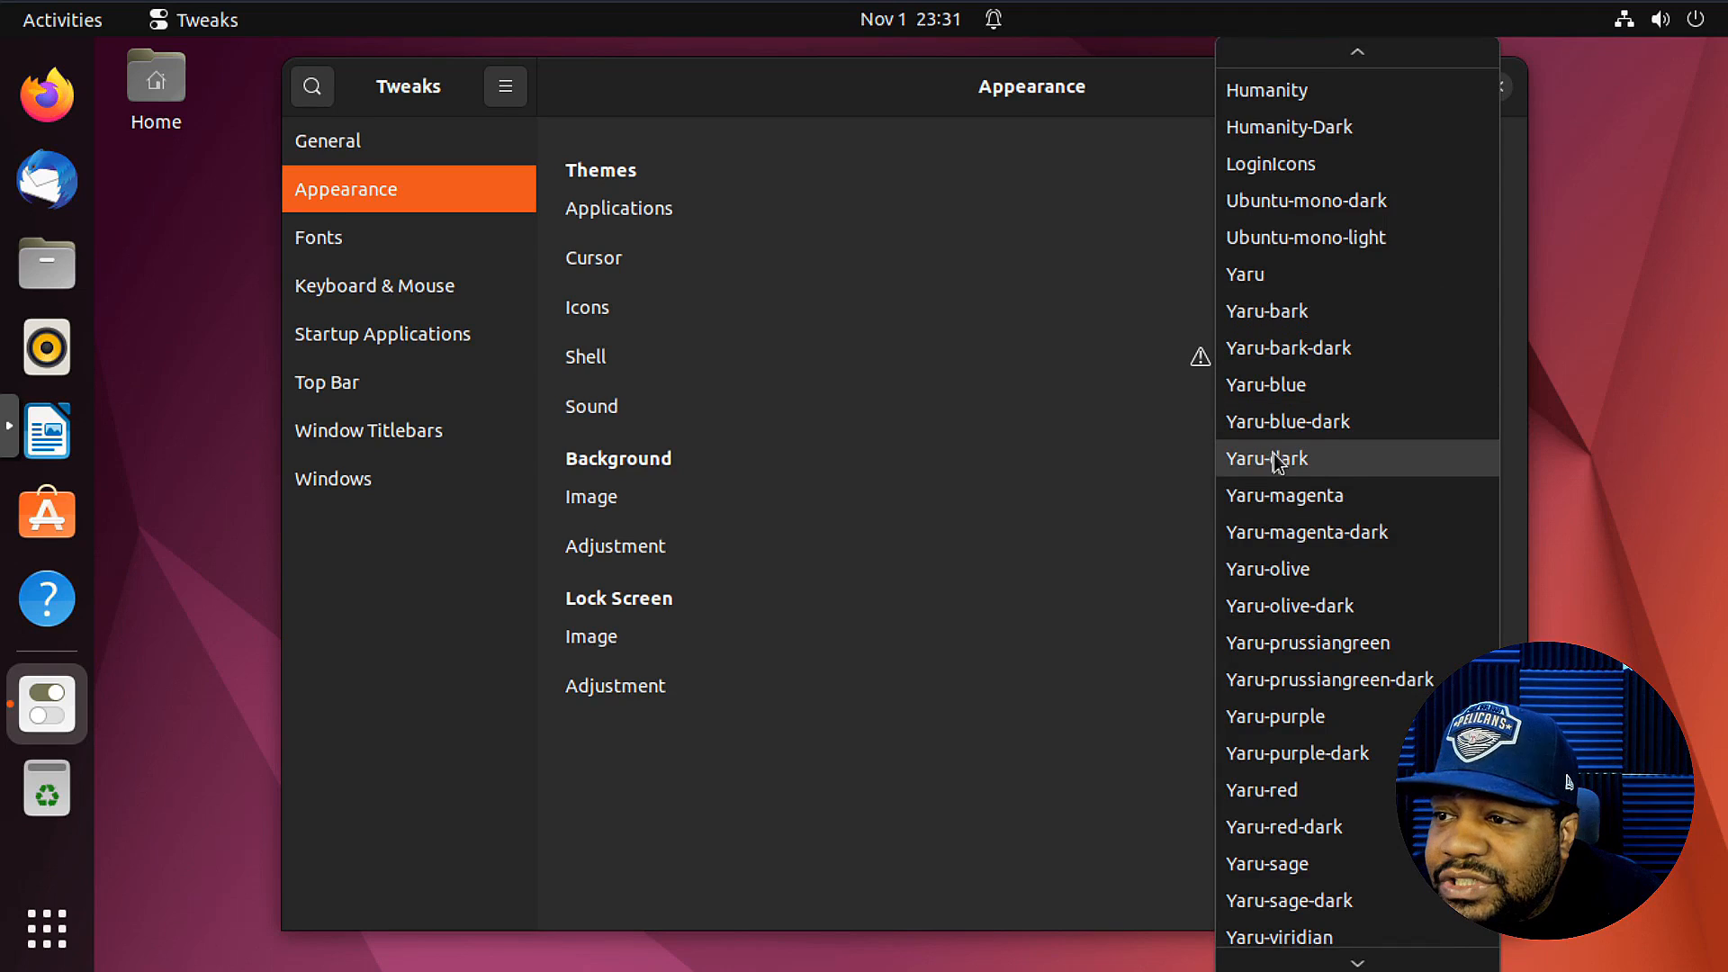
mouse_move(1292, 506)
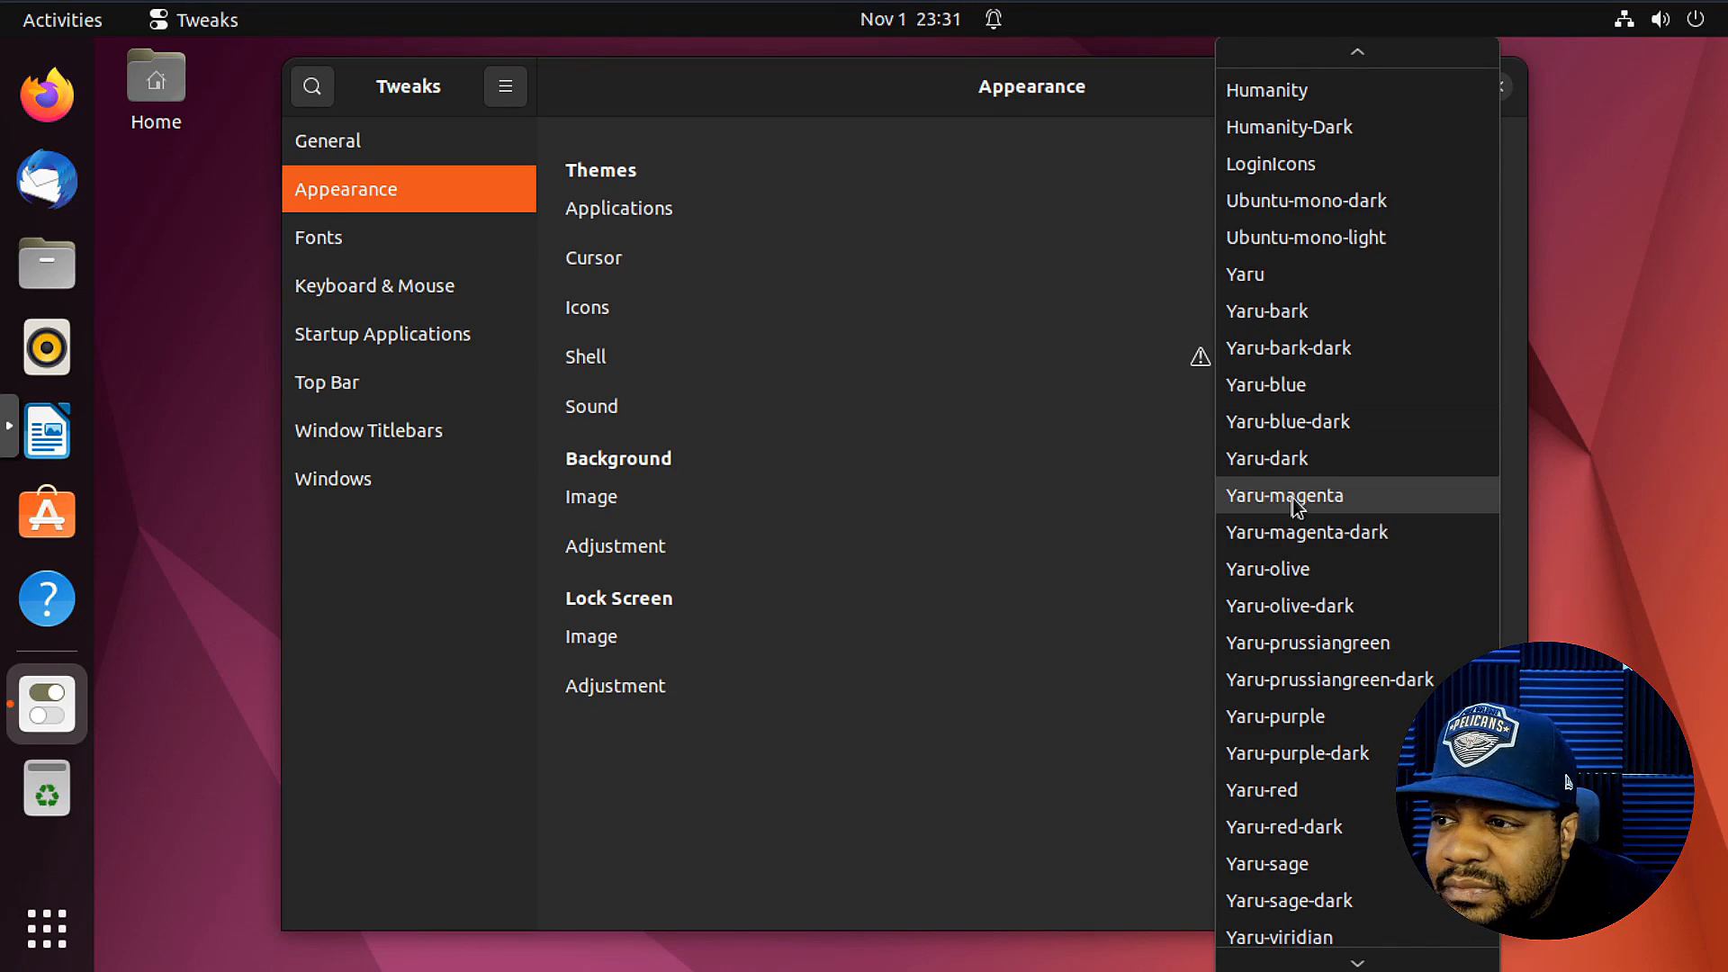
left_click(1283, 495)
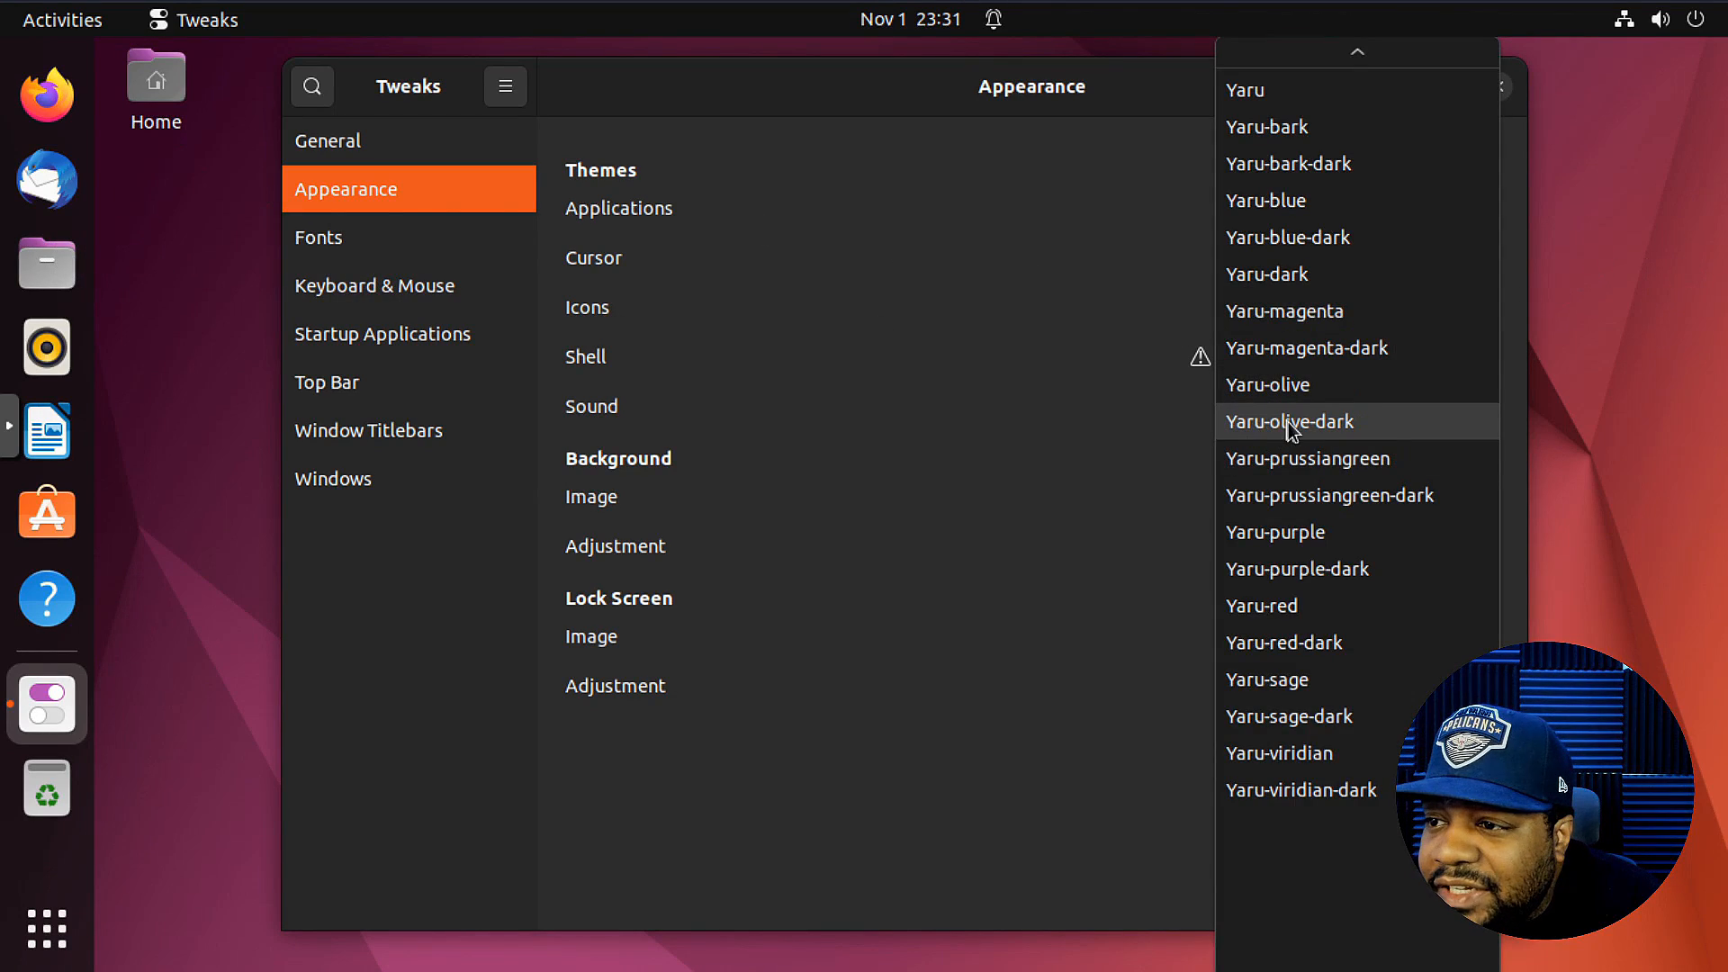
left_click(1287, 422)
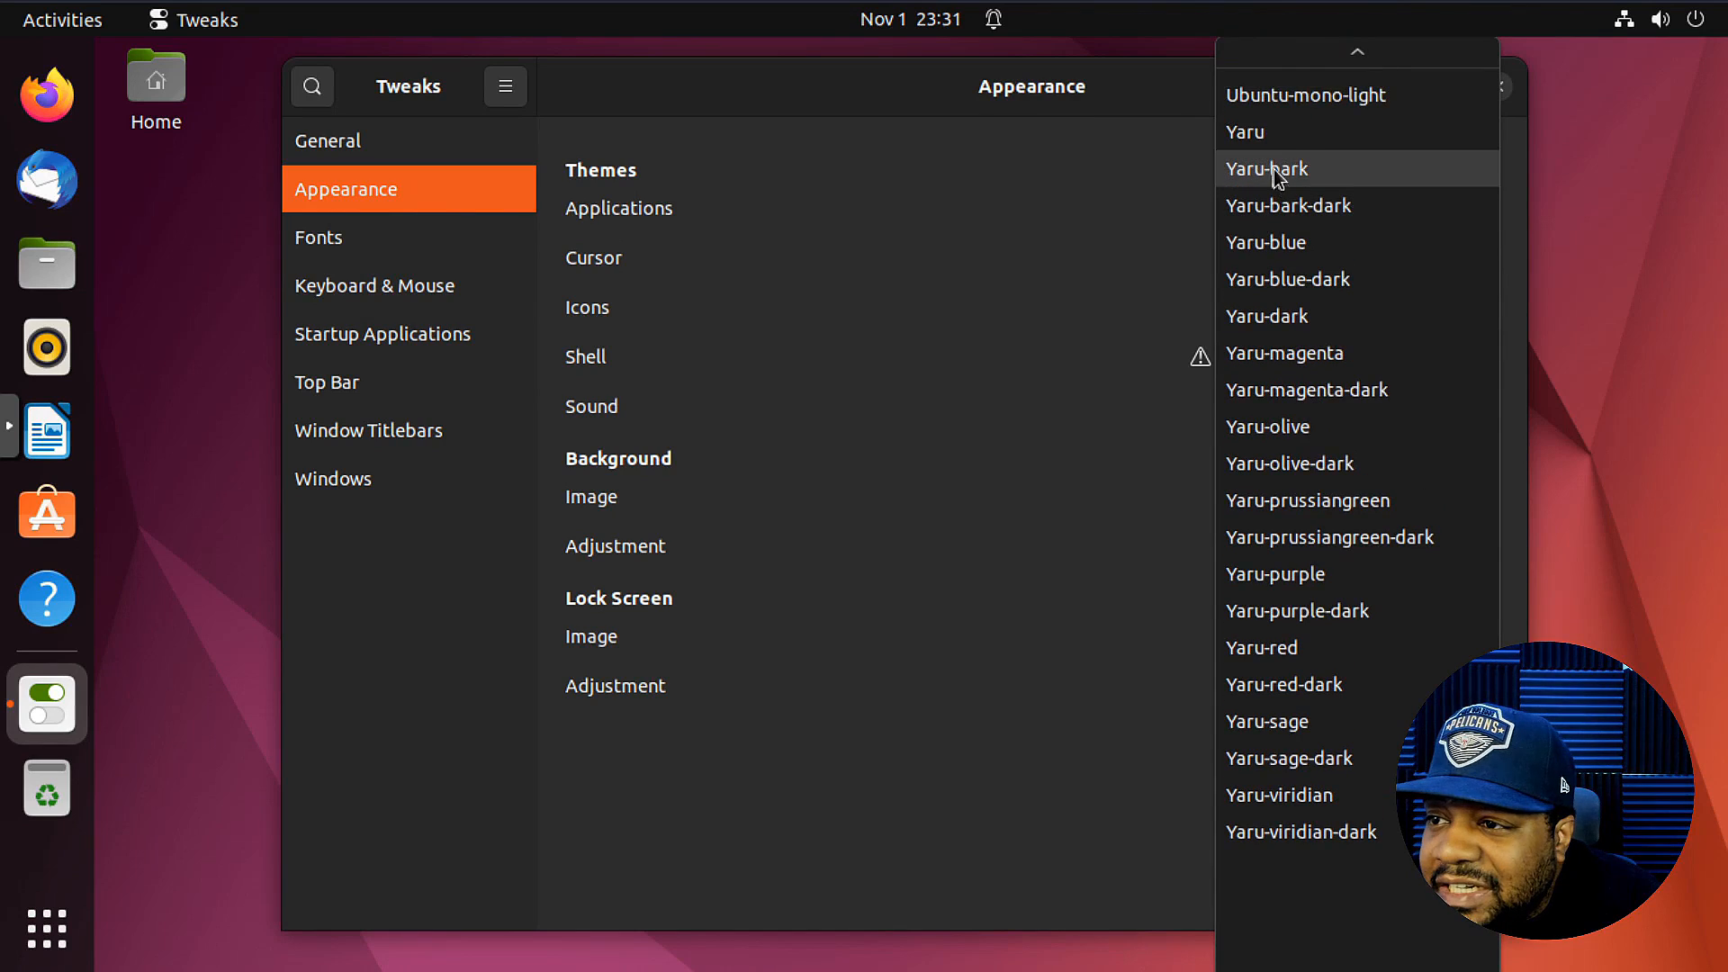
left_click(1266, 168)
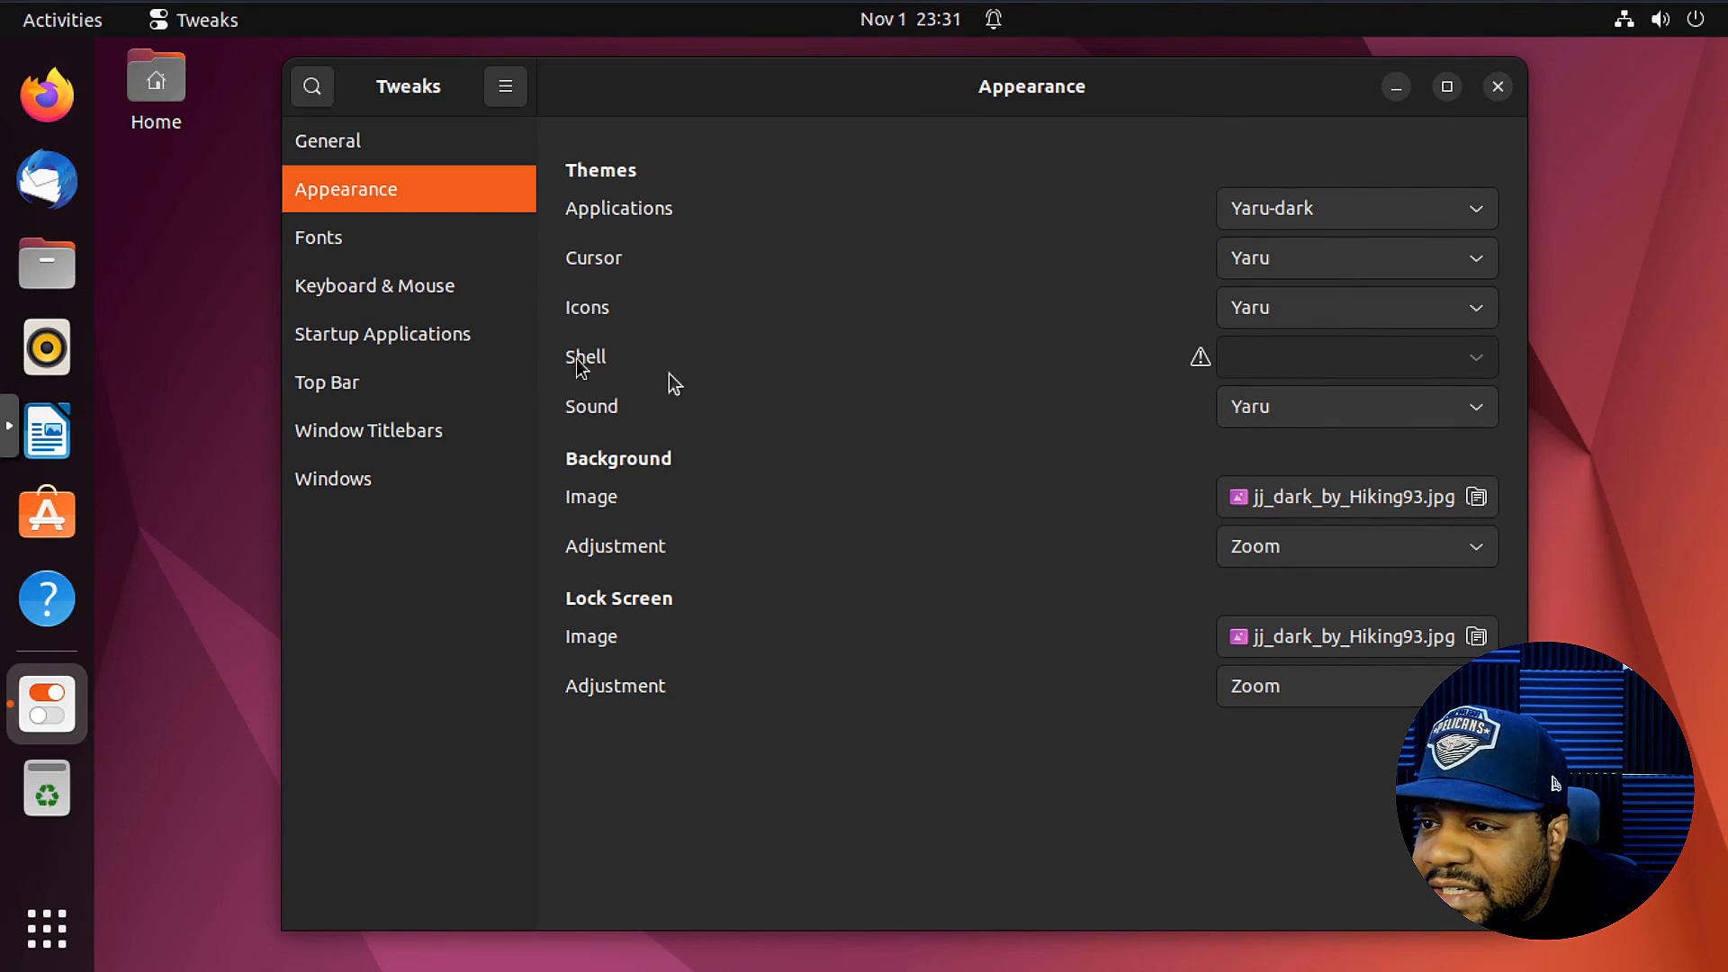
mouse_move(733, 363)
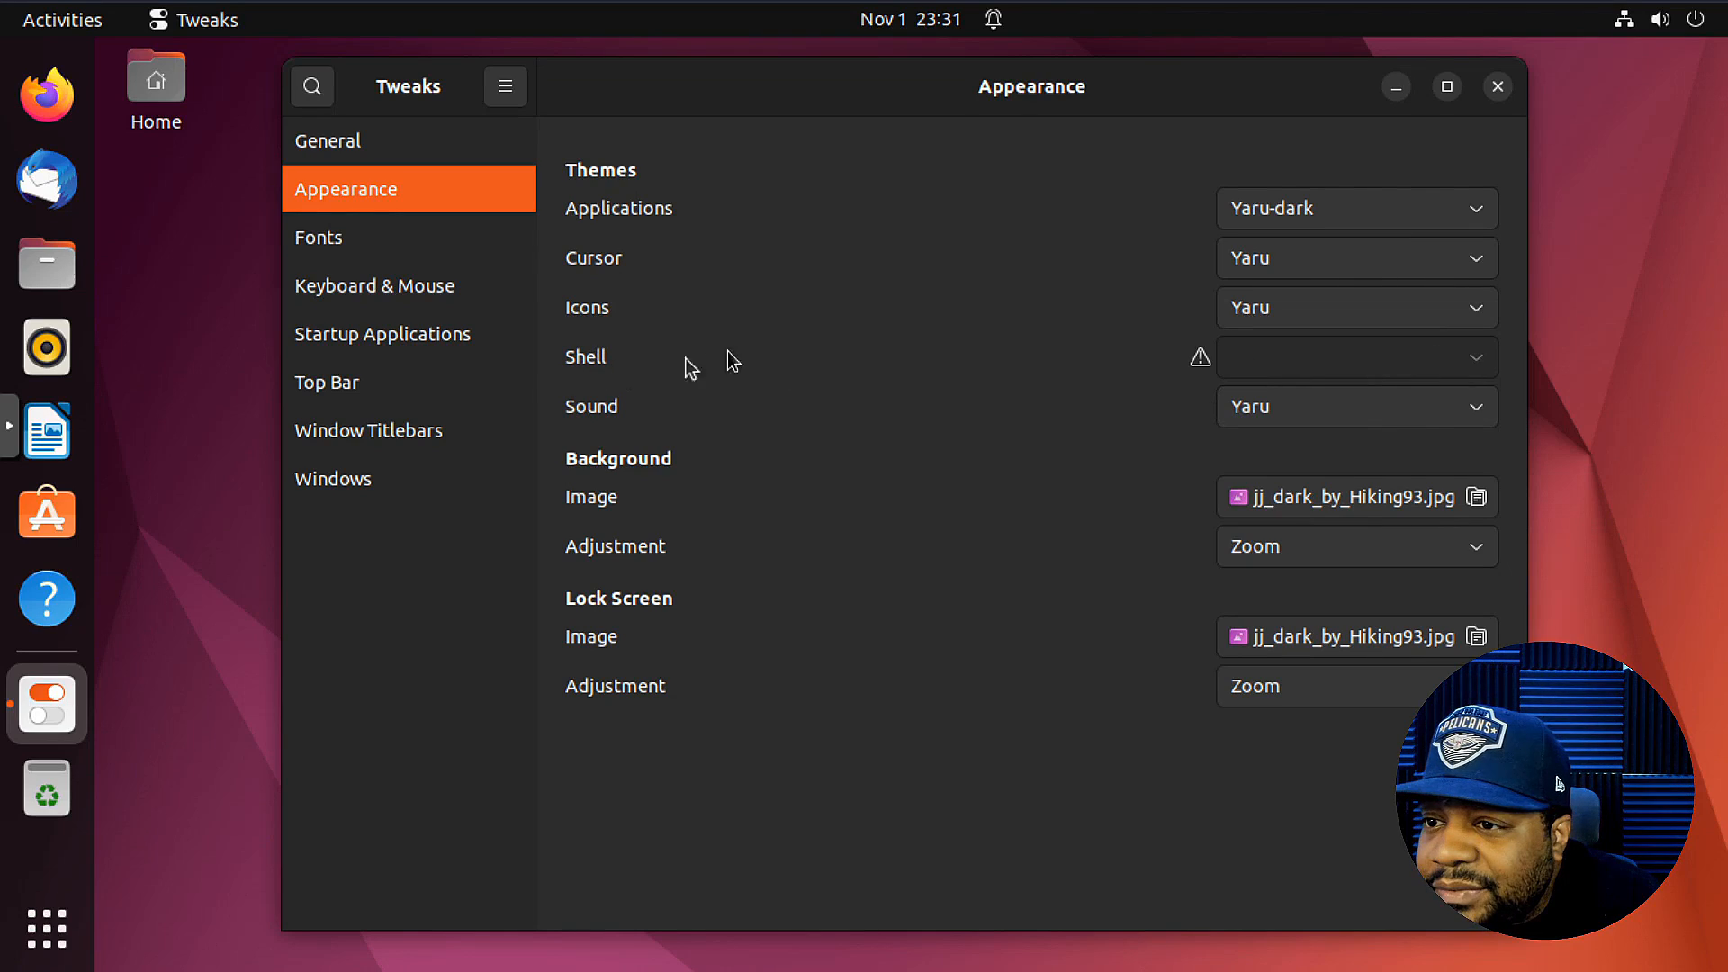
mouse_move(1499, 411)
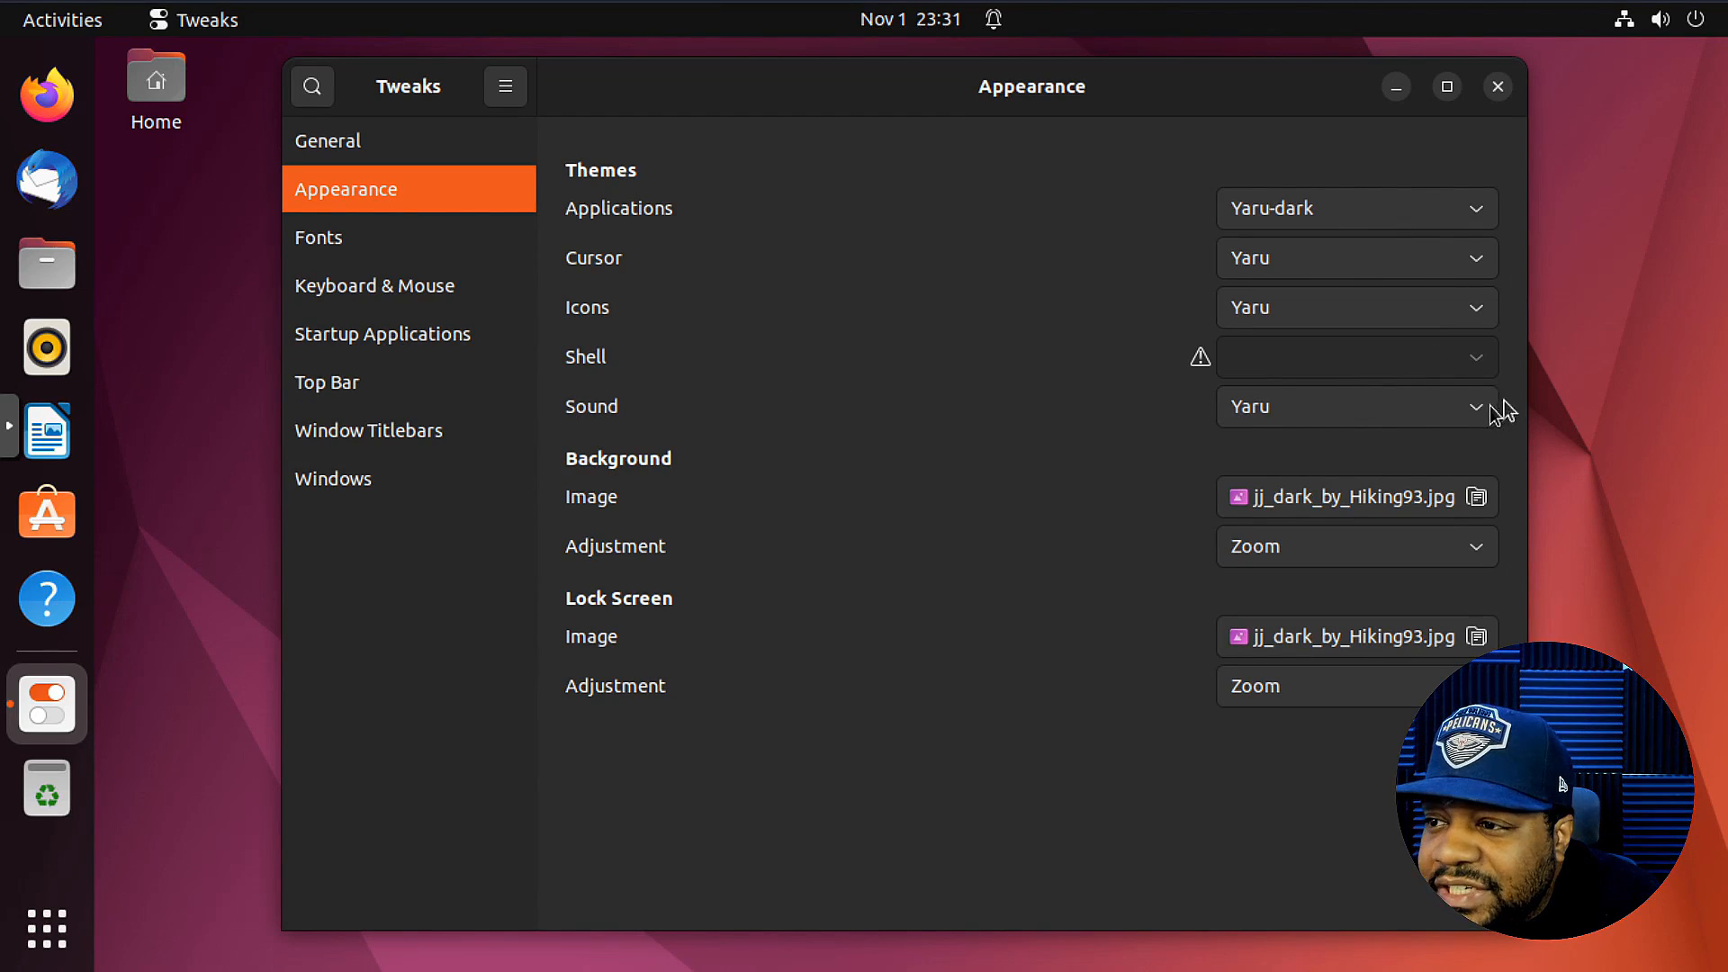
left_click(1356, 357)
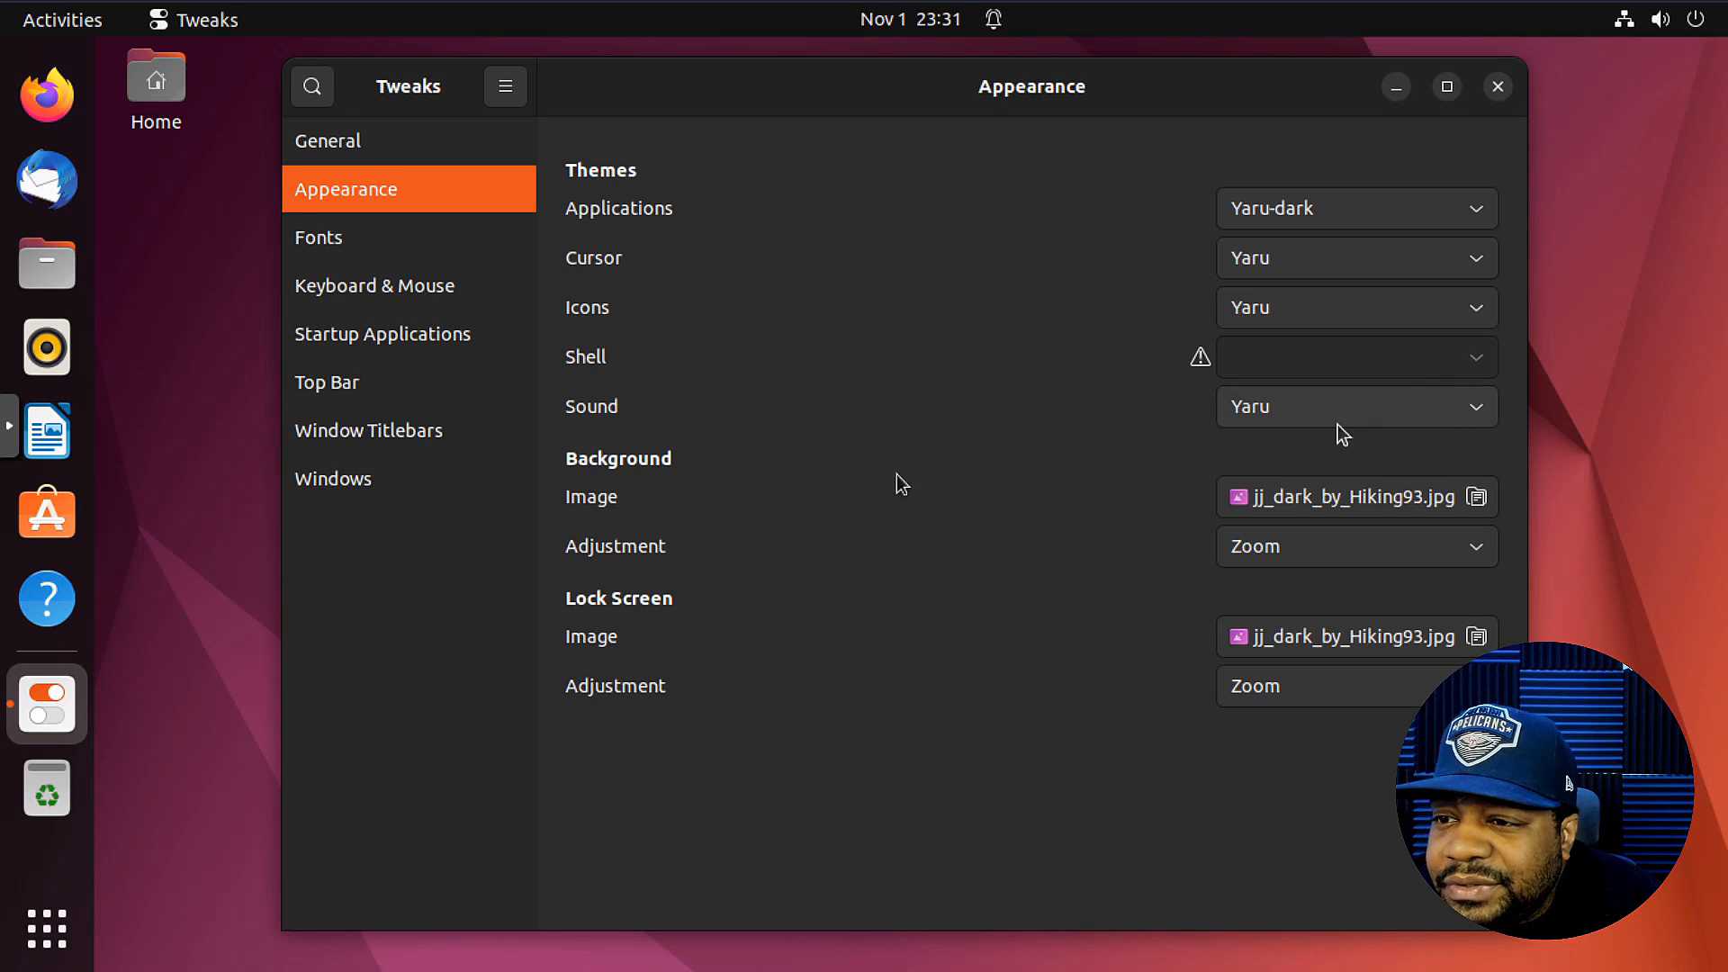
mouse_move(656, 515)
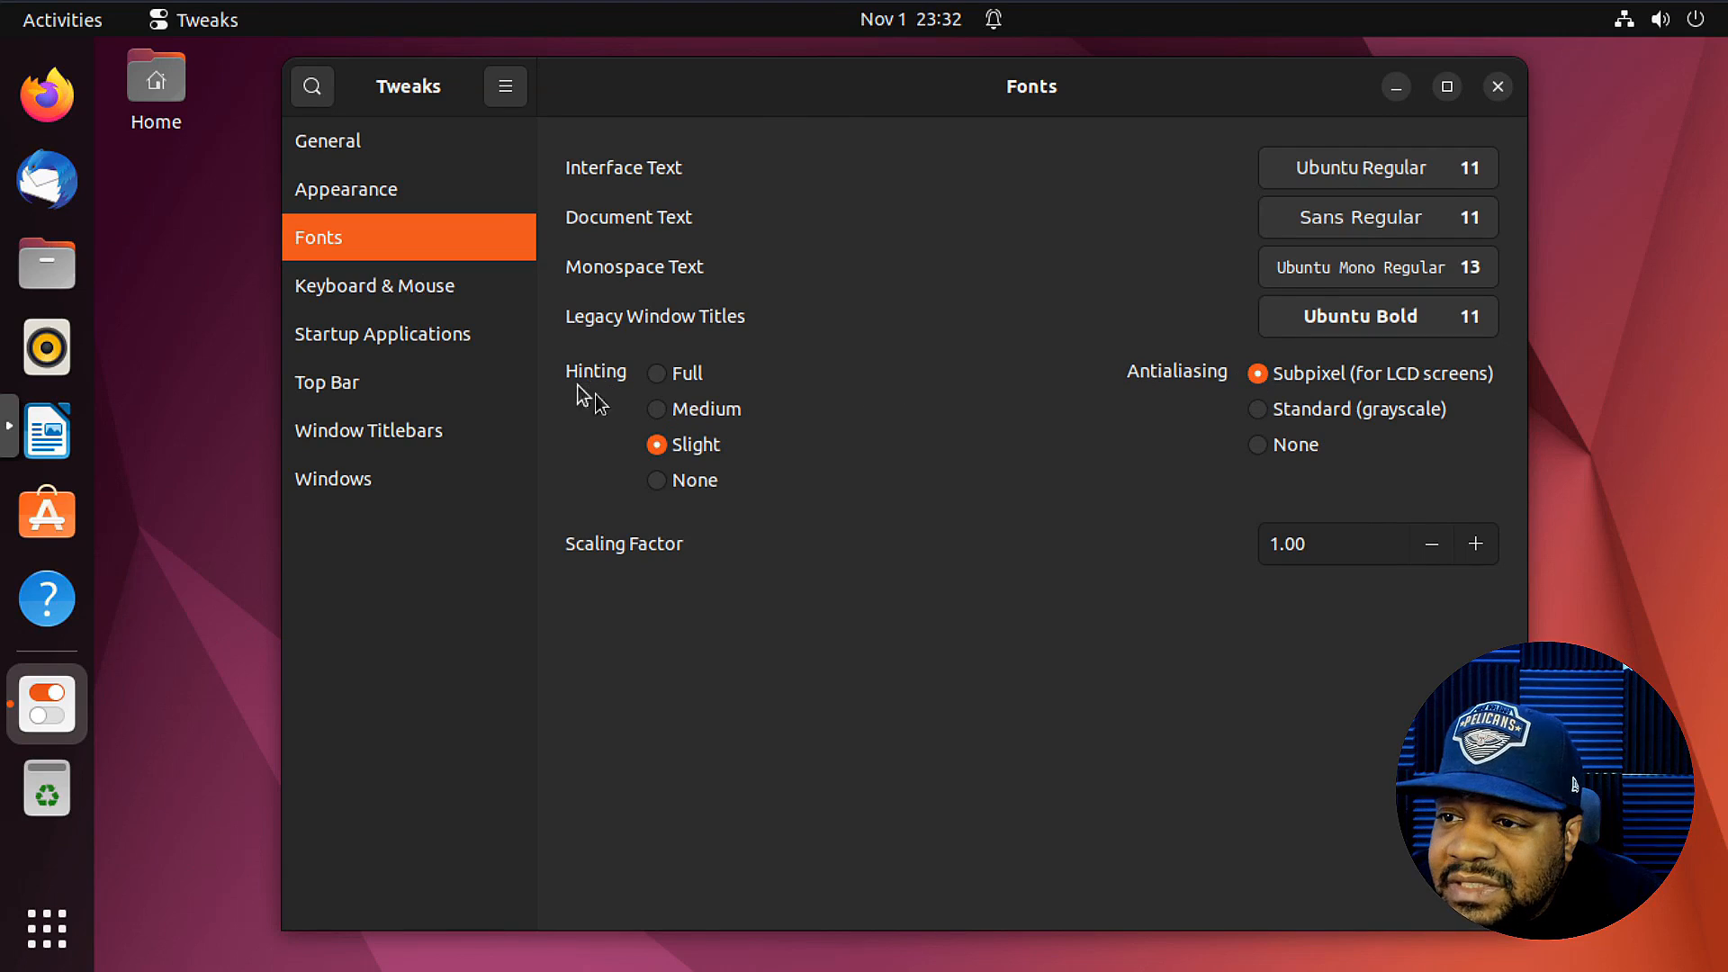
mouse_move(693, 562)
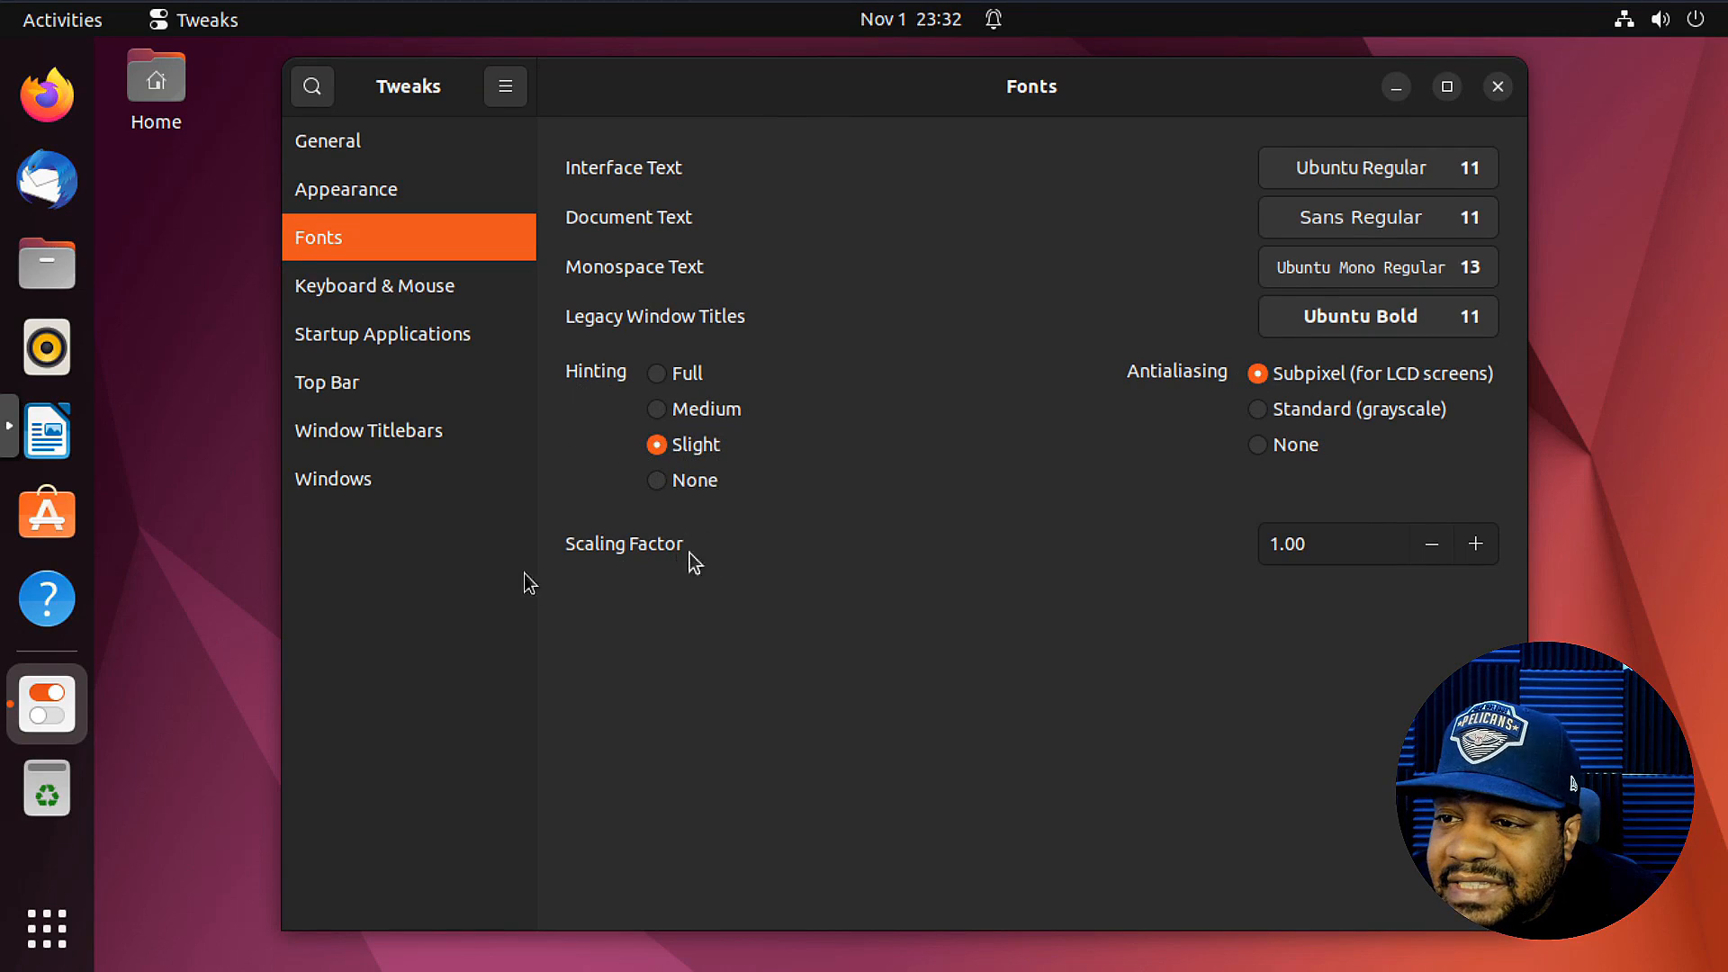
mouse_move(951, 563)
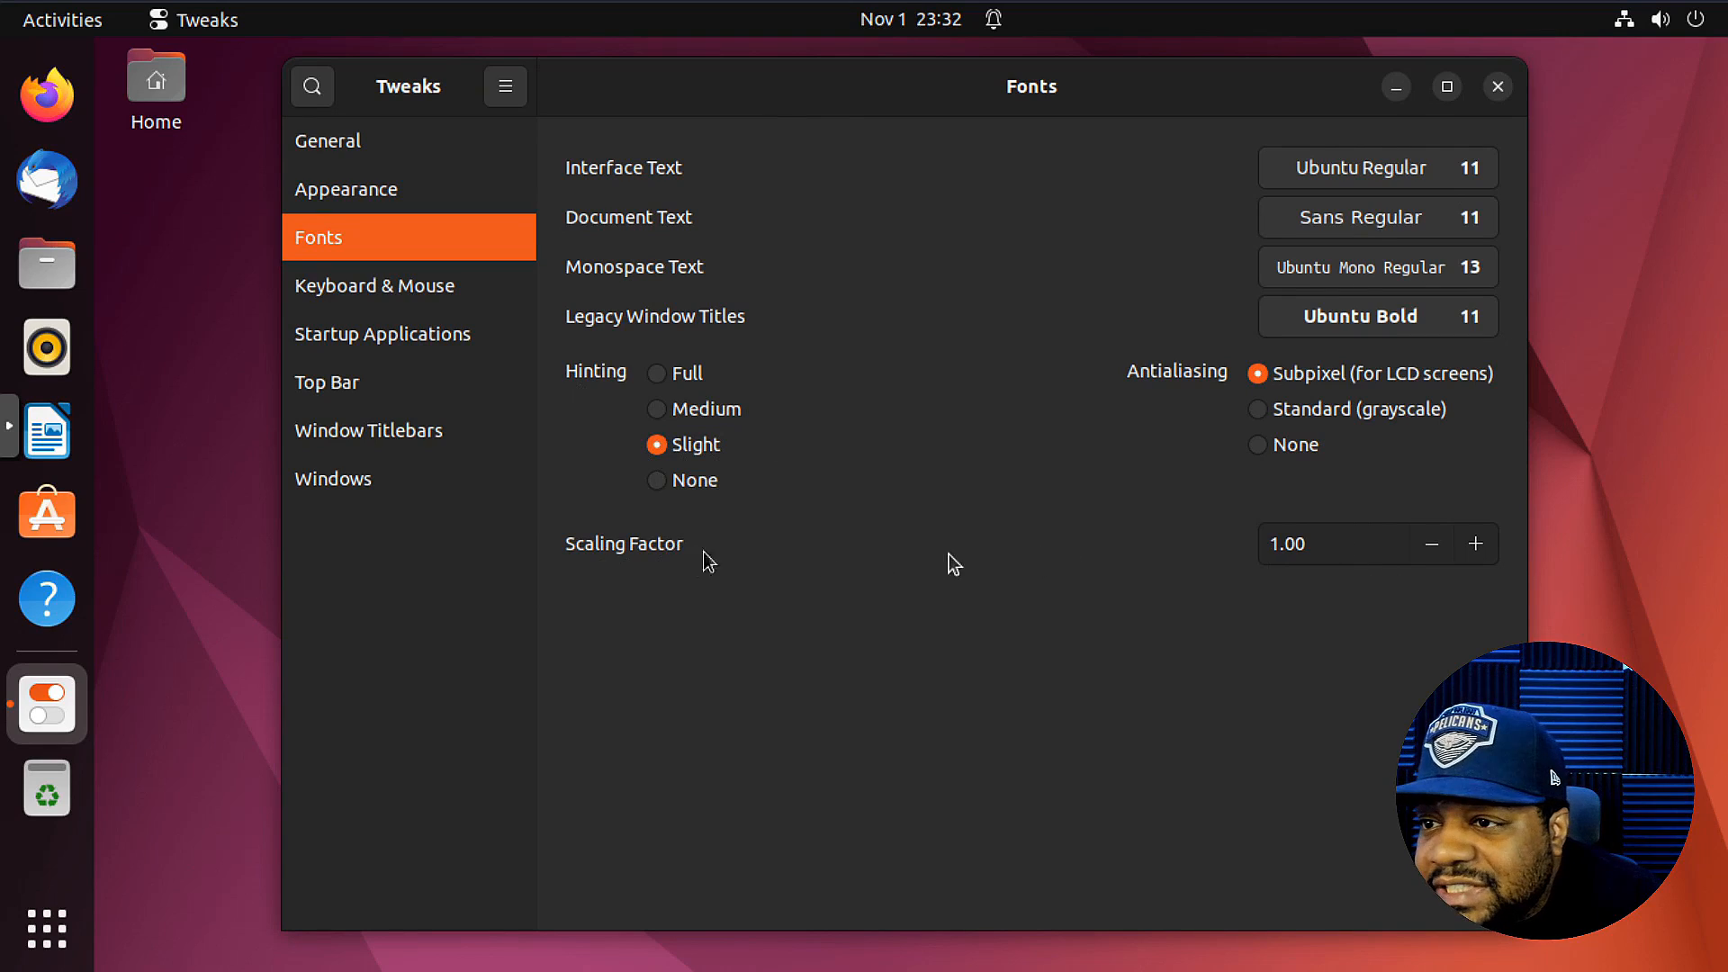
mouse_move(667, 259)
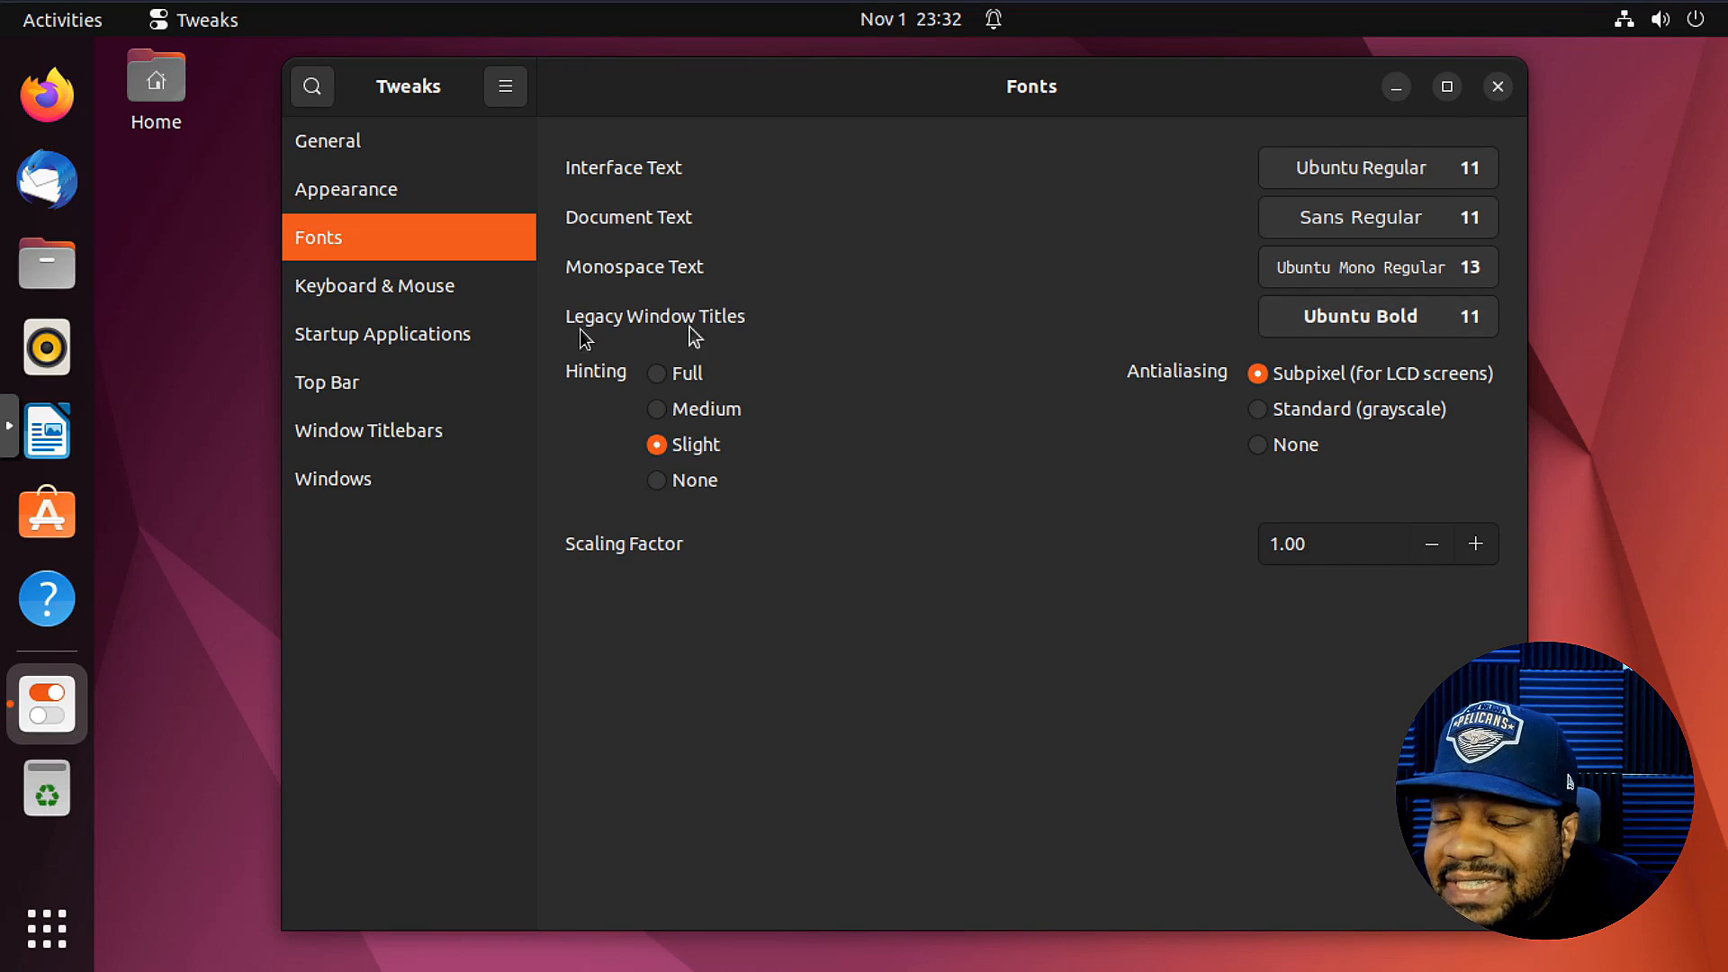
mouse_move(994, 107)
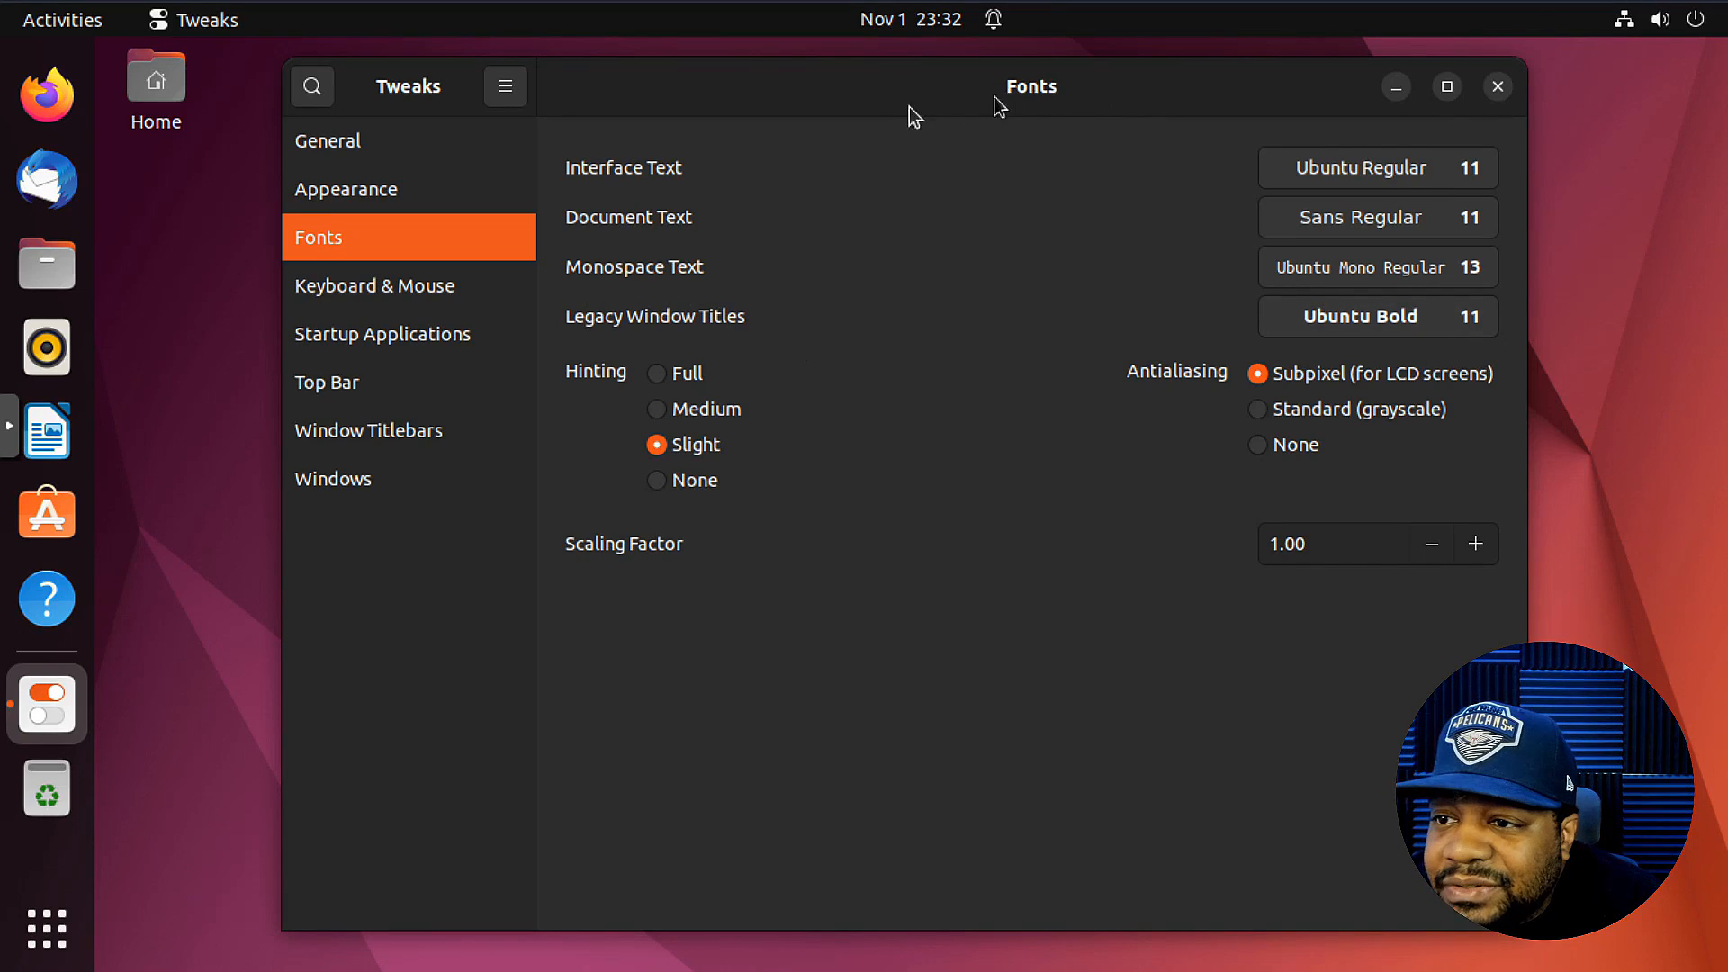
mouse_move(1031, 99)
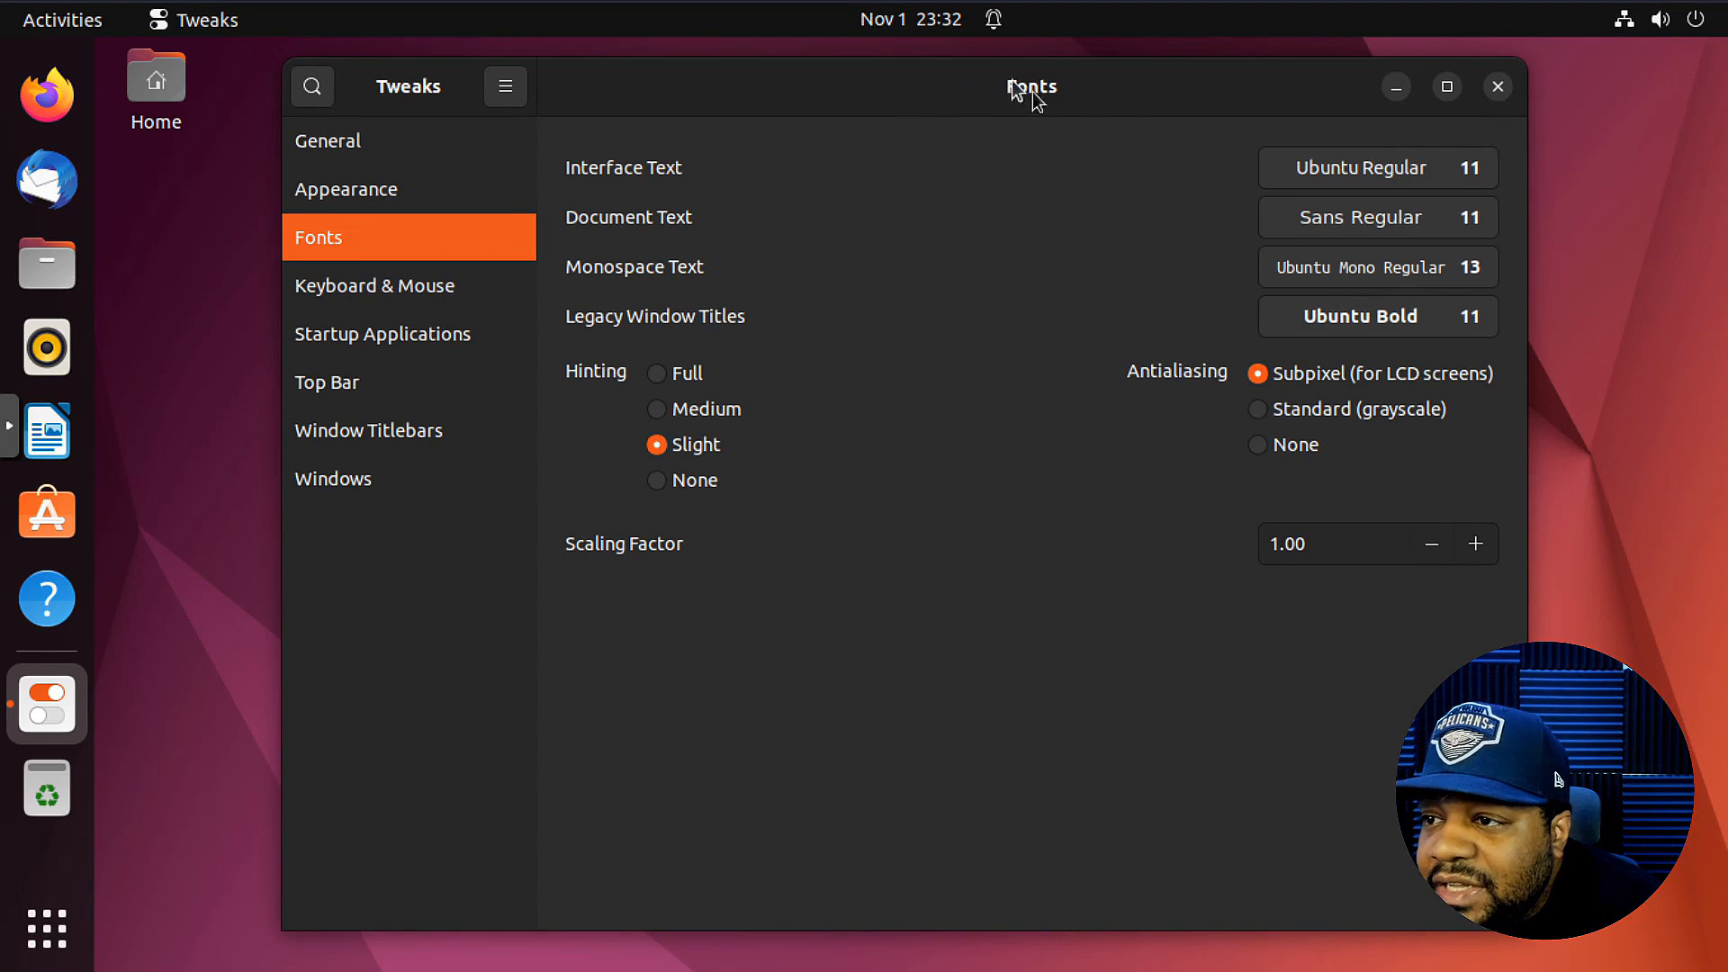
mouse_move(858, 521)
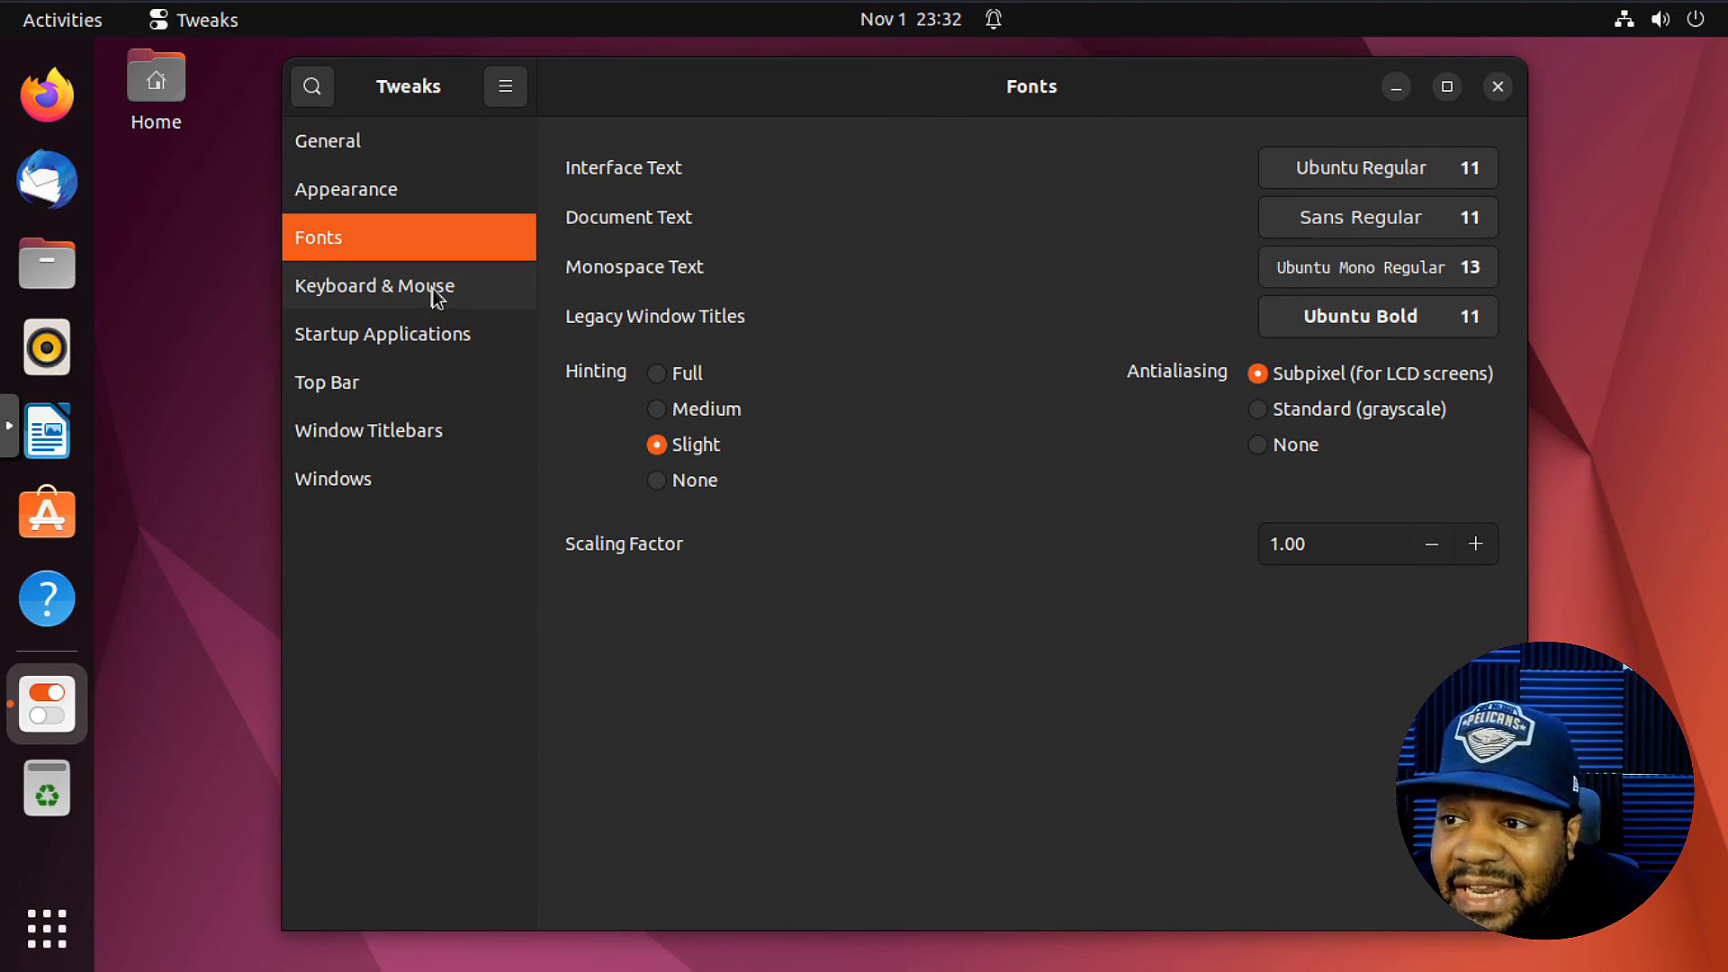
- Show the Keyboard & Mouse page with keyboard, mouse and touchpad options
left_click(374, 286)
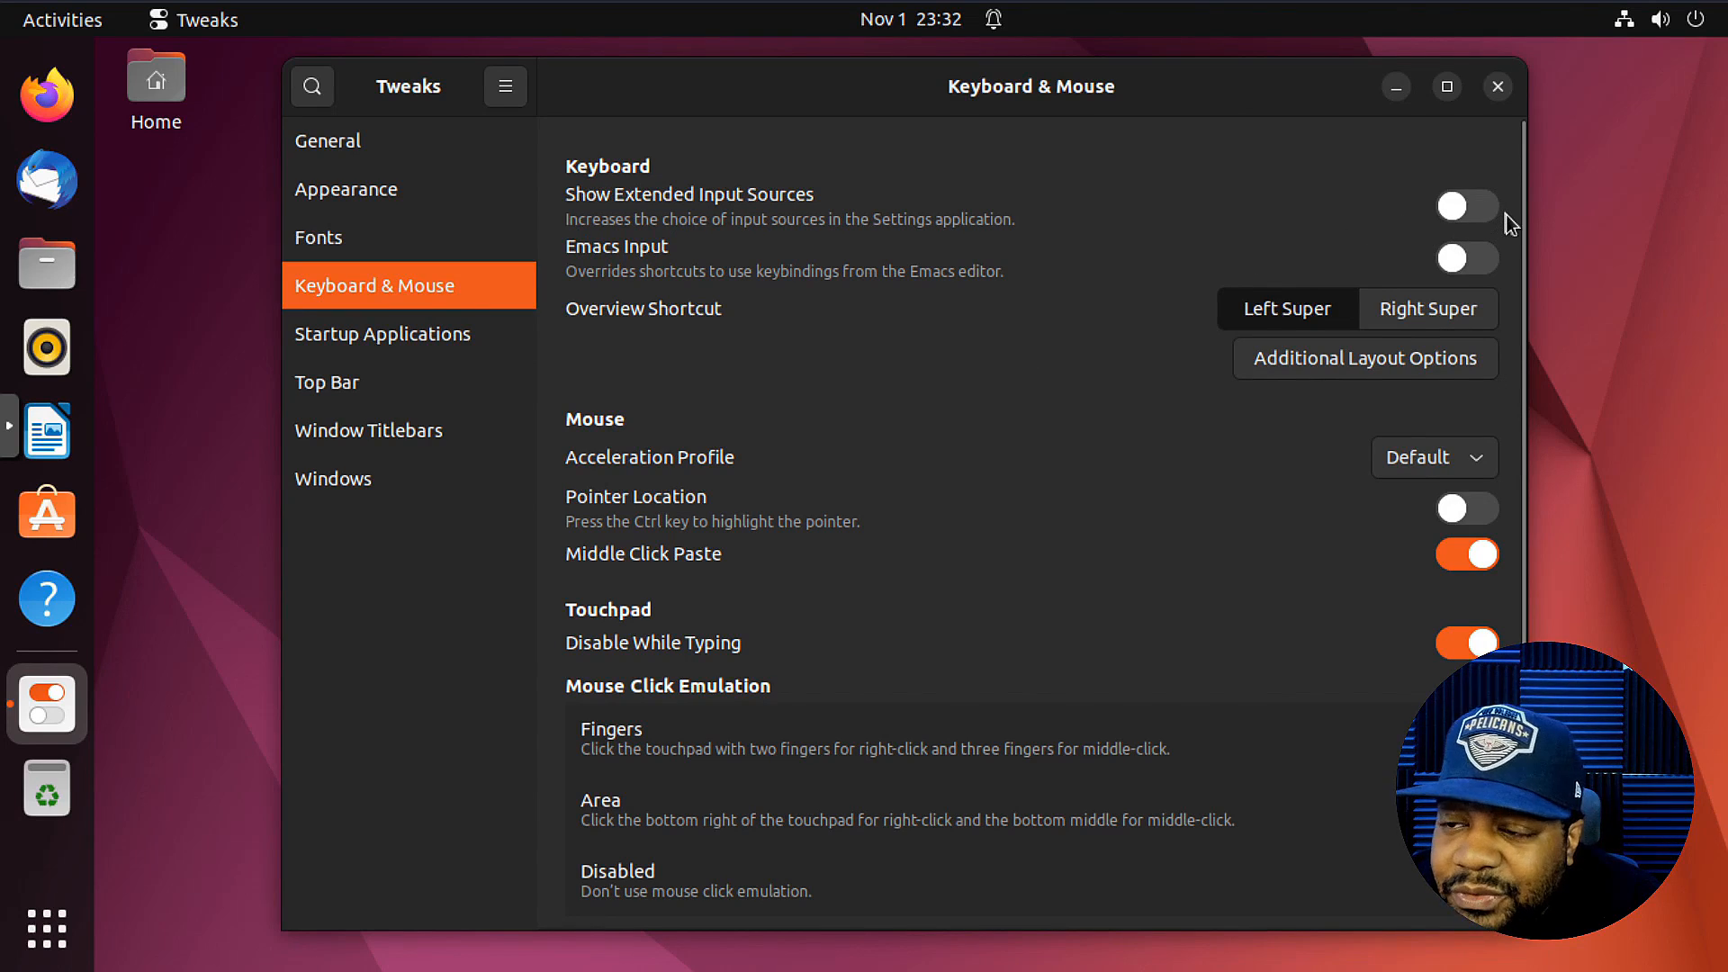
mouse_move(777, 318)
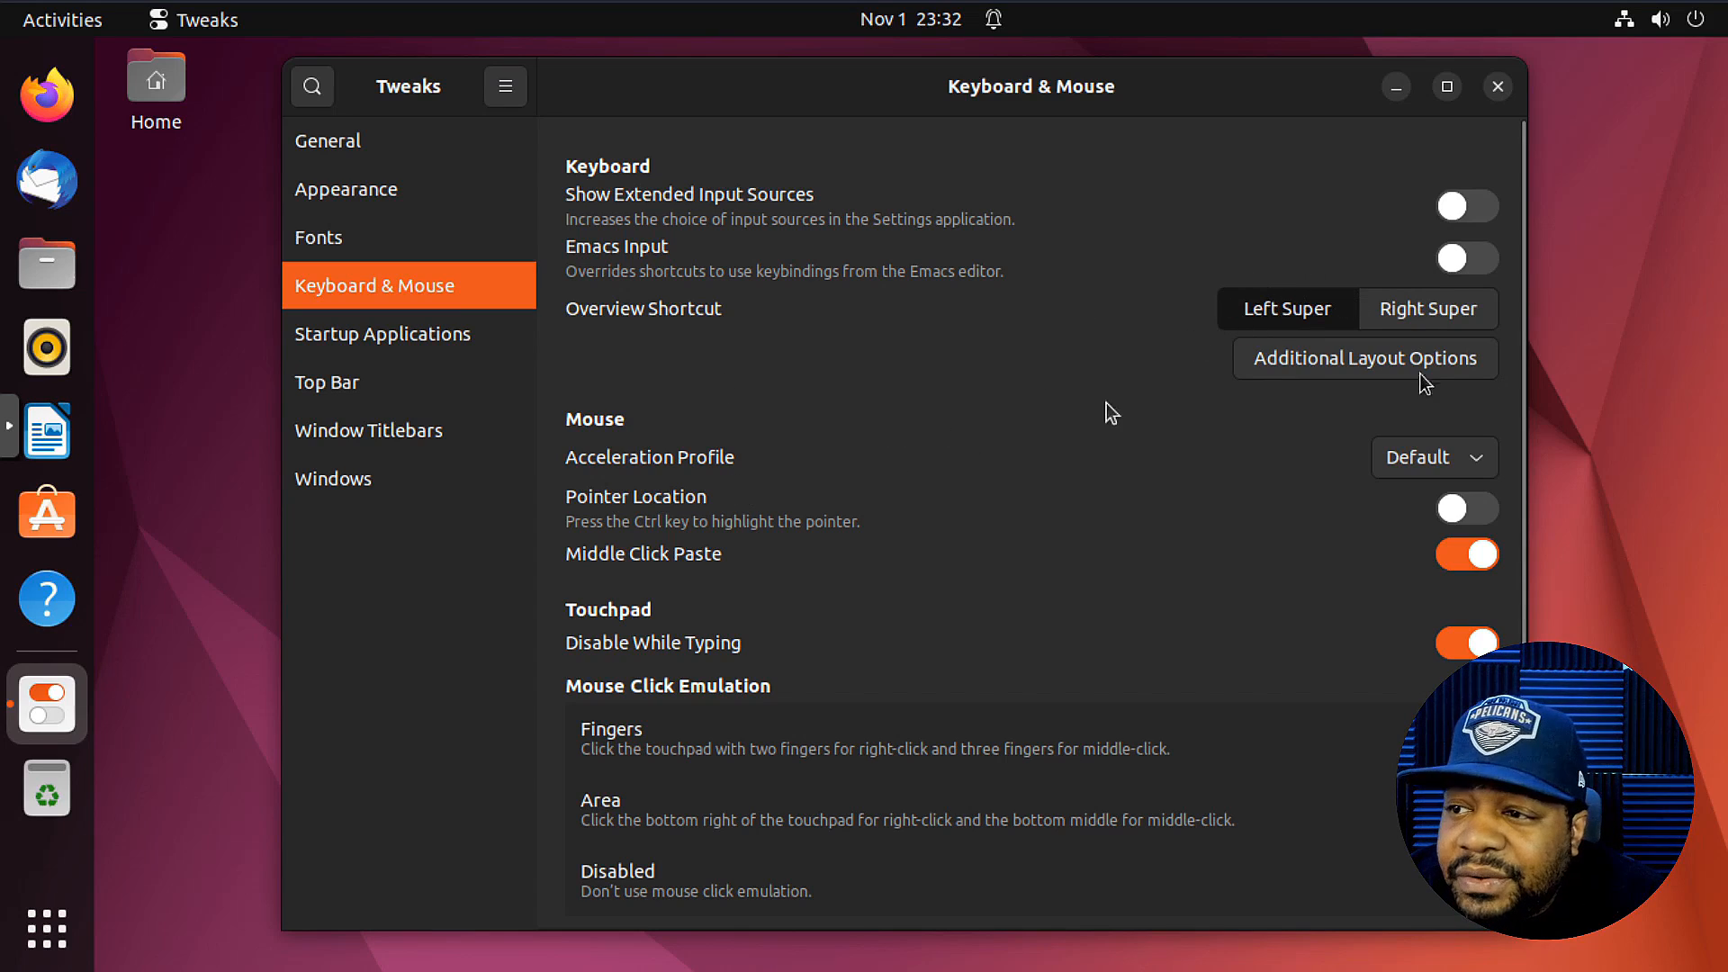
mouse_move(618, 476)
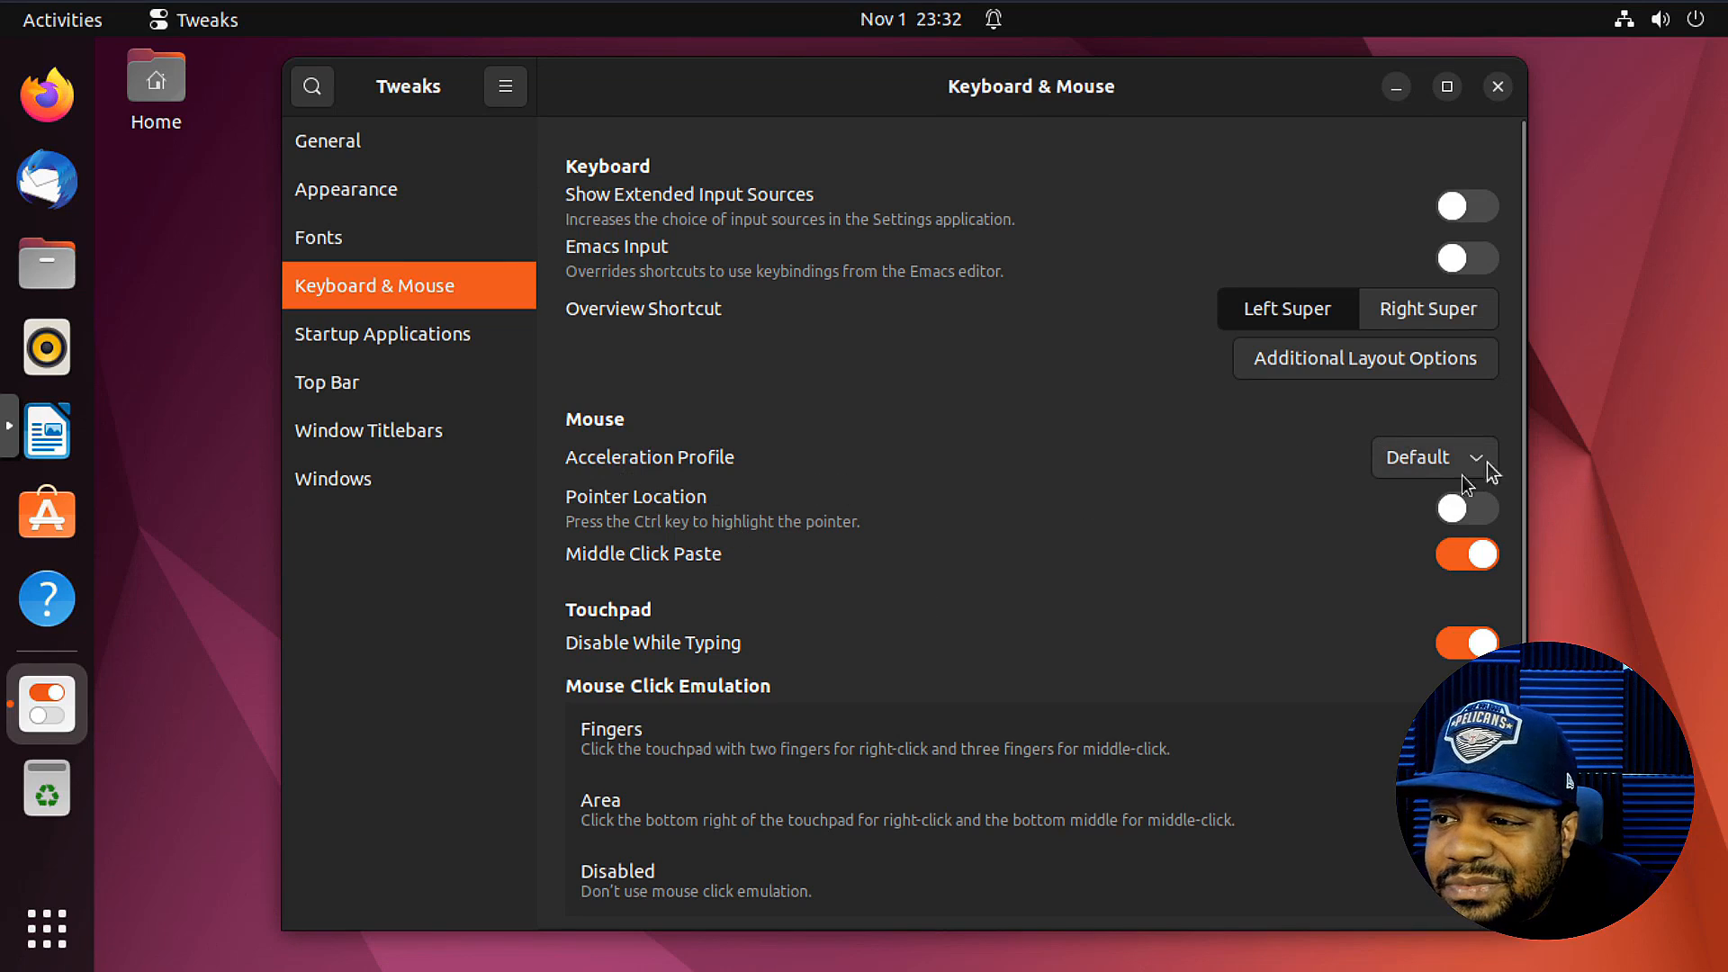
mouse_move(612, 475)
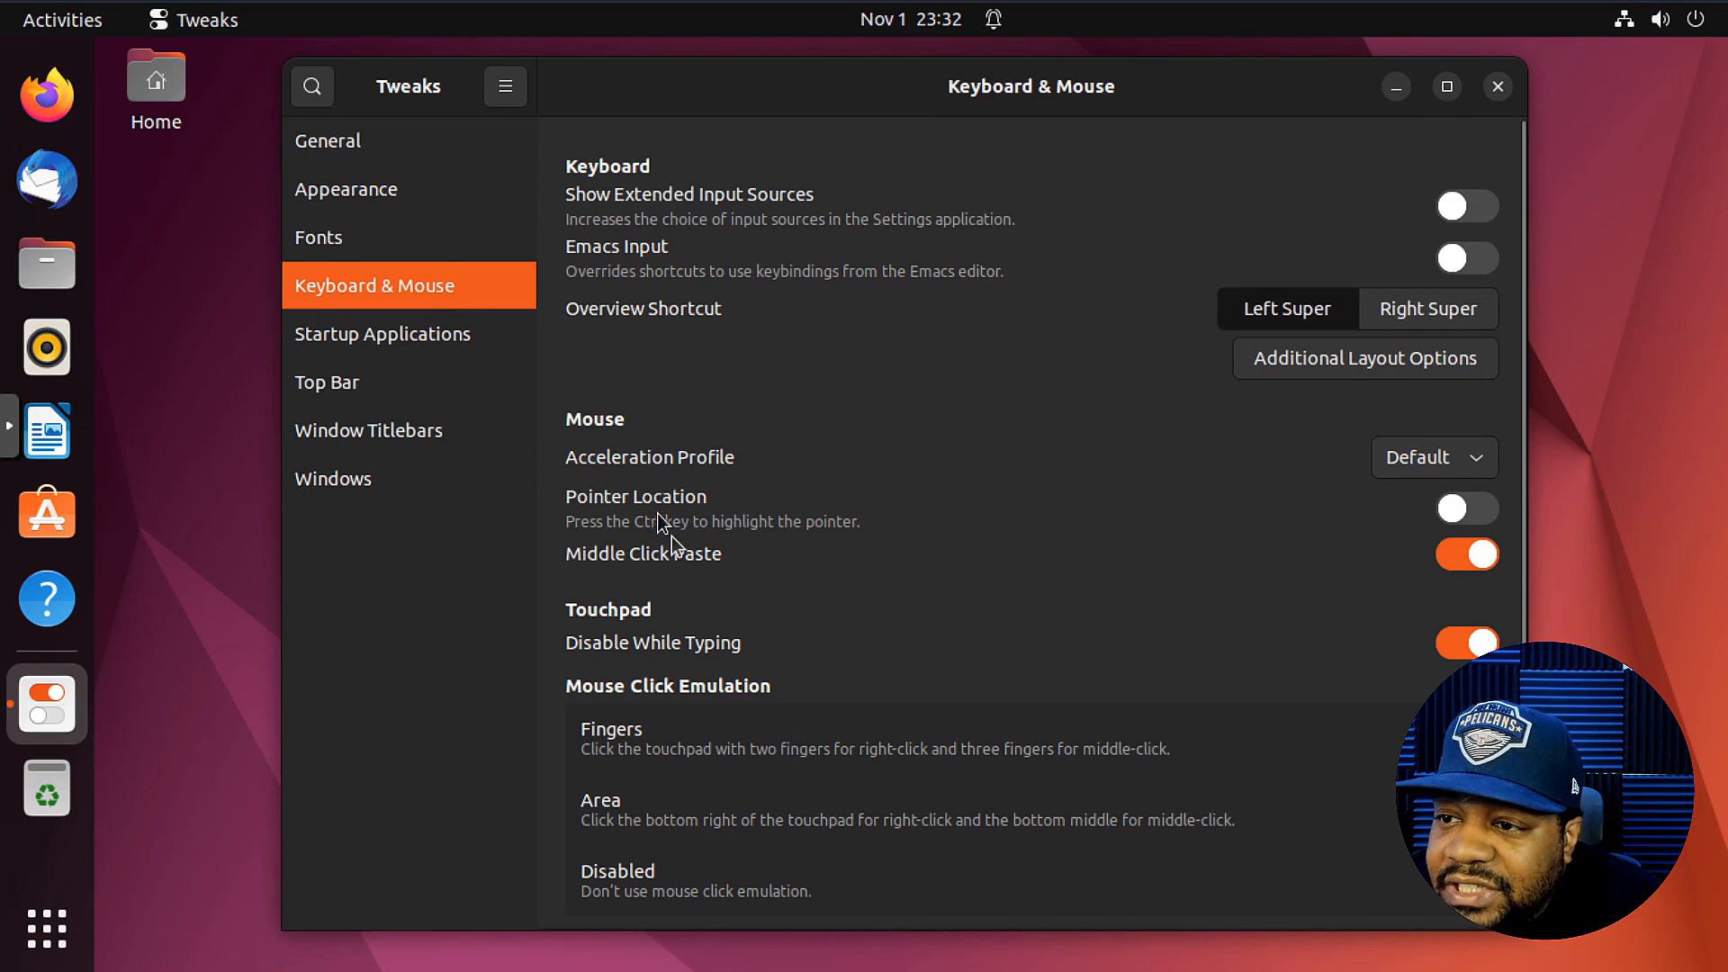
mouse_move(826, 546)
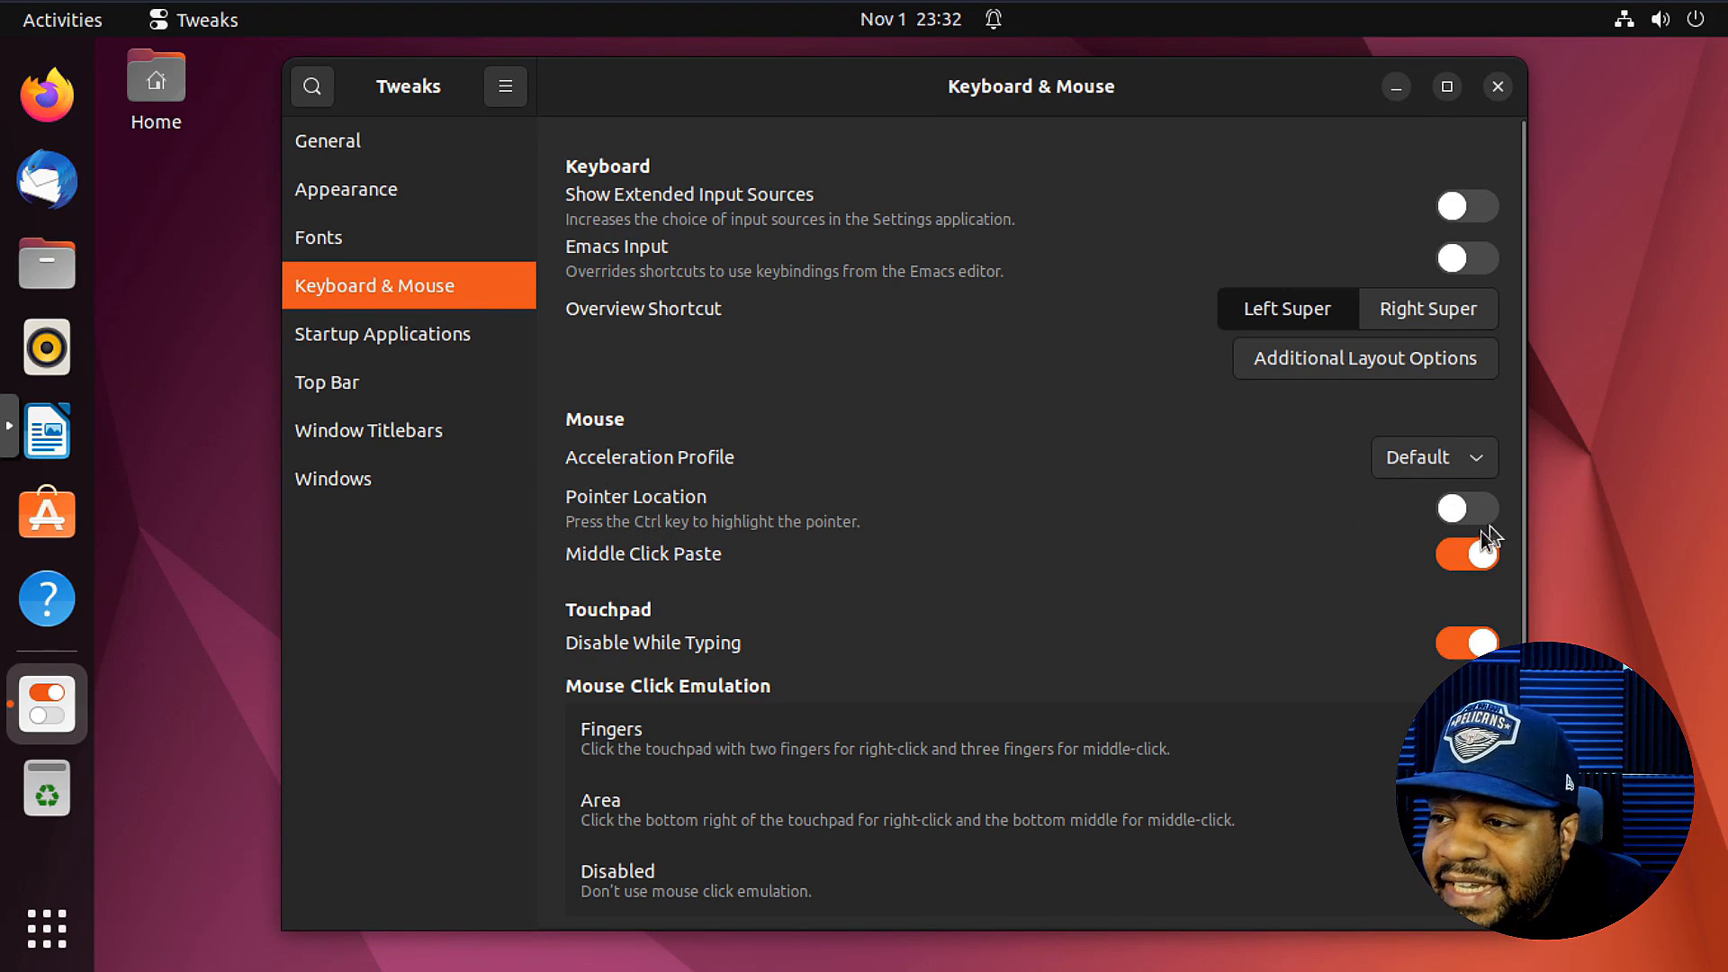
left_click(1467, 507)
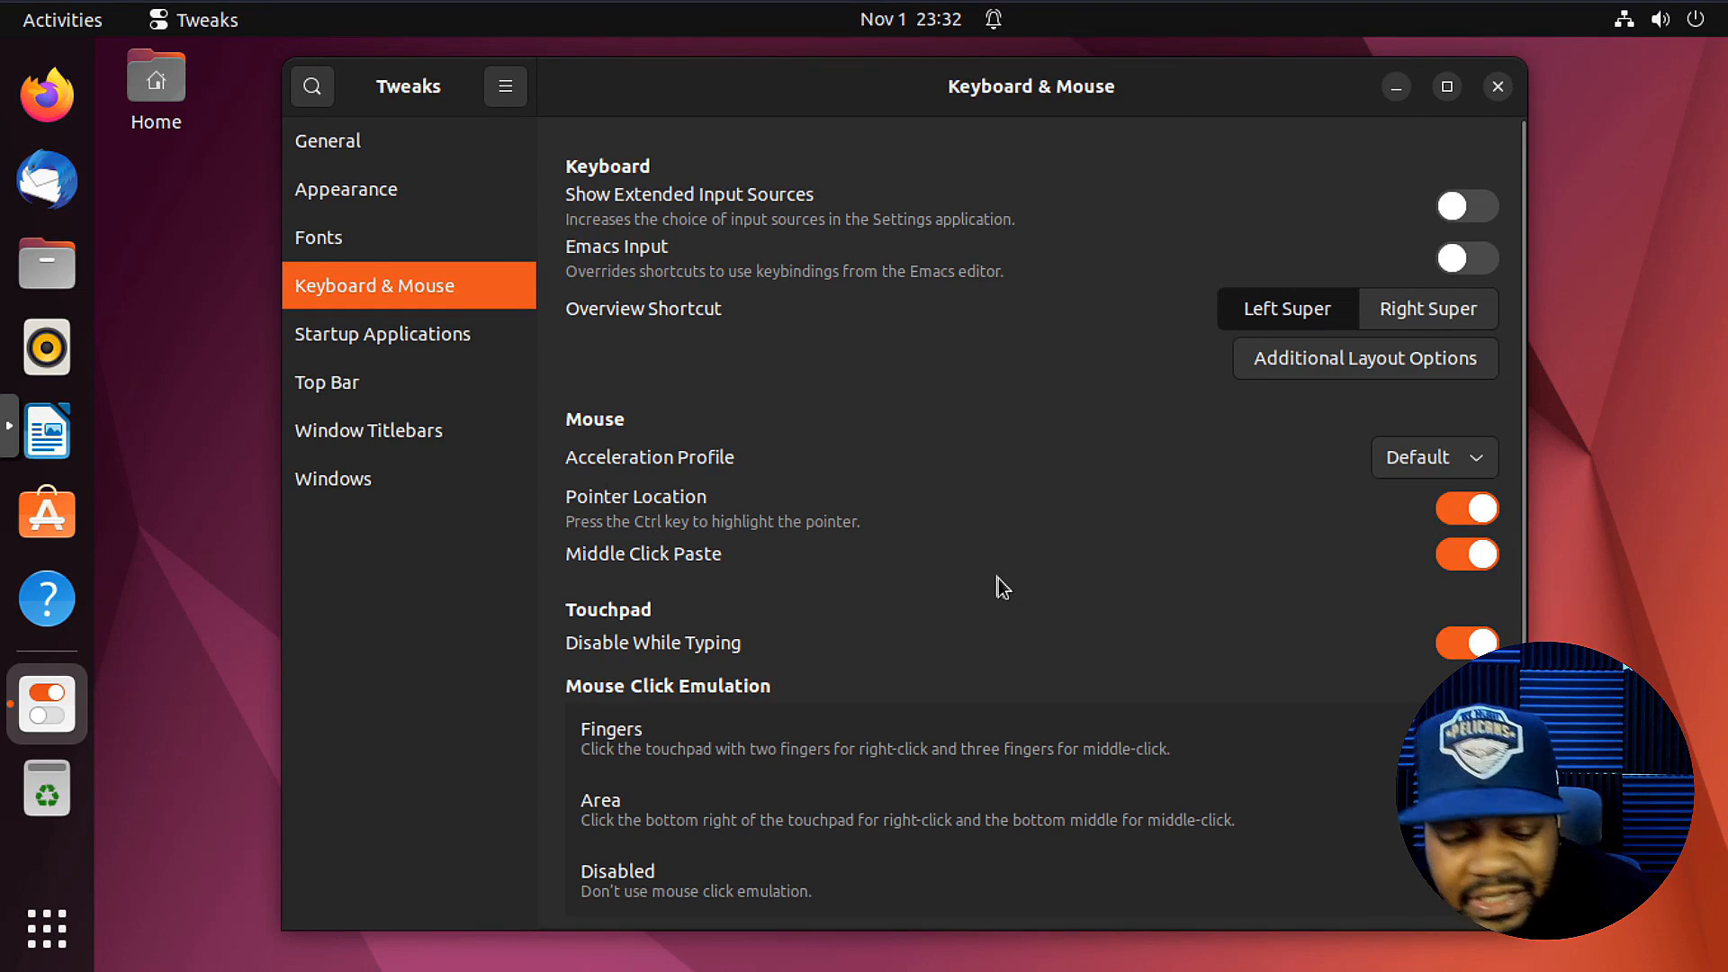
mouse_move(1600, 603)
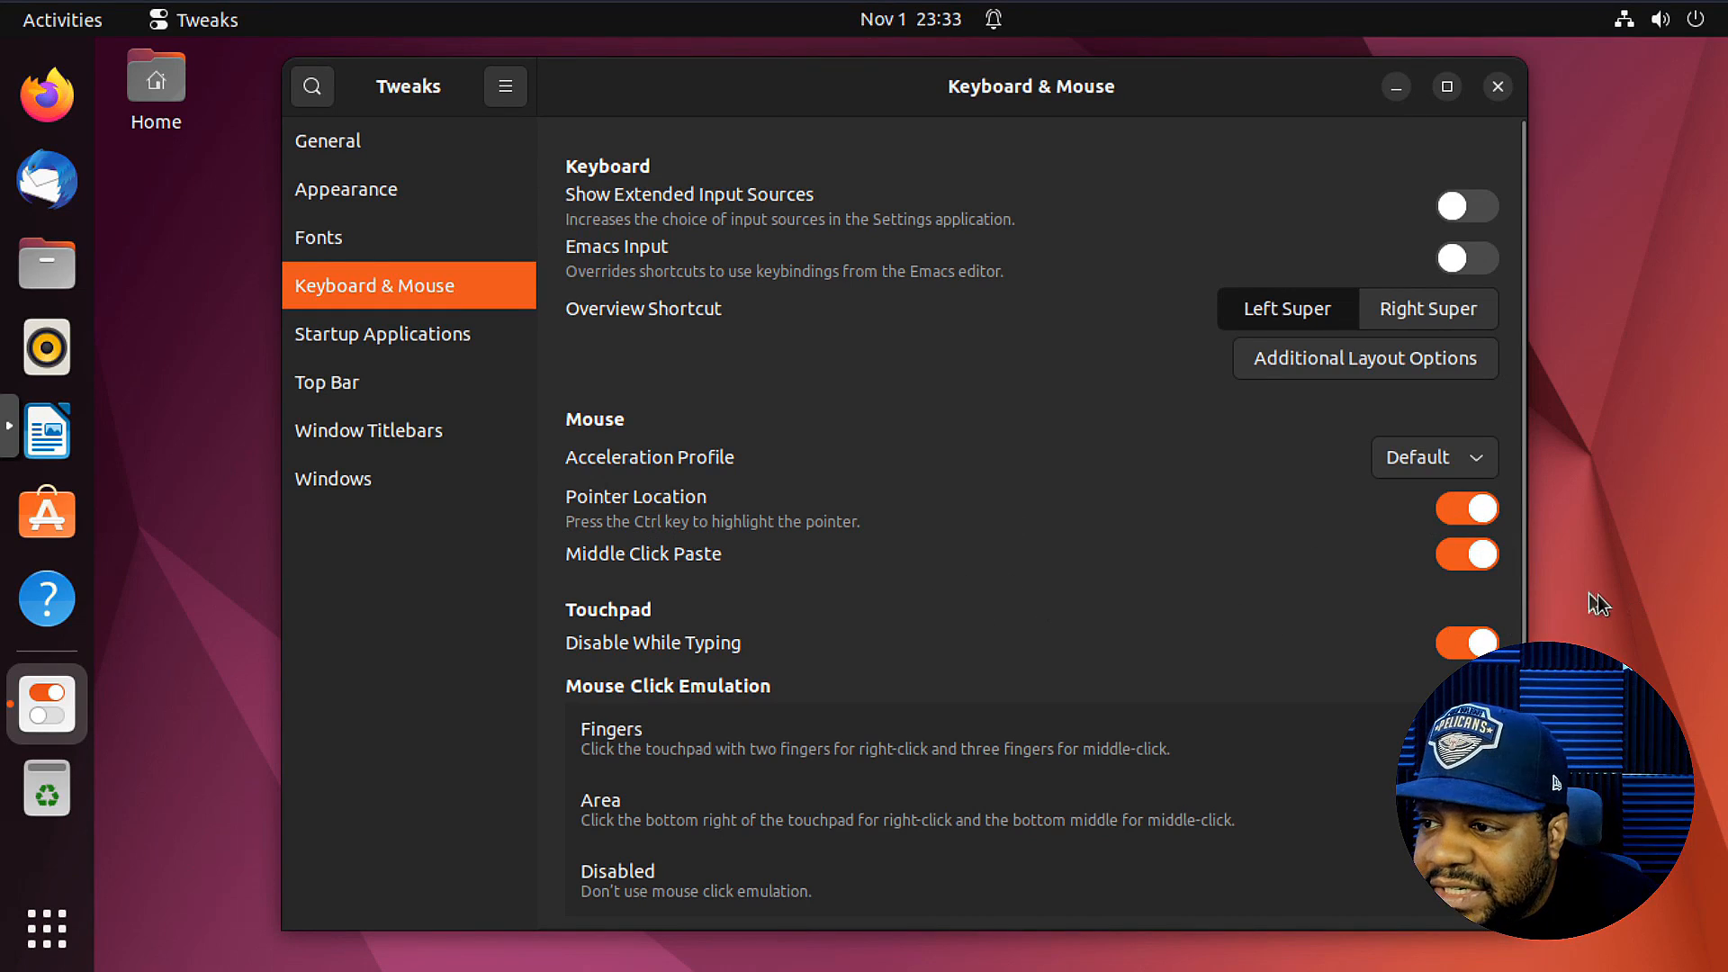
mouse_move(1611, 598)
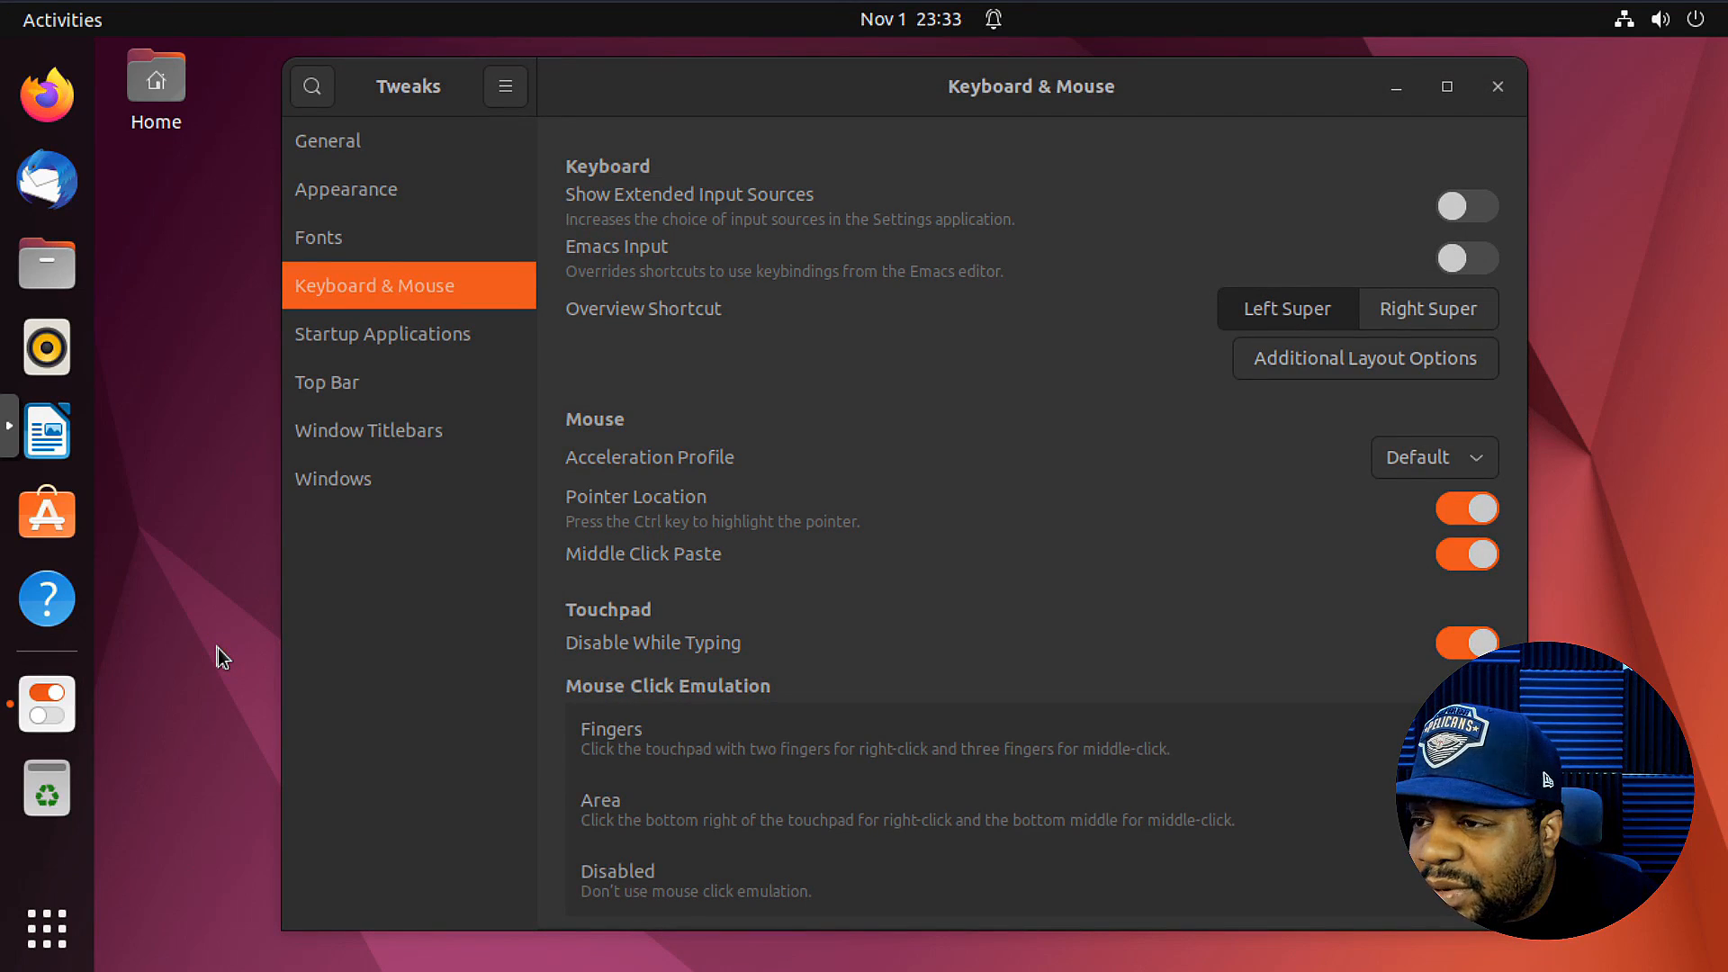
mouse_move(231, 648)
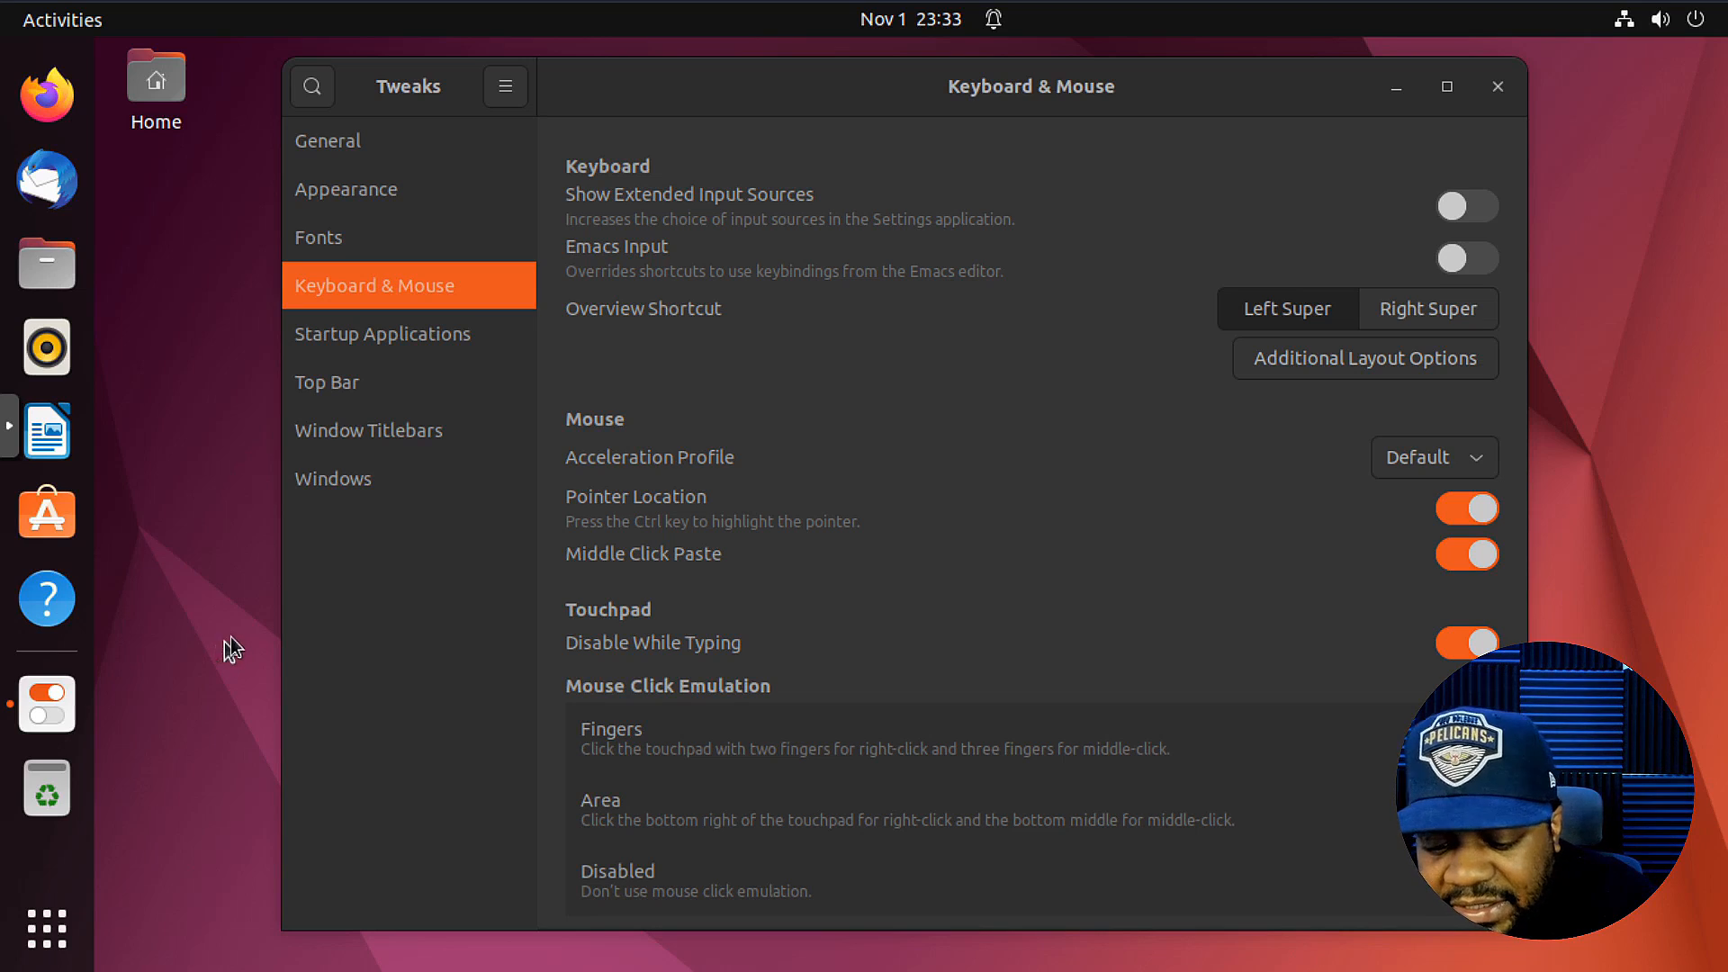
mouse_move(242, 650)
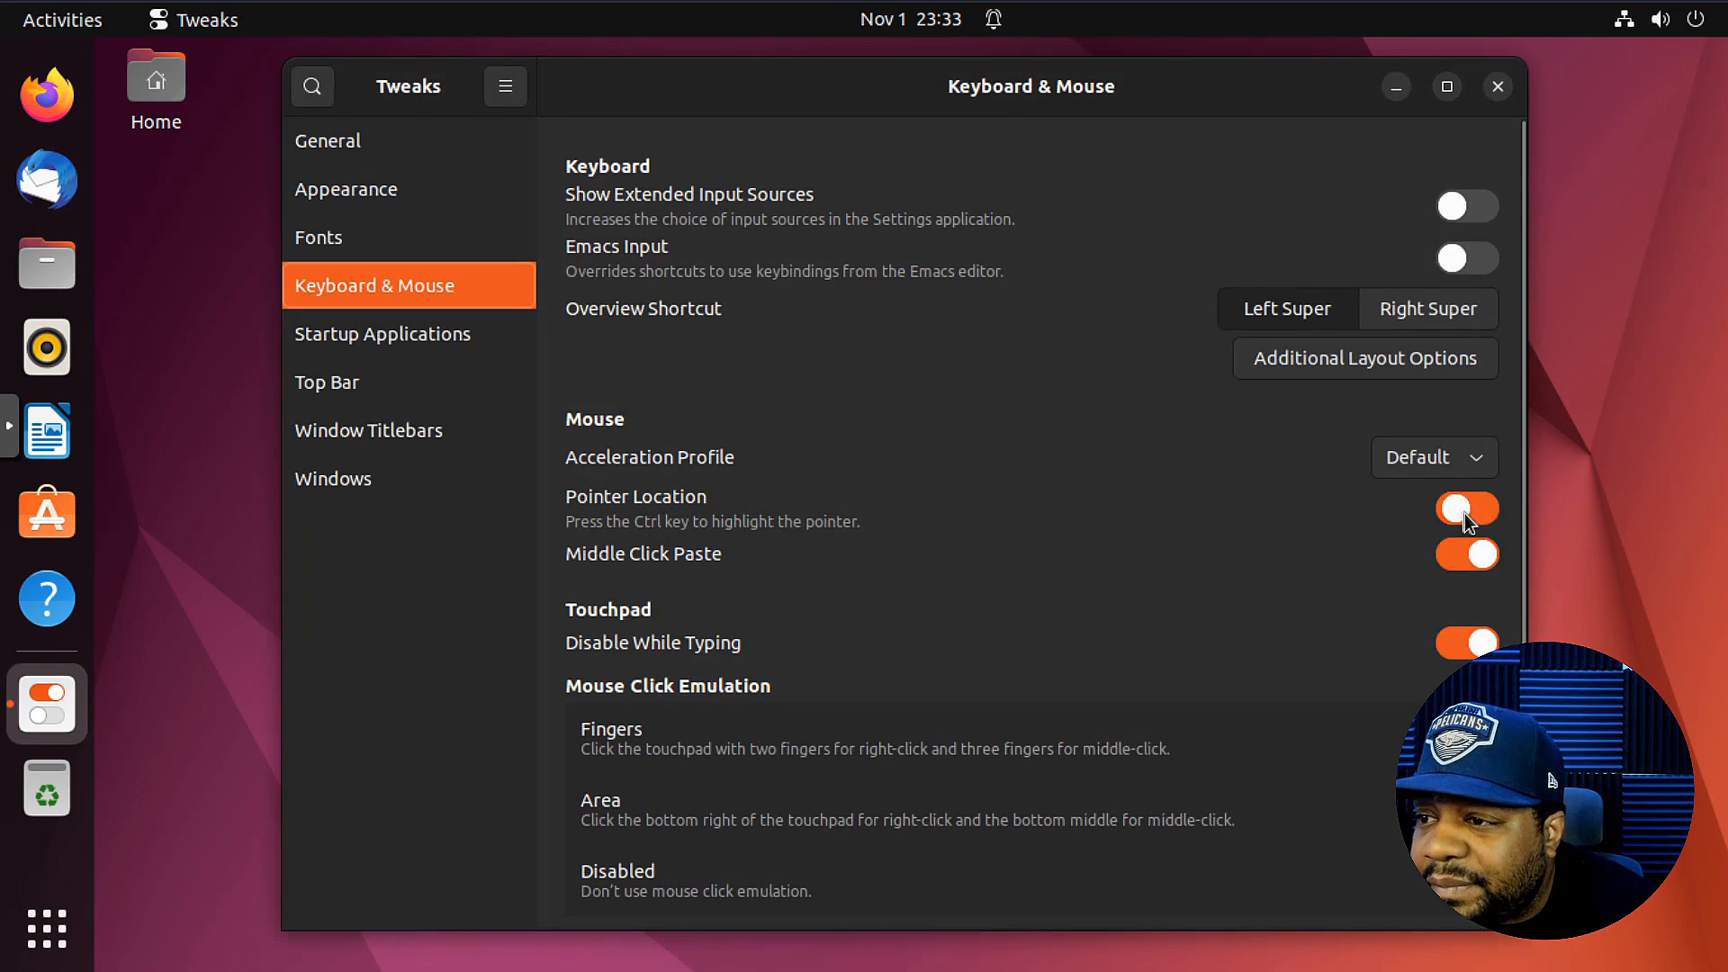
left_click(1467, 507)
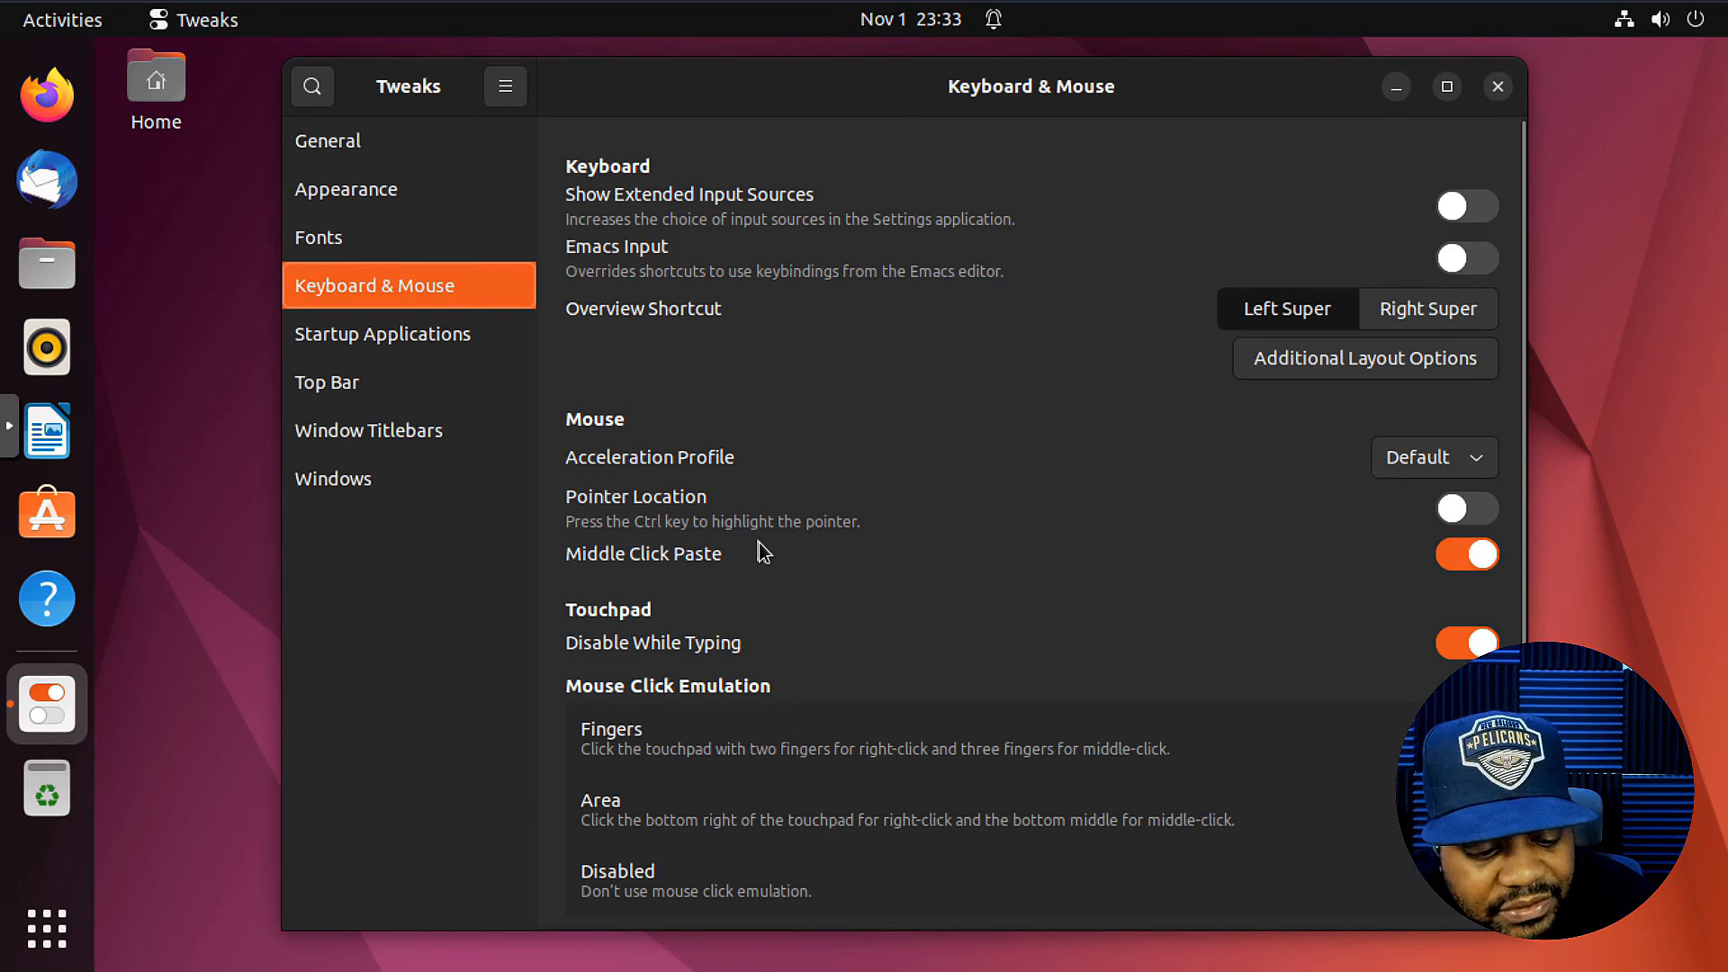
mouse_move(1042, 512)
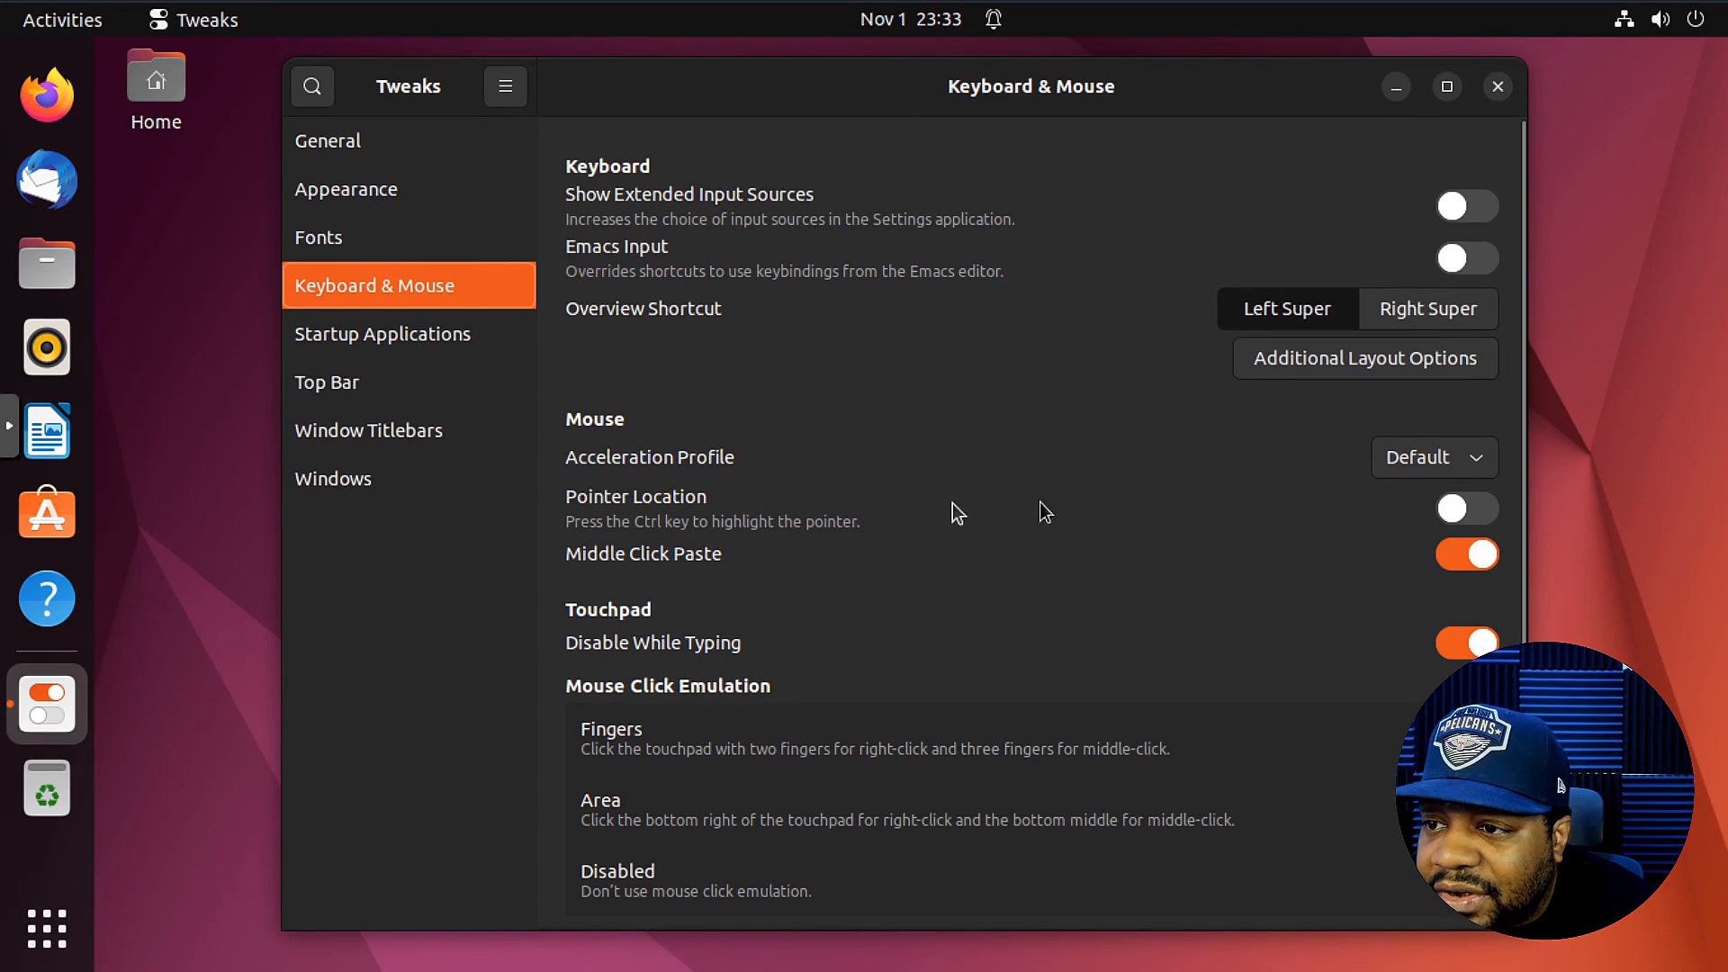
mouse_move(750, 568)
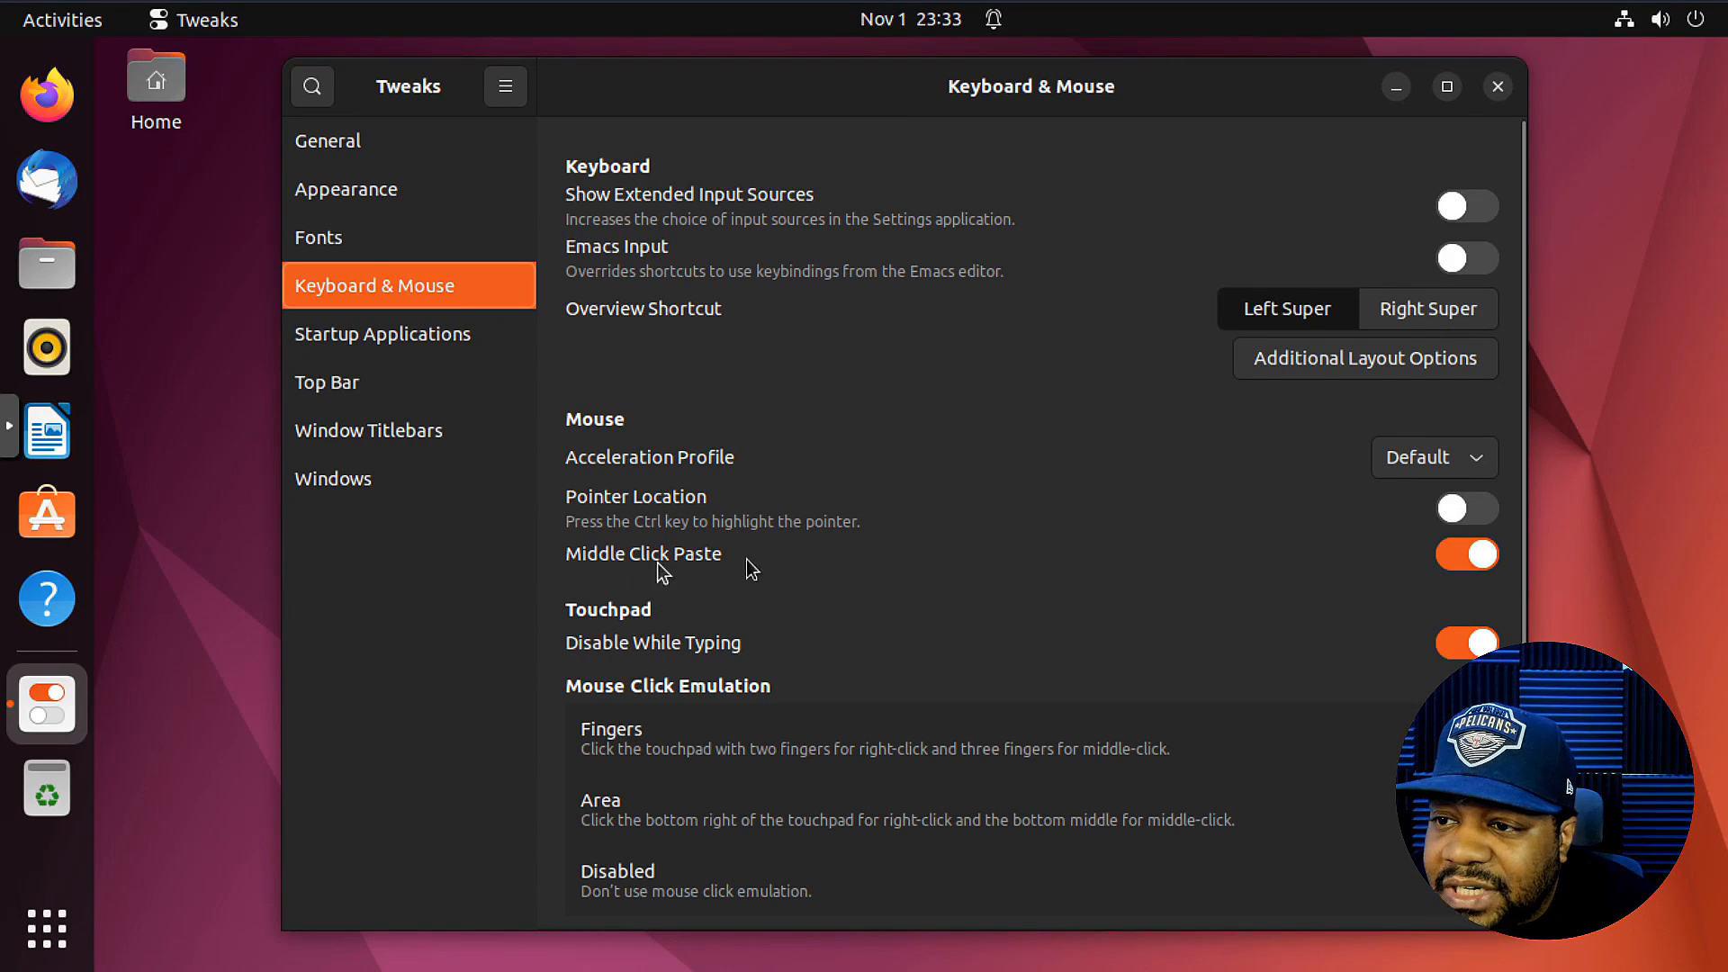
mouse_move(1416, 557)
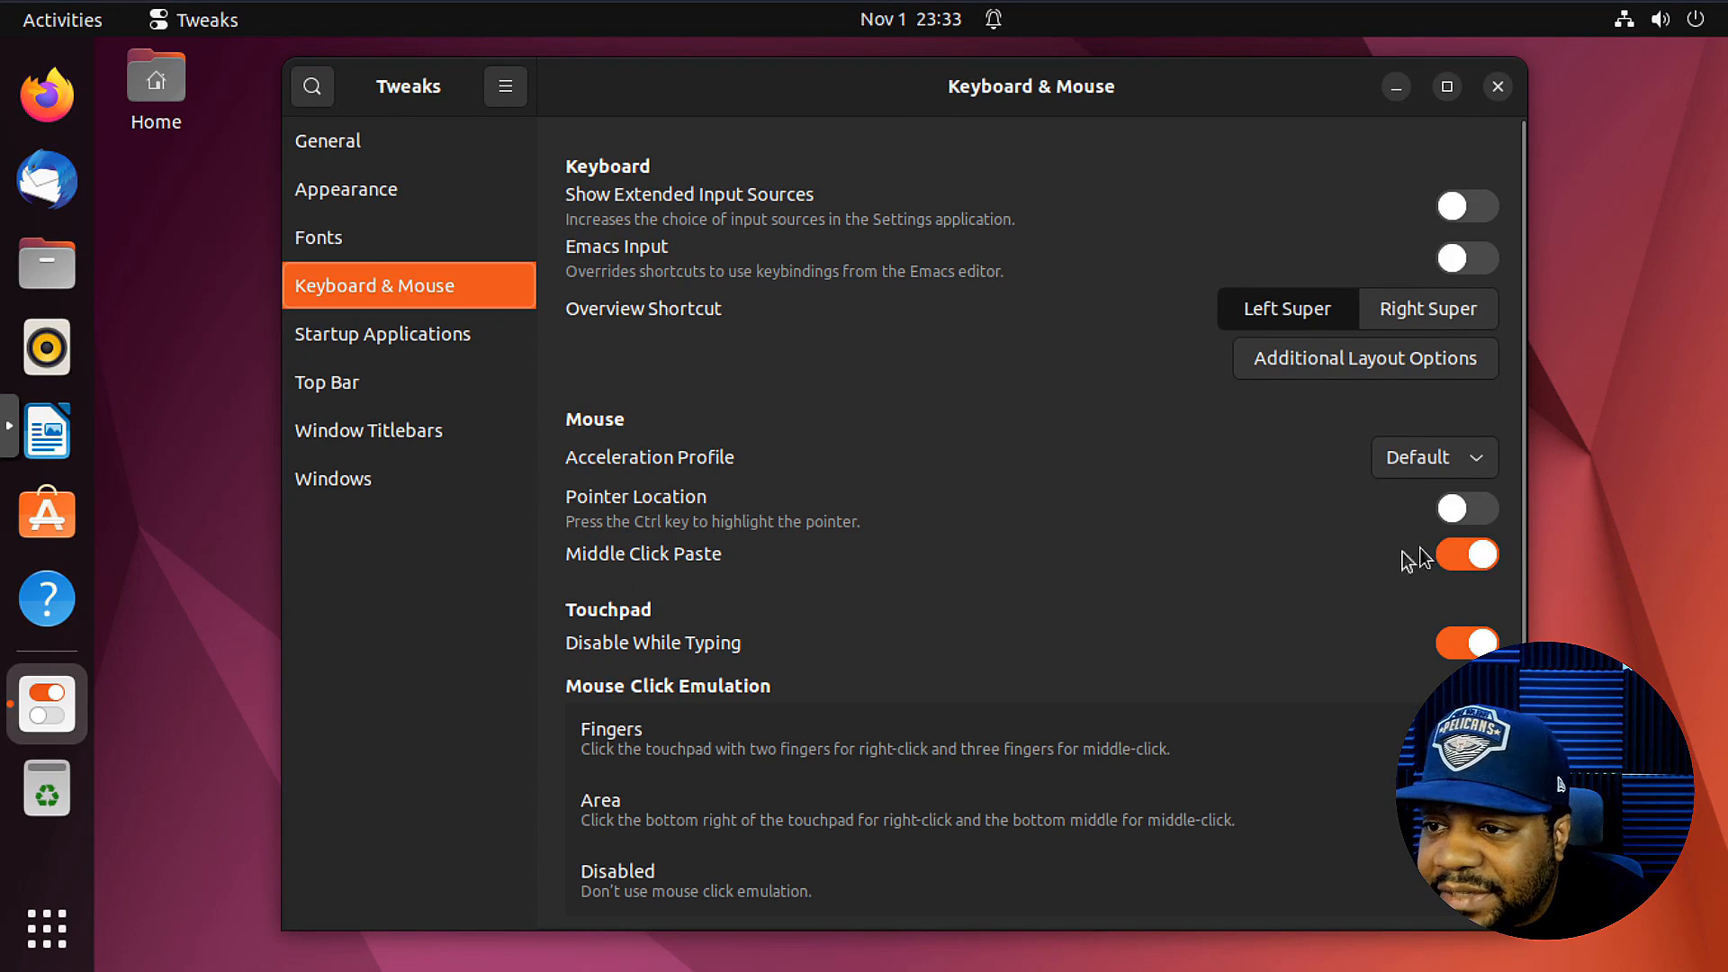
mouse_move(1474, 582)
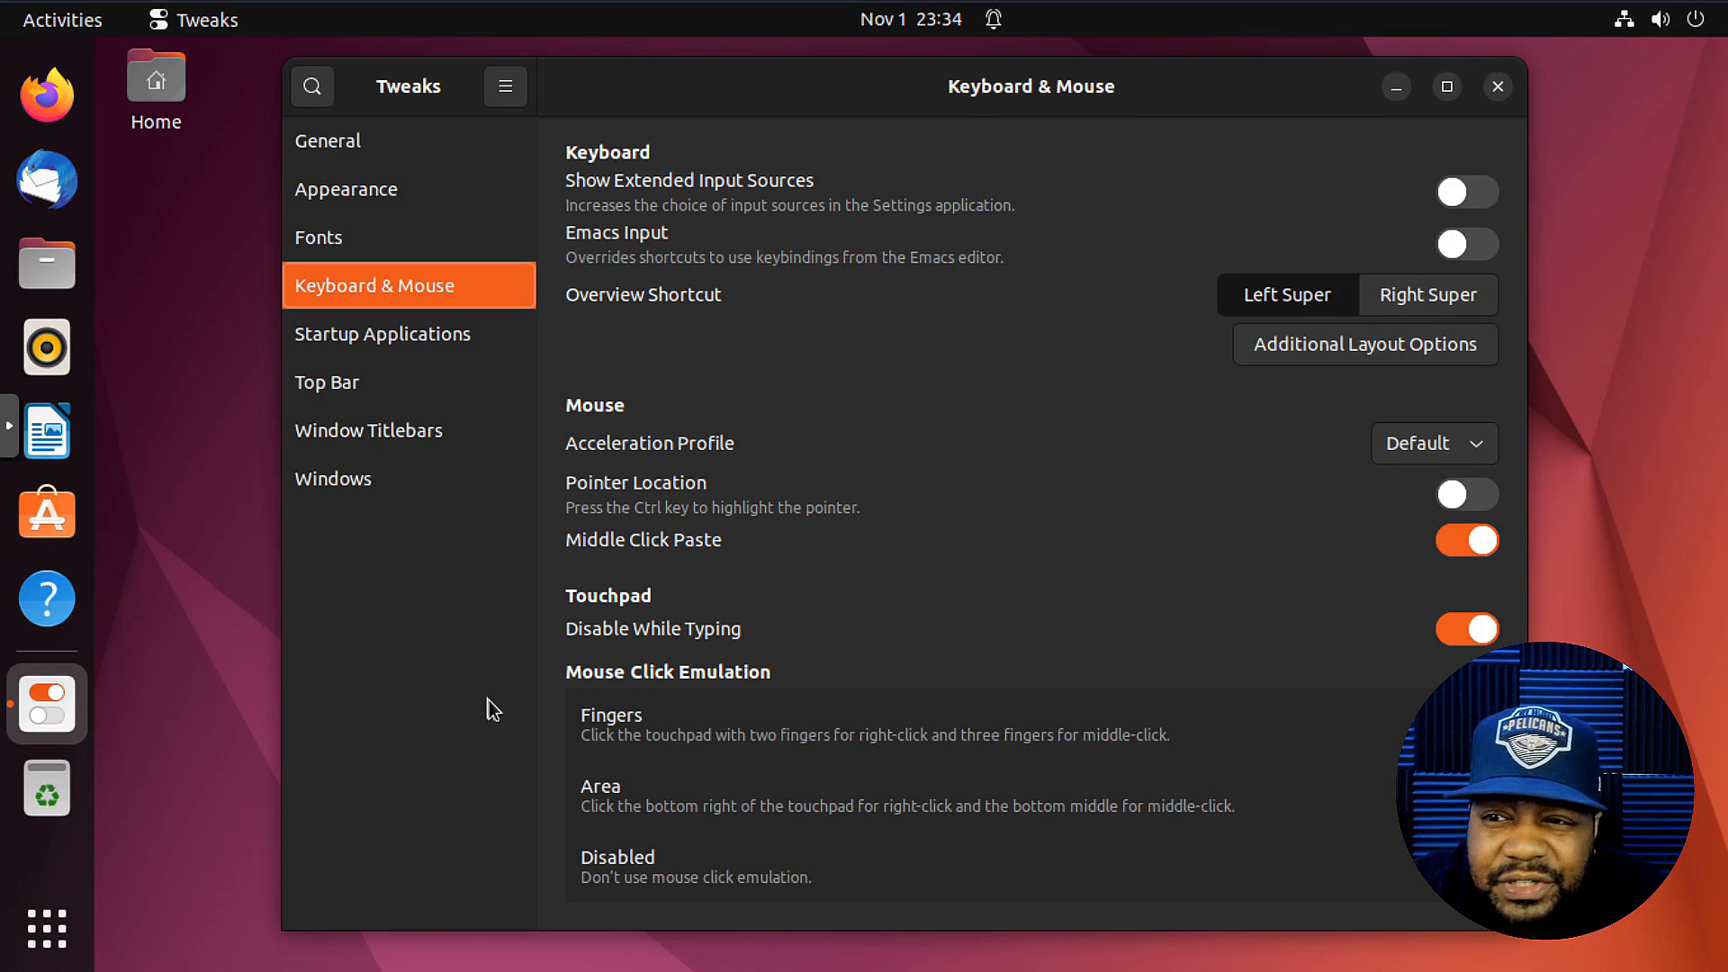
left_click(382, 333)
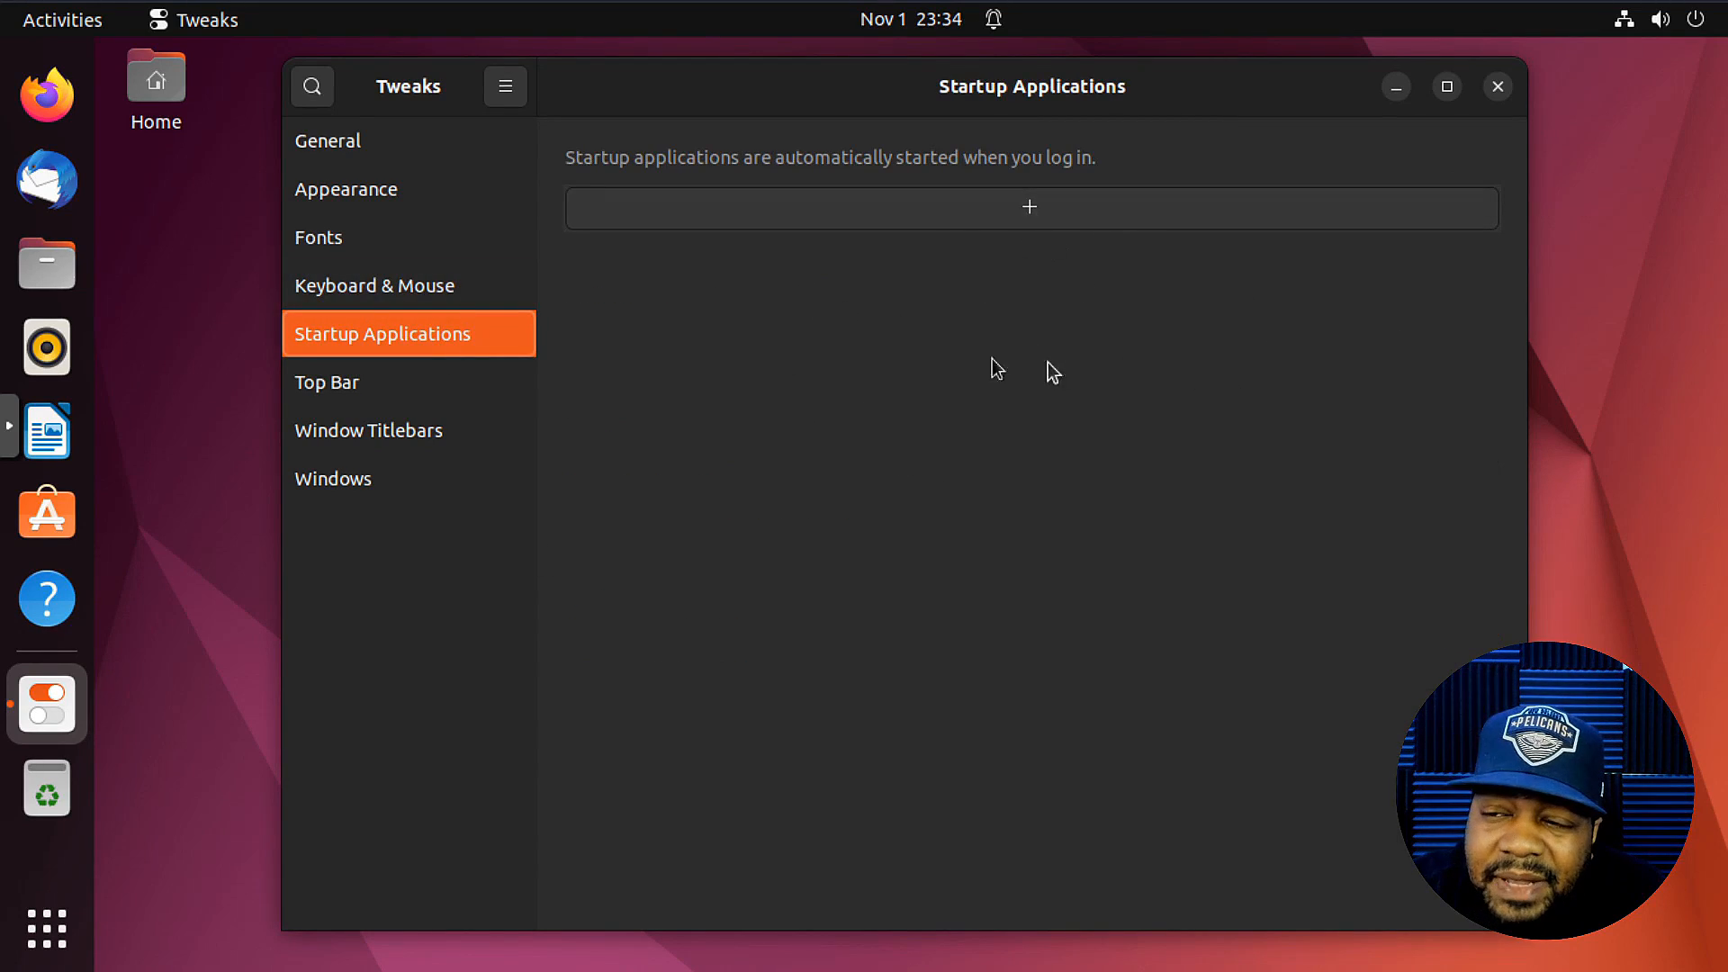
mouse_move(1115, 667)
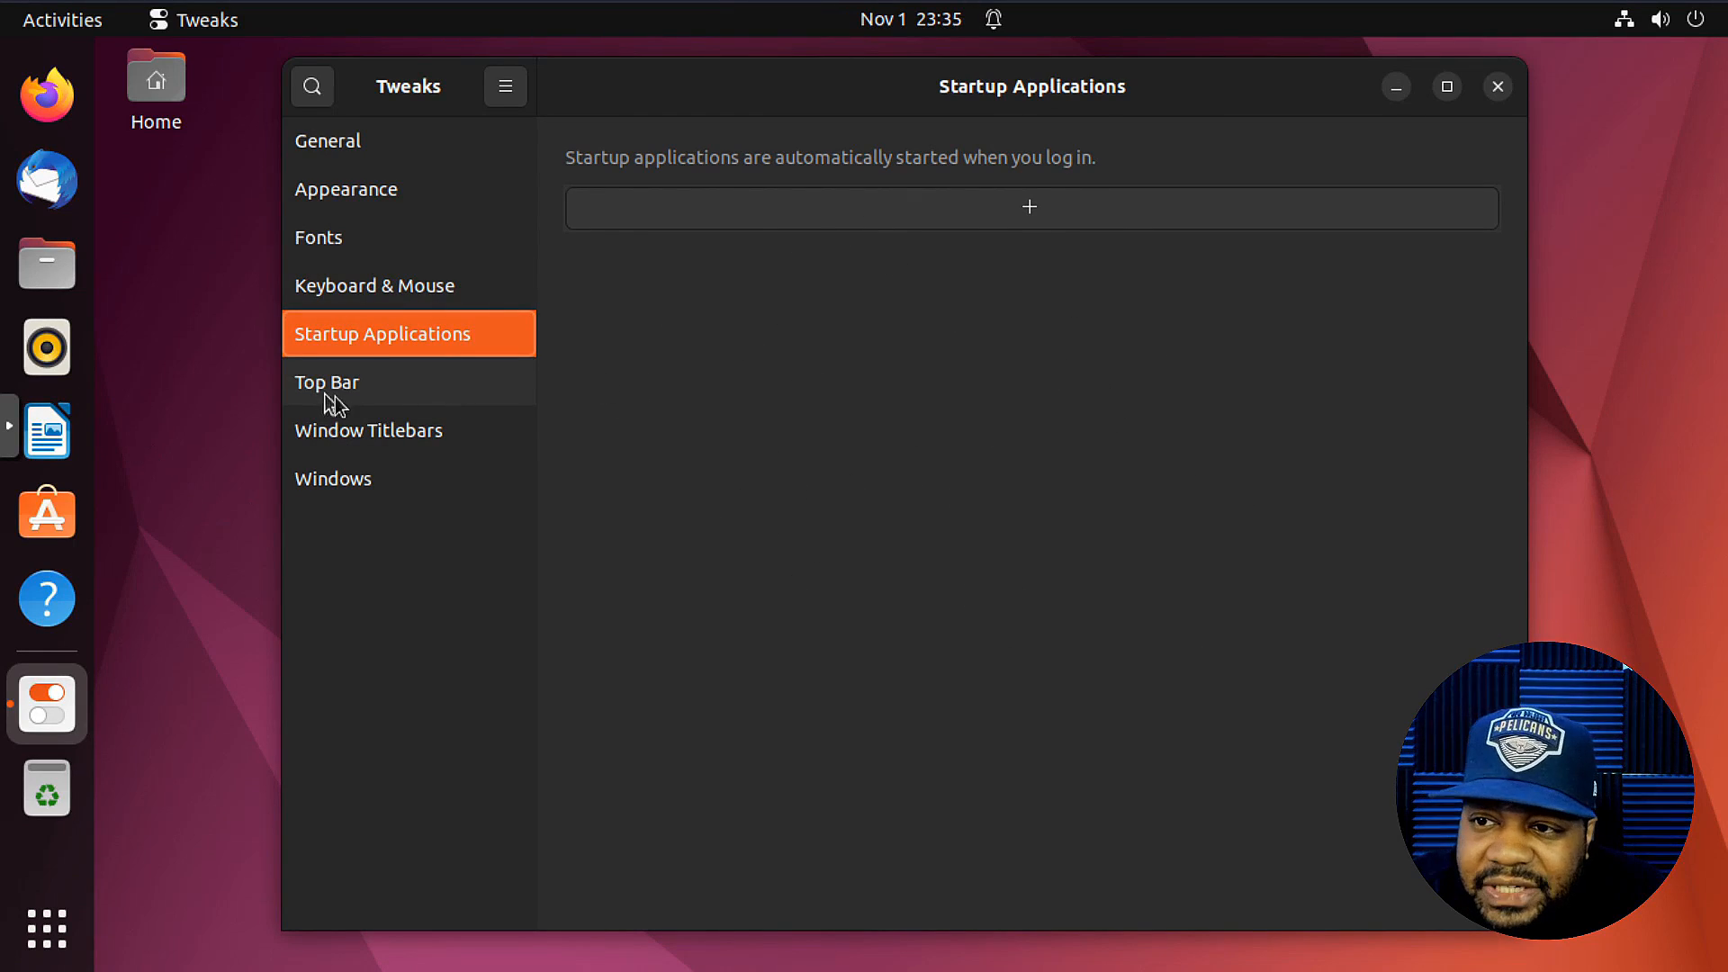
- Show the Top Bar page with clock and calendar display settings
left_click(375, 383)
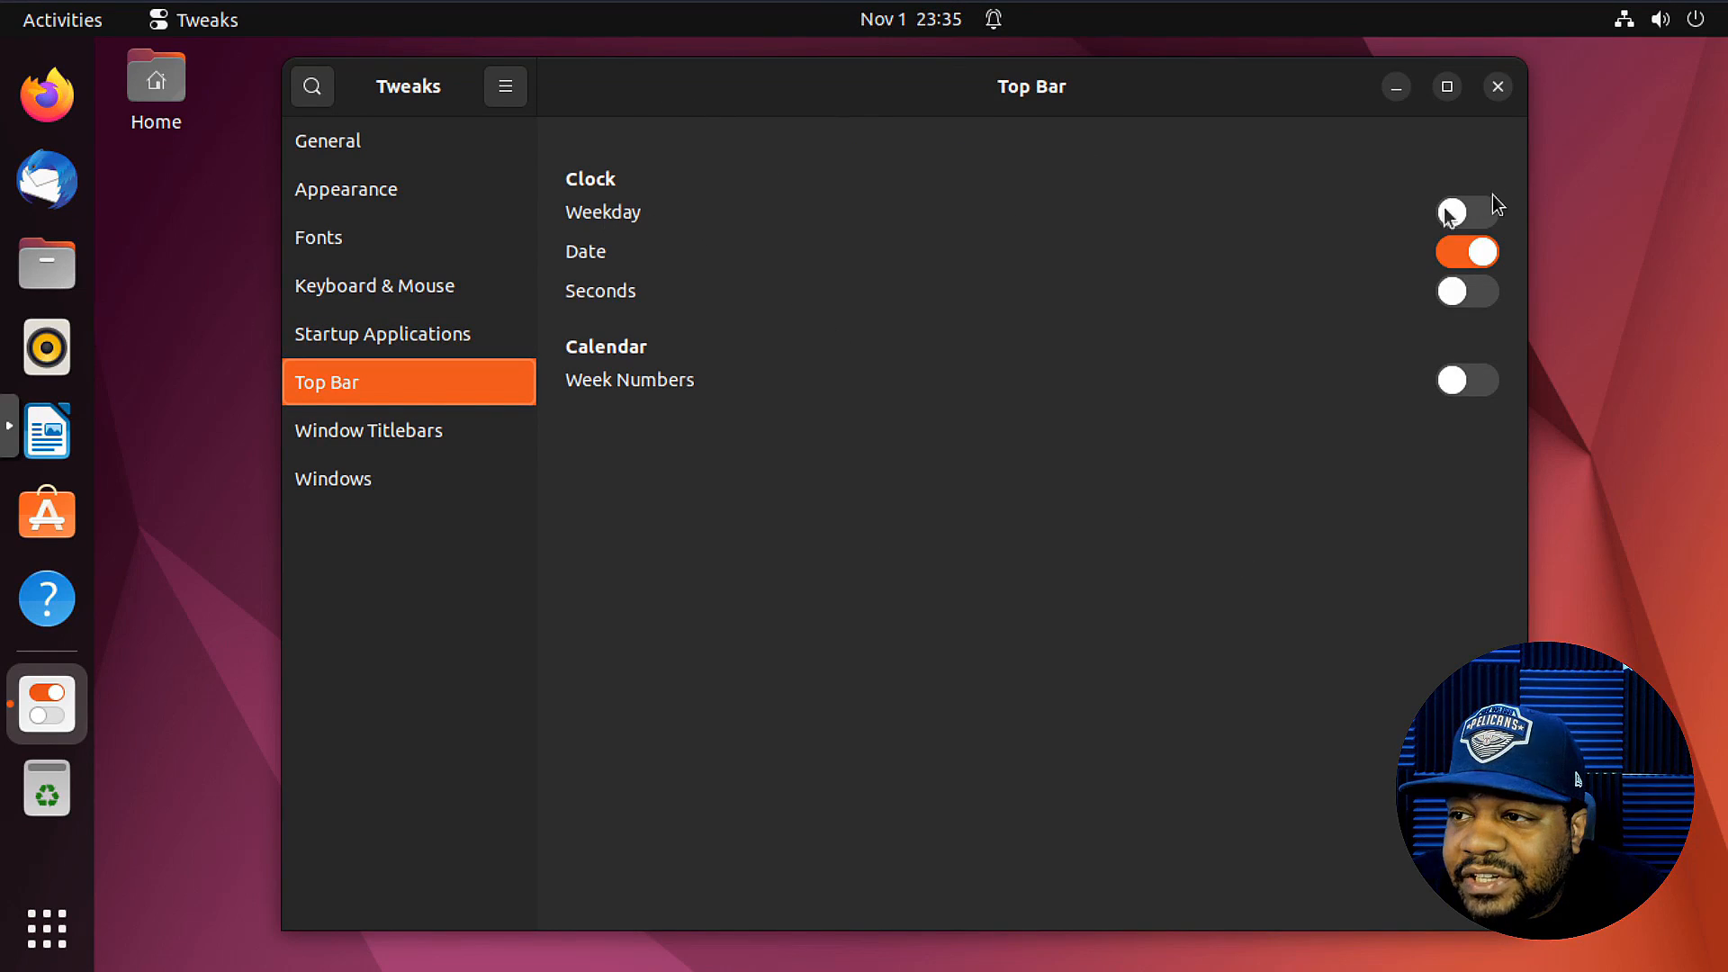
- Try the Weekday and Seconds clock switches on and off, leaving both disabled
left_click(1467, 211)
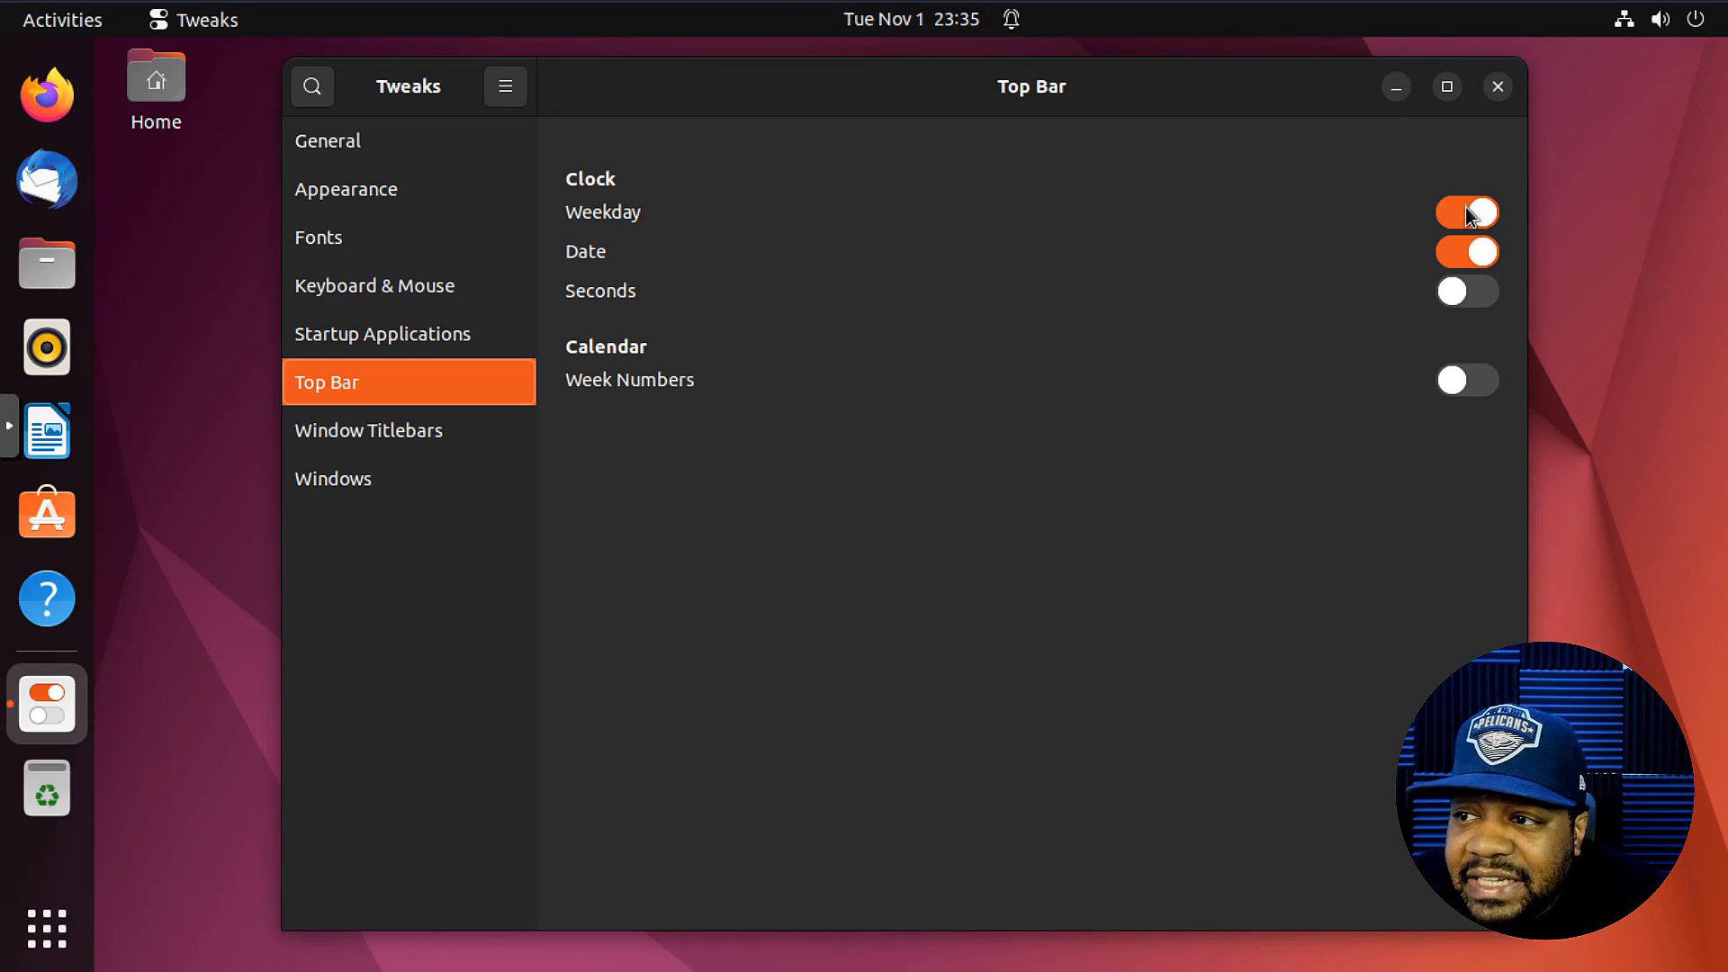
left_click(1468, 211)
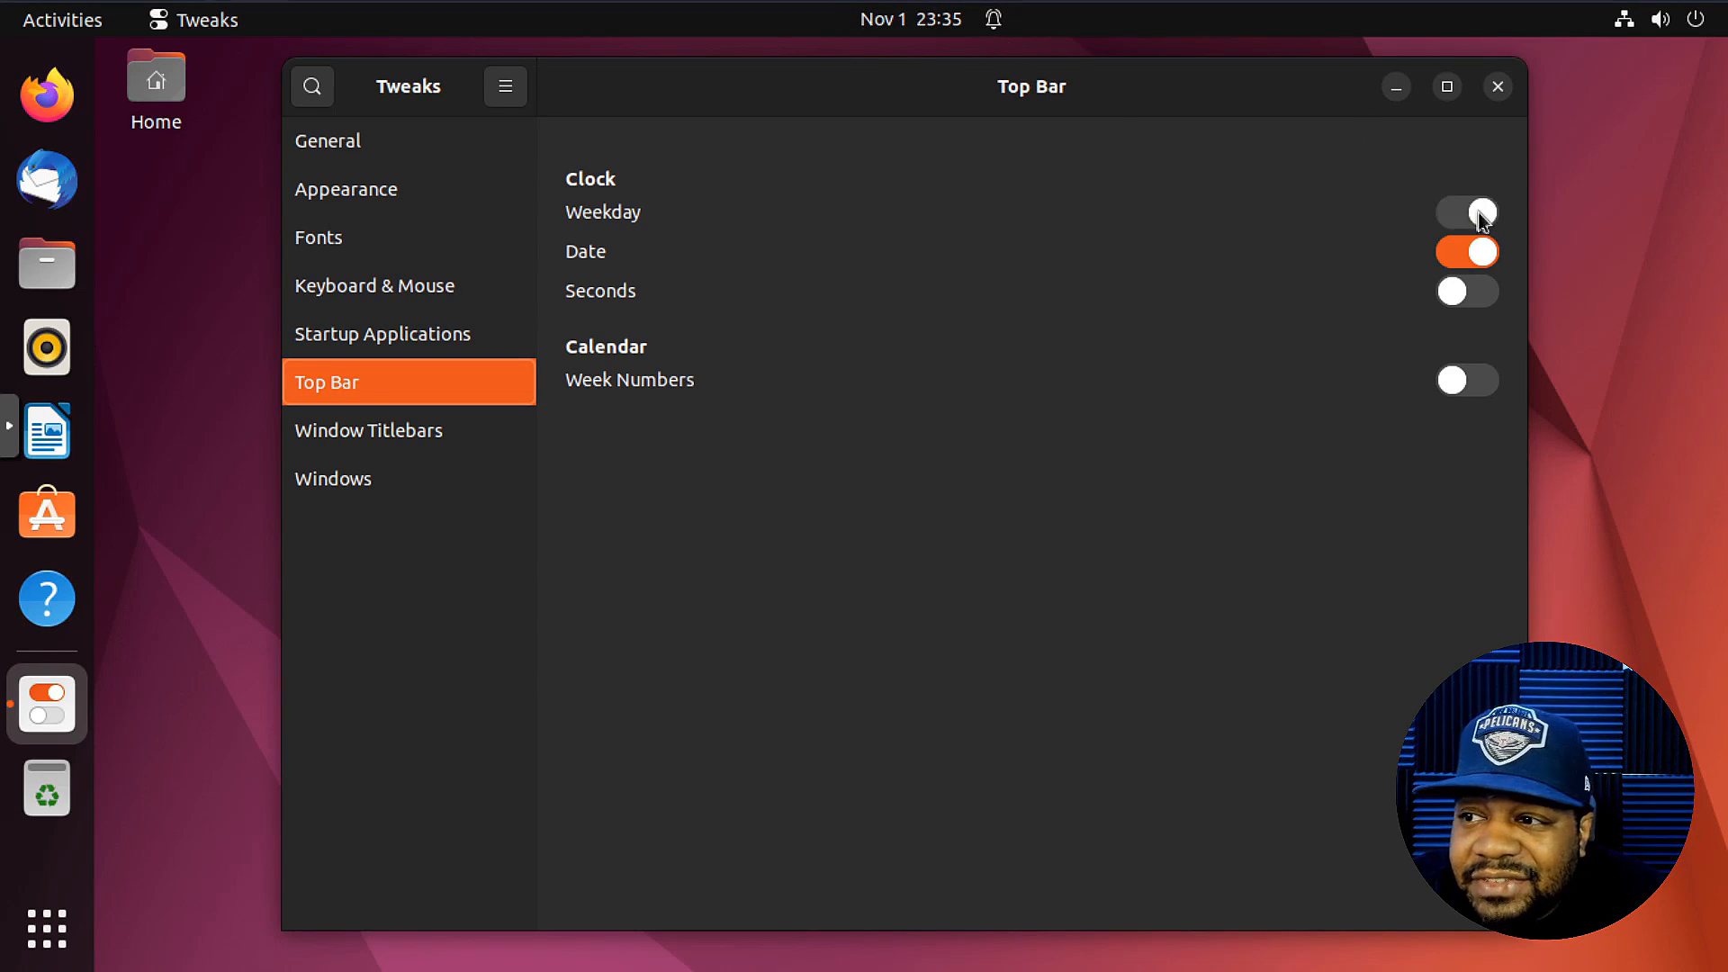
left_click(1467, 212)
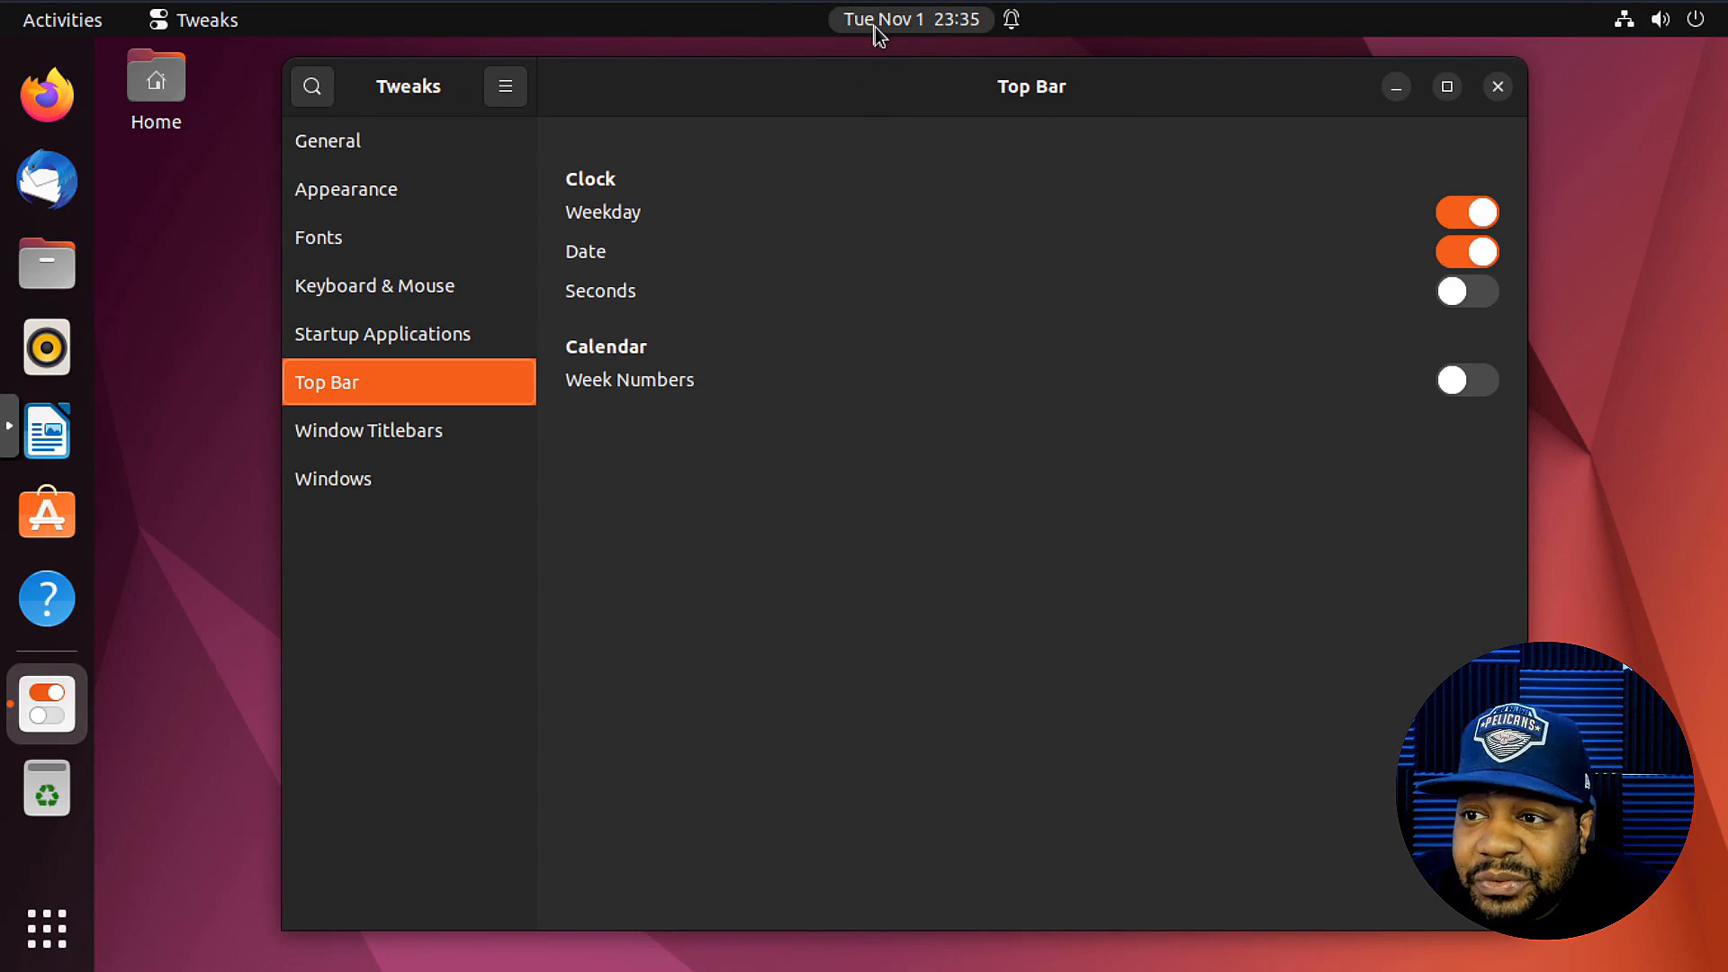
mouse_move(1489, 295)
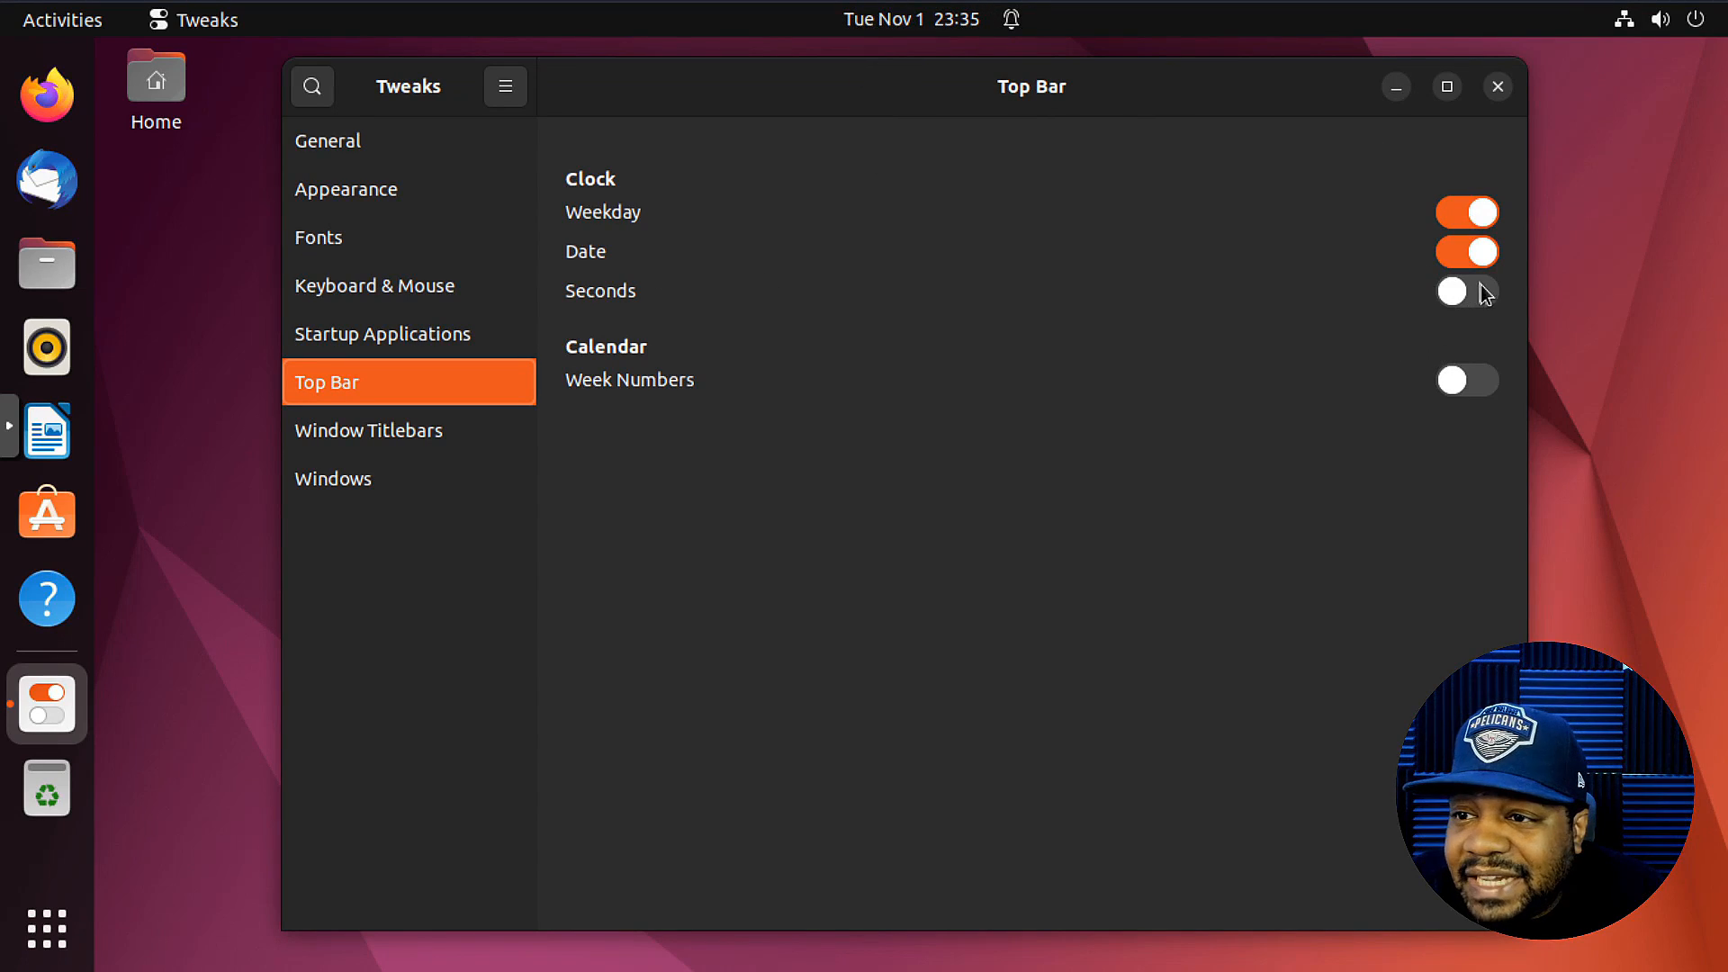
left_click(1466, 290)
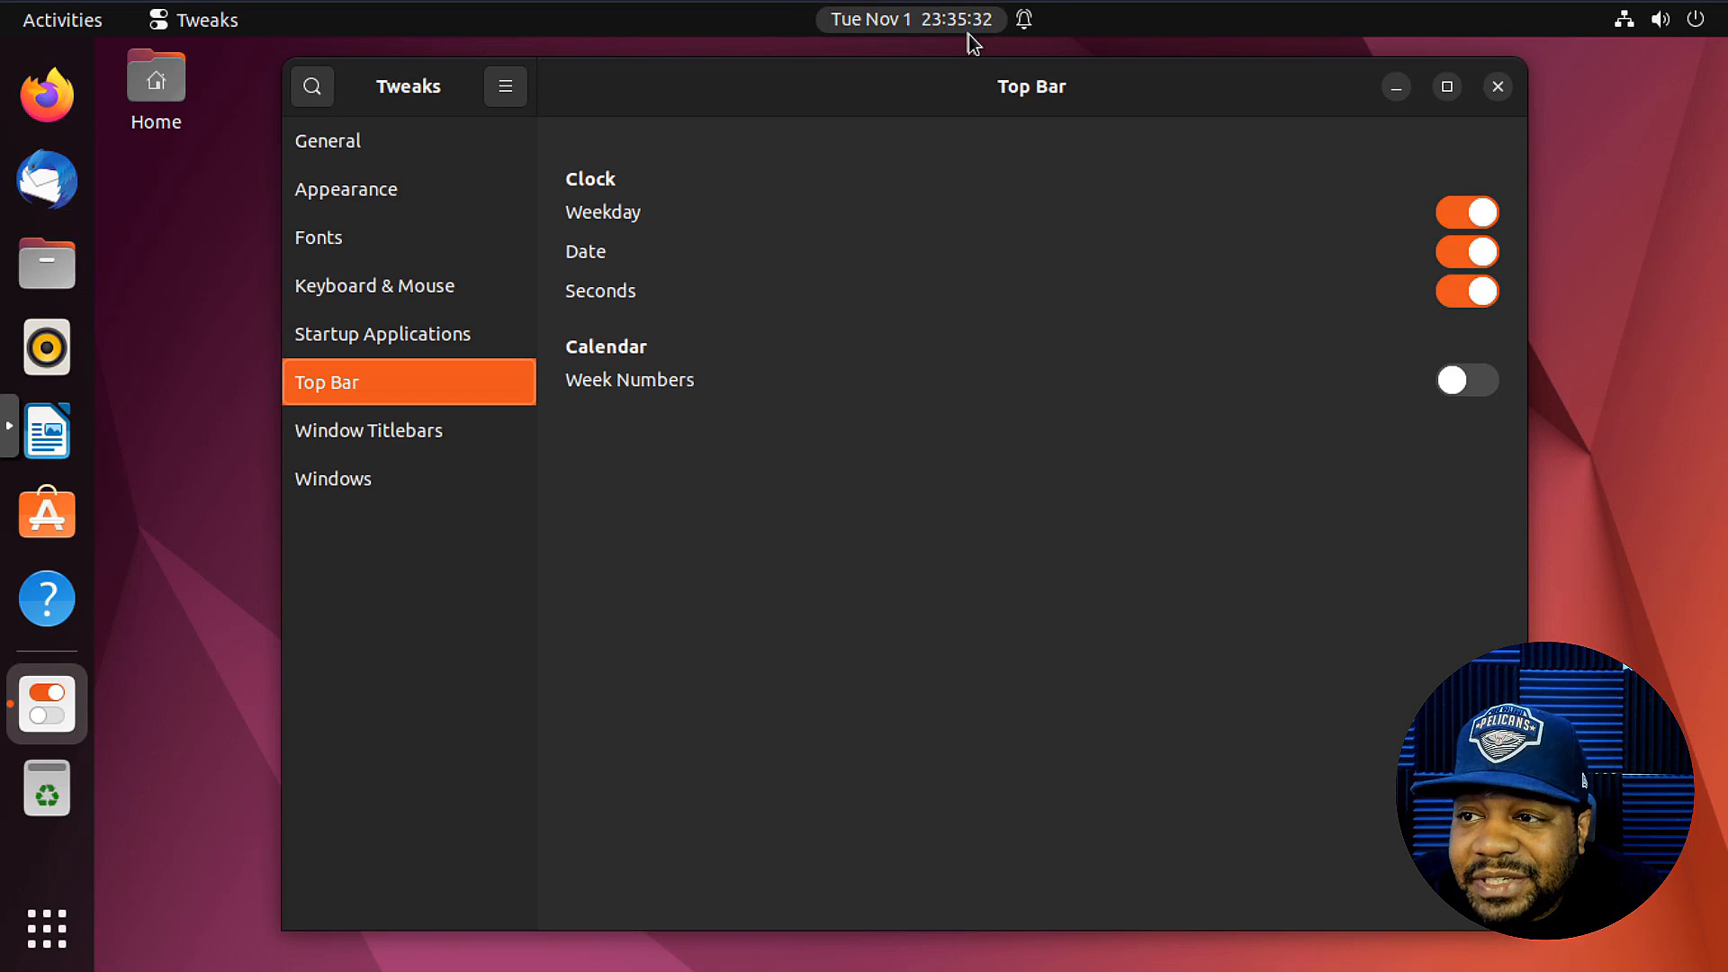
left_click(1466, 290)
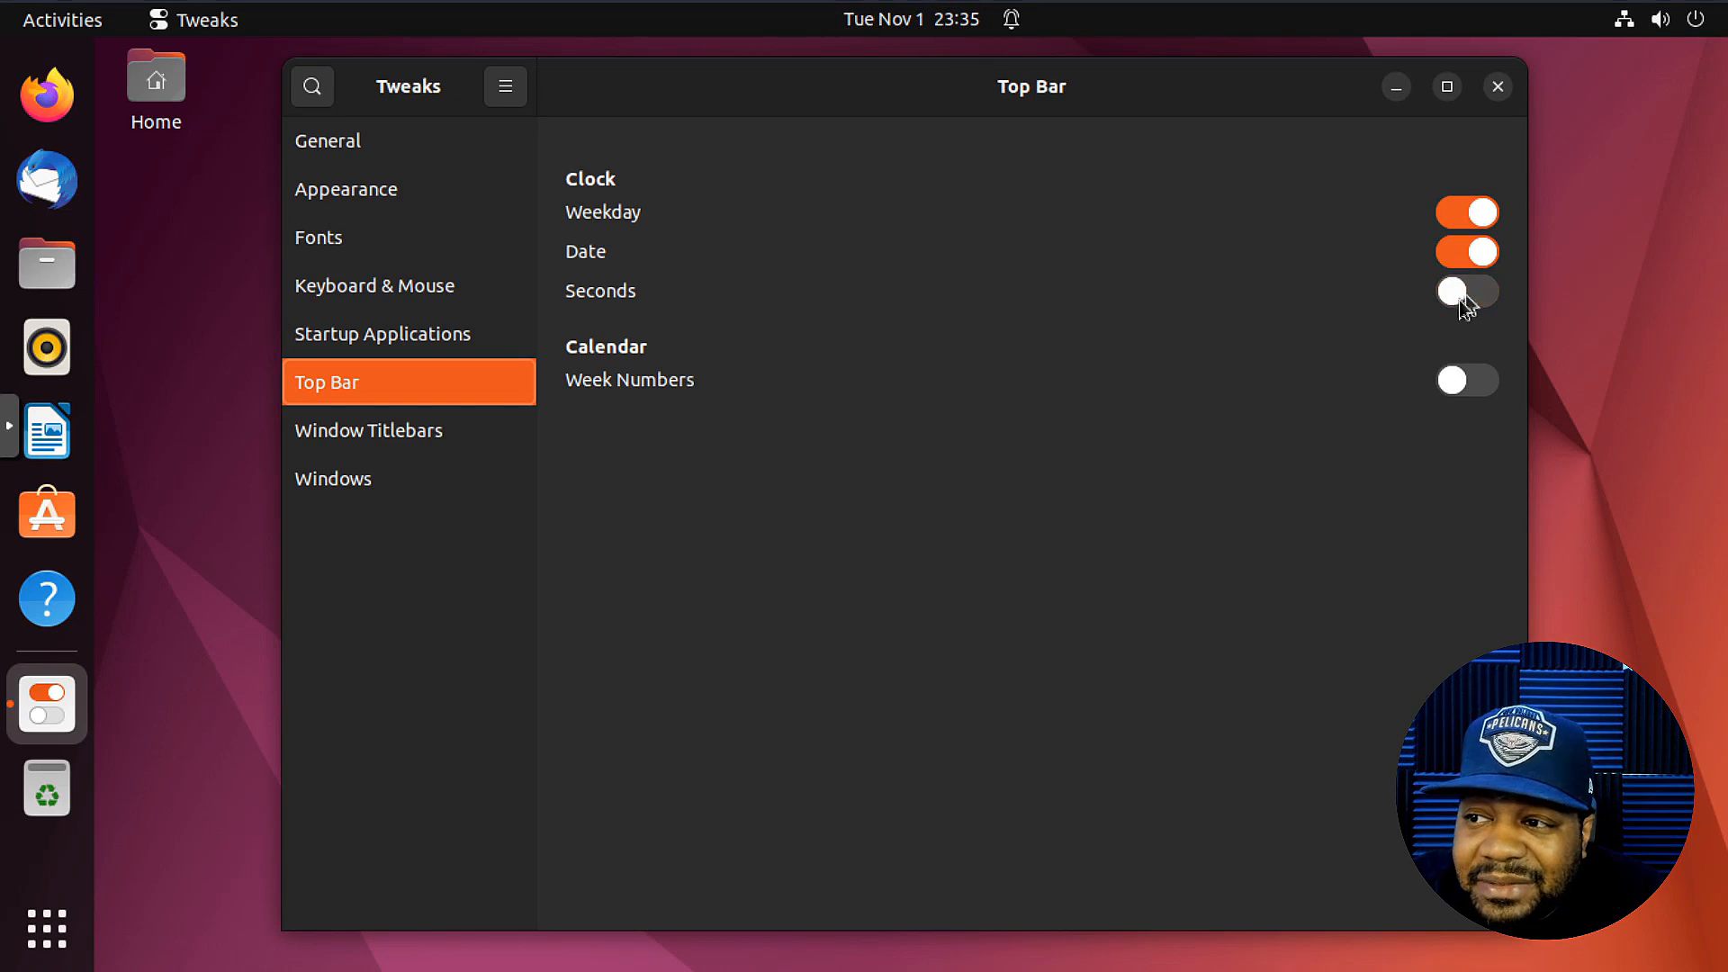
left_click(1467, 212)
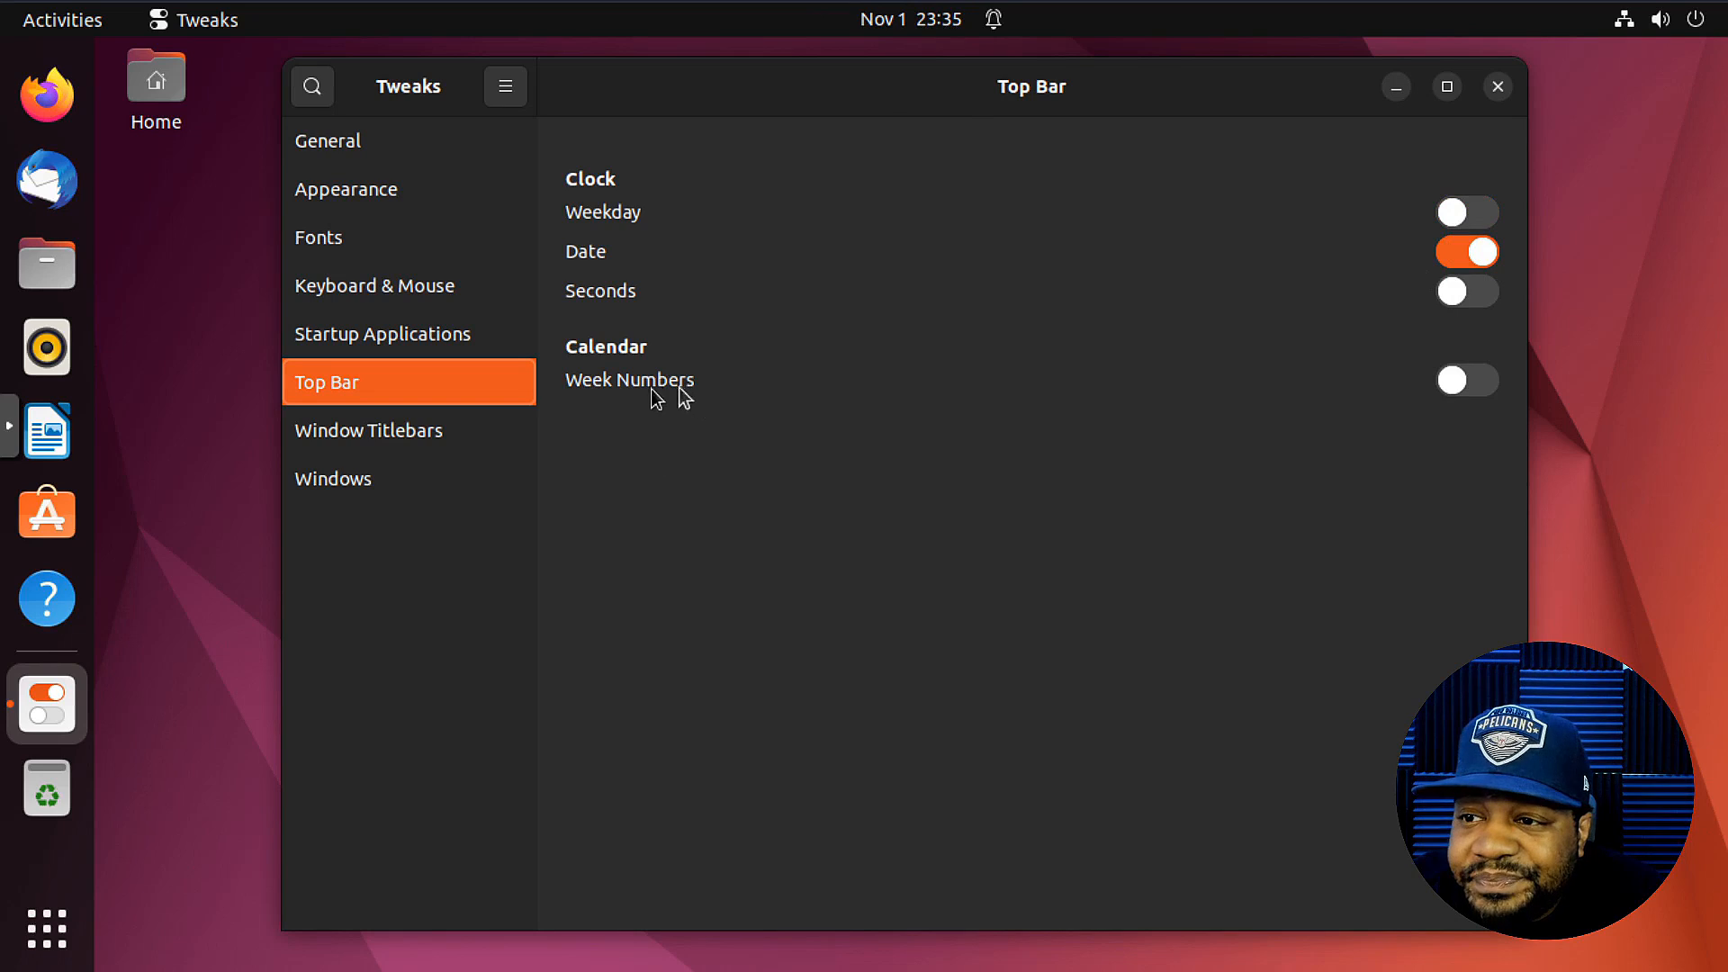
- Enable Week Numbers and show the top-bar calendar displaying them
left_click(1467, 379)
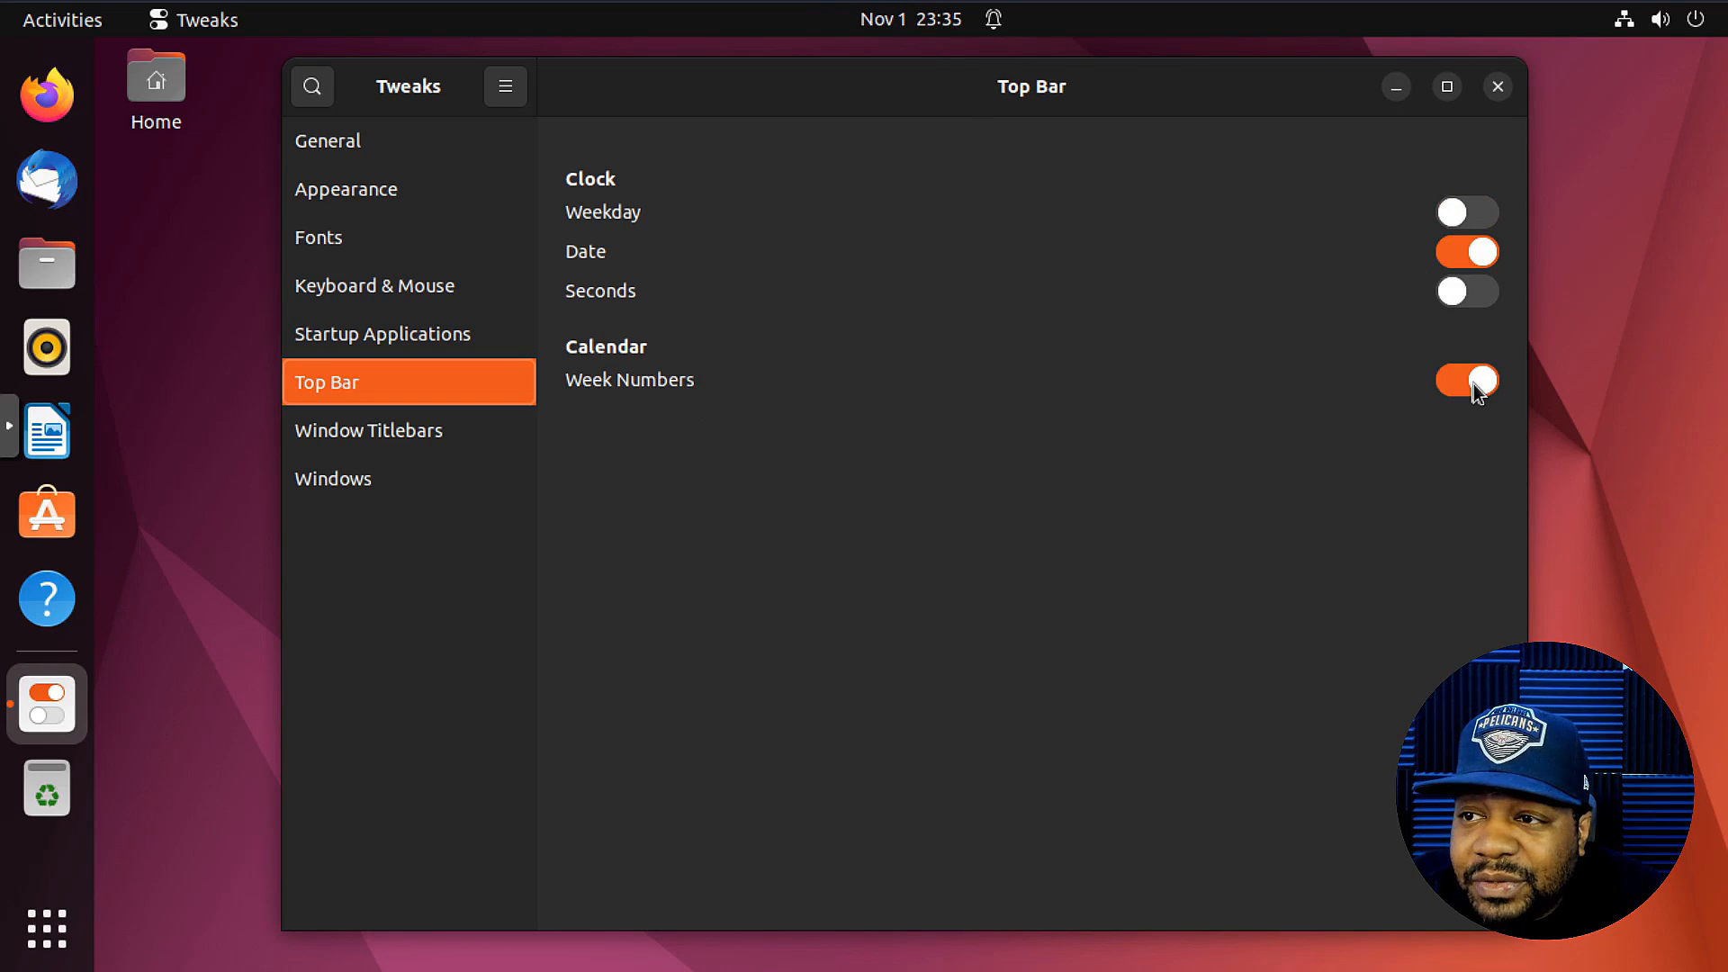
left_click(908, 18)
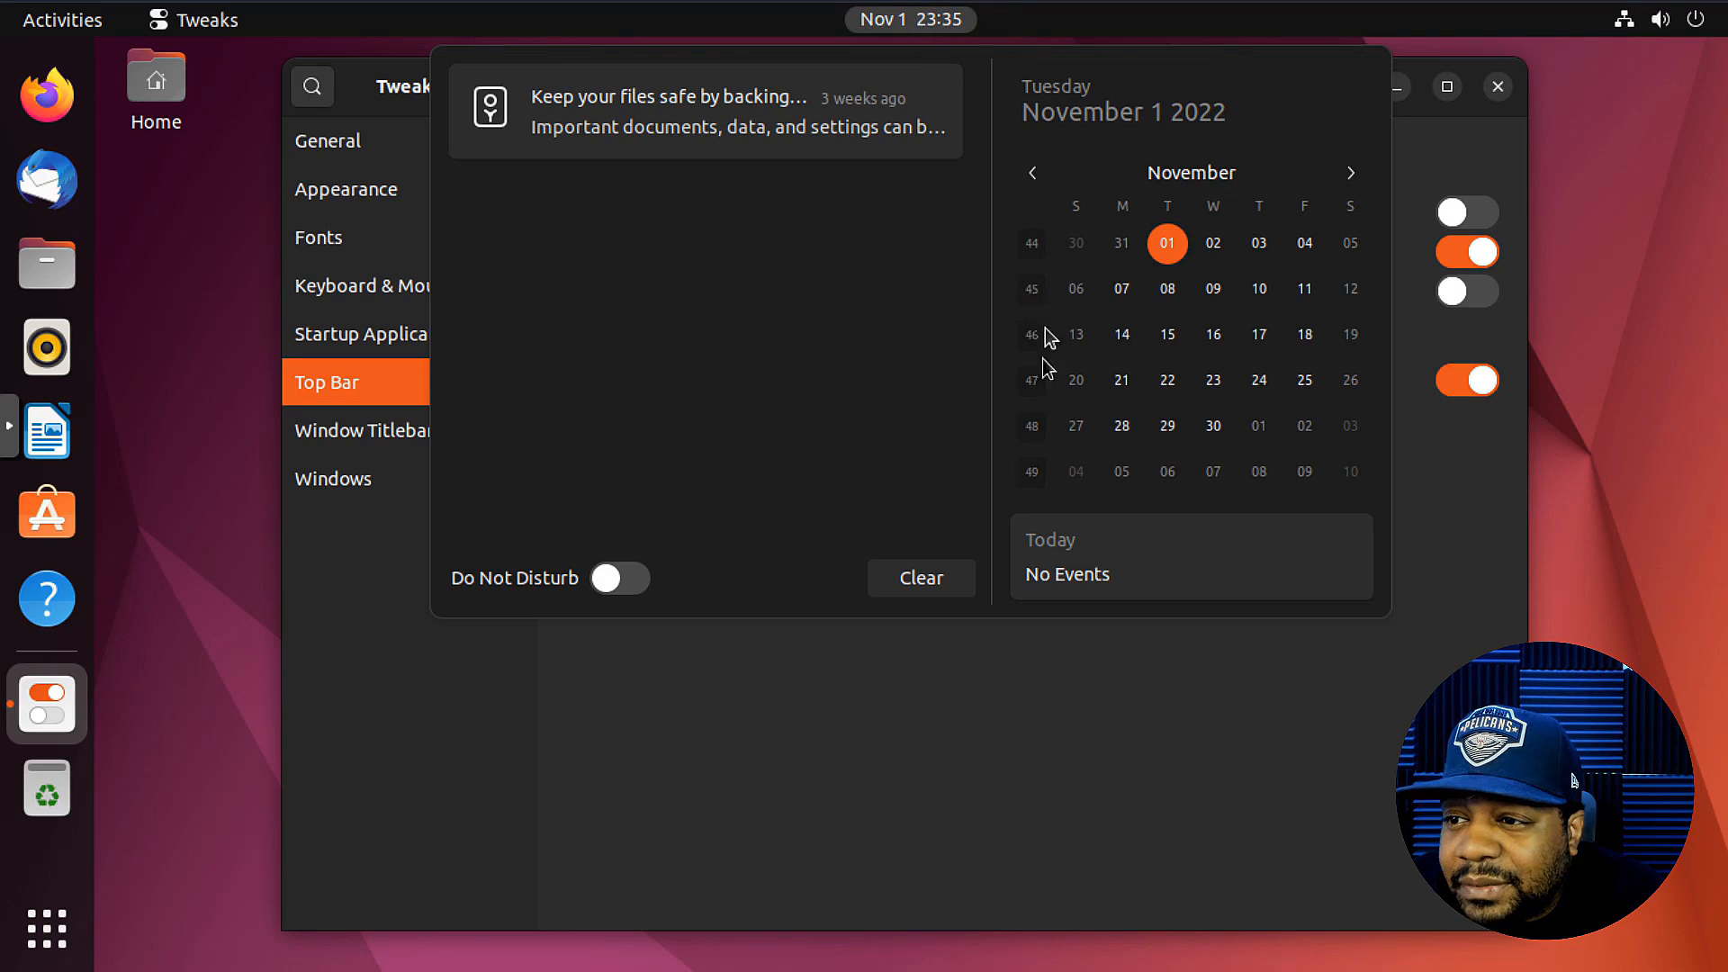
mouse_move(1037, 257)
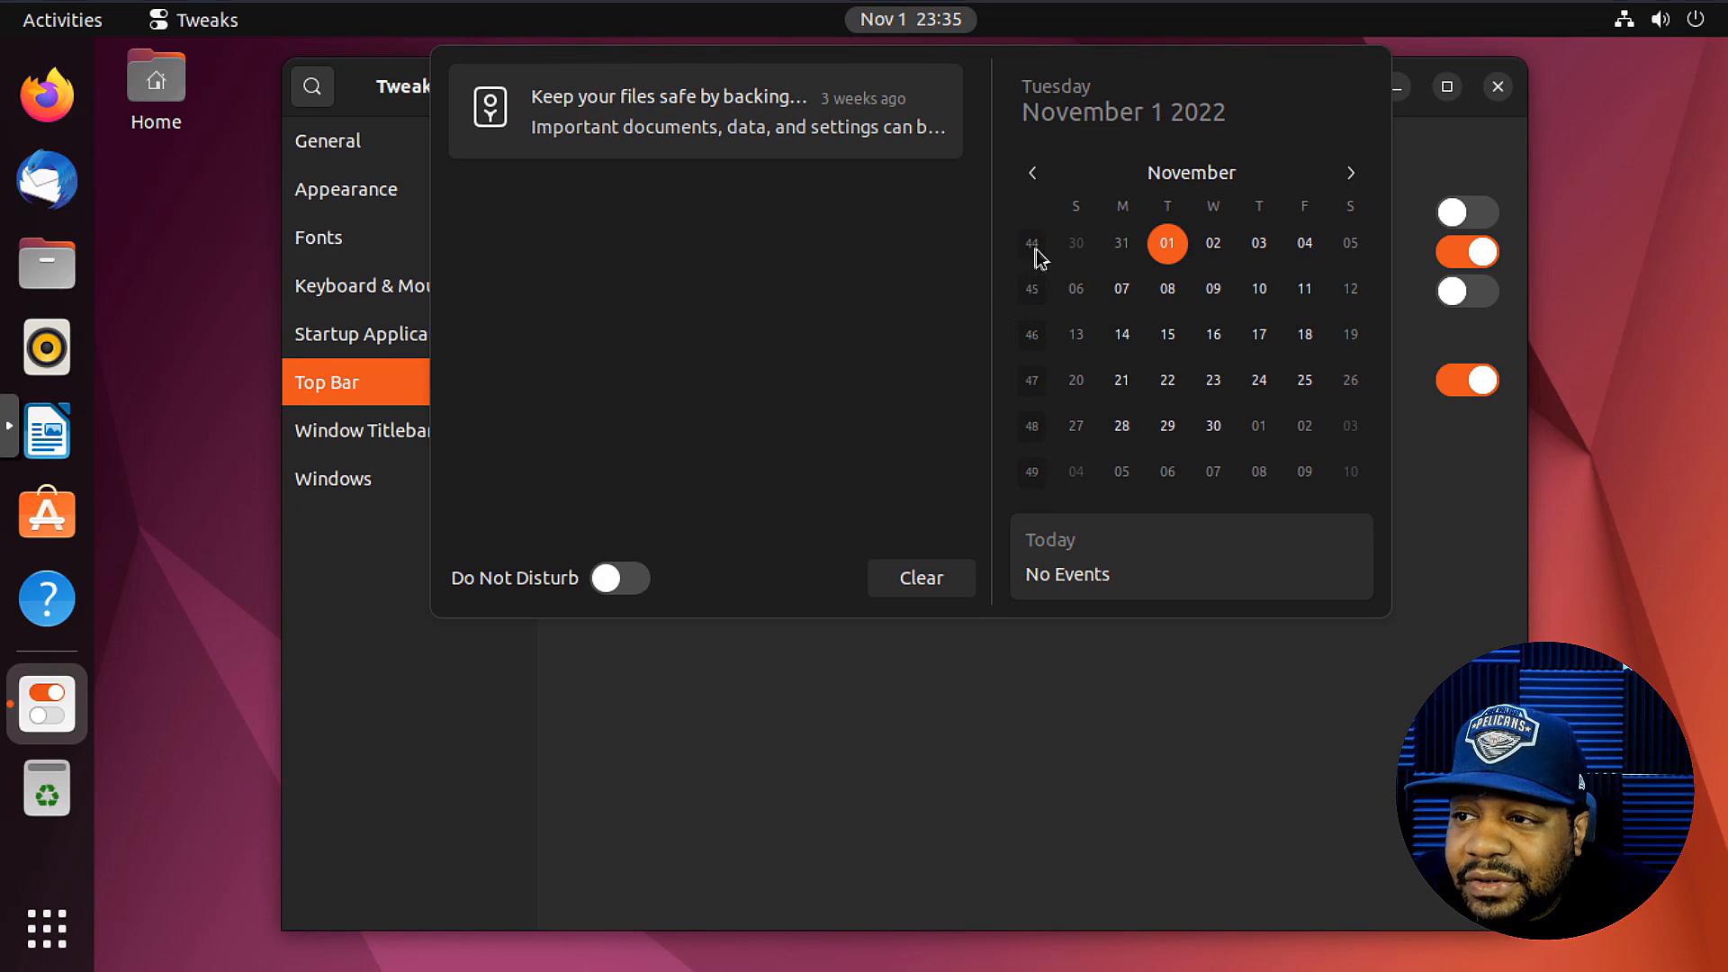
mouse_move(1028, 284)
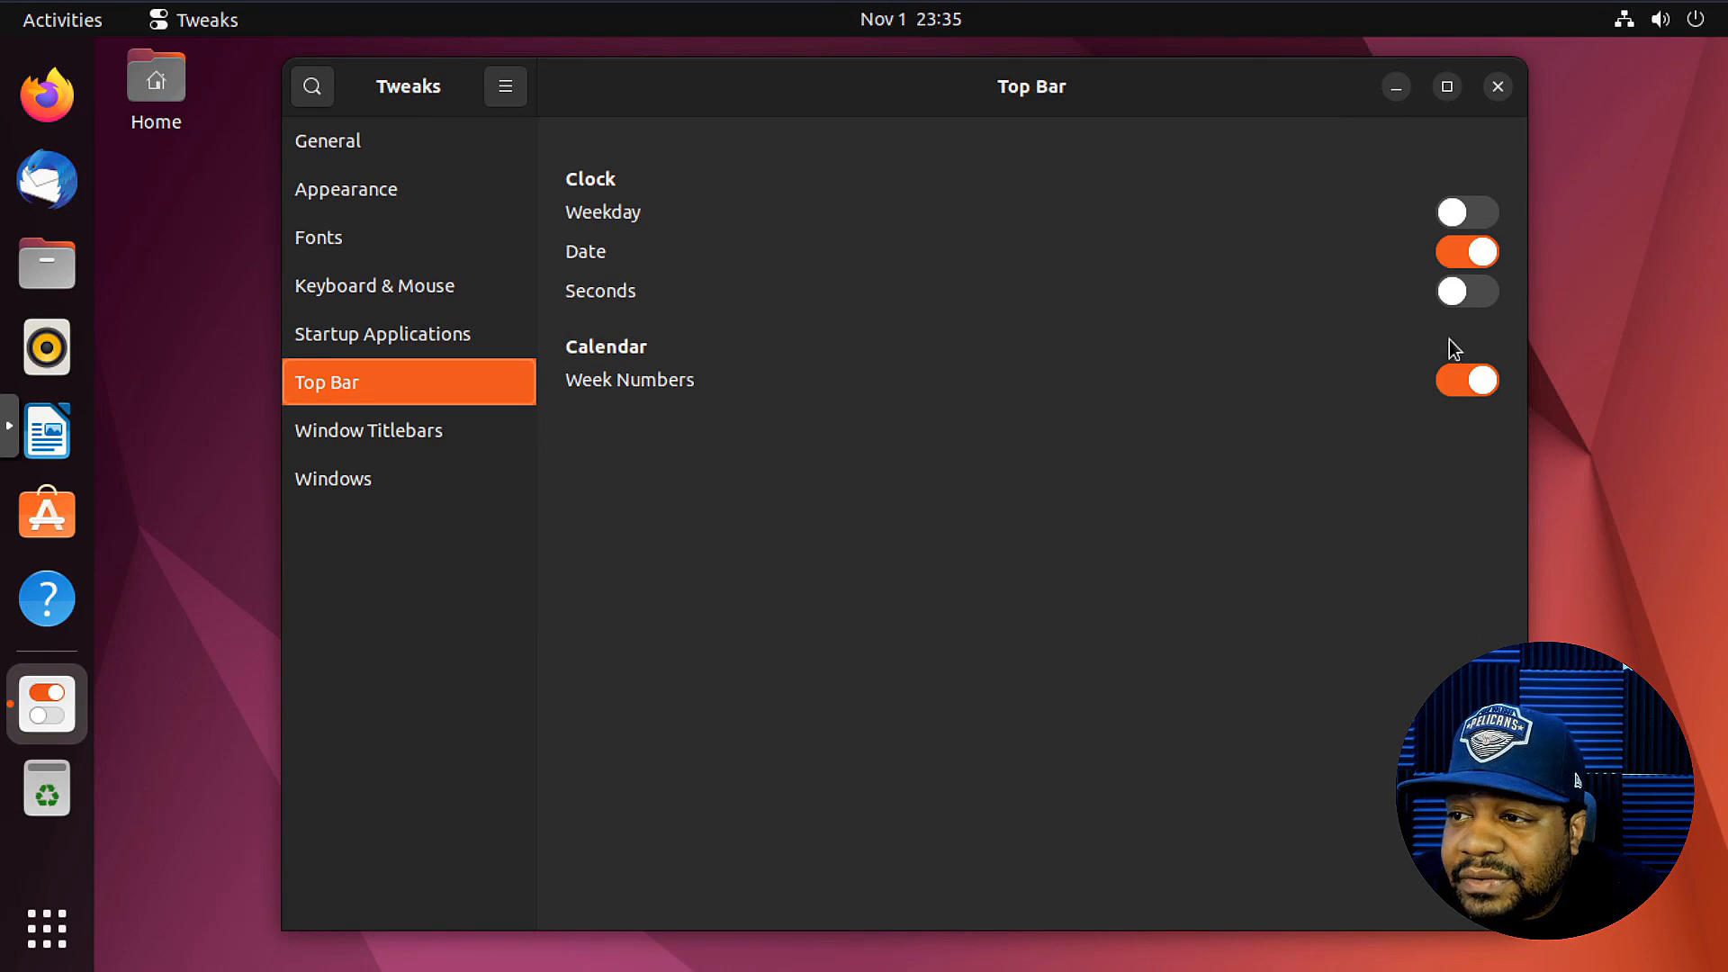
- Check the top-bar calendar for week numbers, close it, and go to Window Titlebars settings
left_click(910, 19)
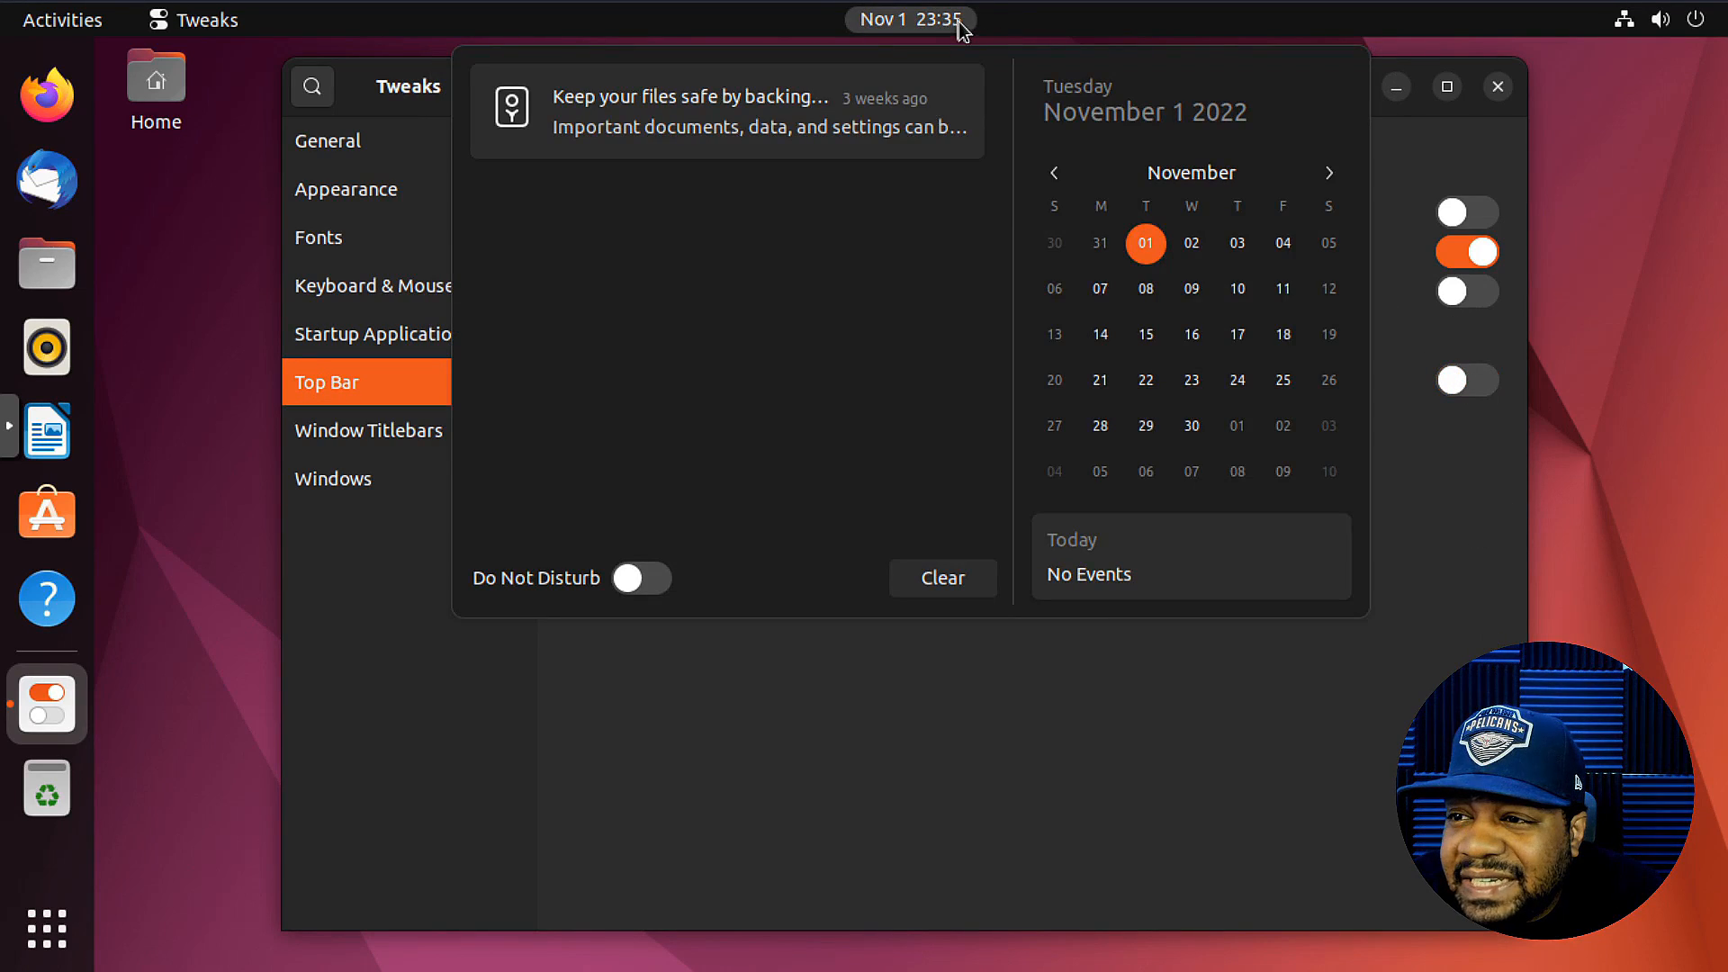
mouse_move(1100, 379)
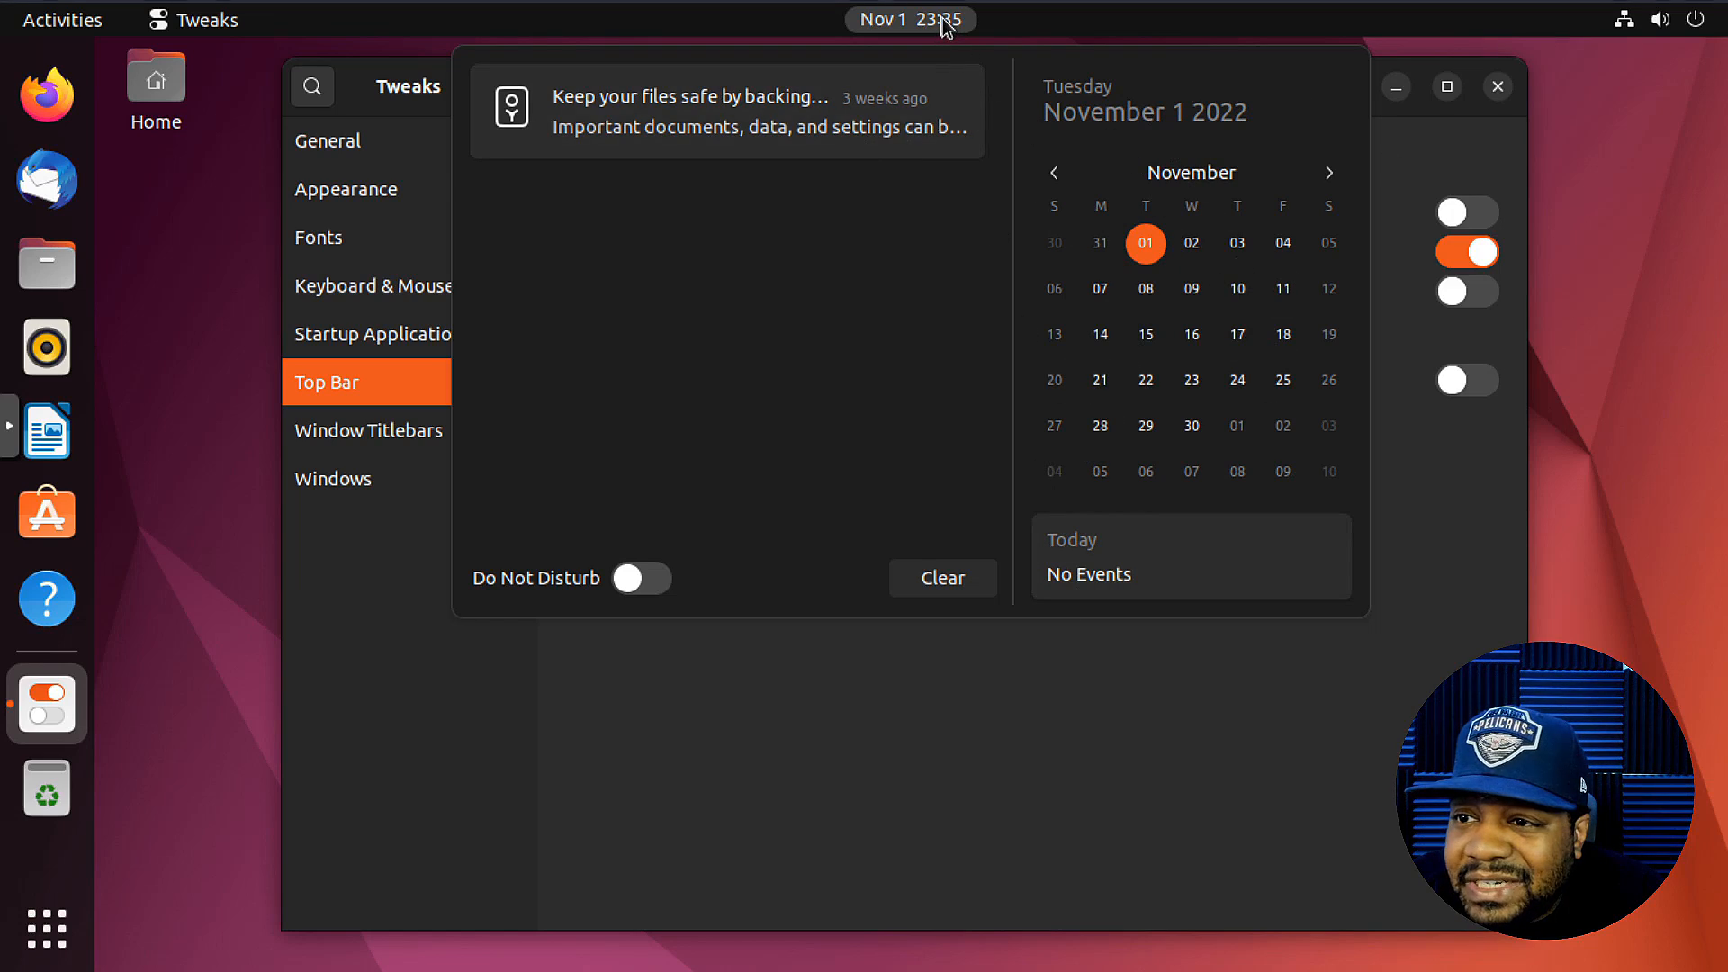
left_click(910, 19)
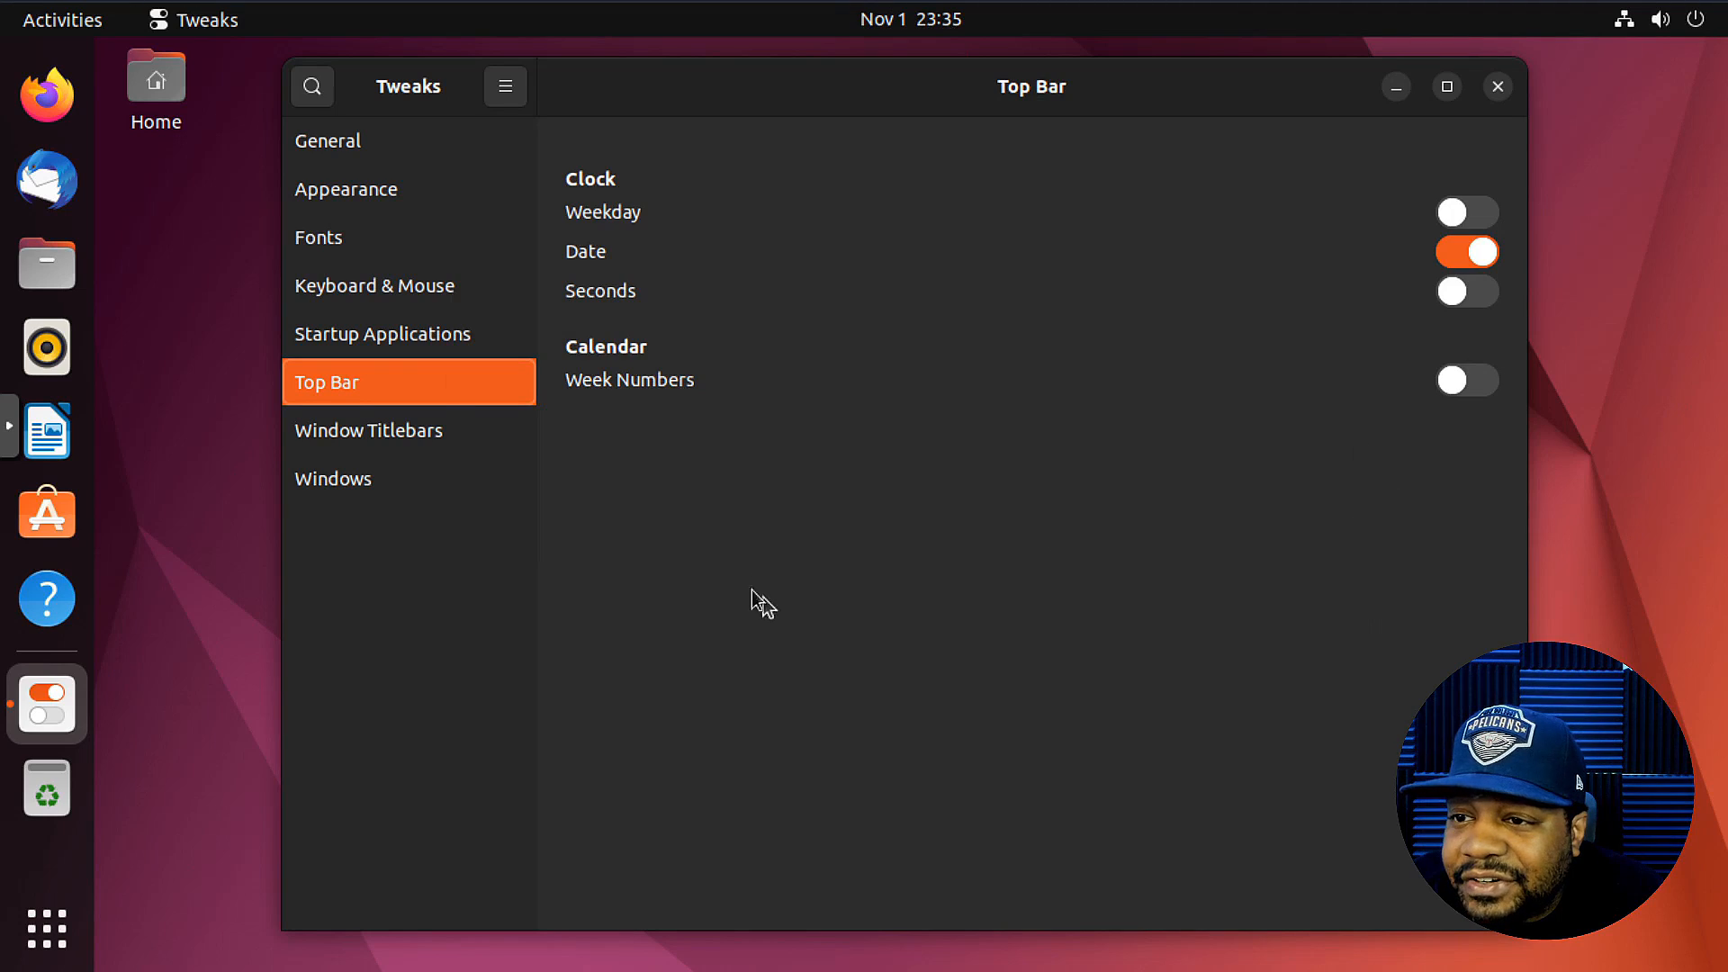
left_click(369, 431)
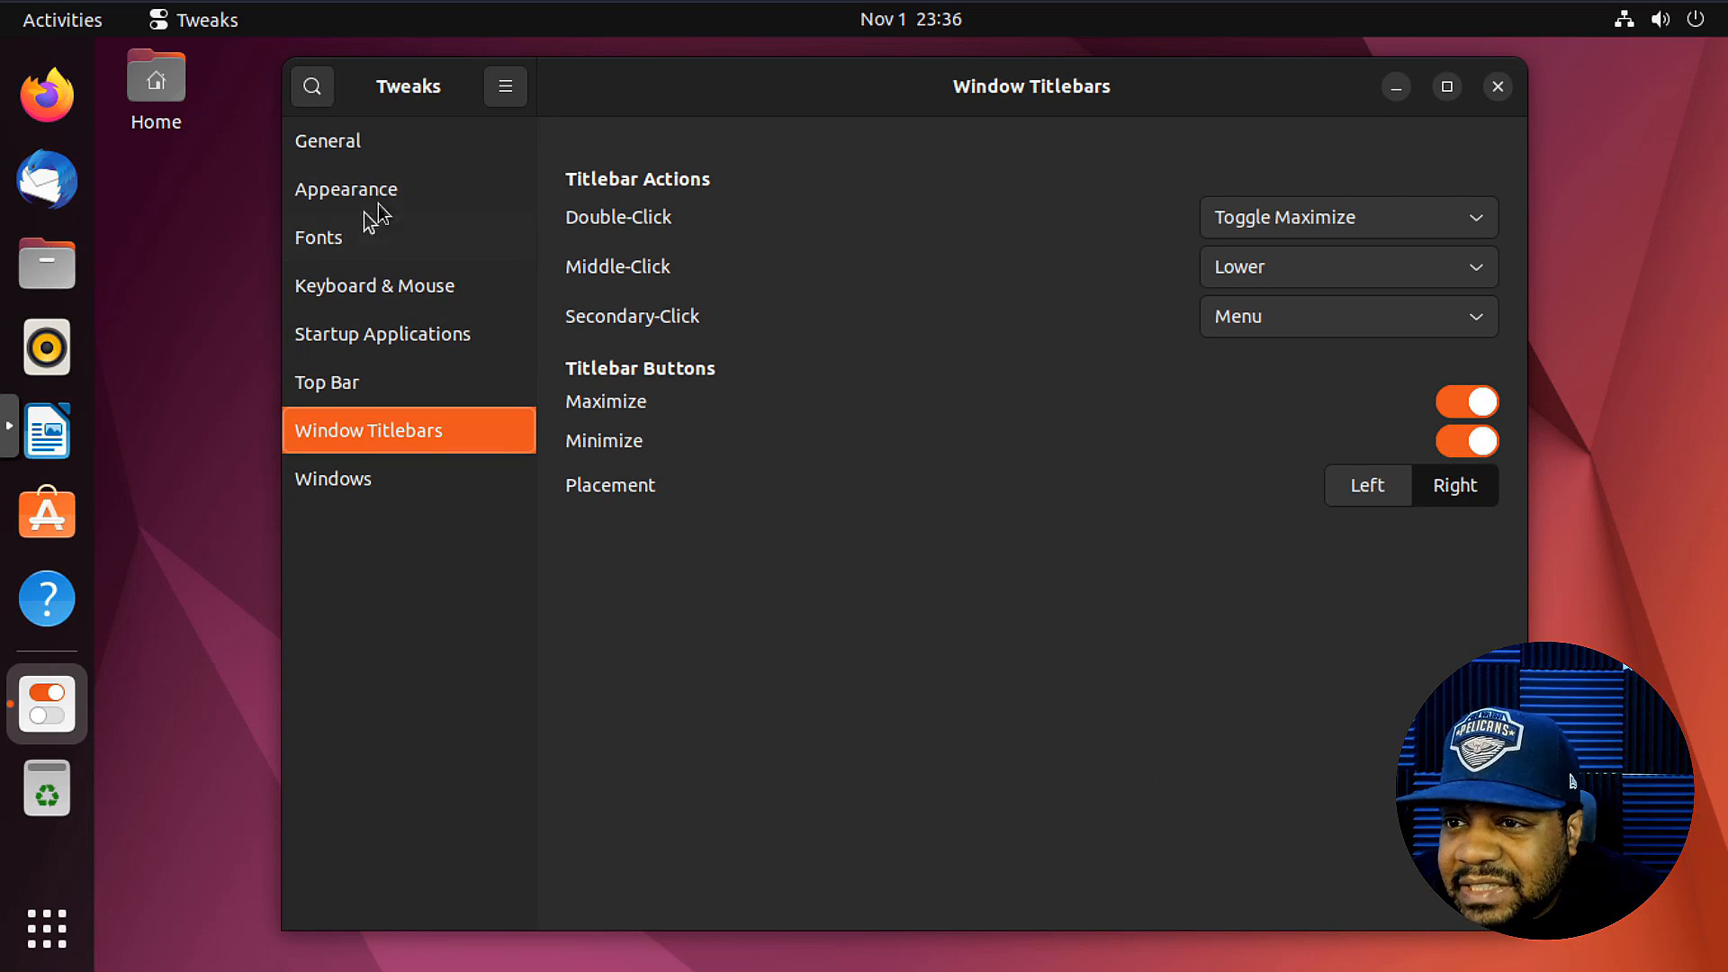
- Revisit the Appearance page unchanged, then return to Window Titlebars settings
left_click(345, 188)
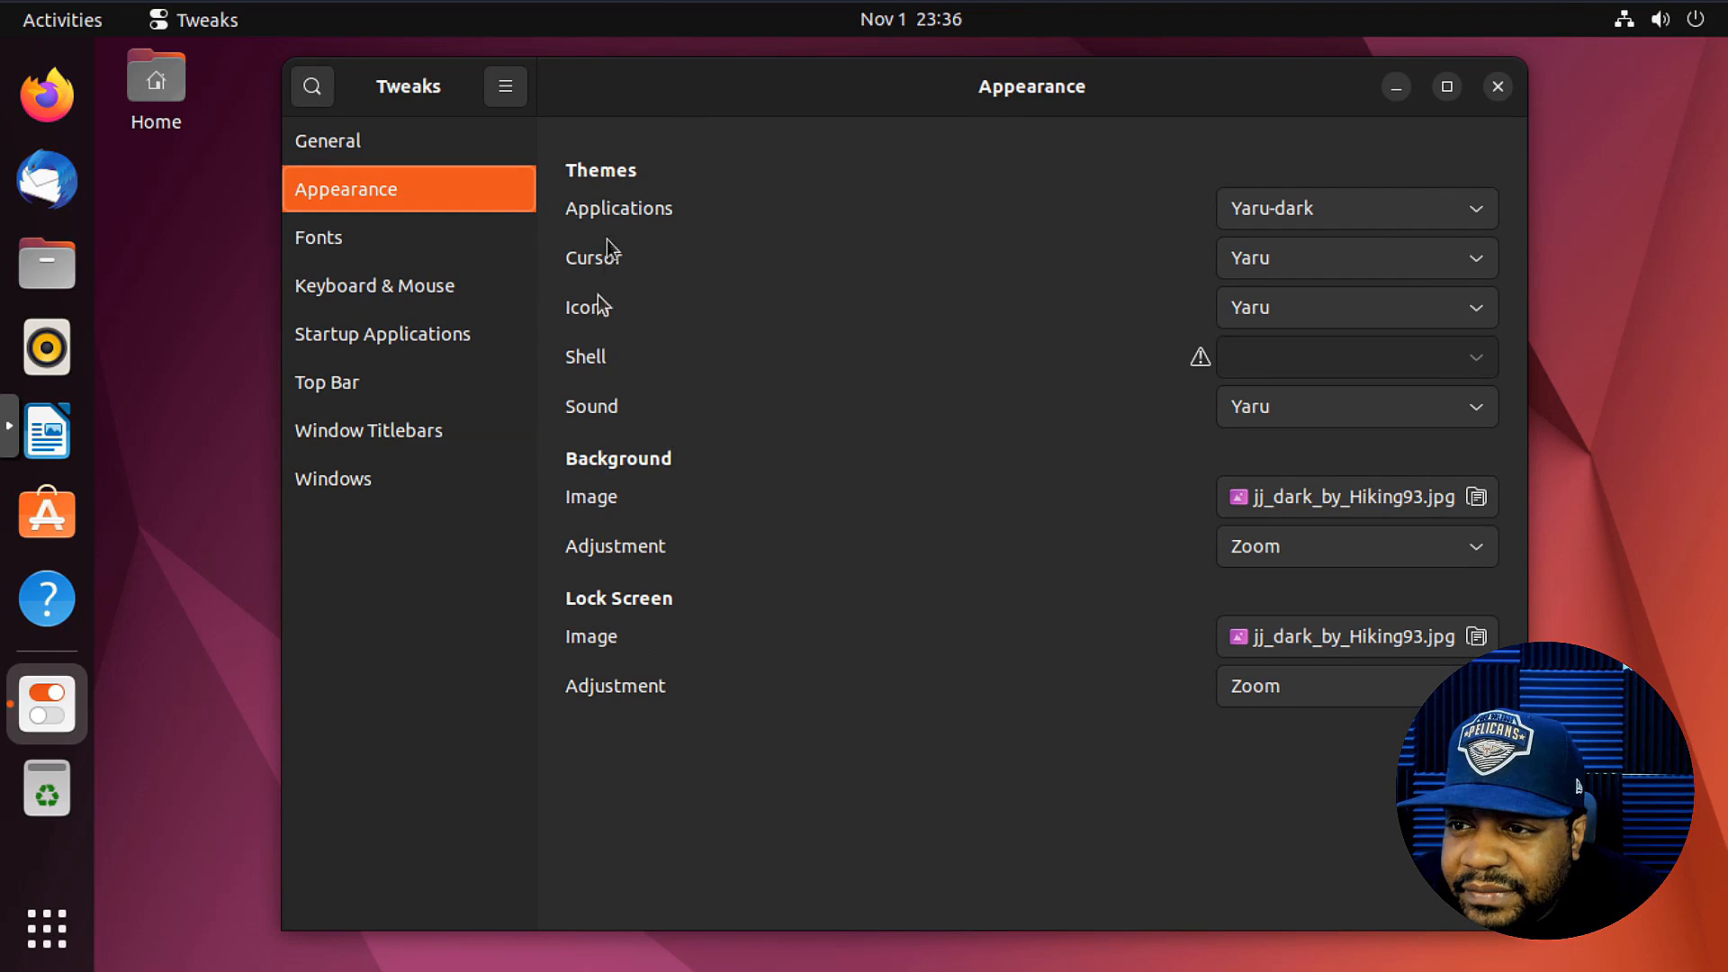
mouse_move(683, 206)
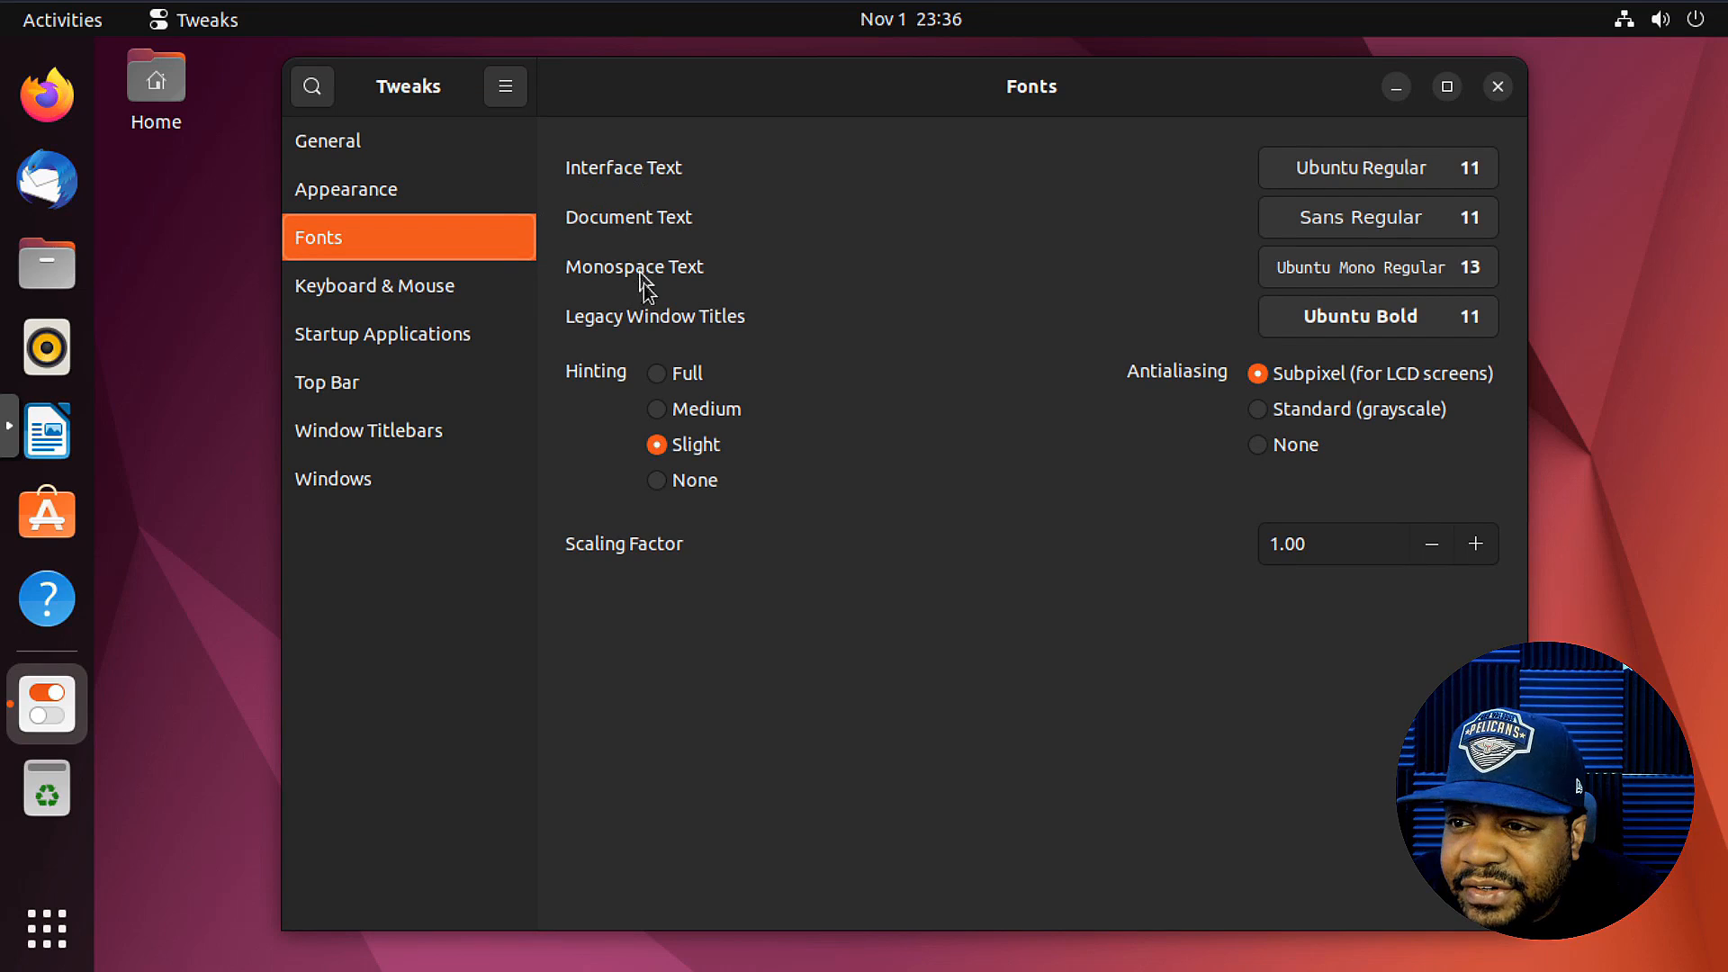
mouse_move(720, 333)
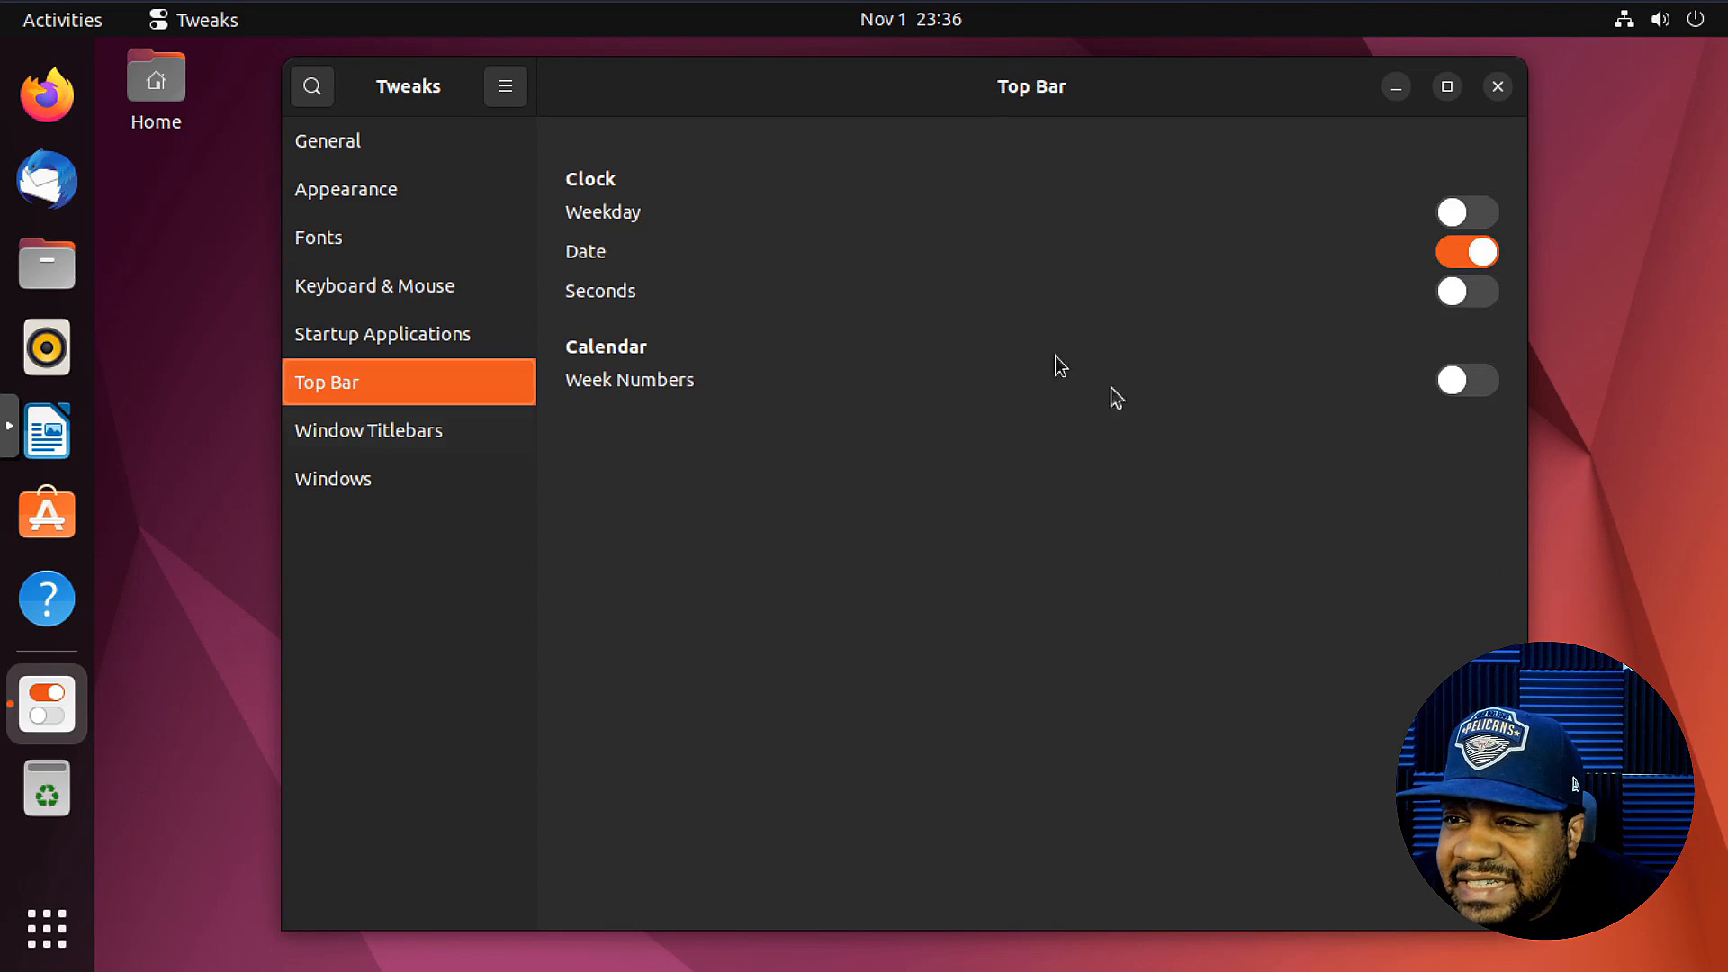
mouse_move(397, 431)
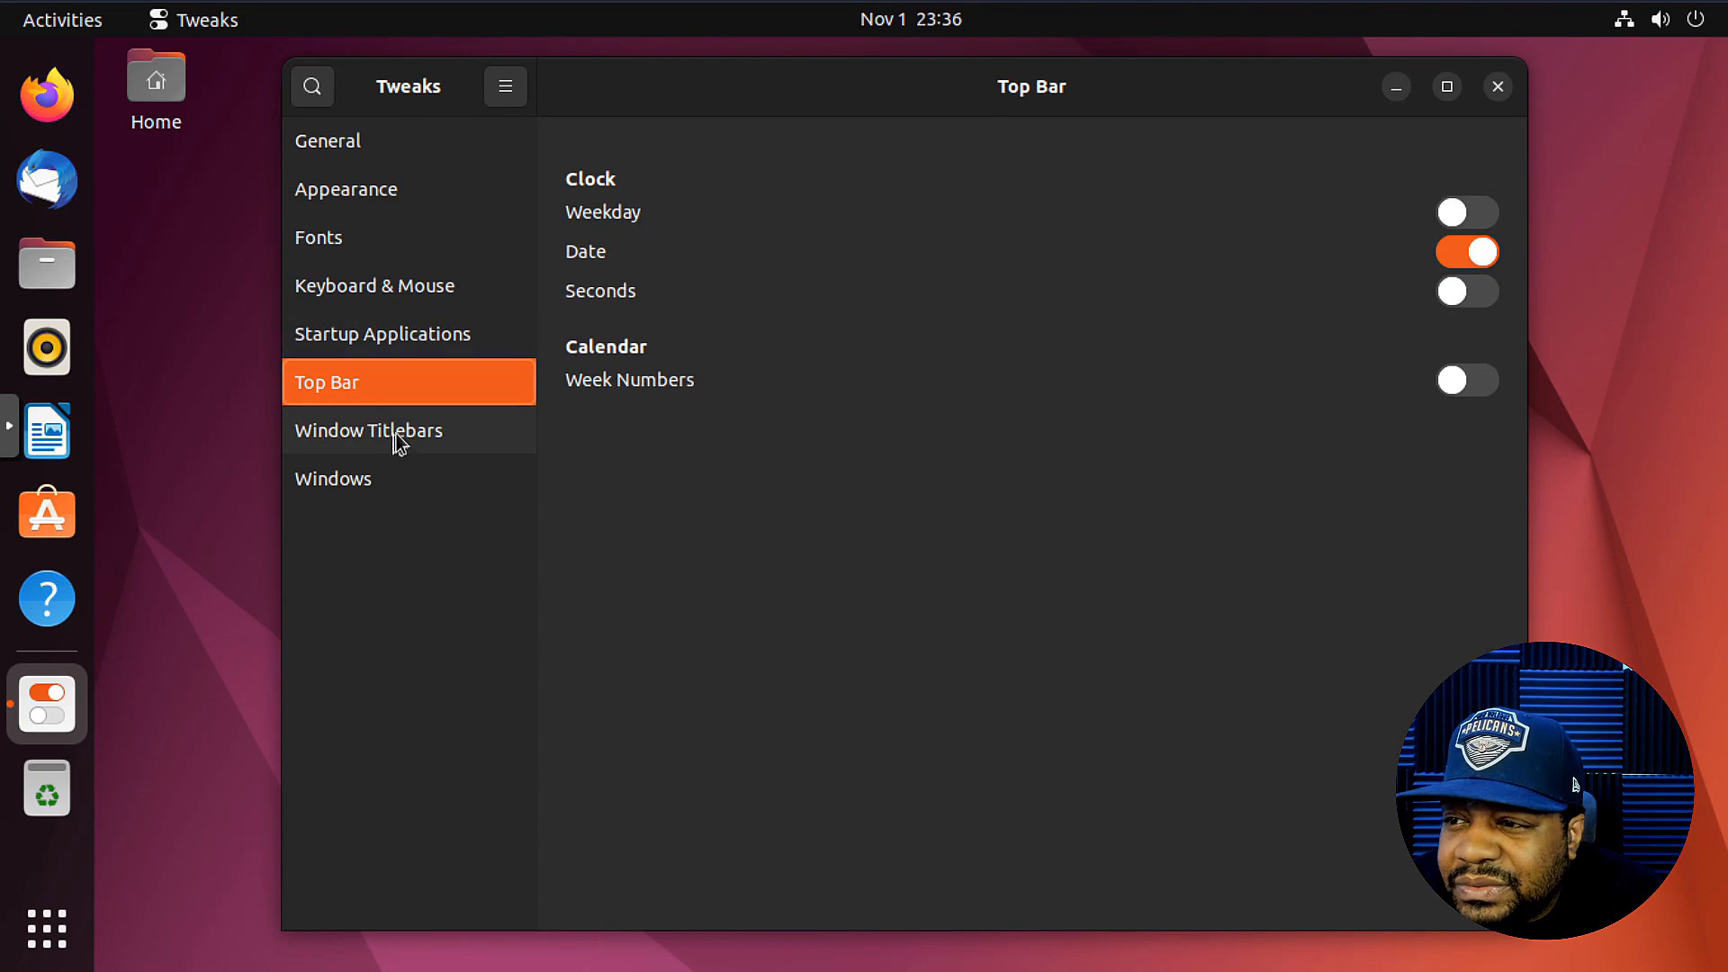
left_click(368, 430)
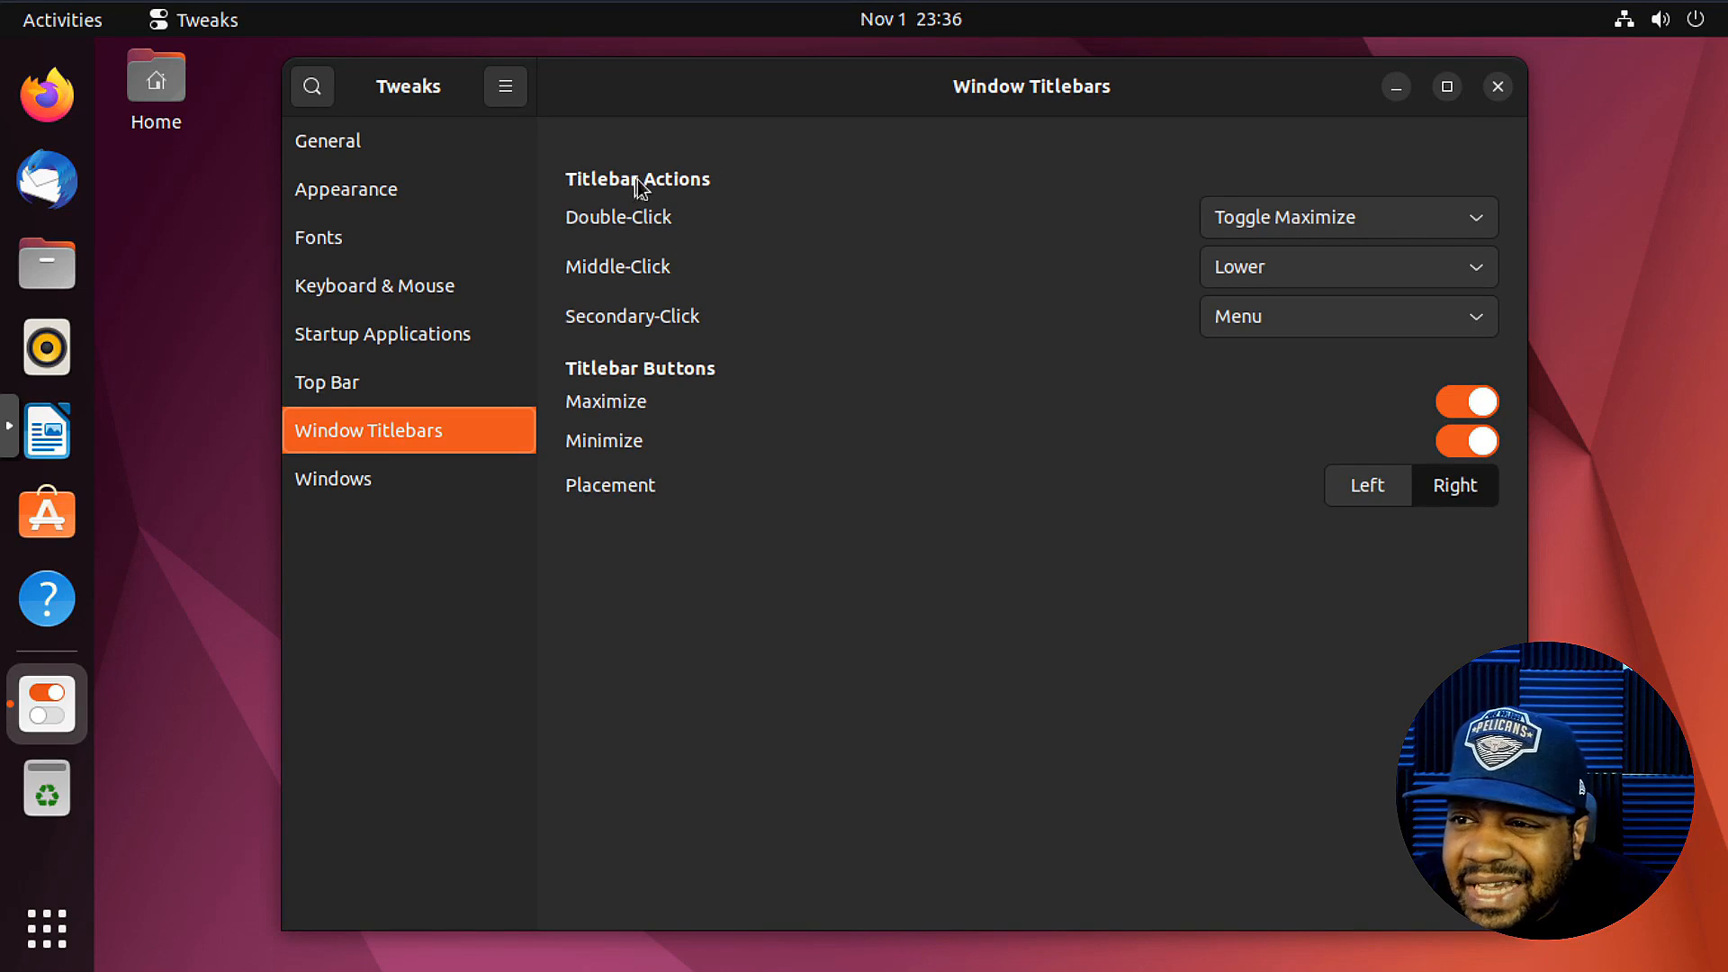
mouse_move(1307, 231)
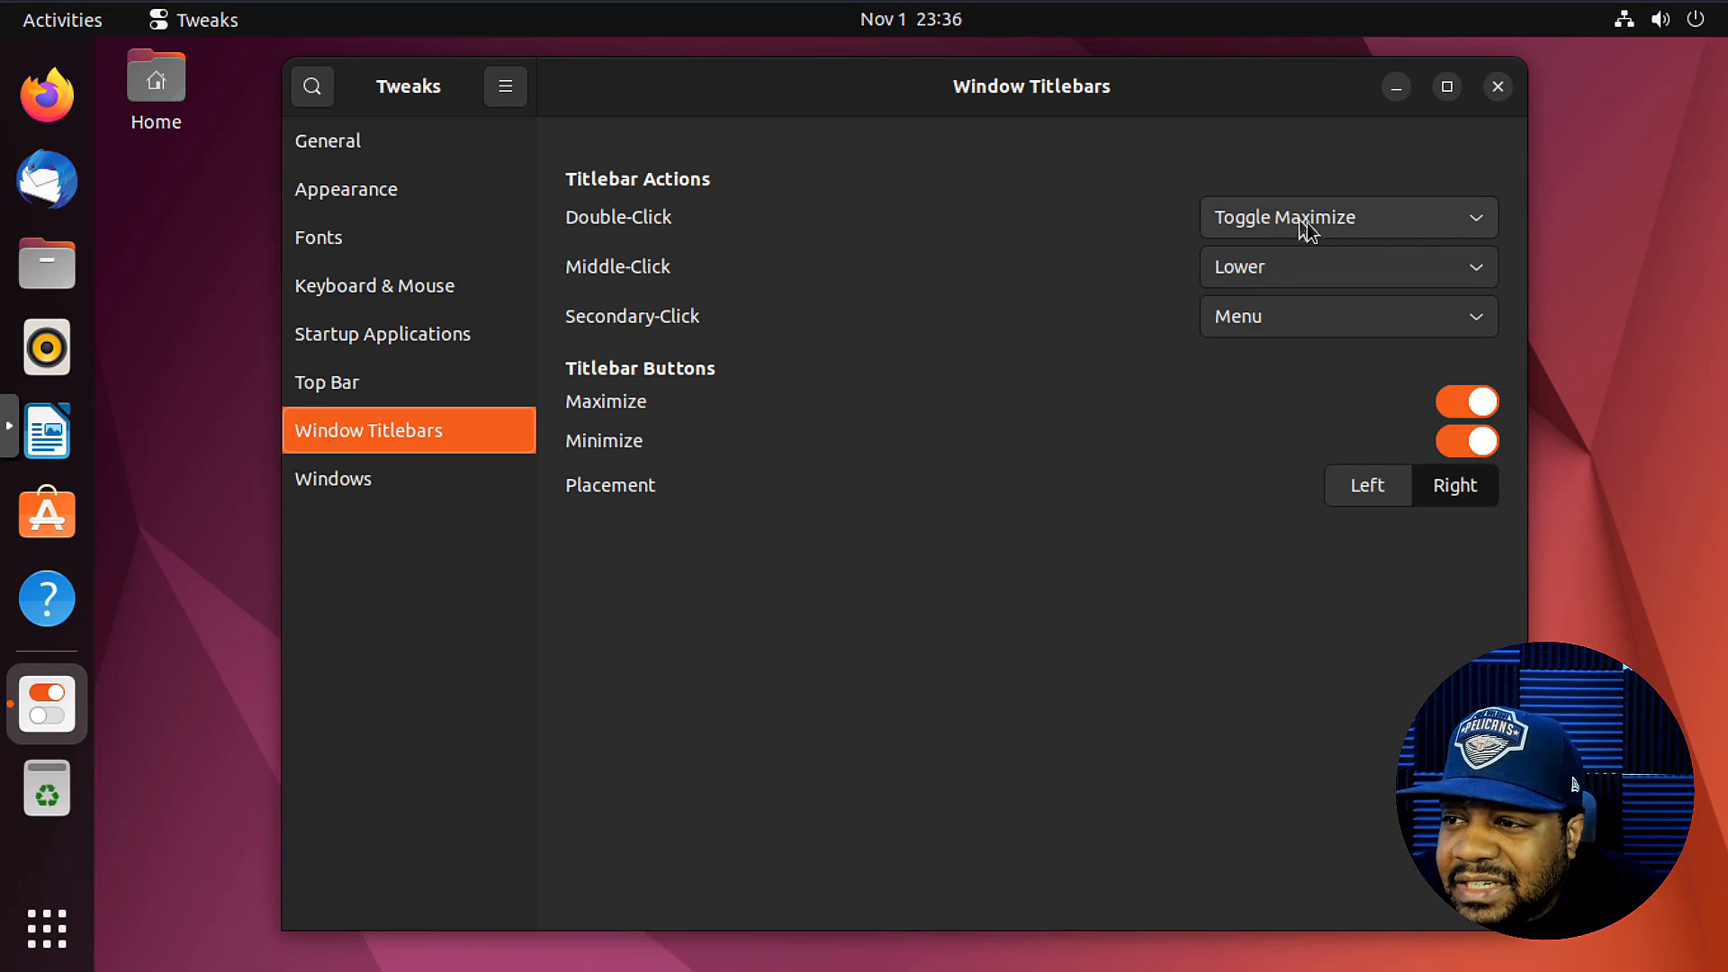
mouse_move(1155, 108)
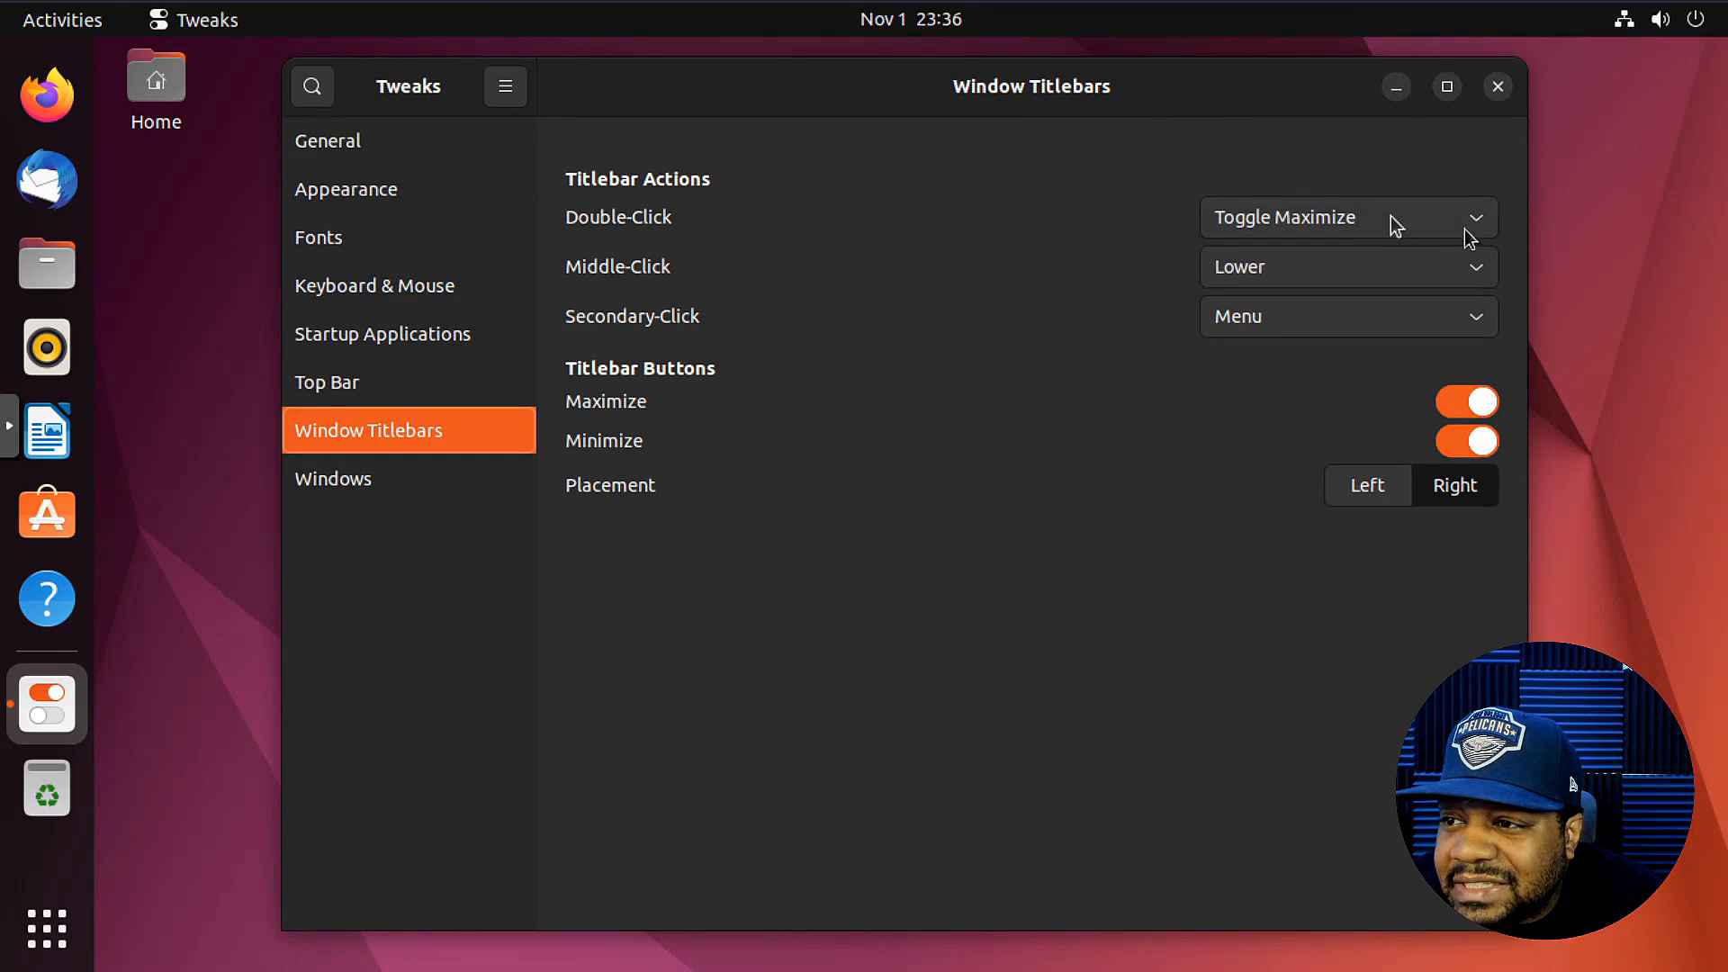
left_click(1346, 217)
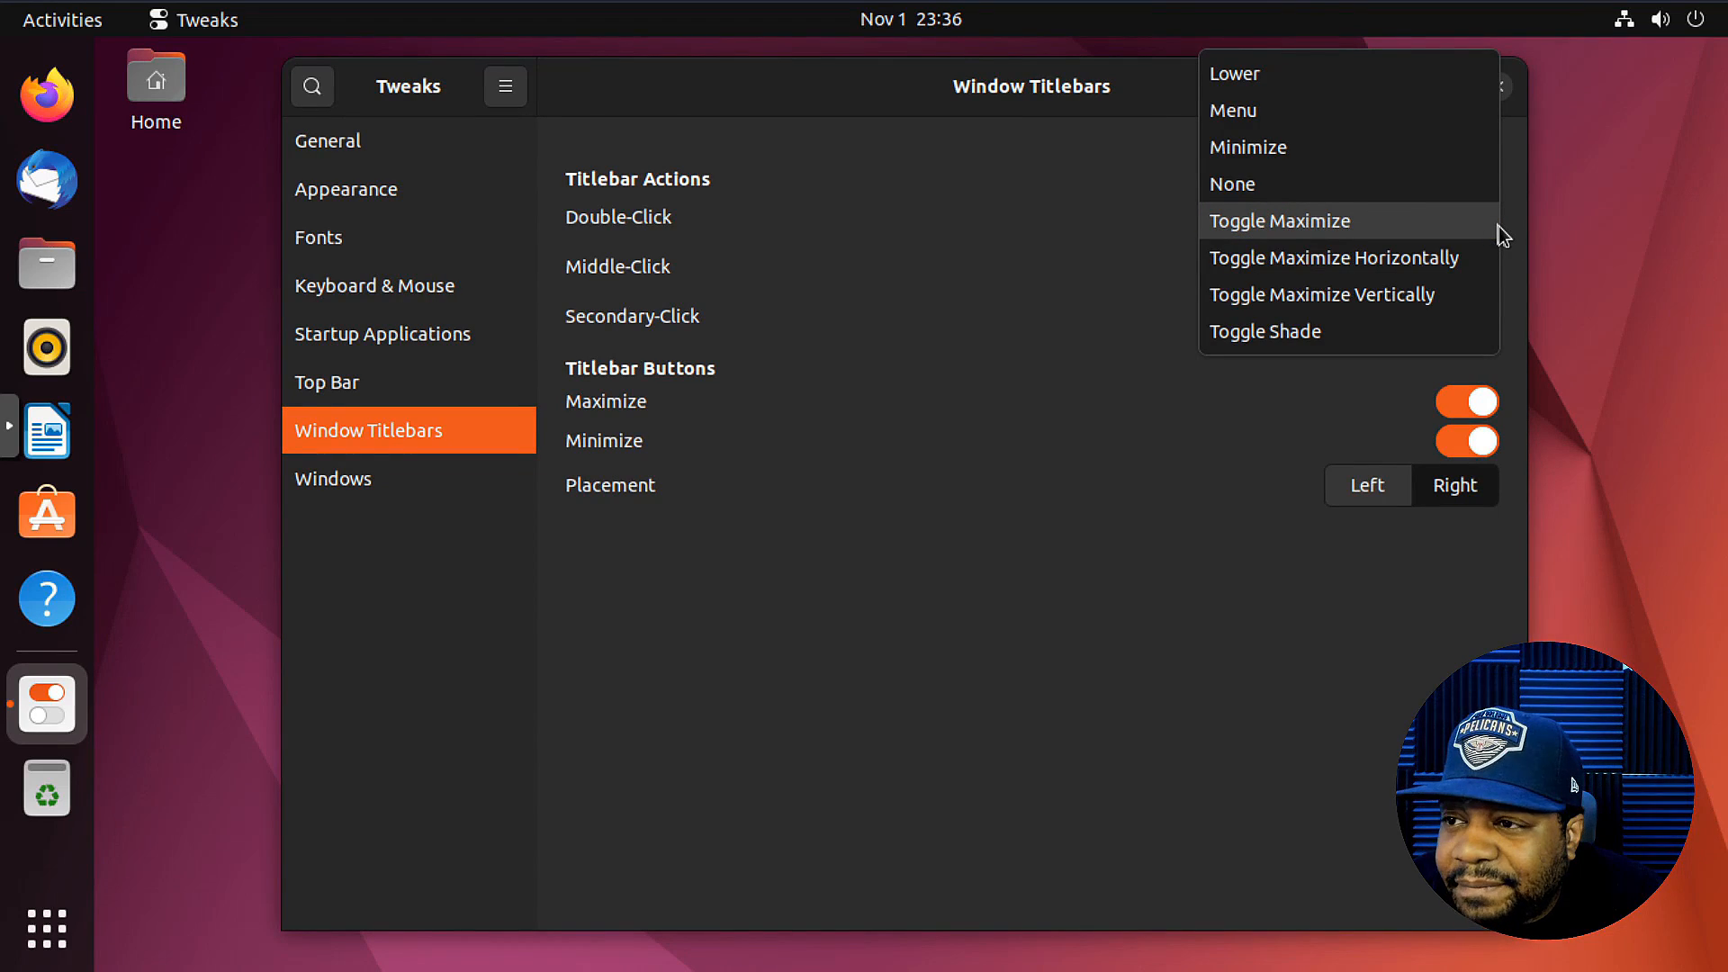
mouse_move(1322, 162)
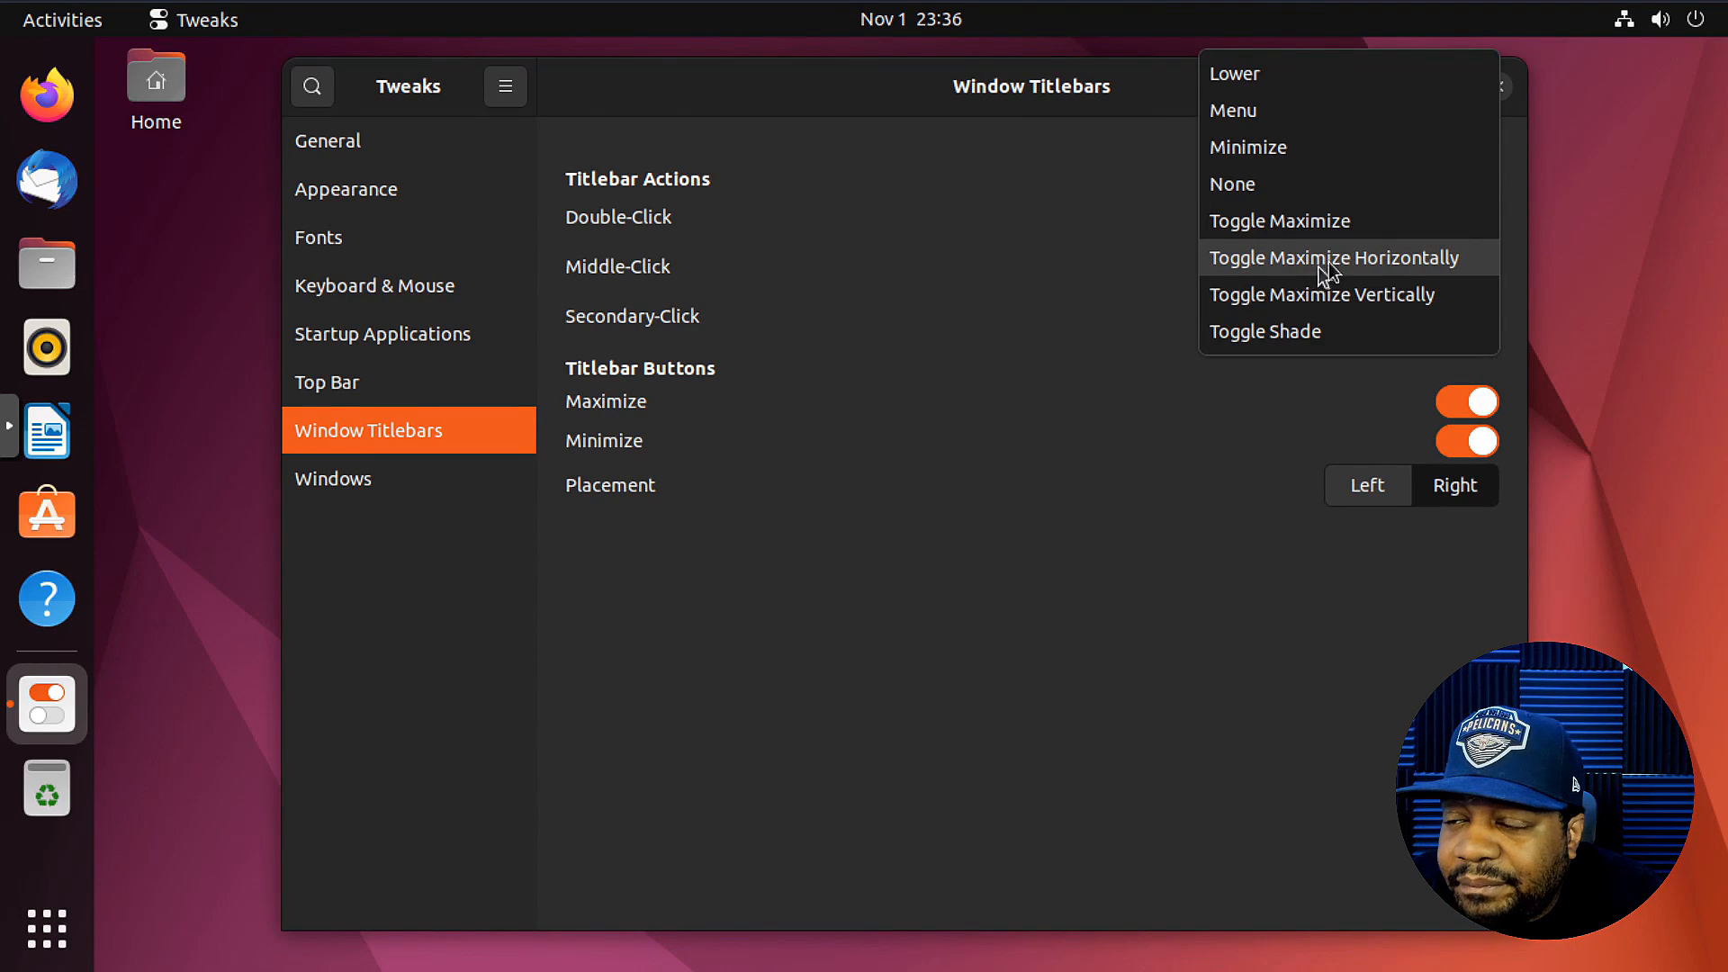
mouse_move(1320, 294)
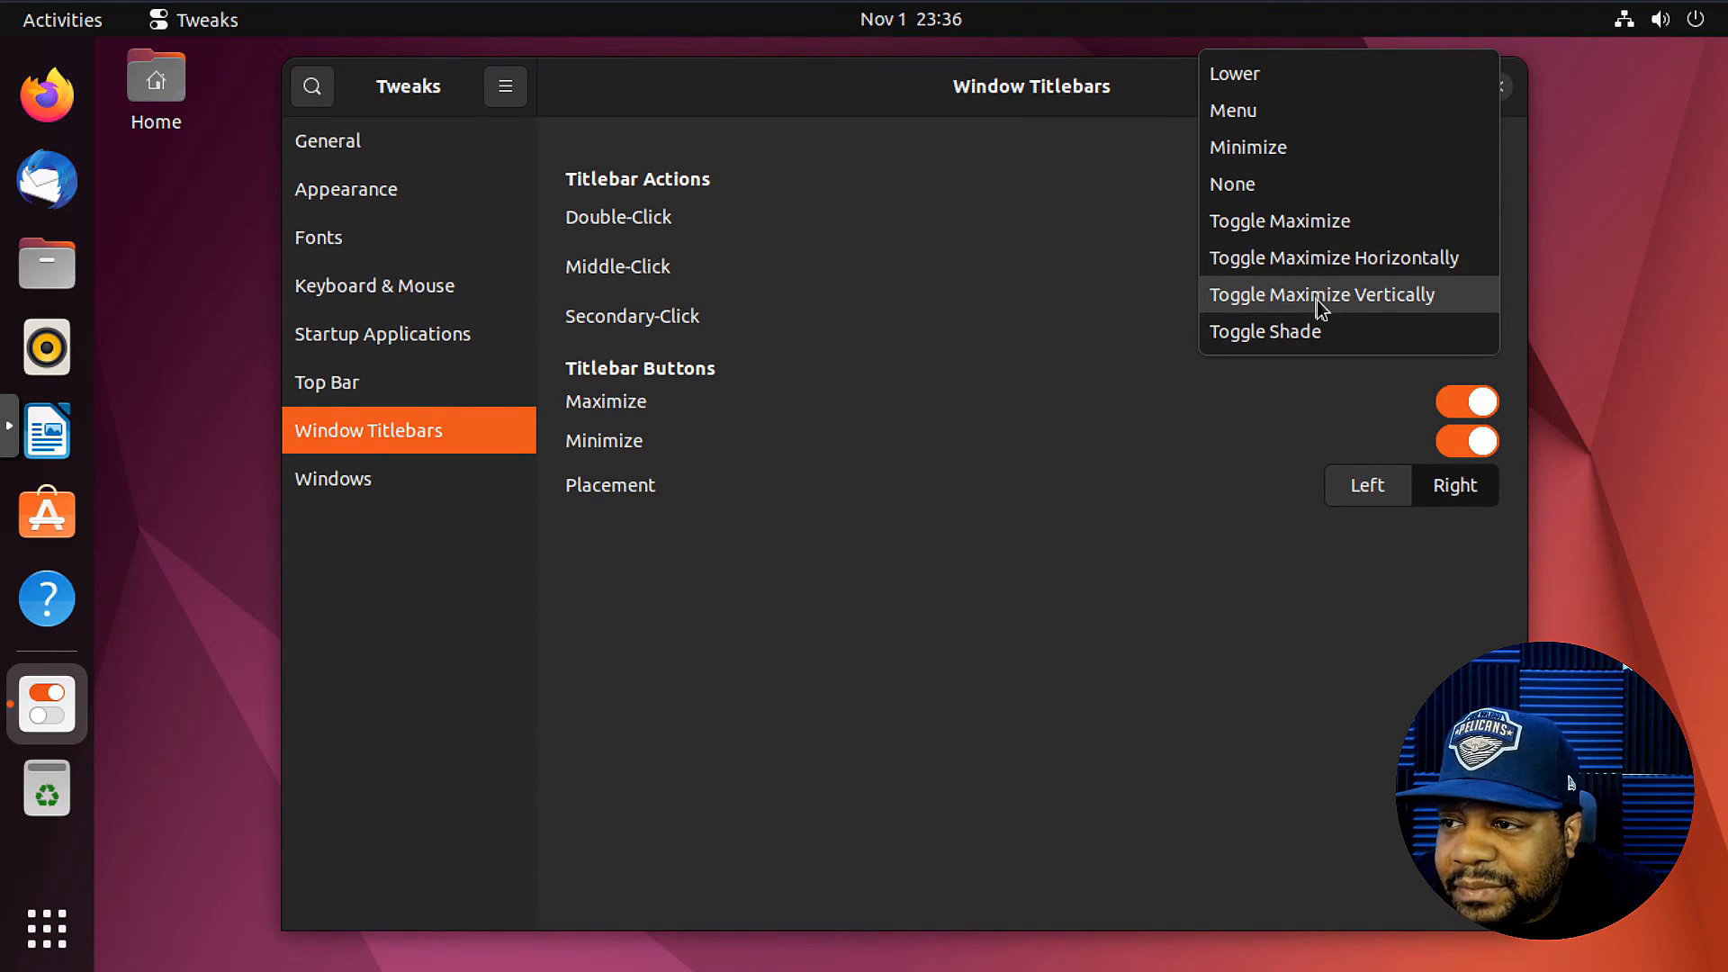
mouse_move(1316, 330)
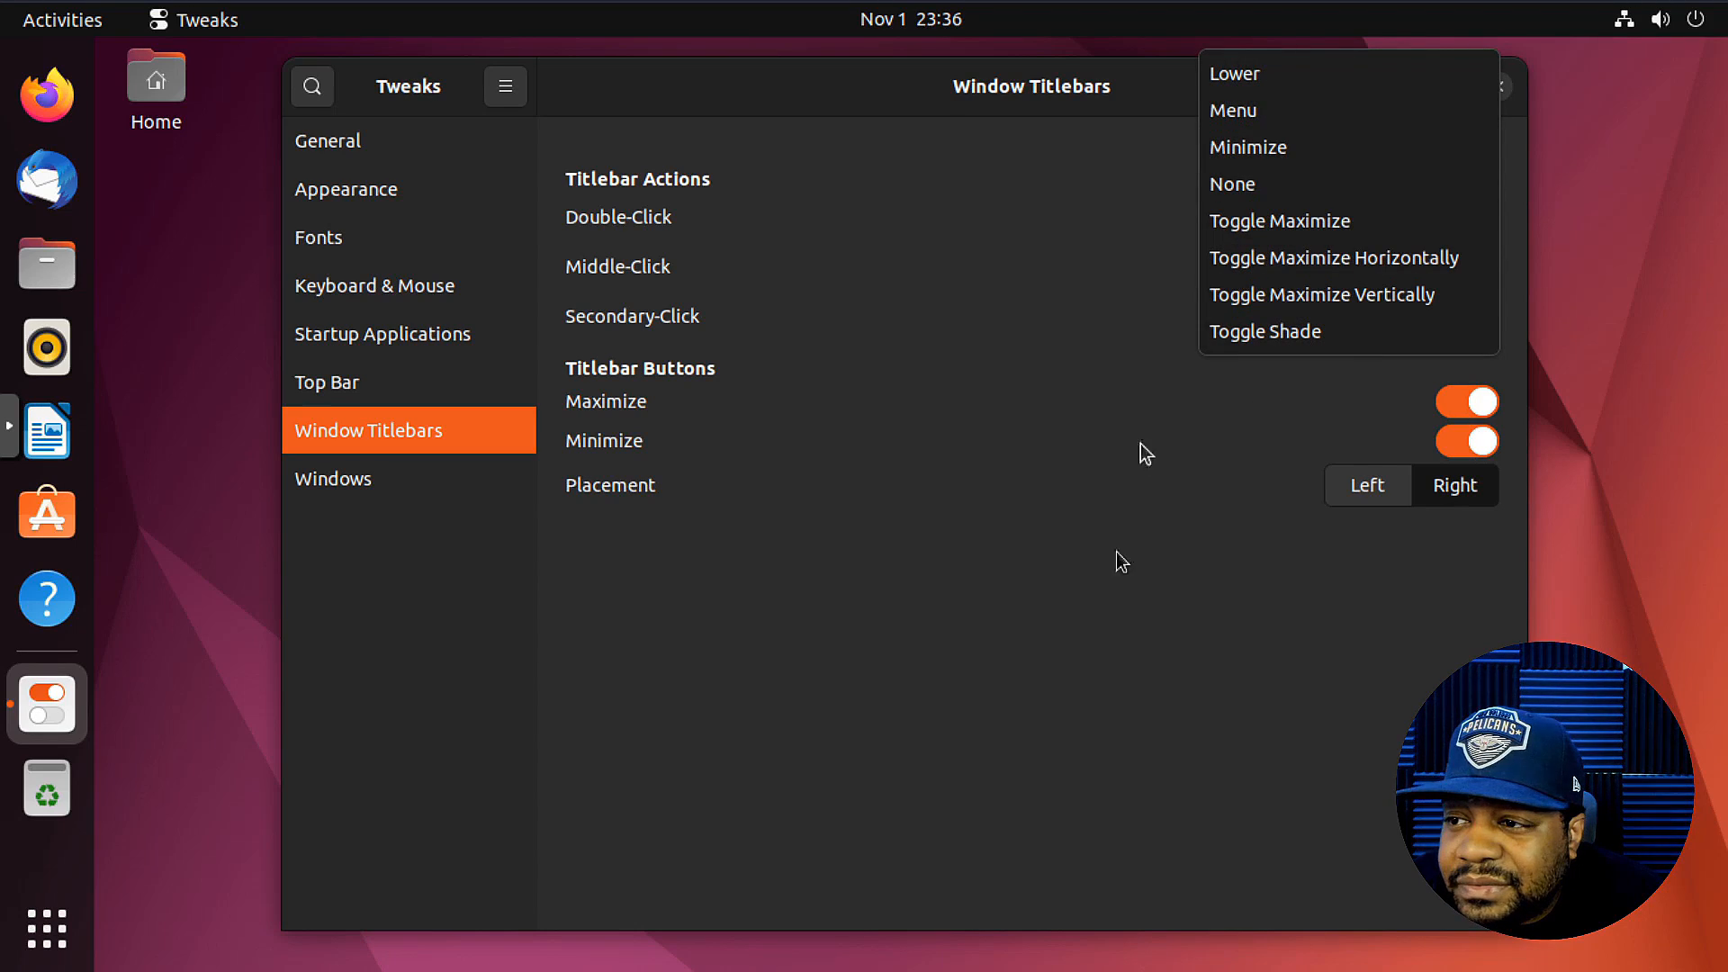
left_click(1280, 221)
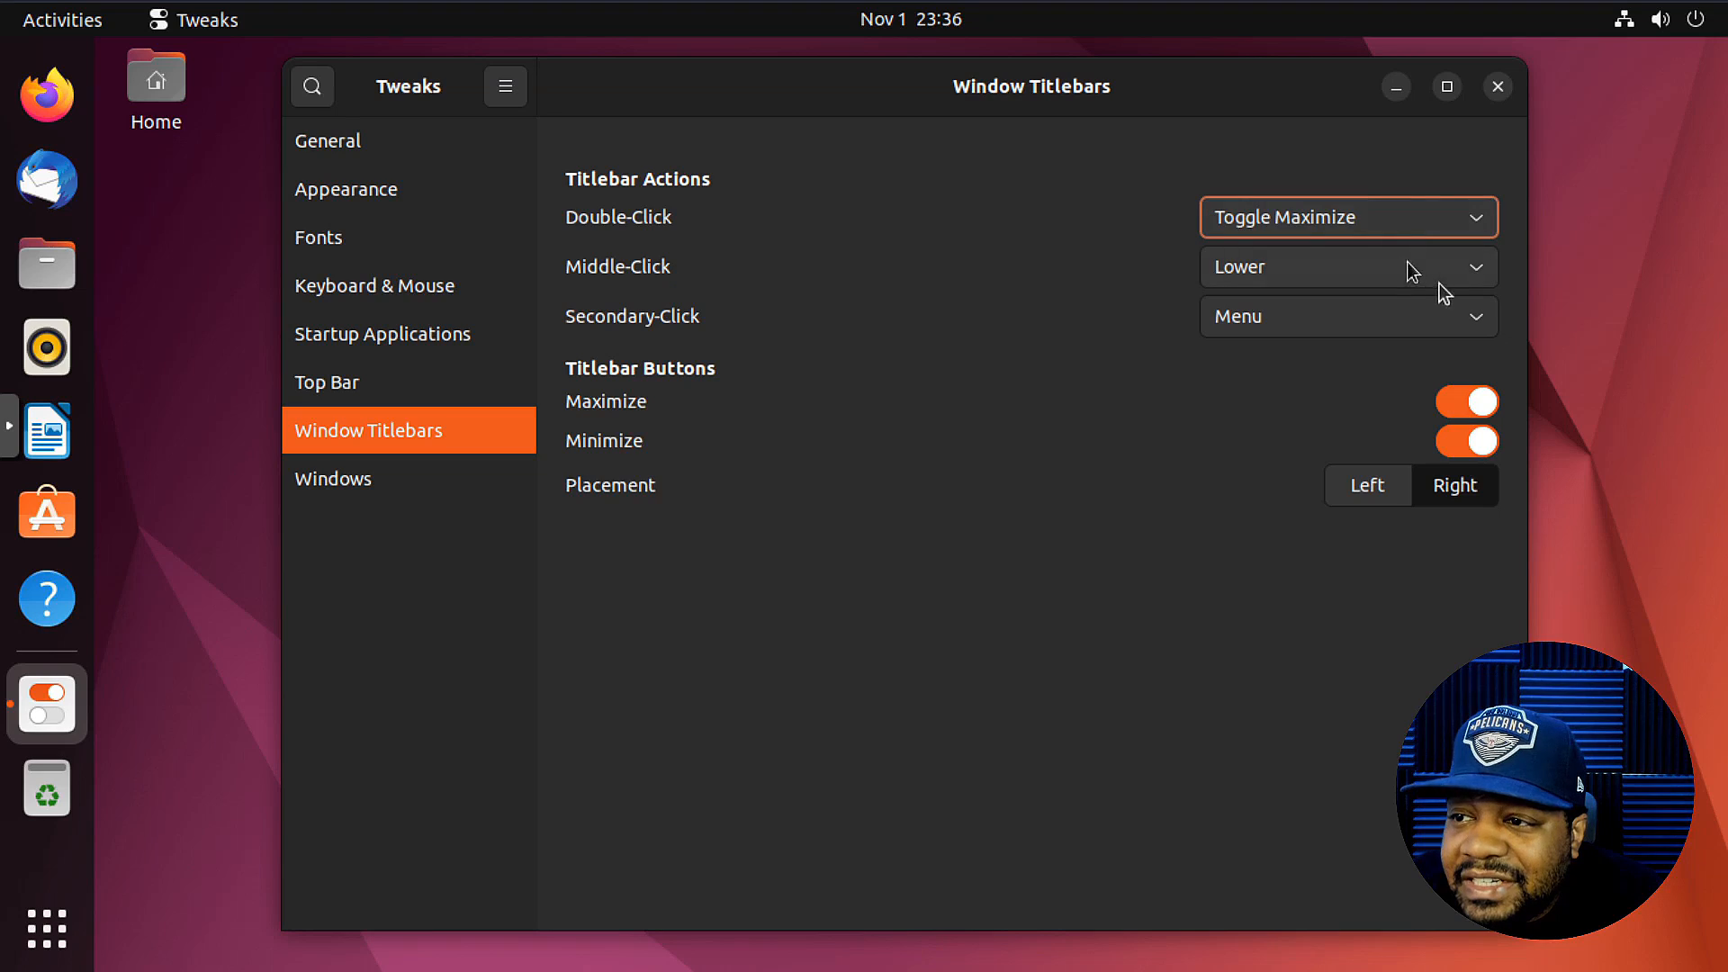
mouse_move(910, 88)
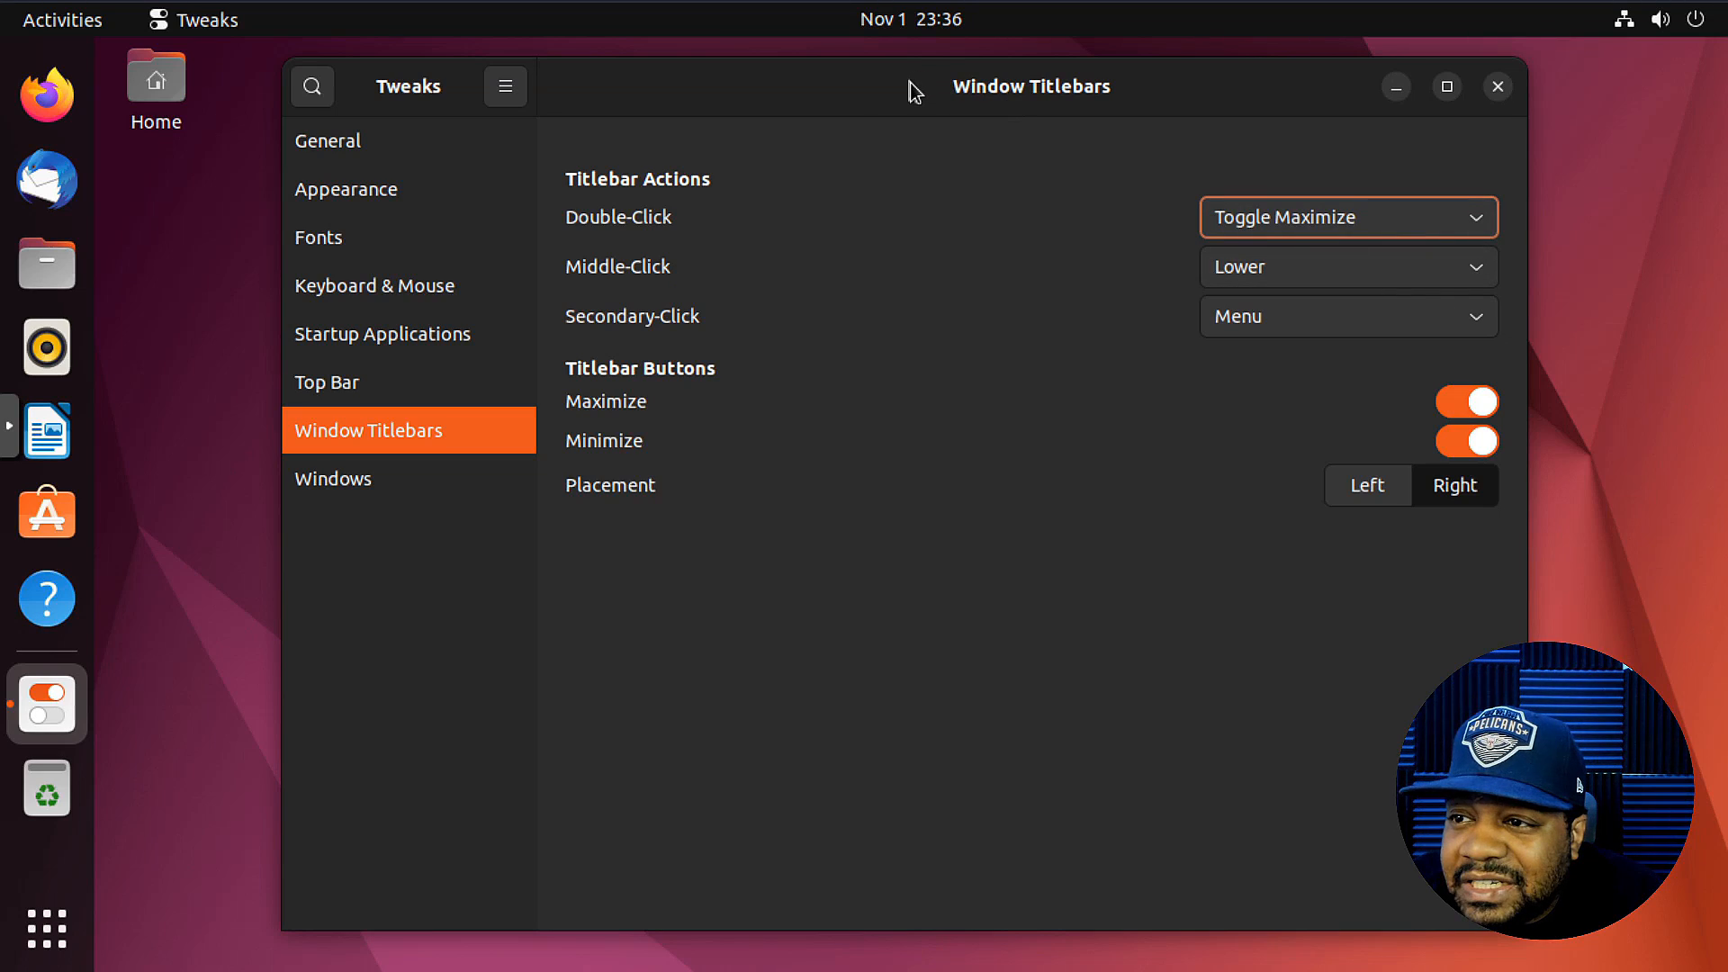
left_click(1346, 266)
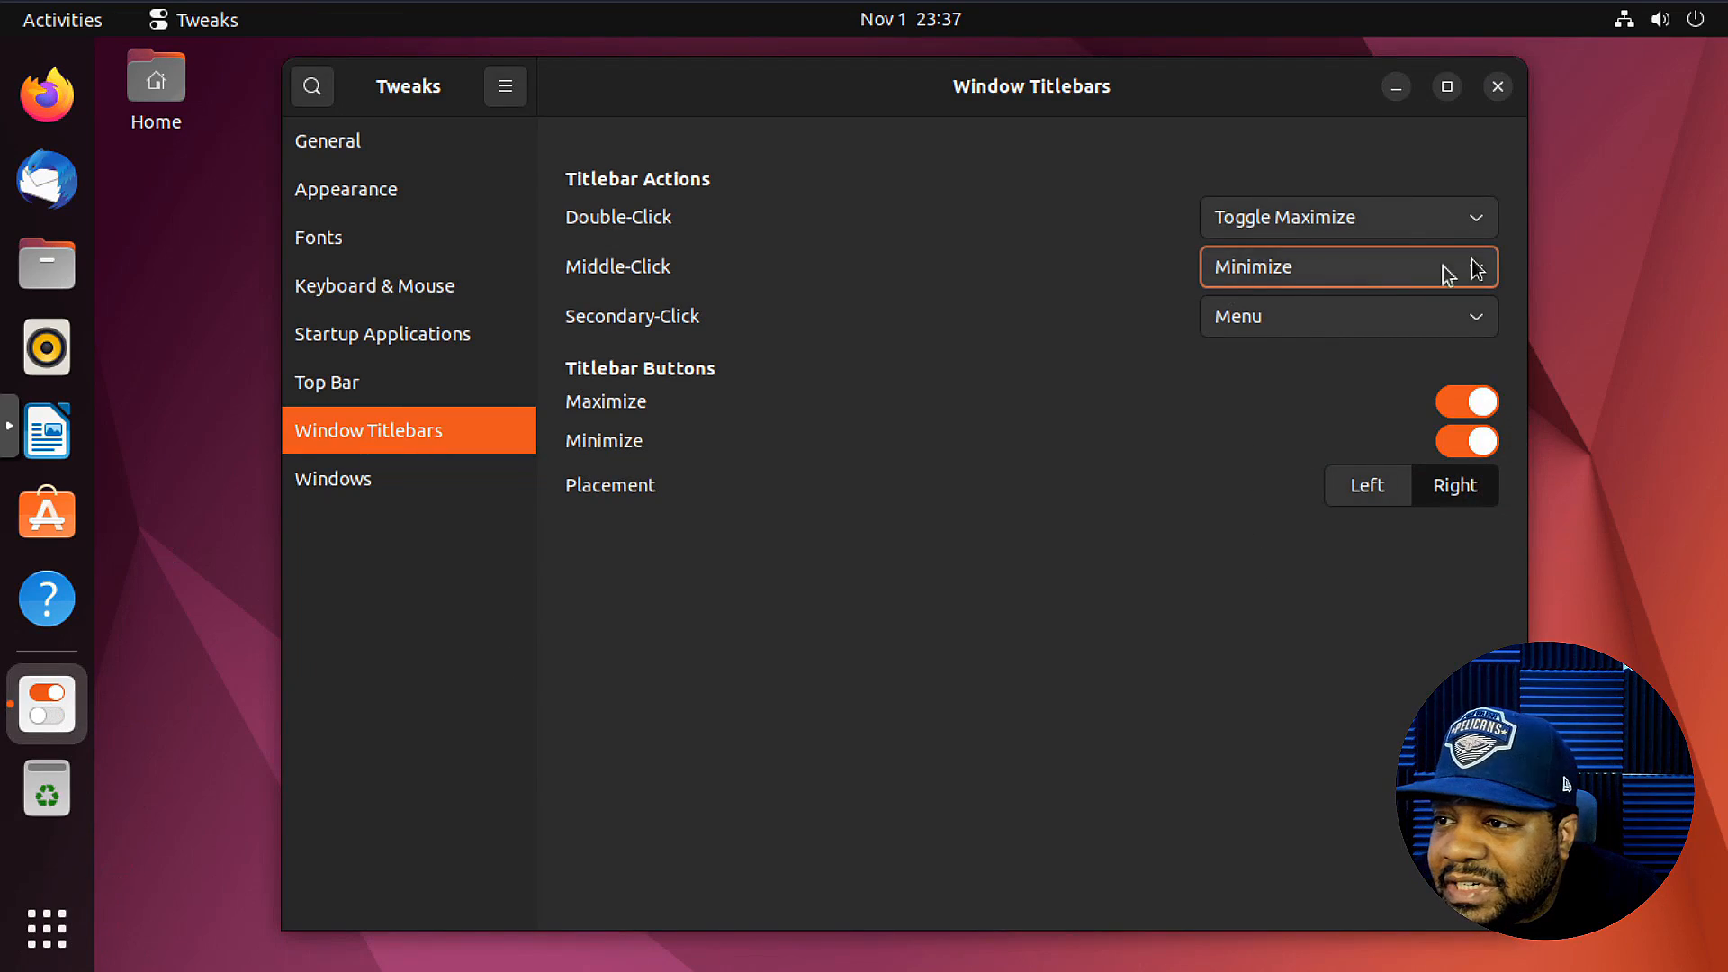
- Keep titlebar middle-click as Lower and secondary-click as Menu after browsing the choices
left_click(1347, 266)
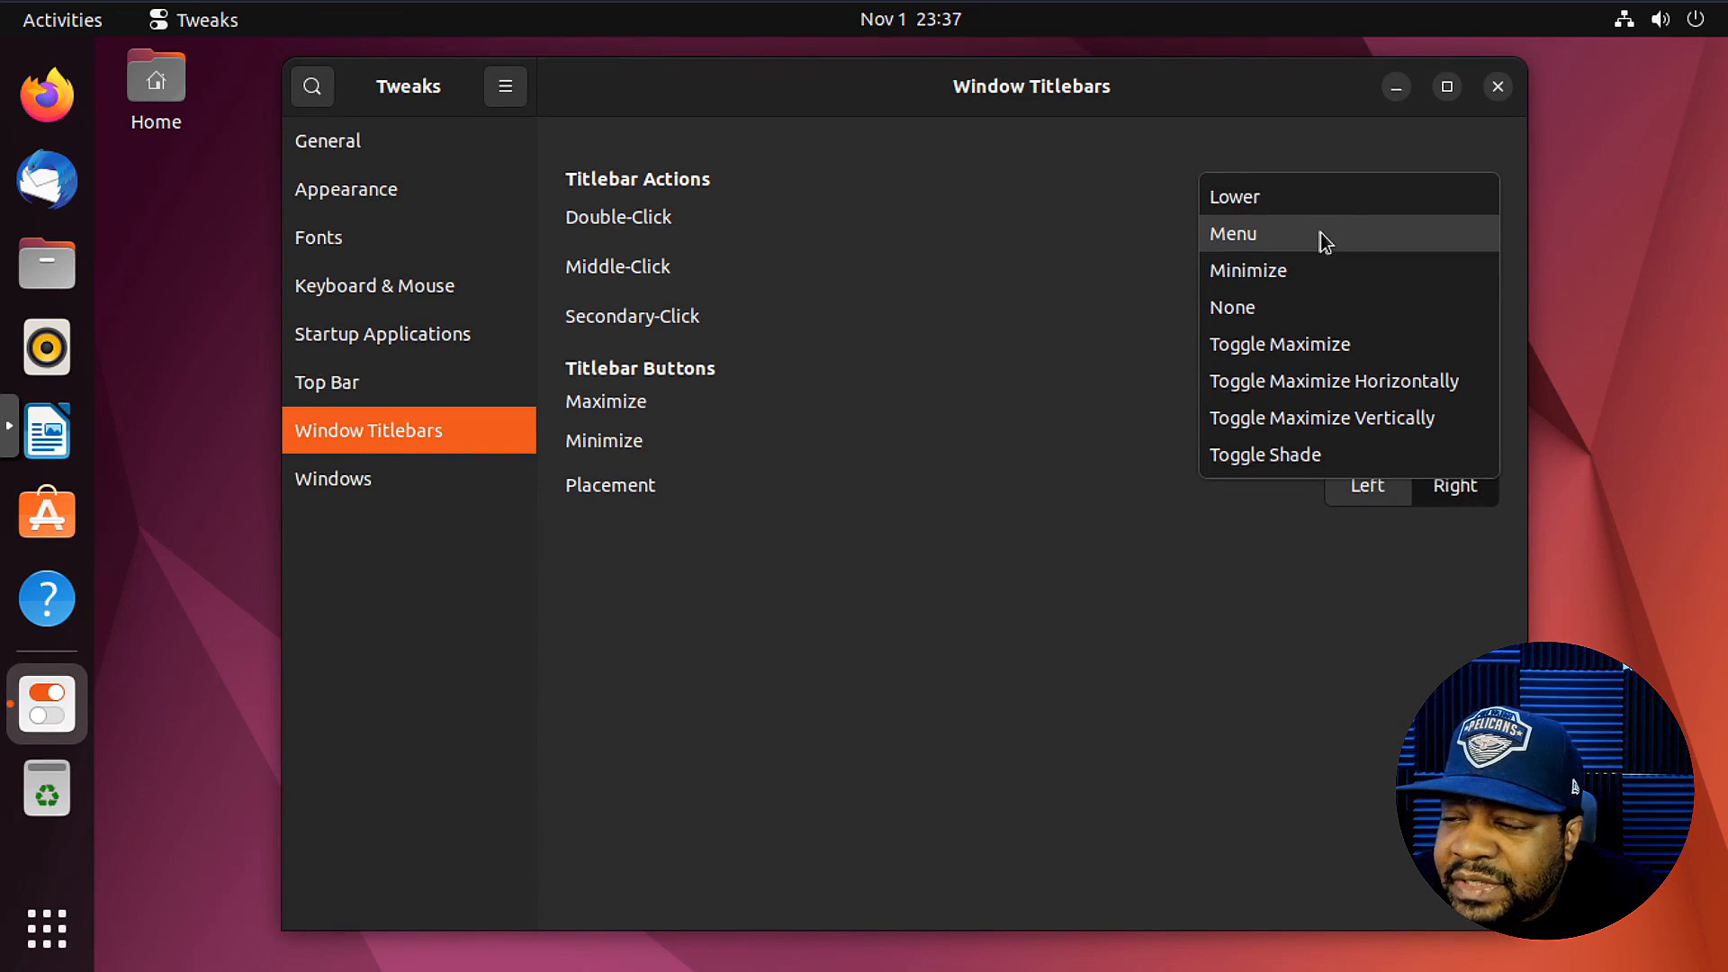
left_click(1233, 232)
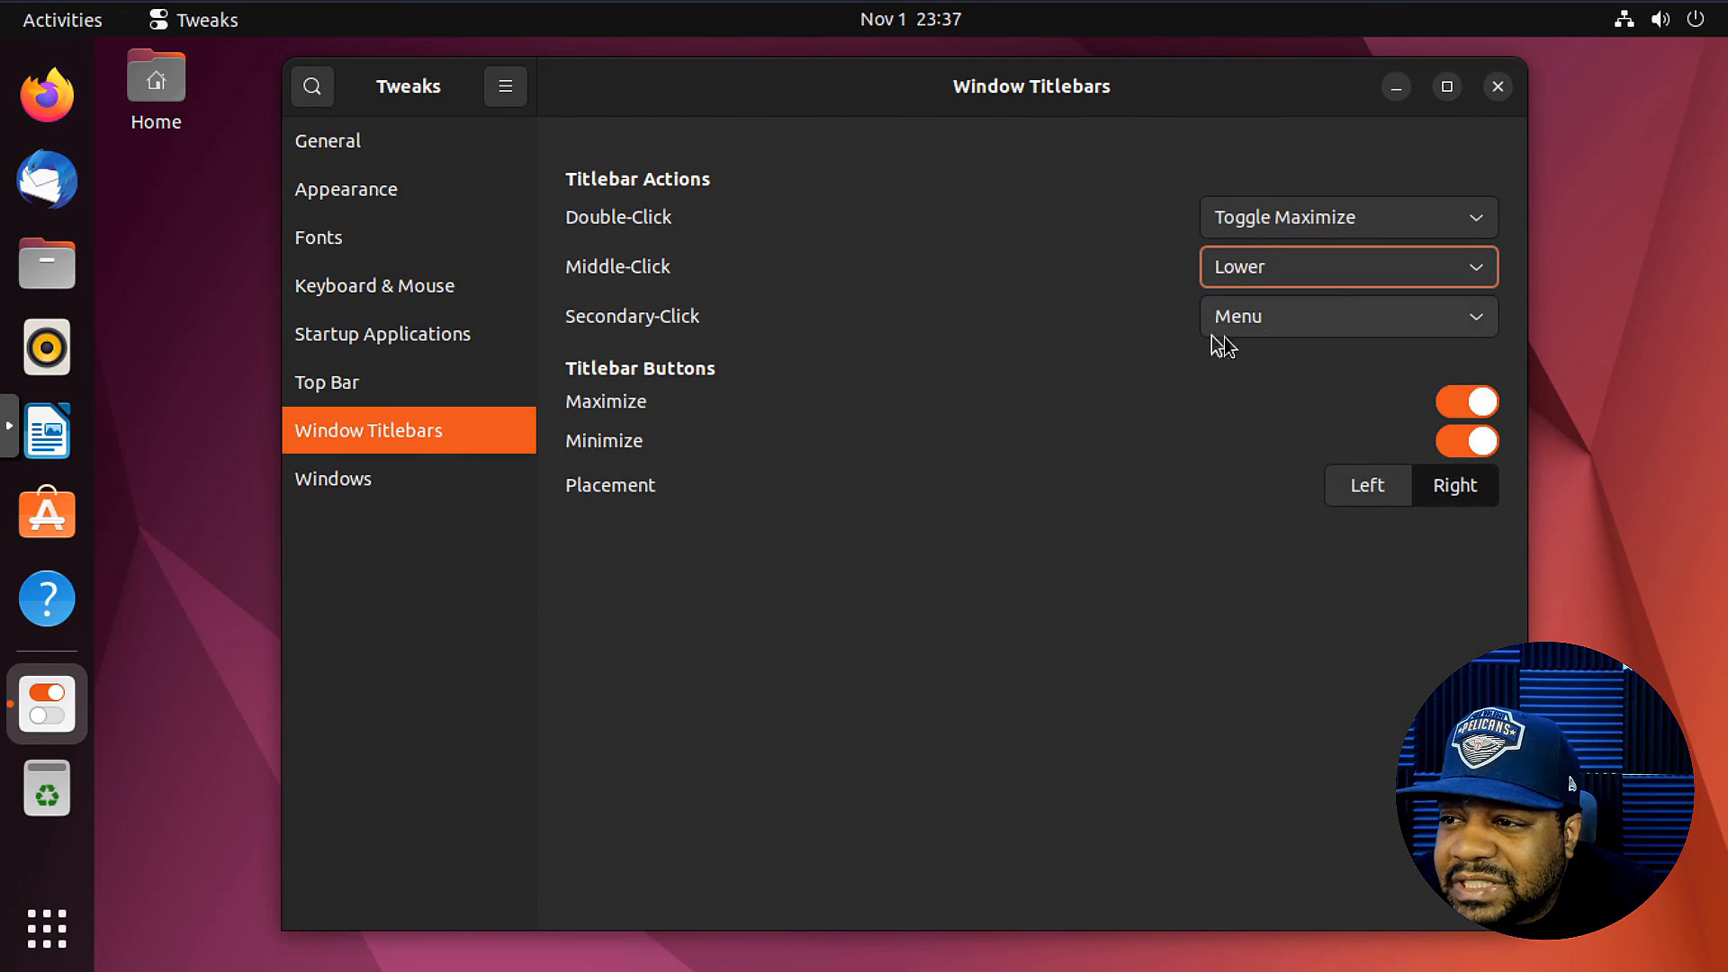
mouse_move(1027, 121)
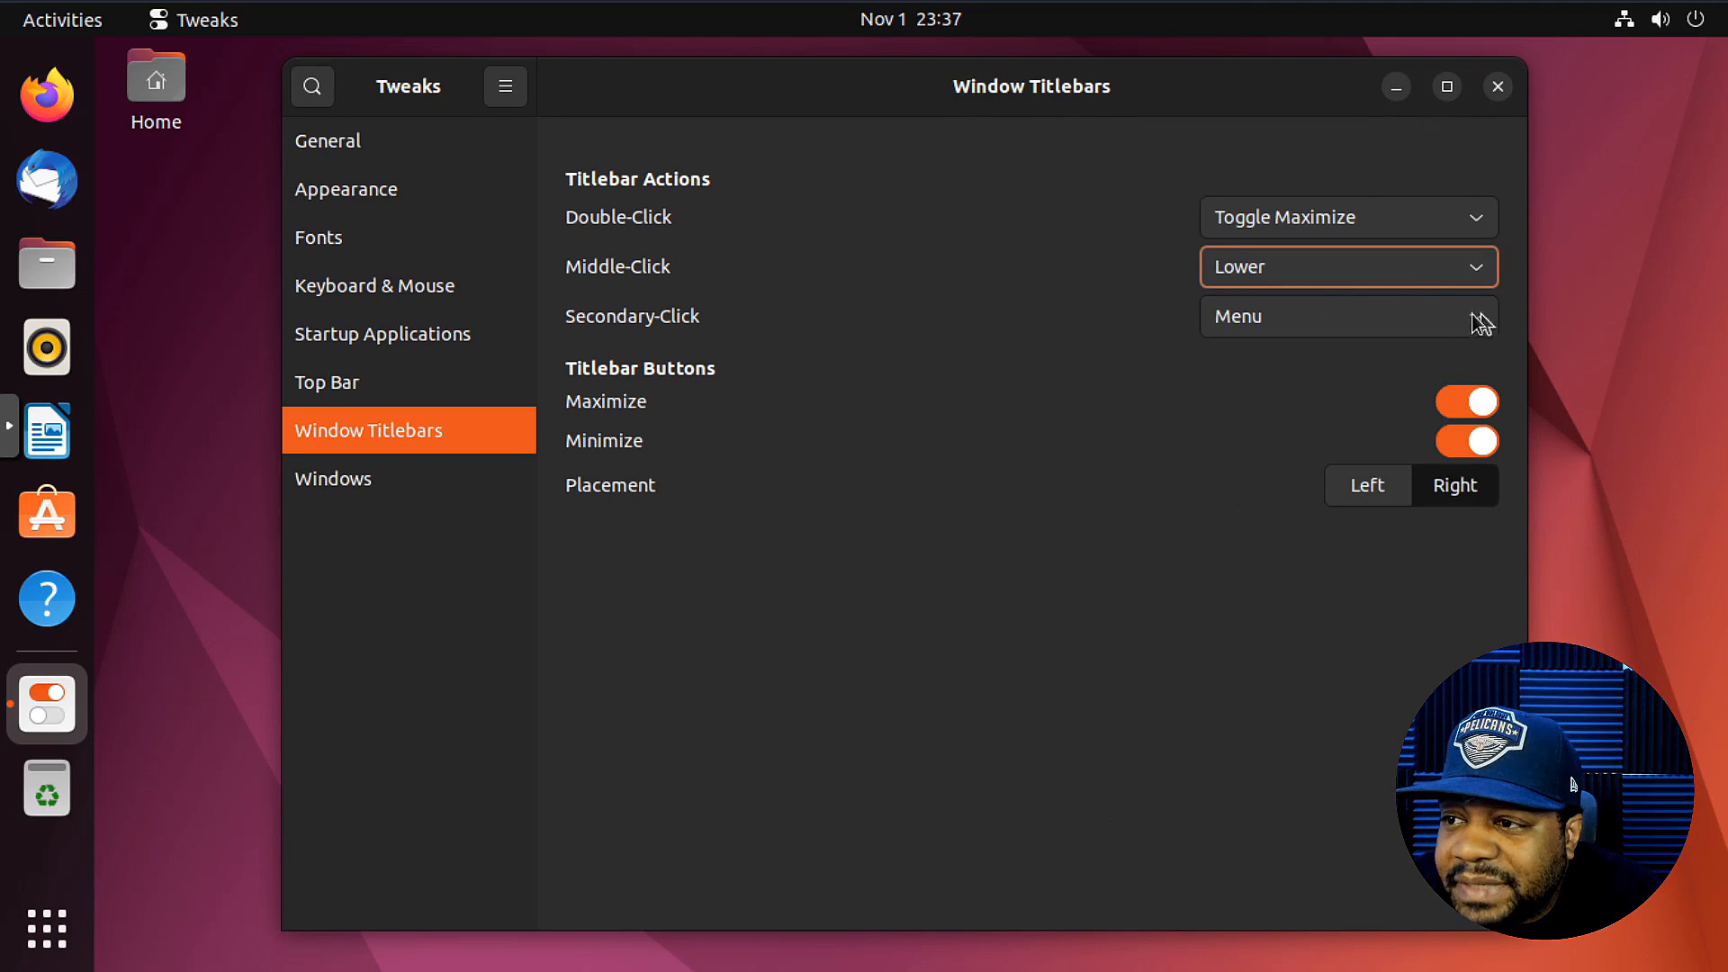
left_click(1346, 266)
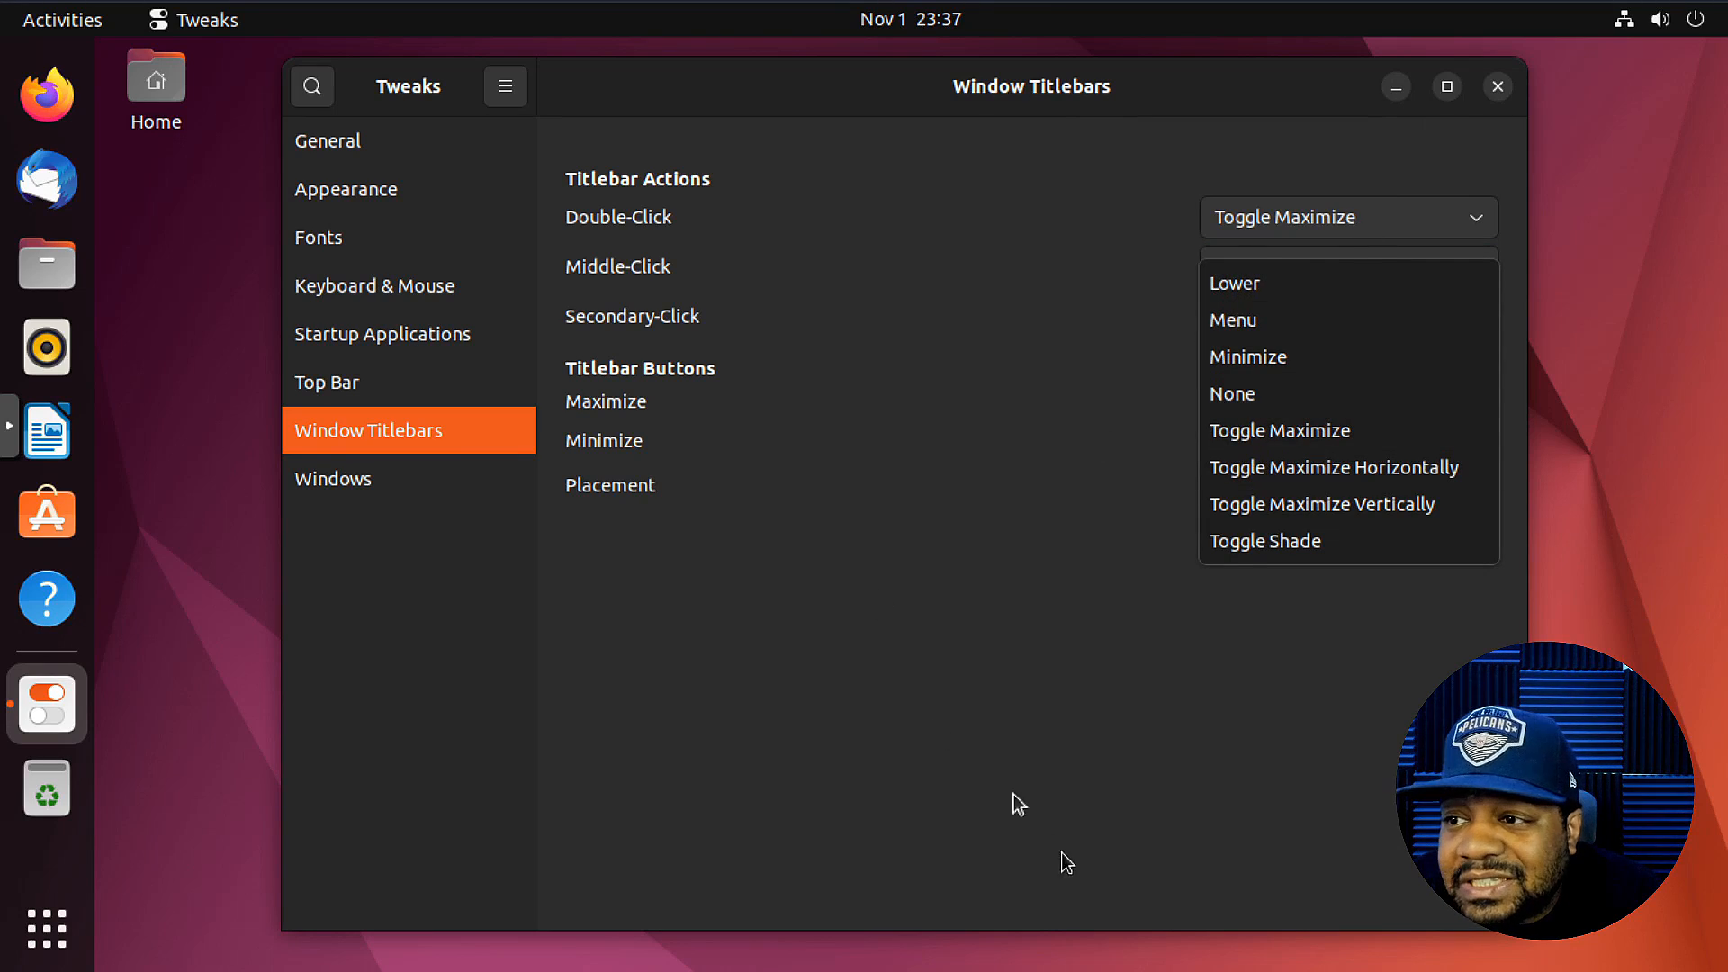
left_click(1234, 281)
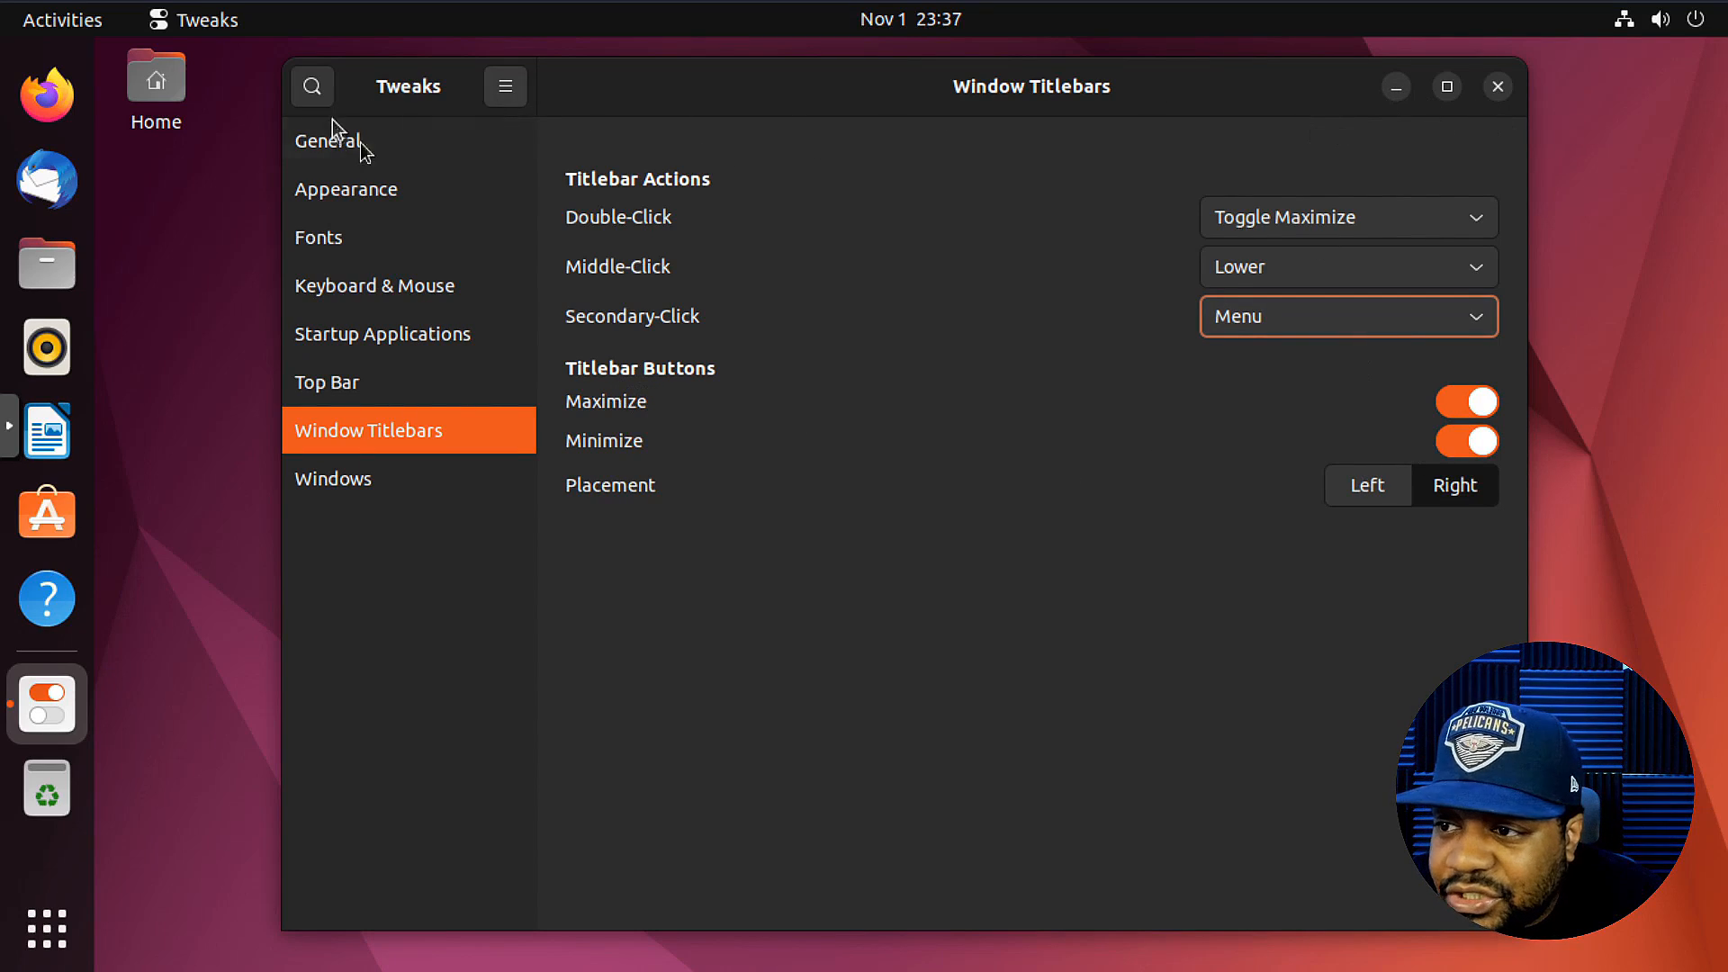
mouse_move(1286, 702)
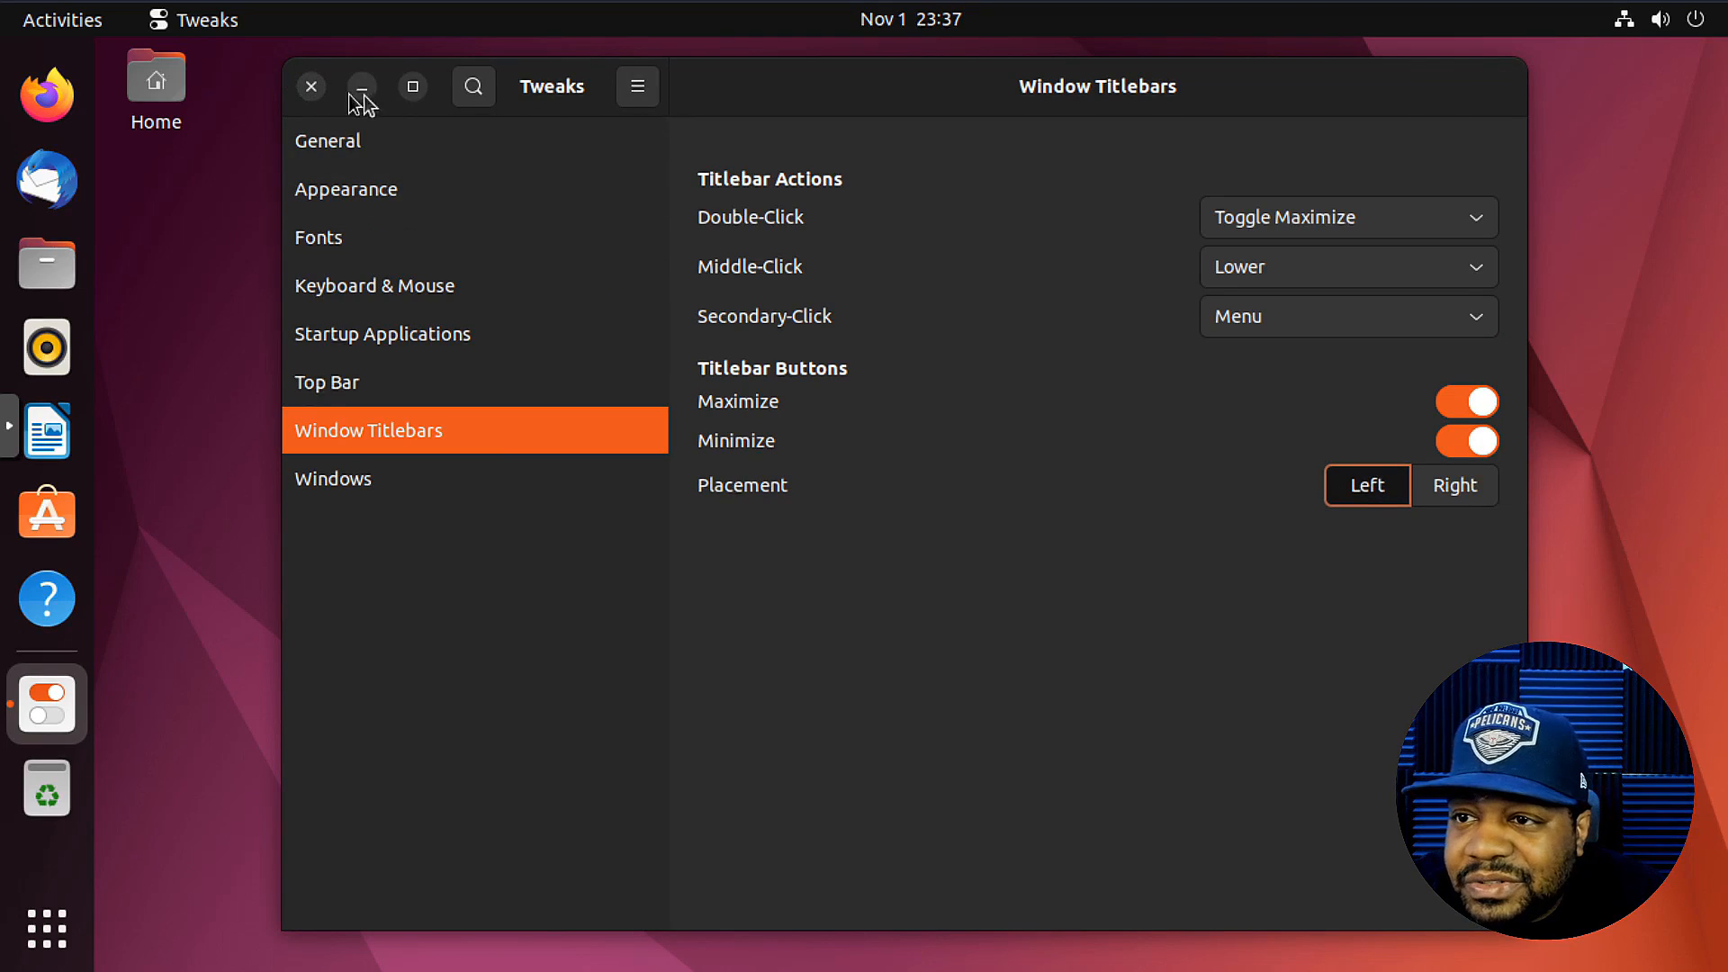
mouse_move(413, 87)
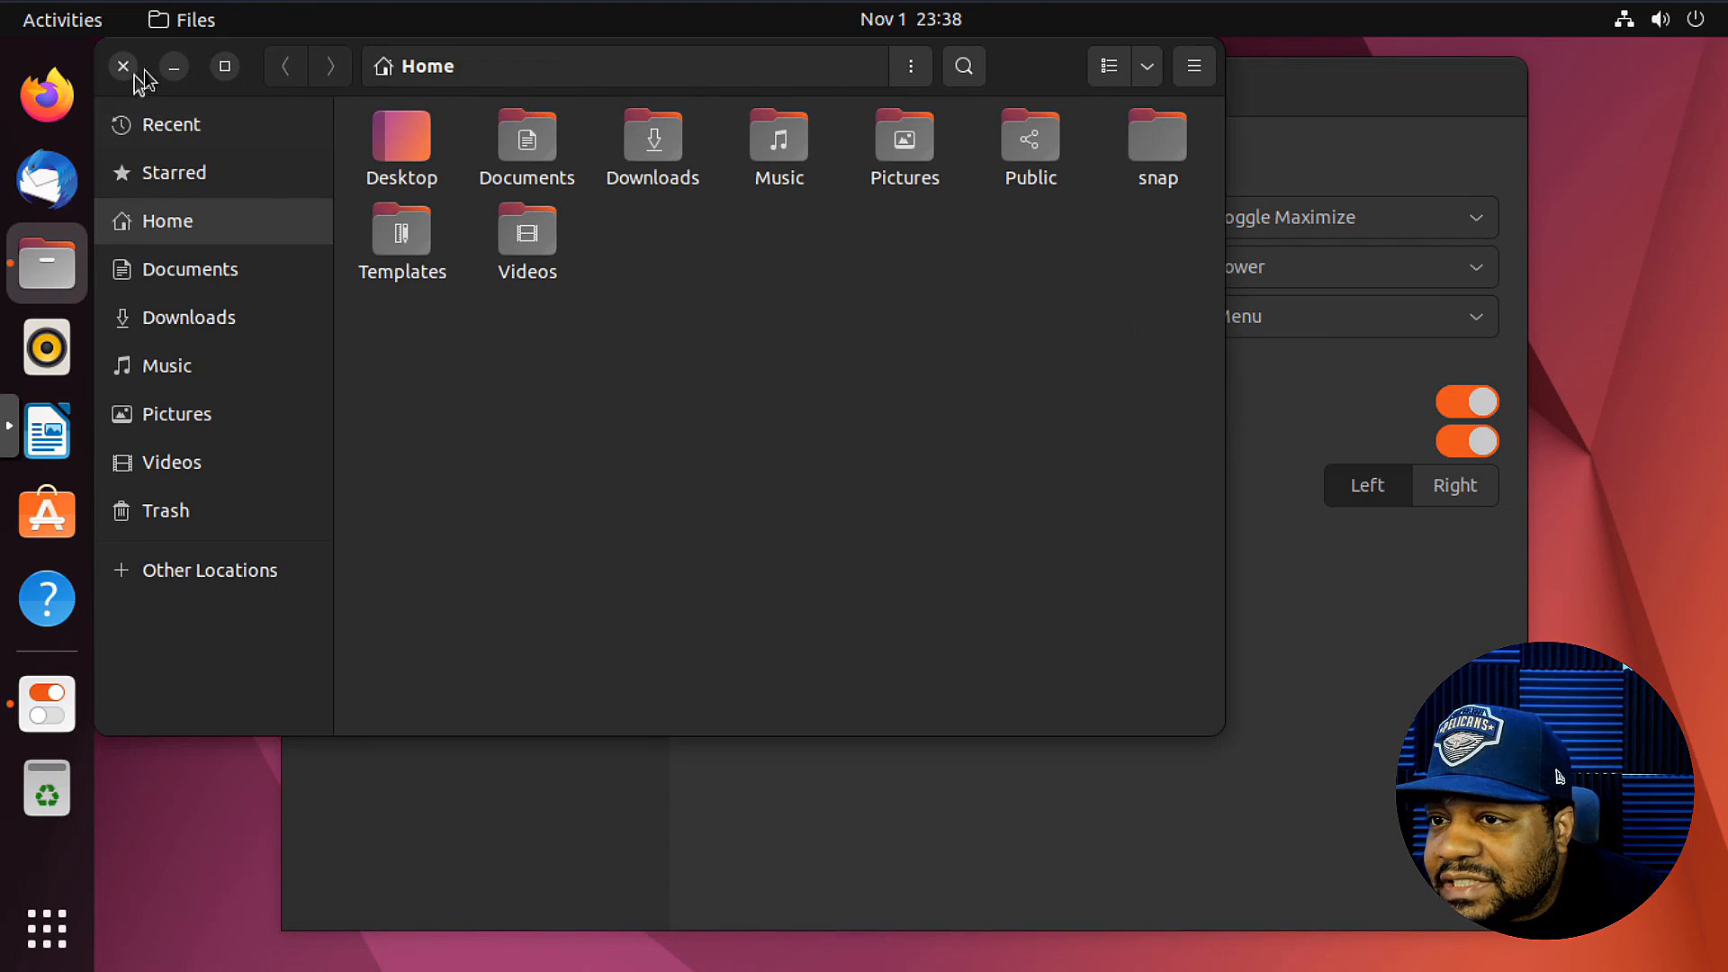
mouse_move(196, 85)
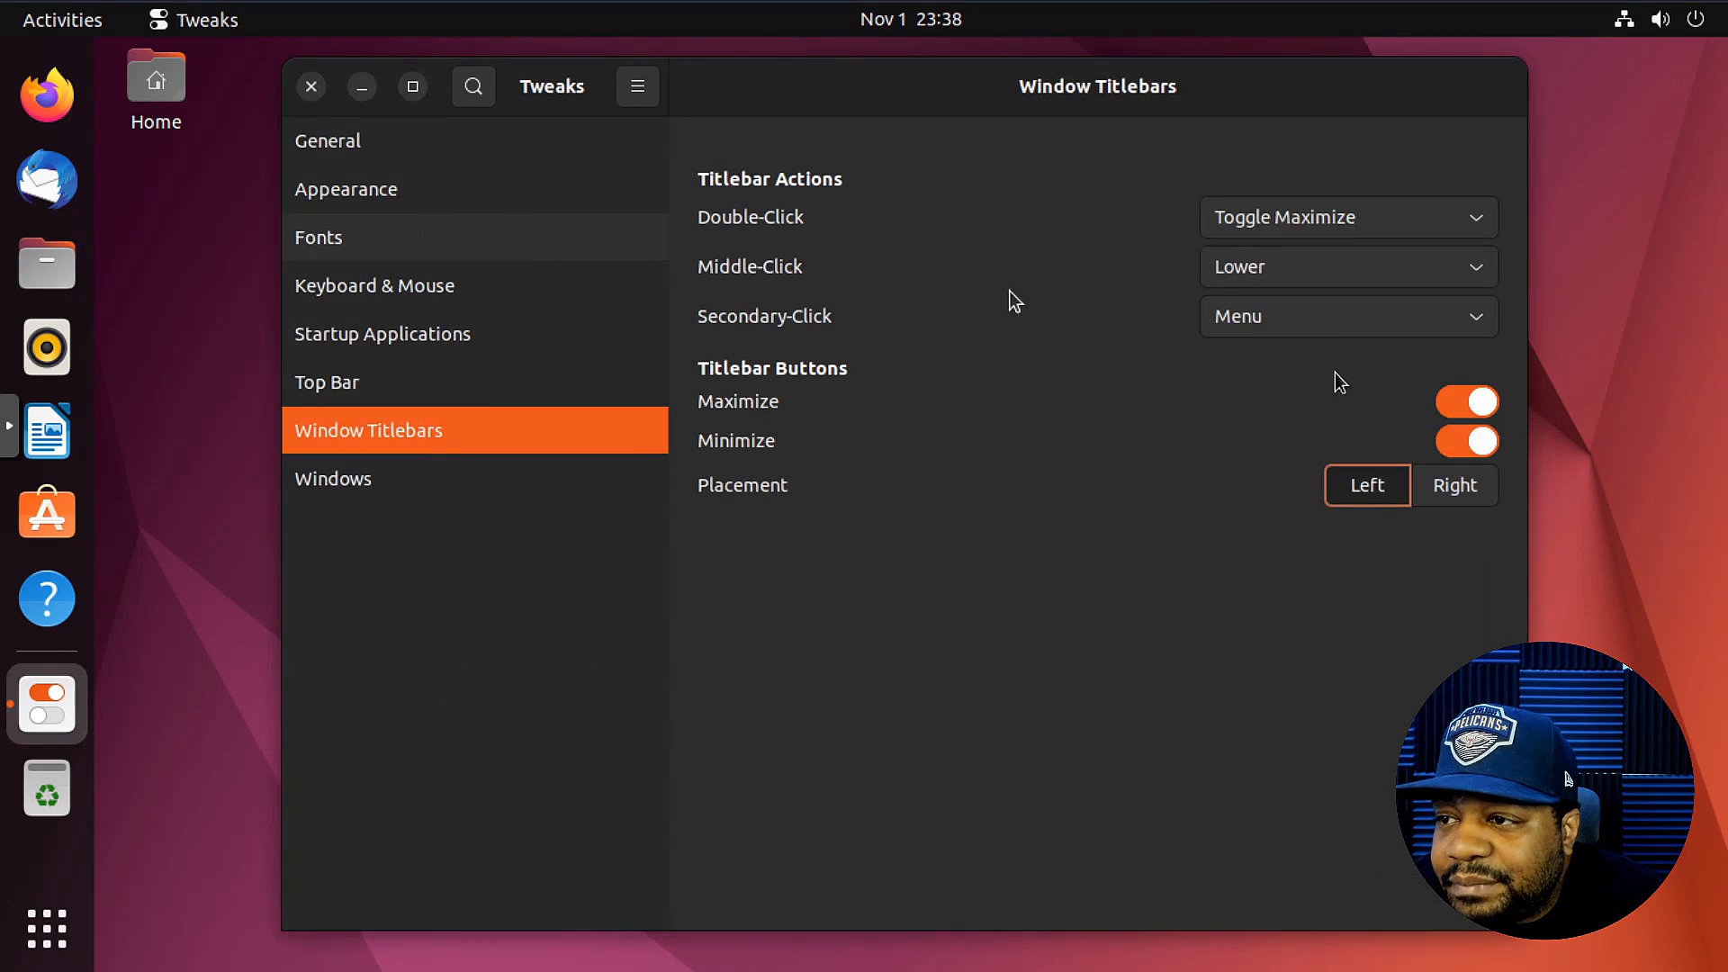
- Go to the Windows page and test a Files home window's placement, then close it
left_click(1454, 486)
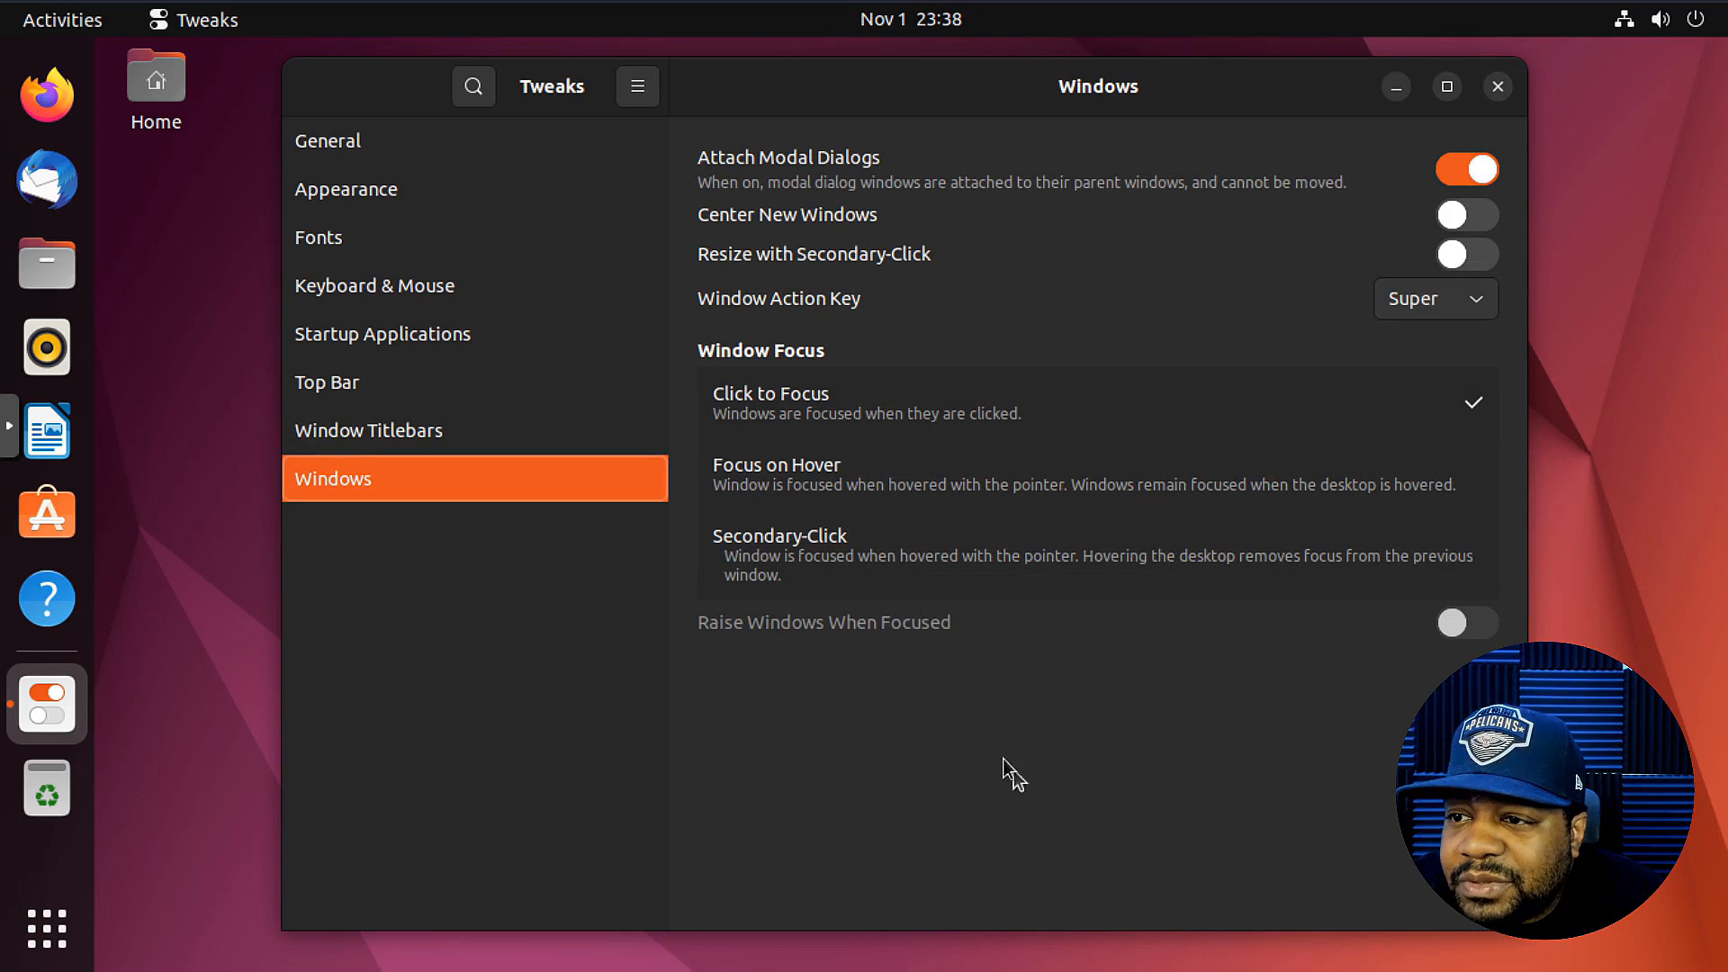
mouse_move(735, 174)
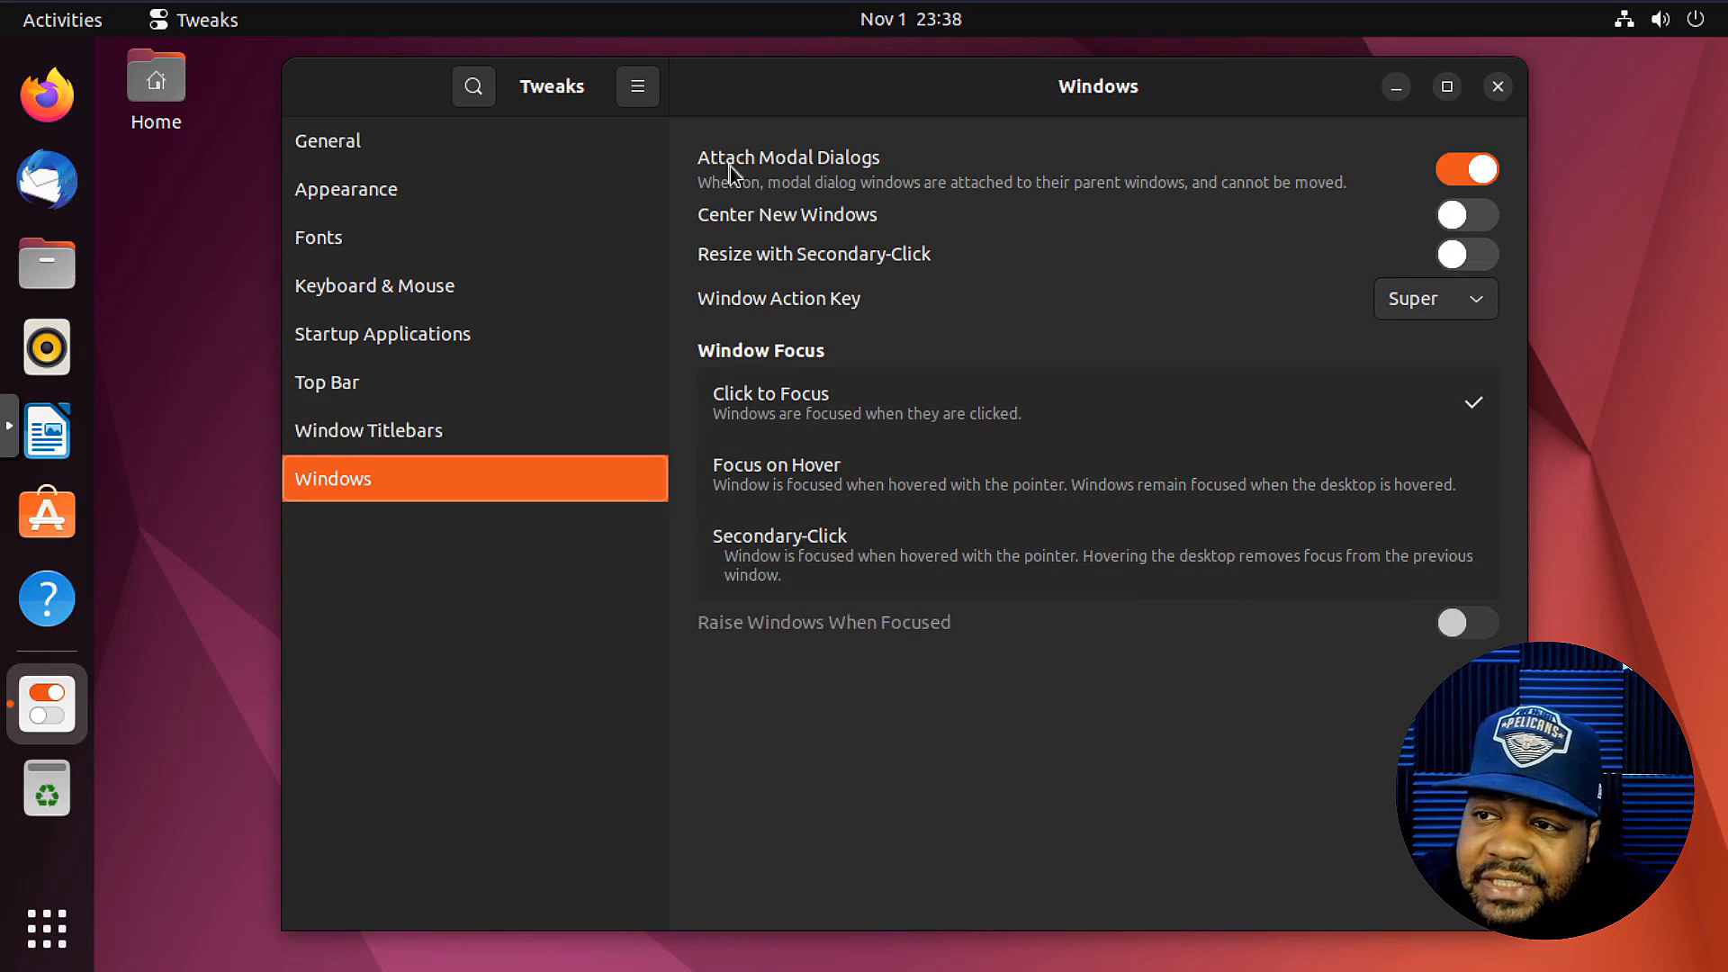
mouse_move(1197, 193)
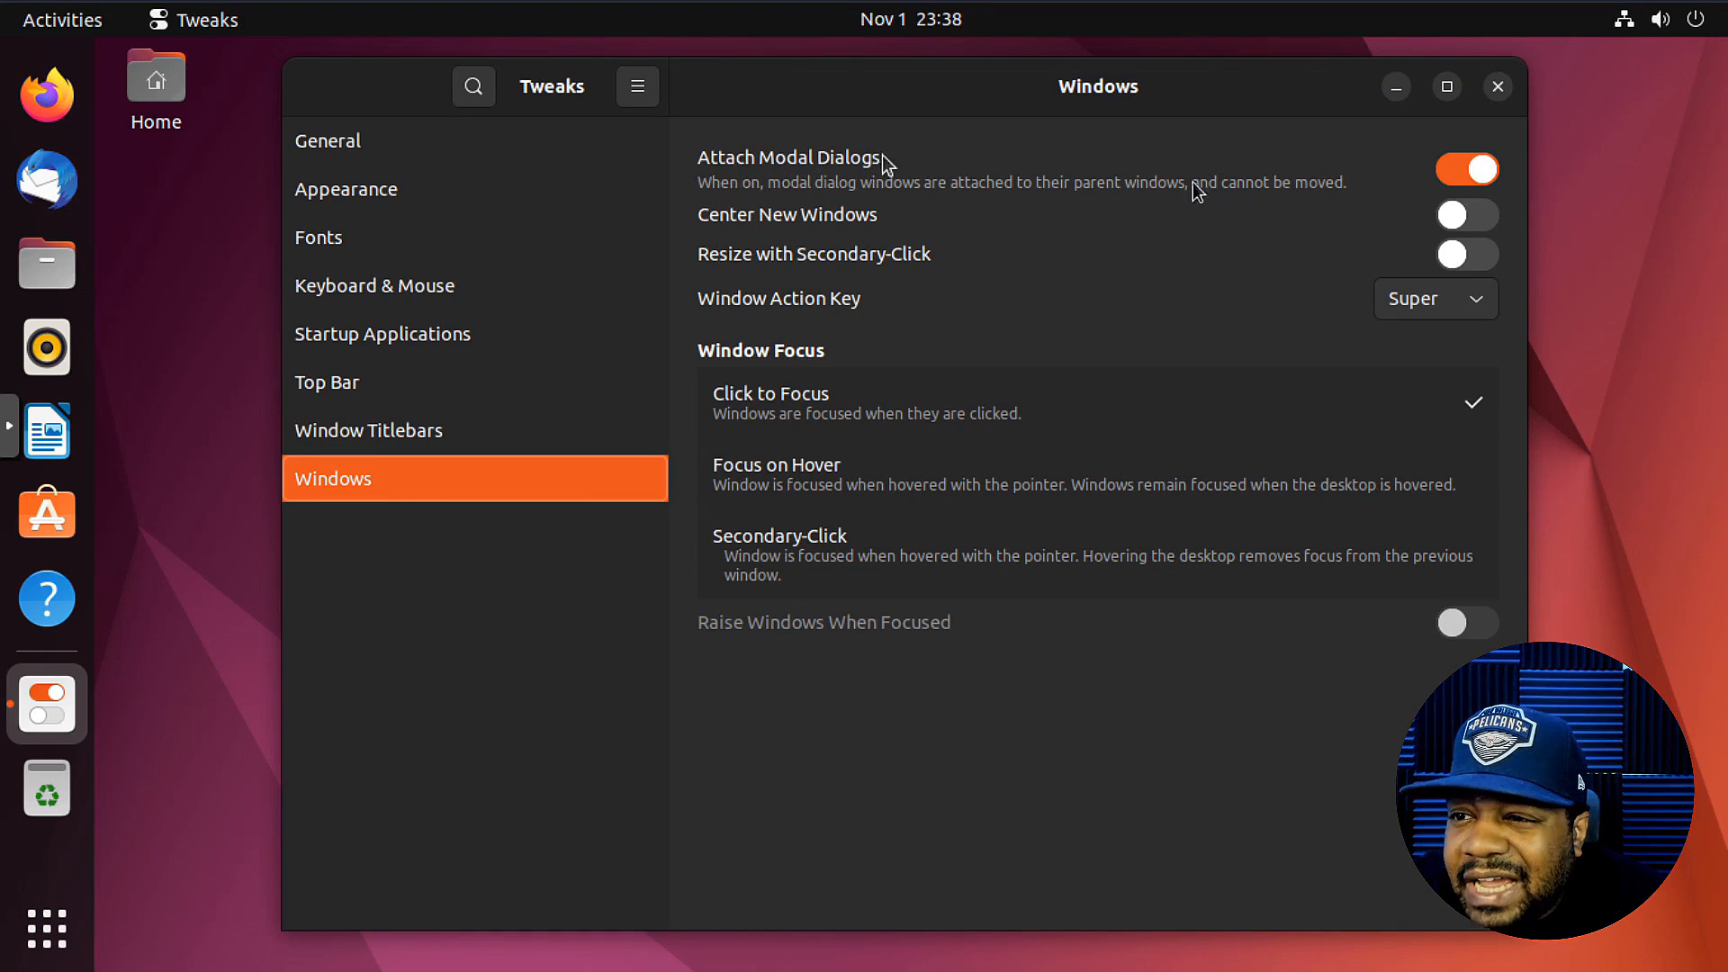
mouse_move(948, 191)
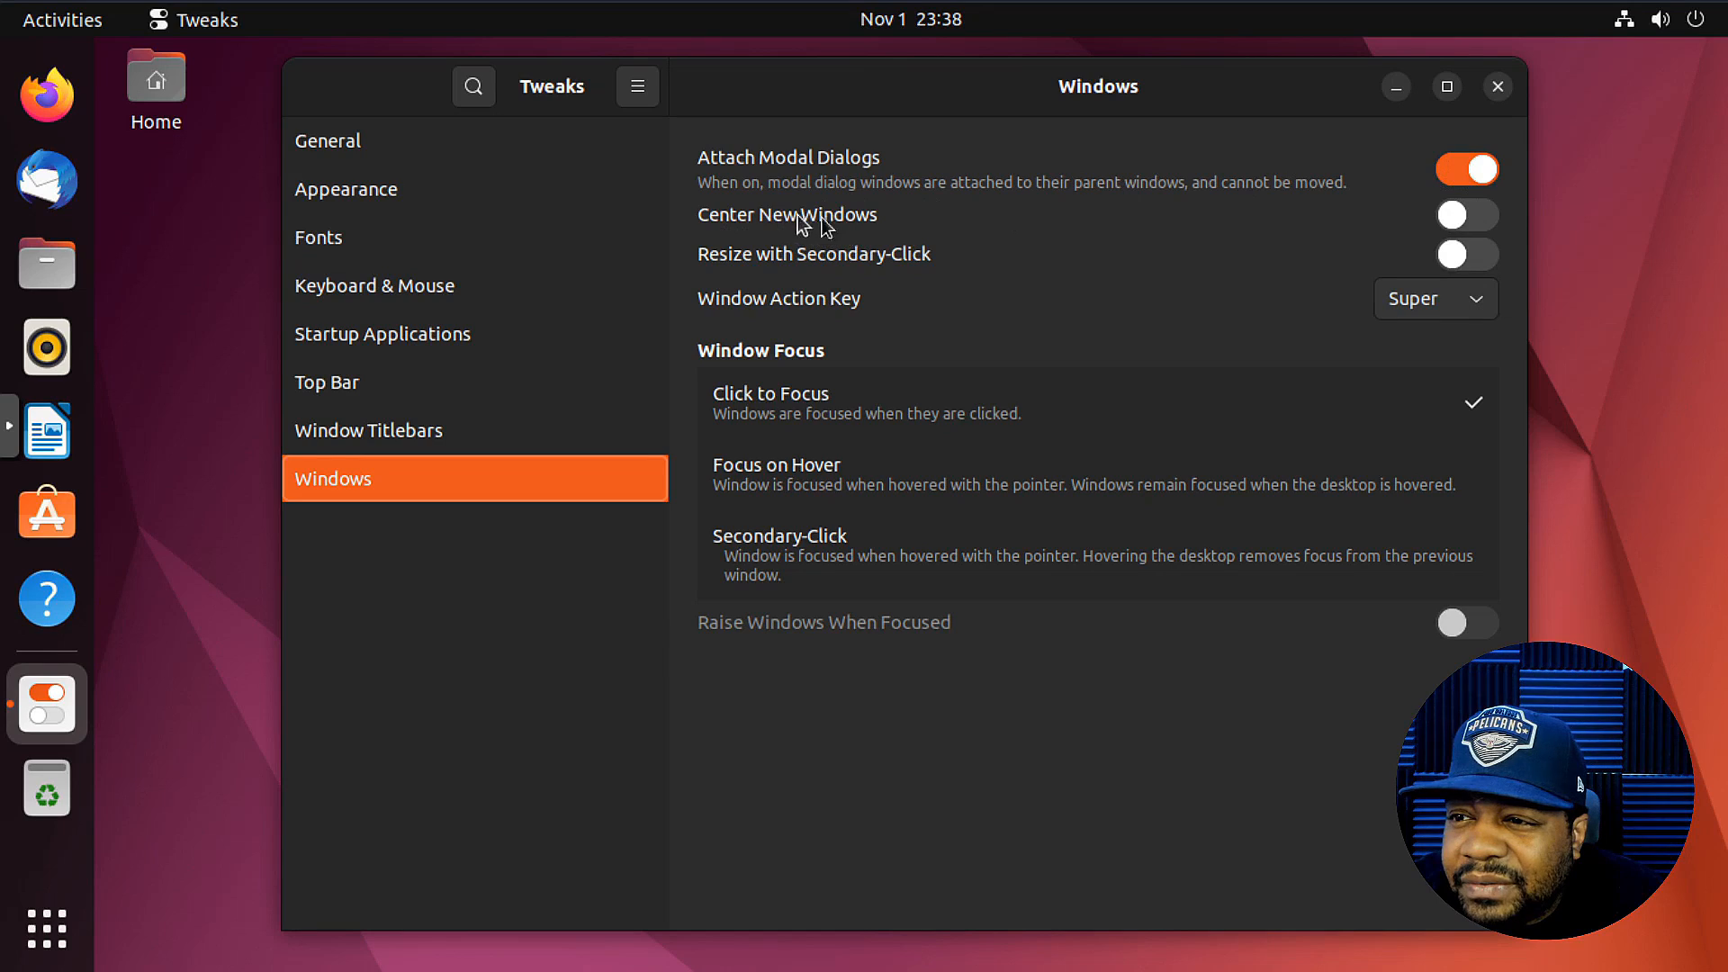
mouse_move(1460, 274)
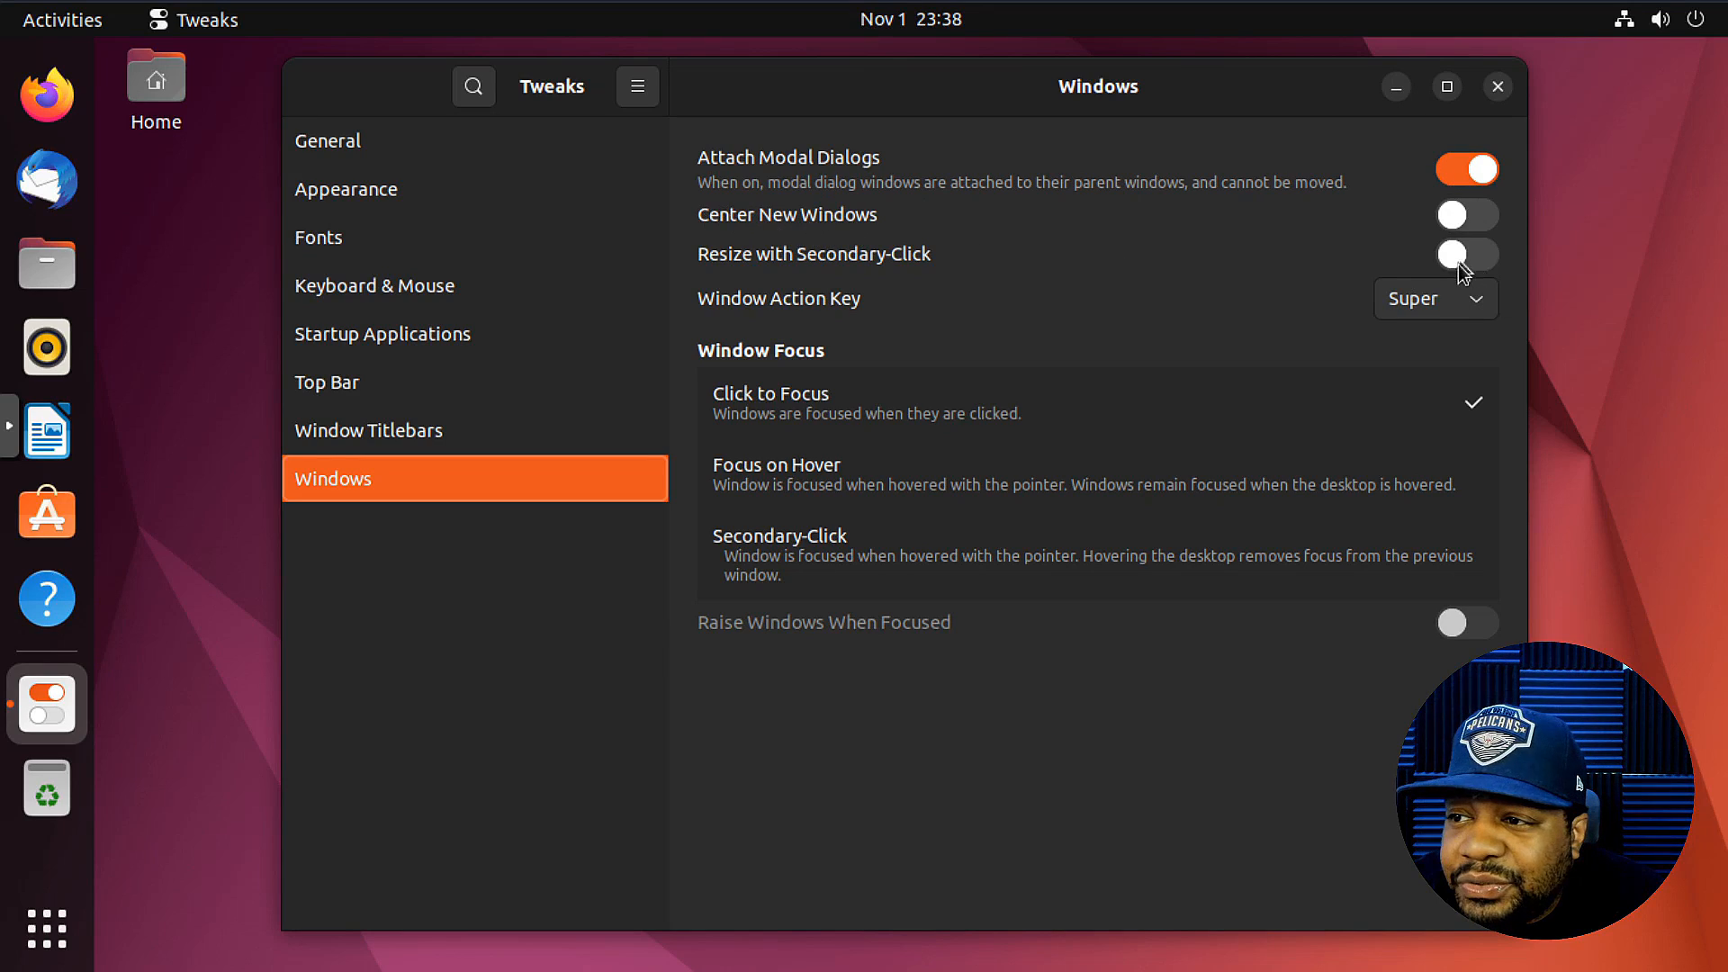
left_click(1467, 215)
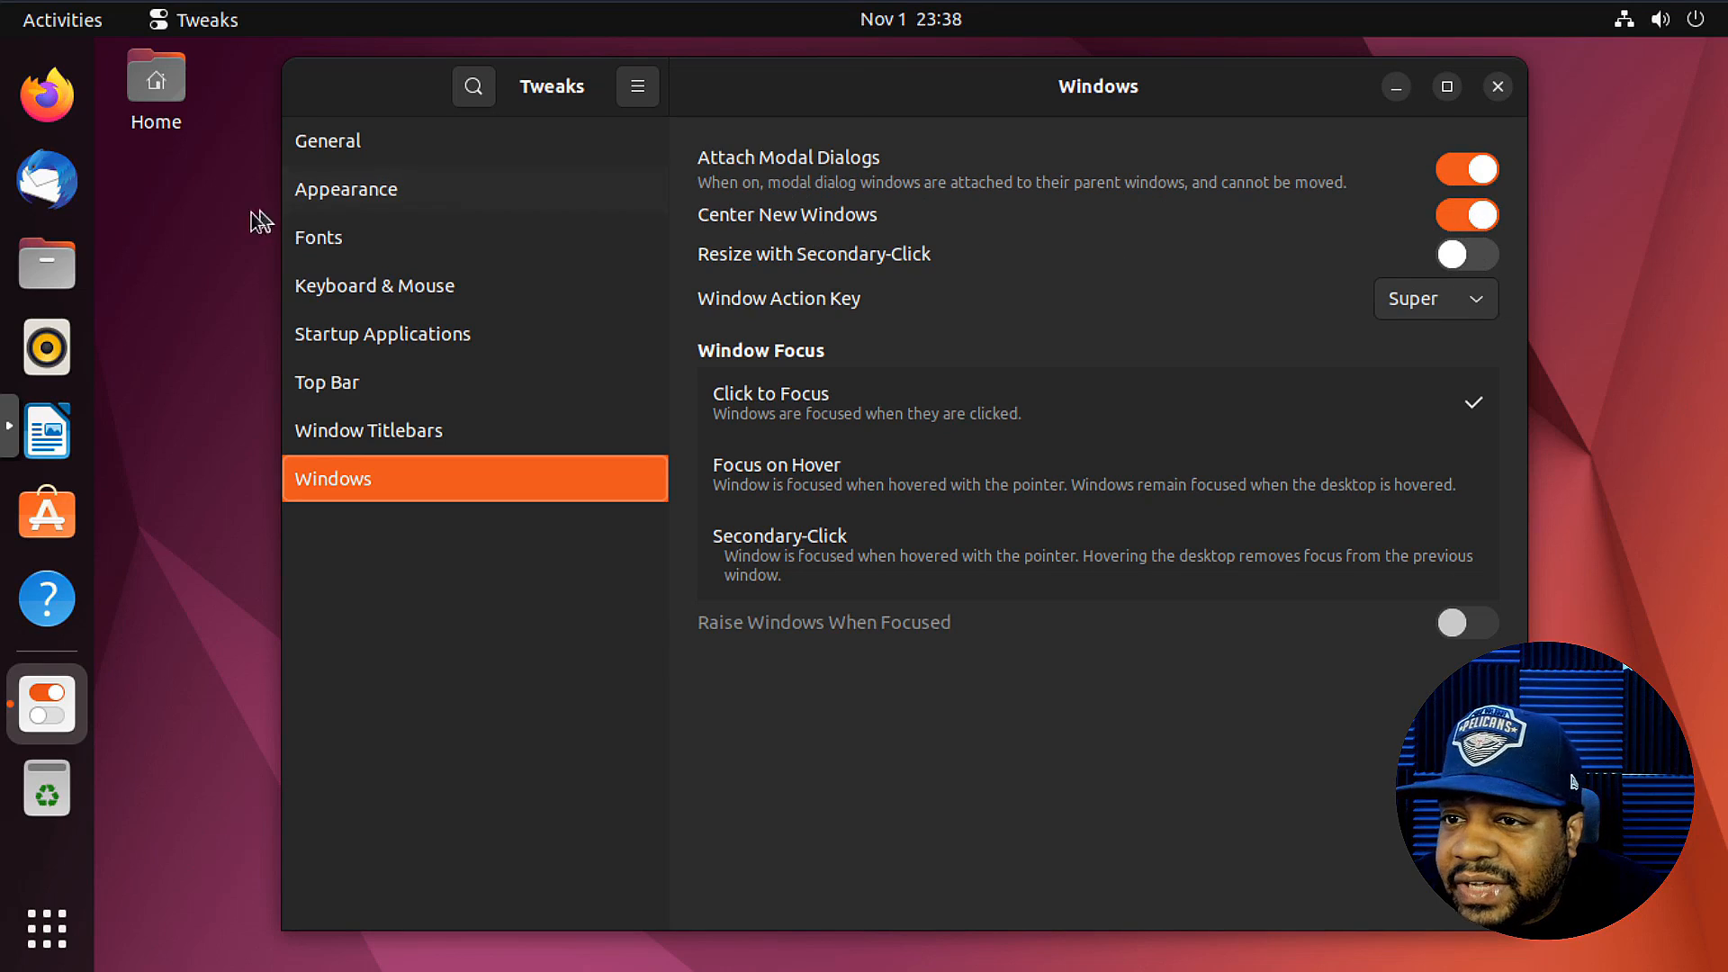
left_click(45, 263)
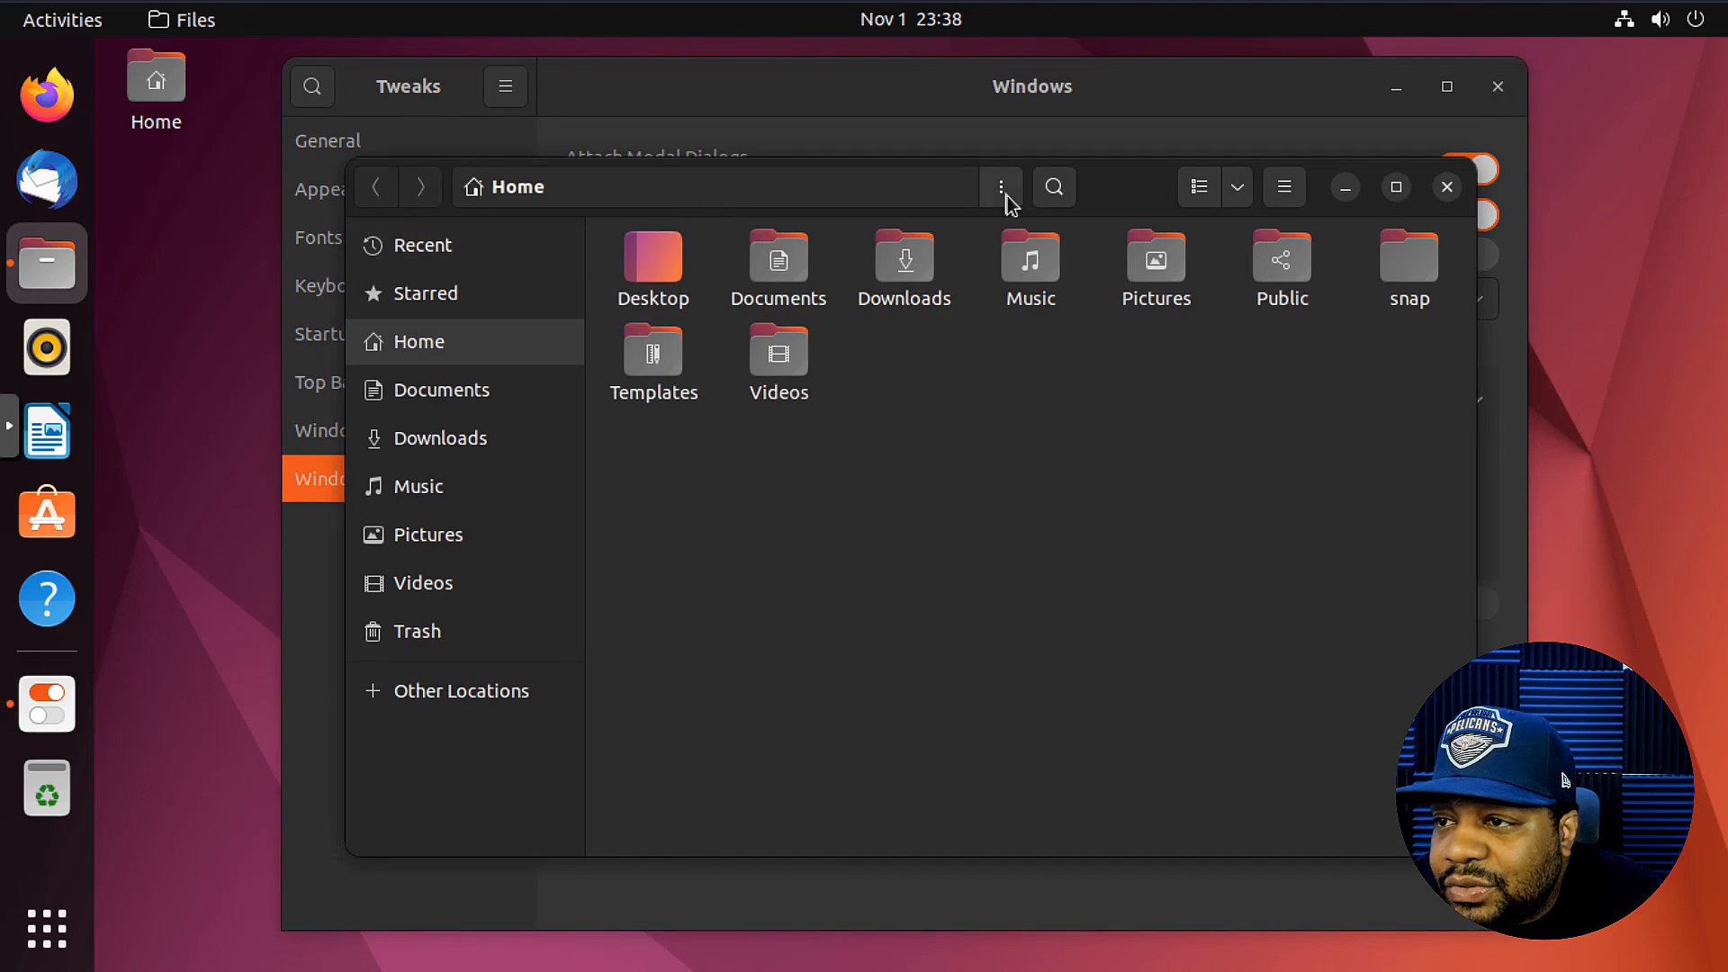
mouse_move(1141, 198)
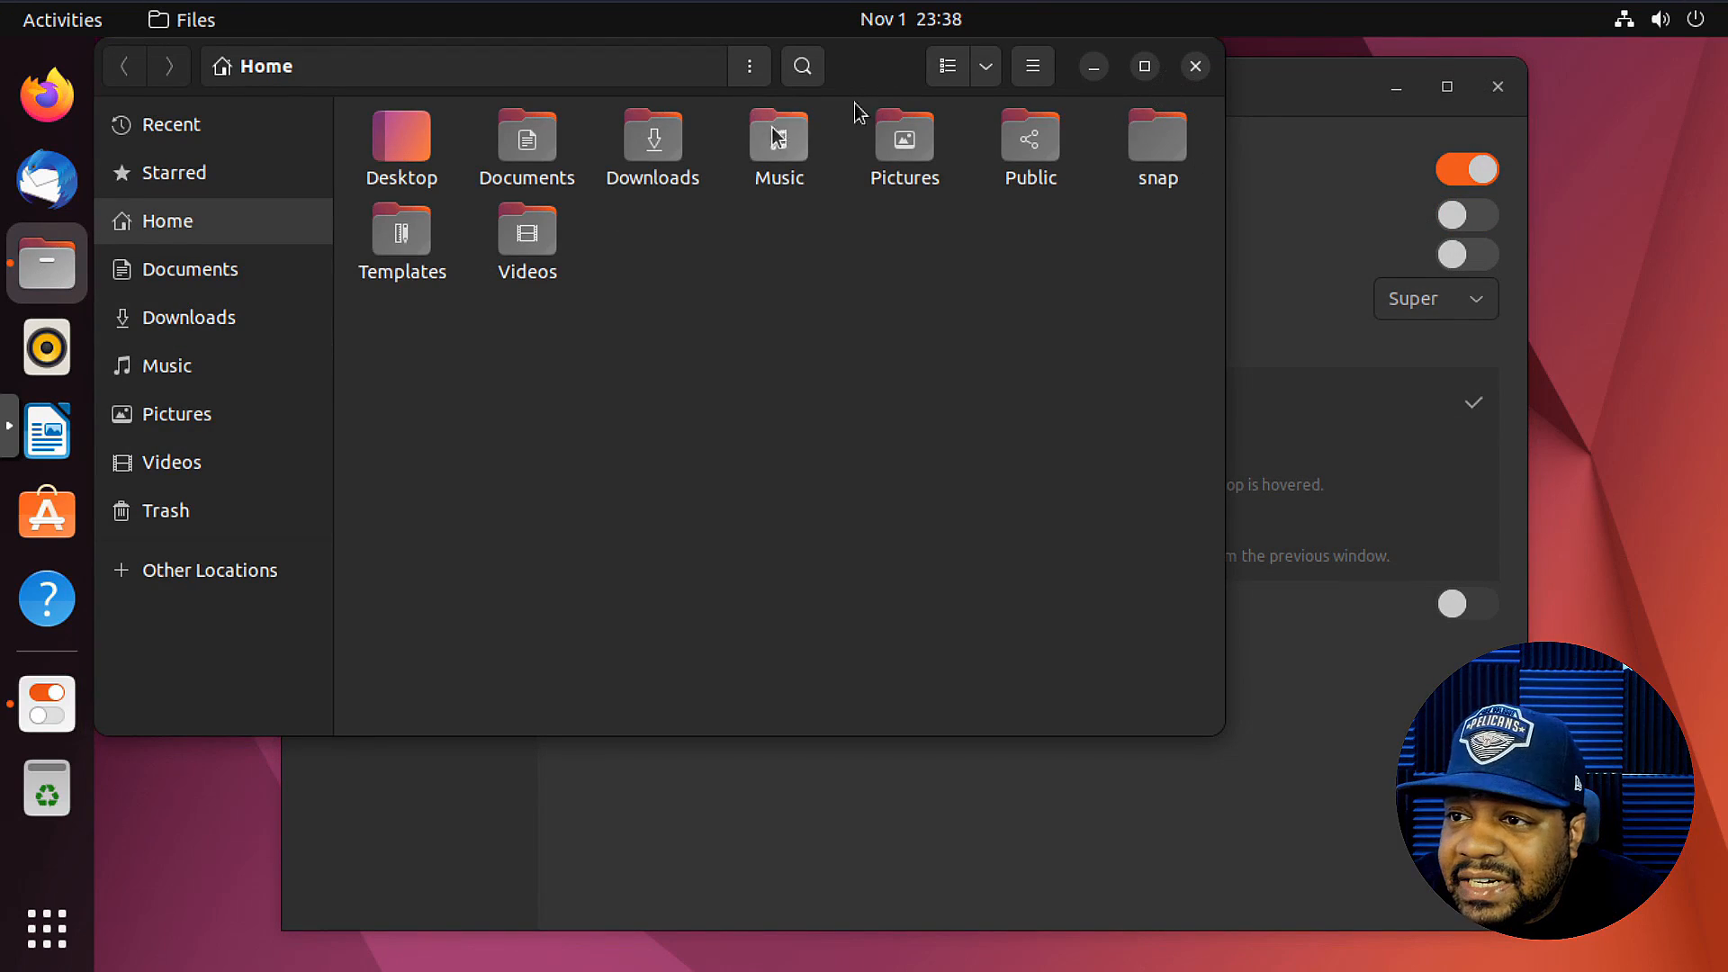
mouse_move(1196, 77)
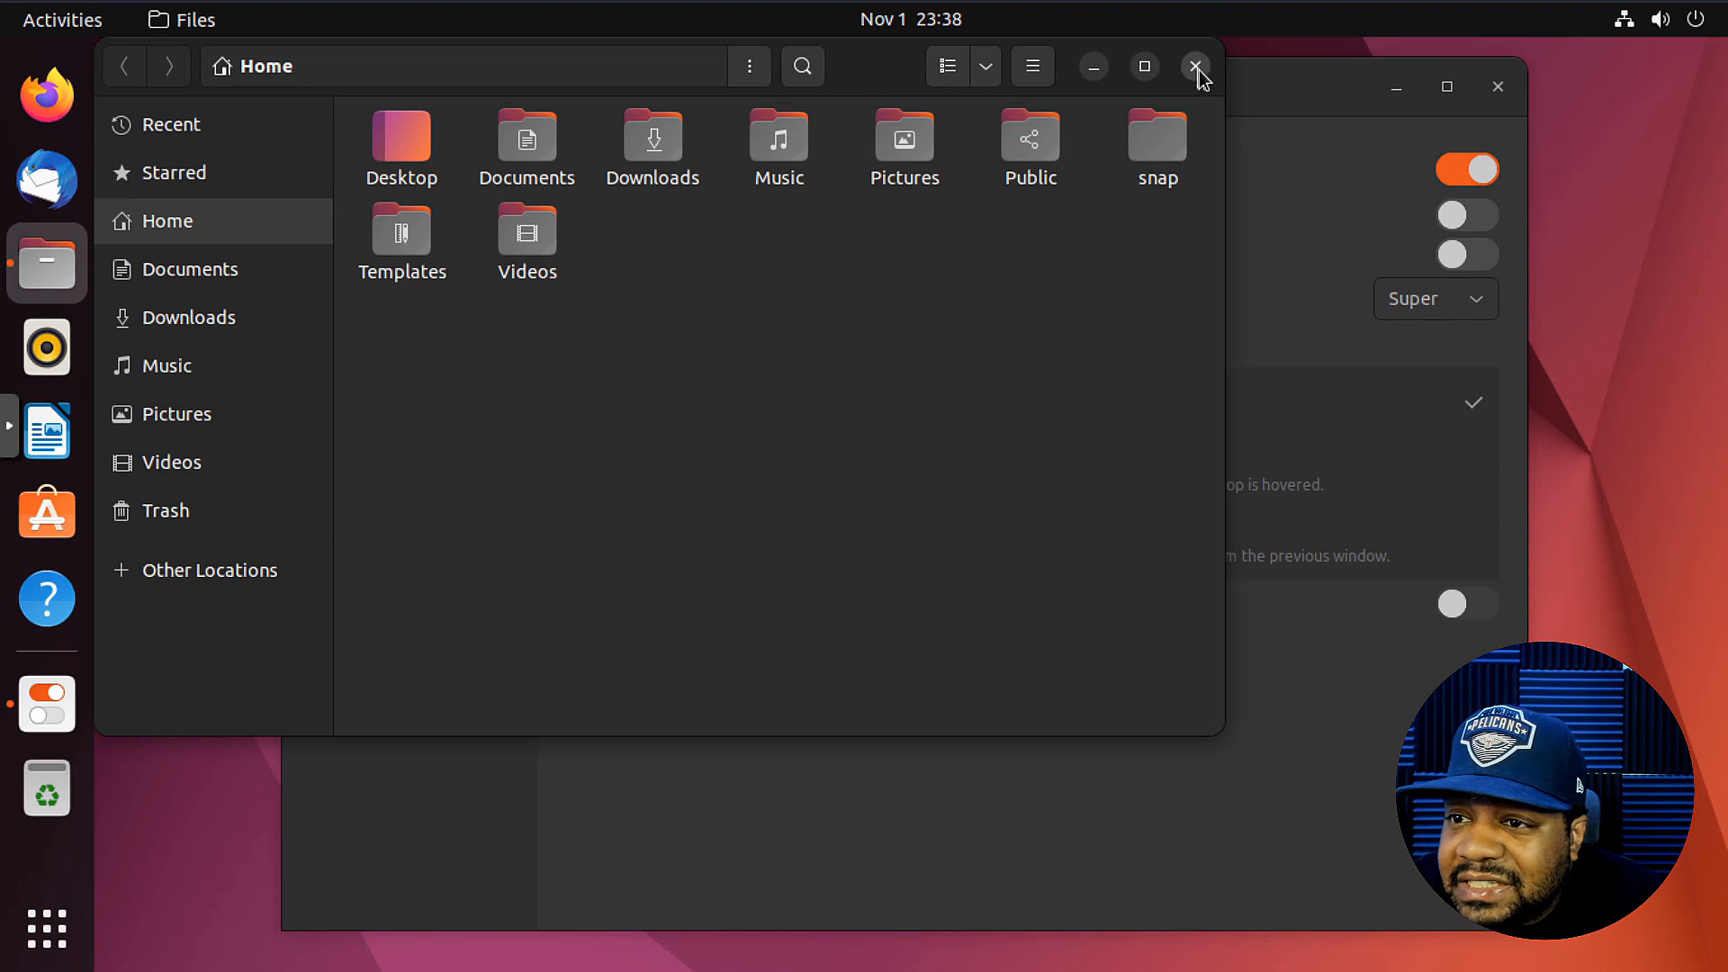
left_click(1195, 65)
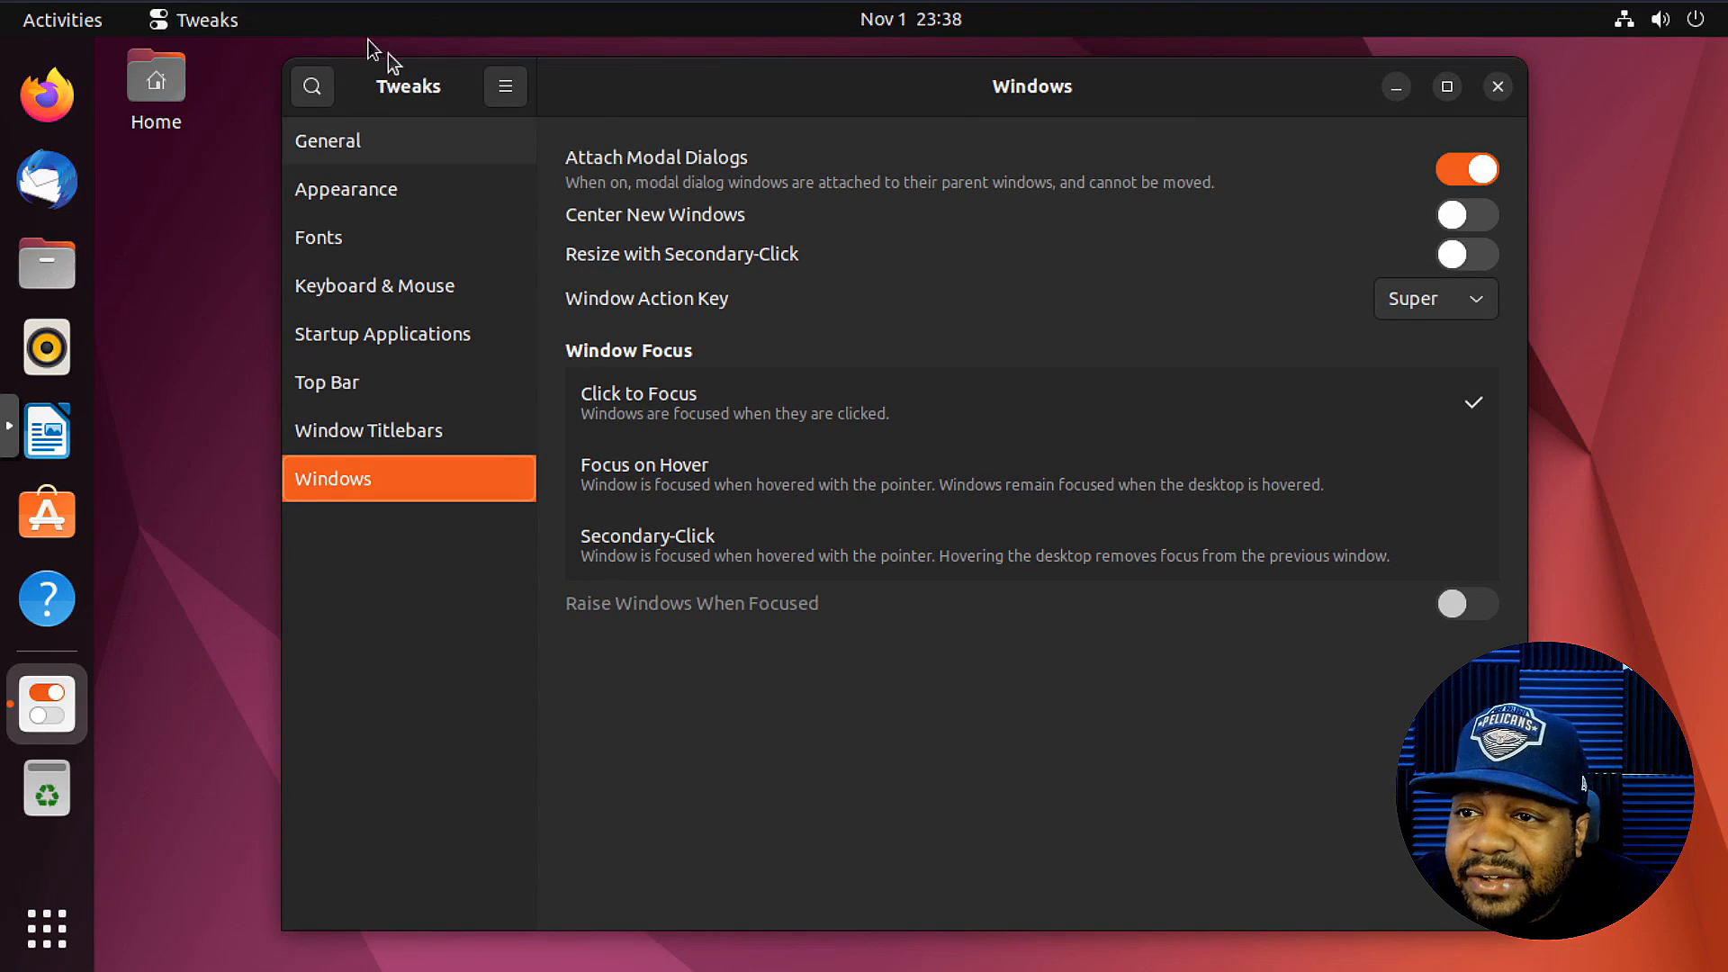
mouse_move(105, 403)
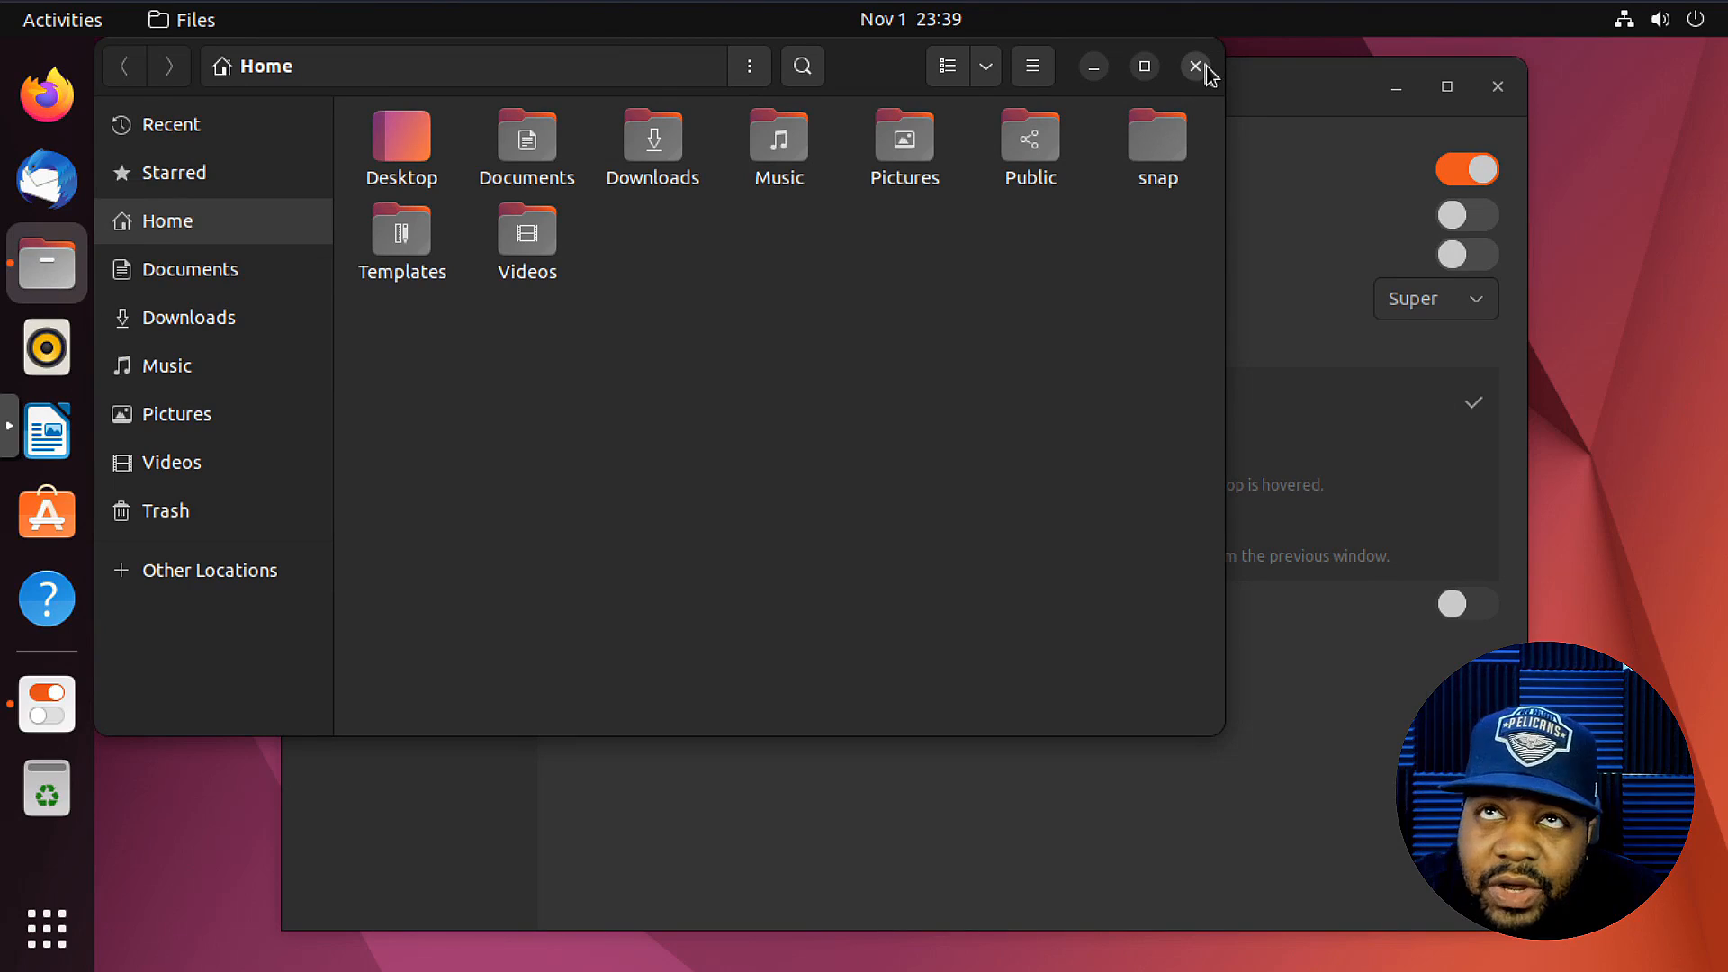
- Close Files, try Center New Windows with a LibreOffice Writer window, then switch it off
left_click(1194, 66)
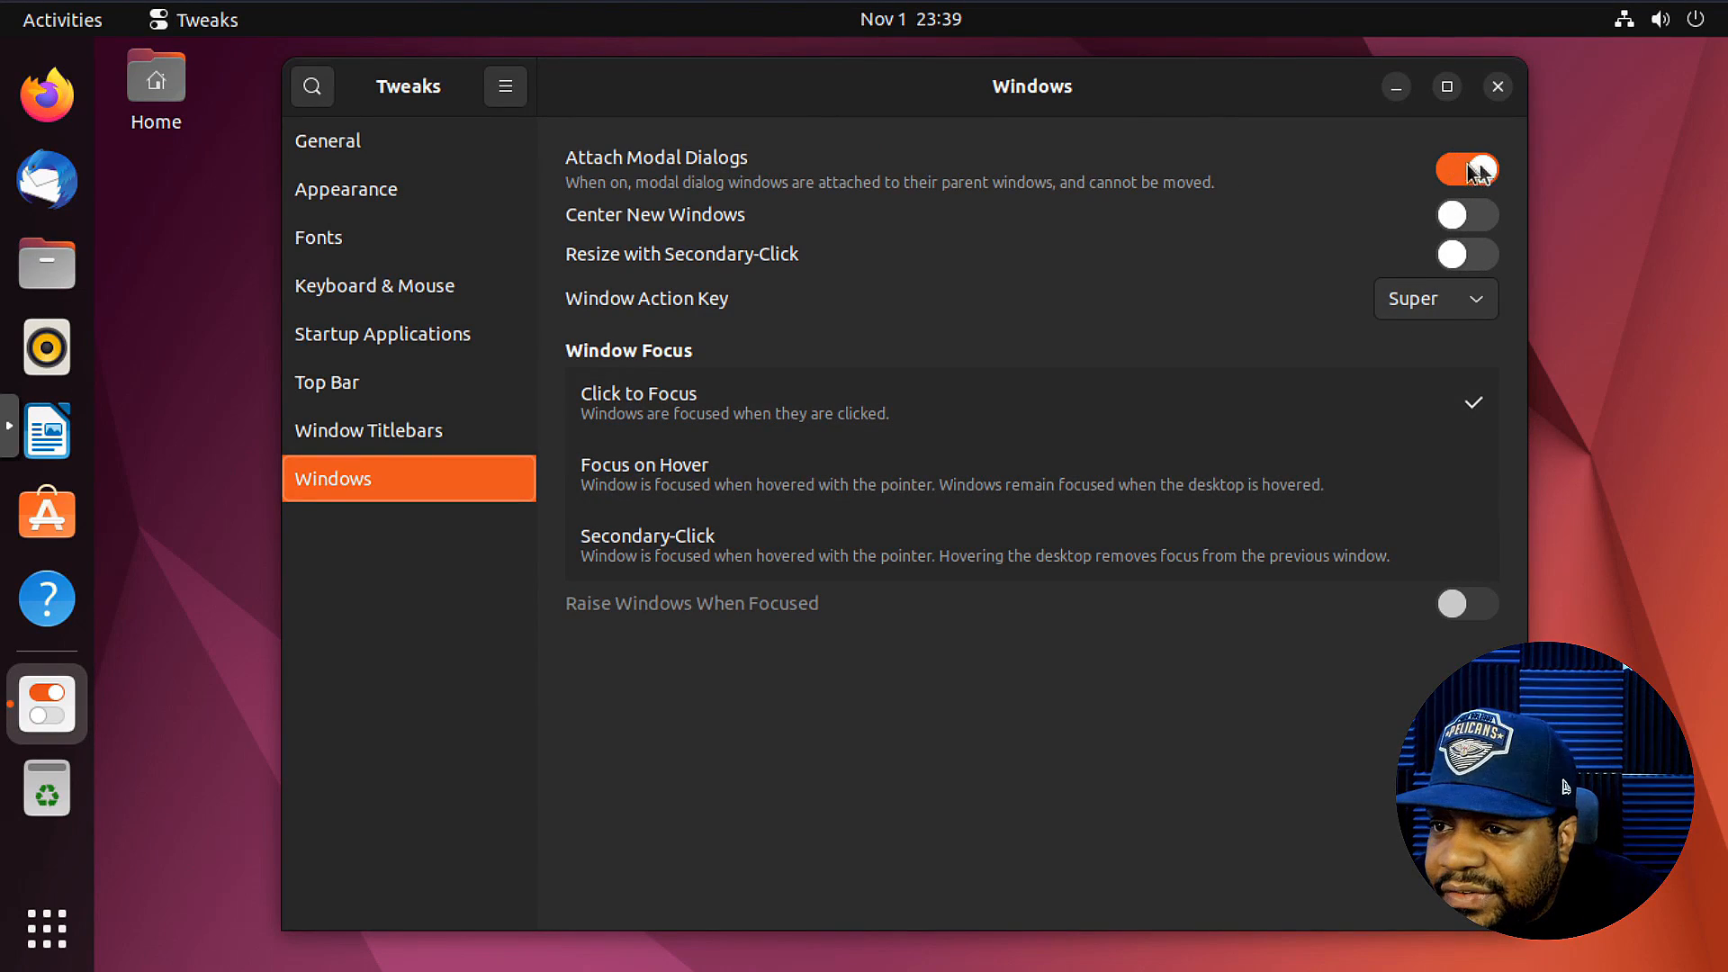
left_click(1466, 215)
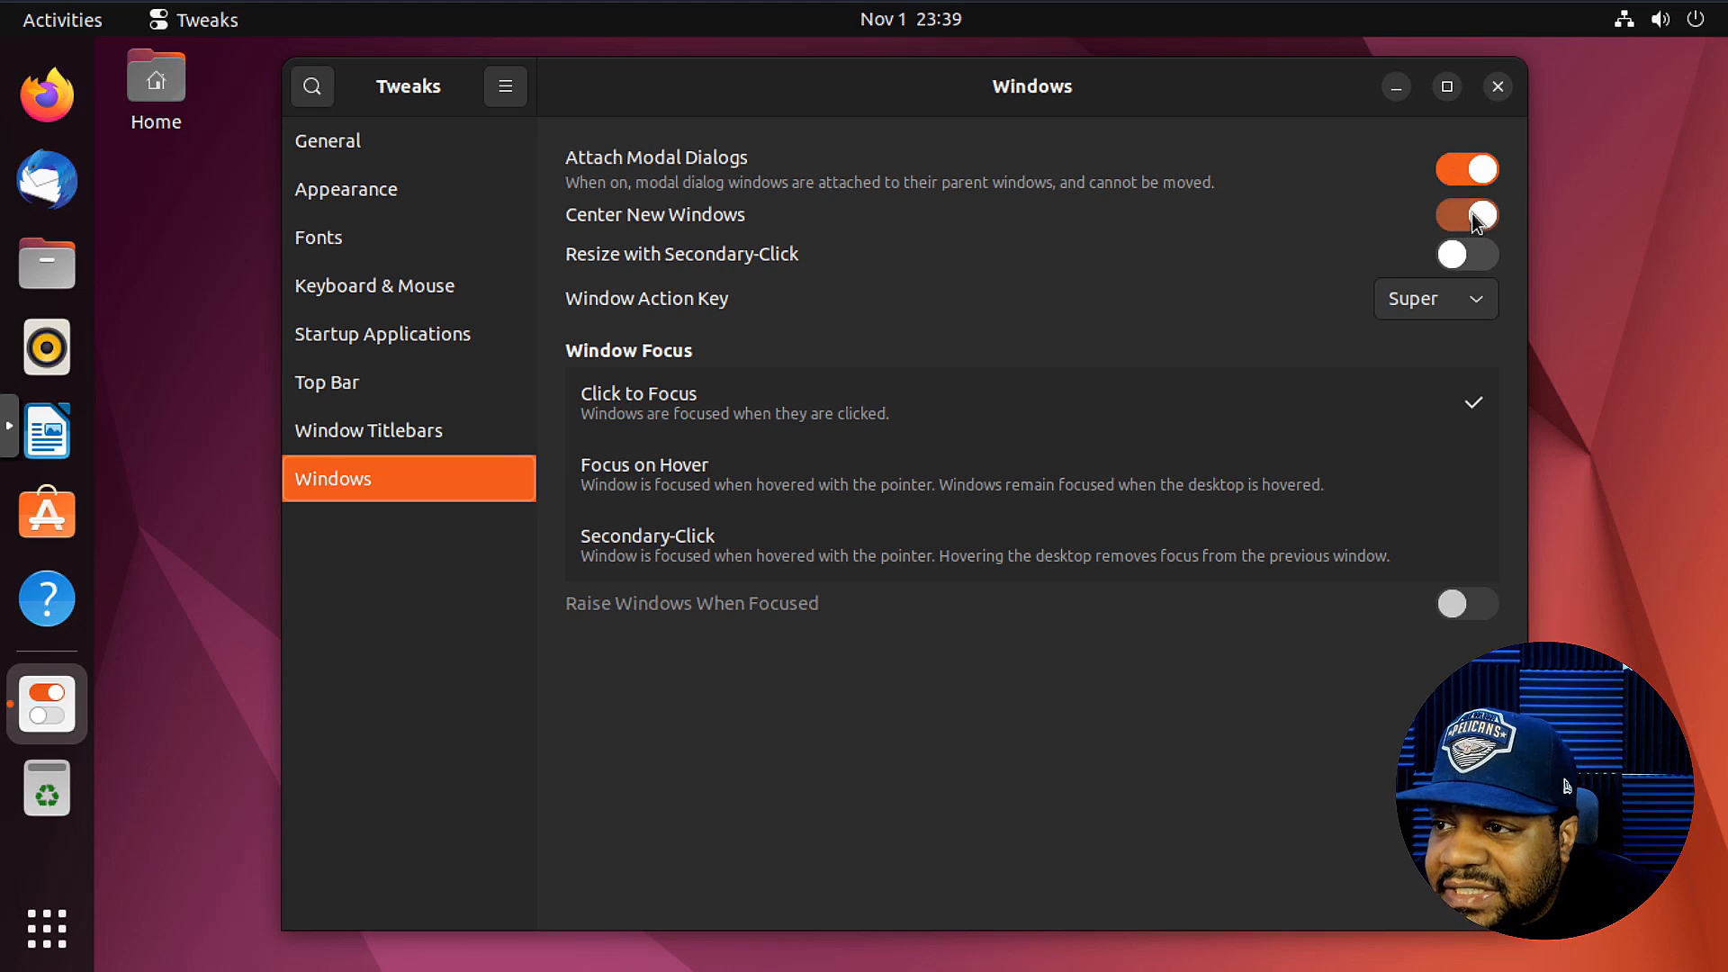
left_click(1466, 215)
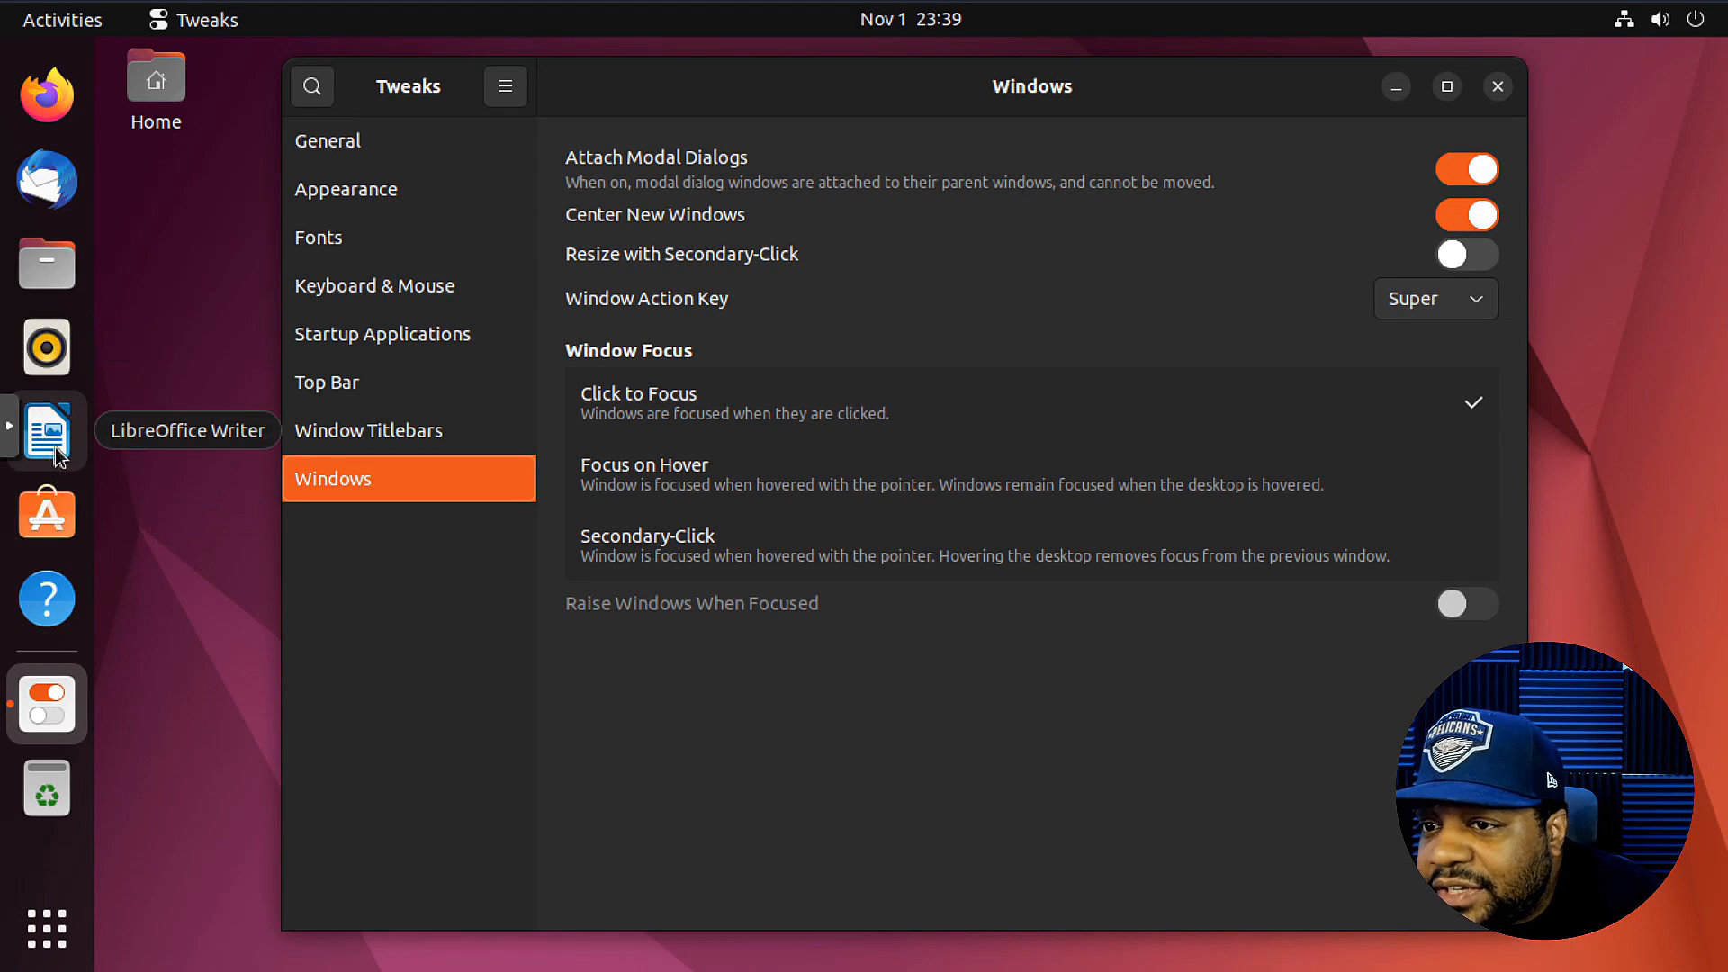
left_click(46, 263)
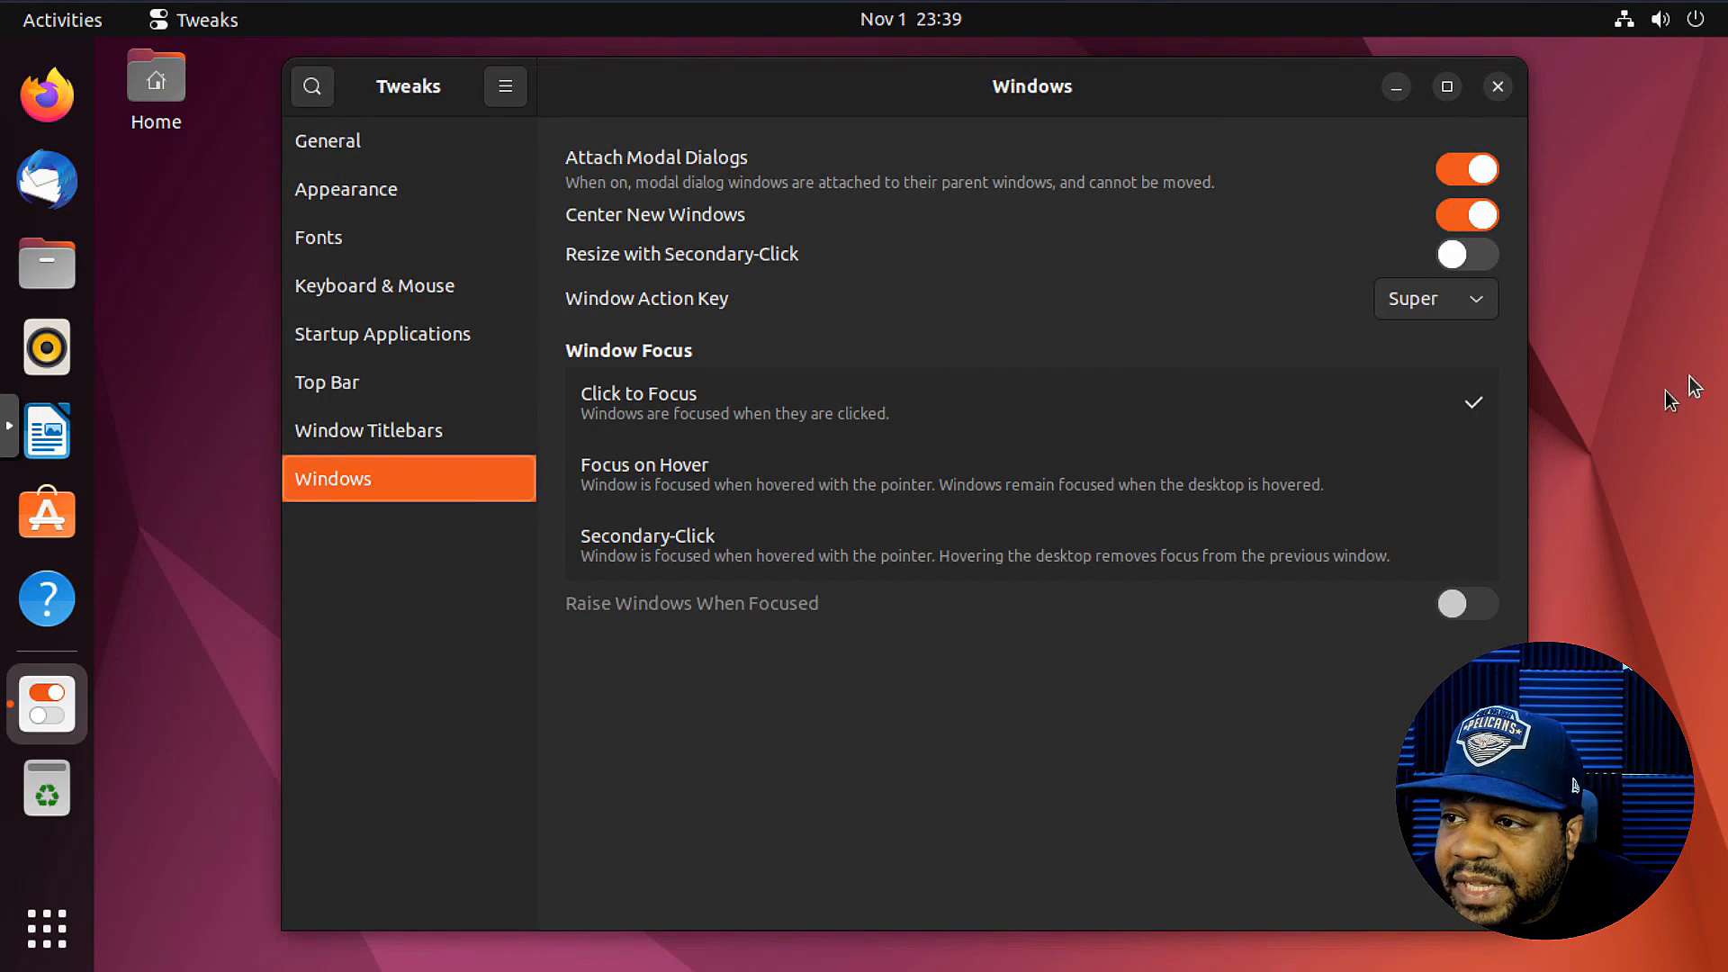
left_click(1466, 214)
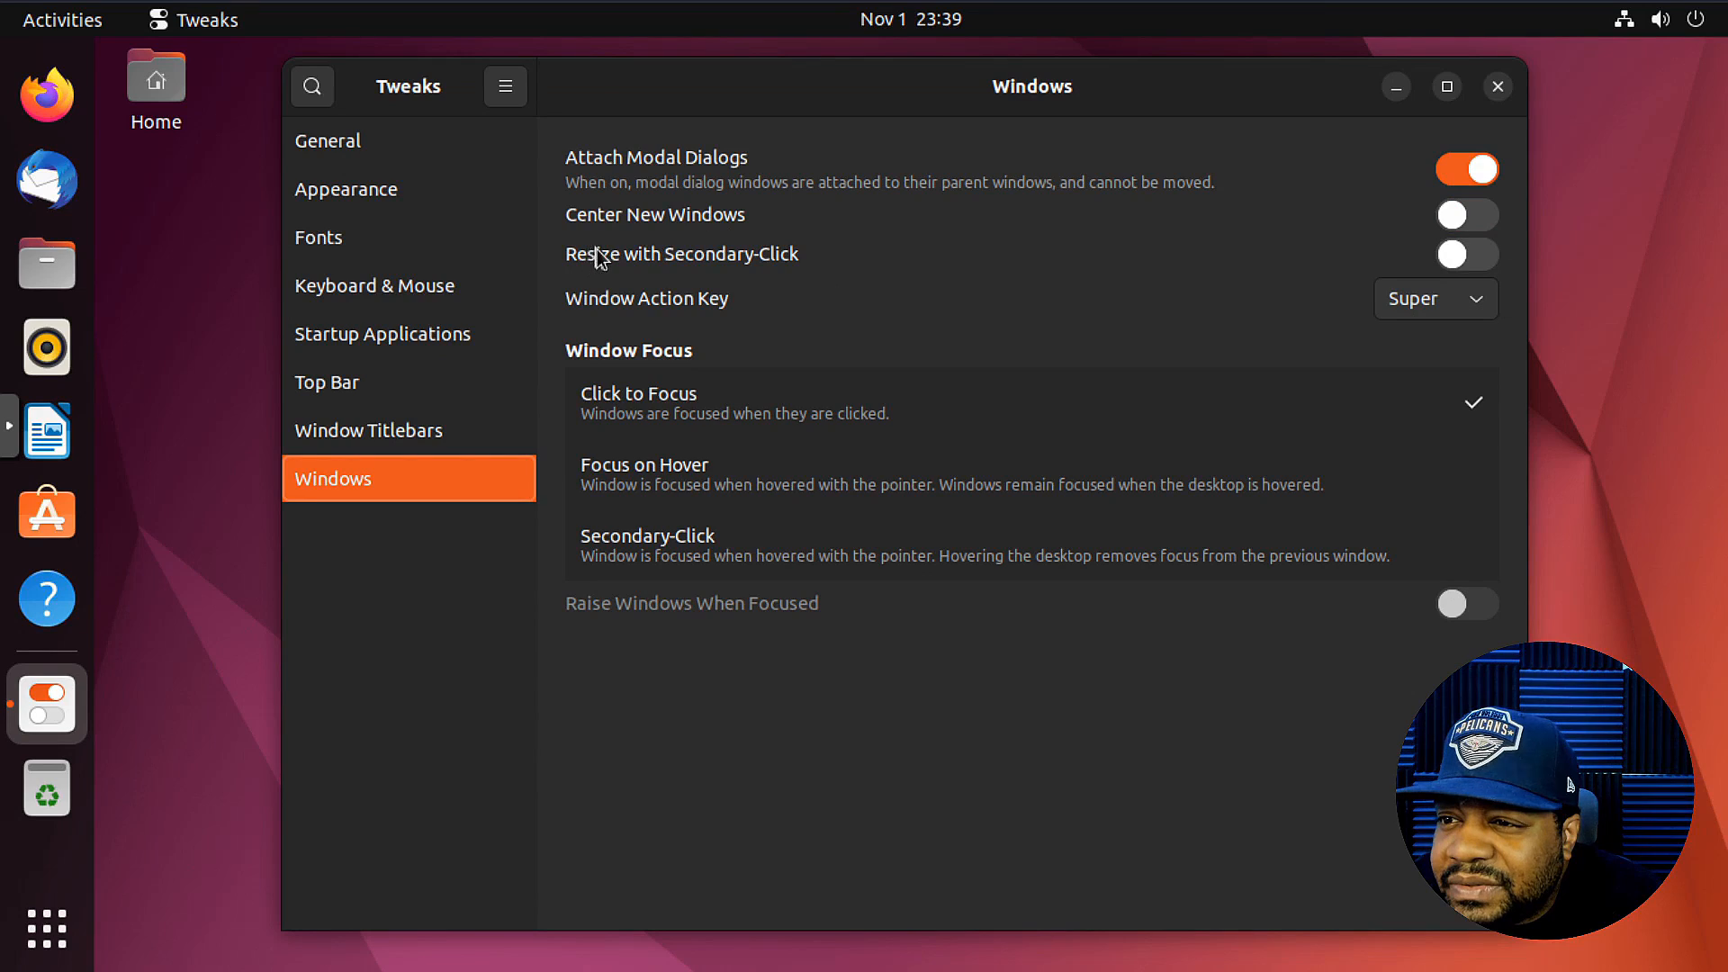
- Switch Resize with Secondary-Click on and back off
left_click(1467, 254)
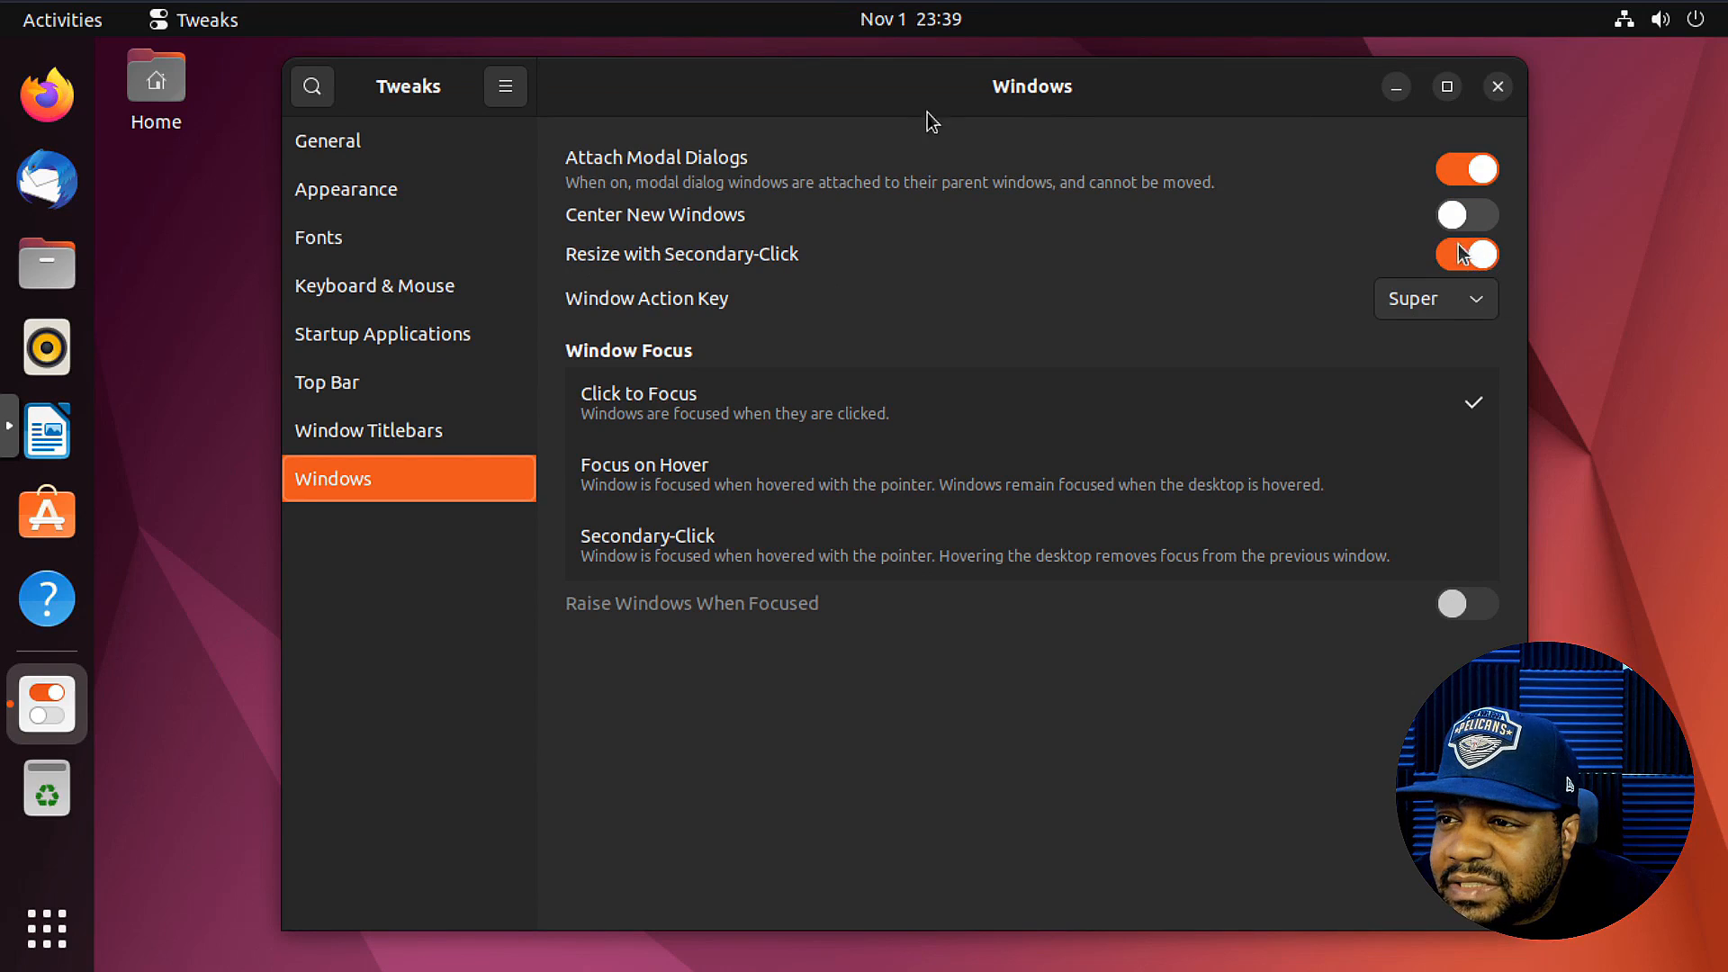
mouse_move(1279, 236)
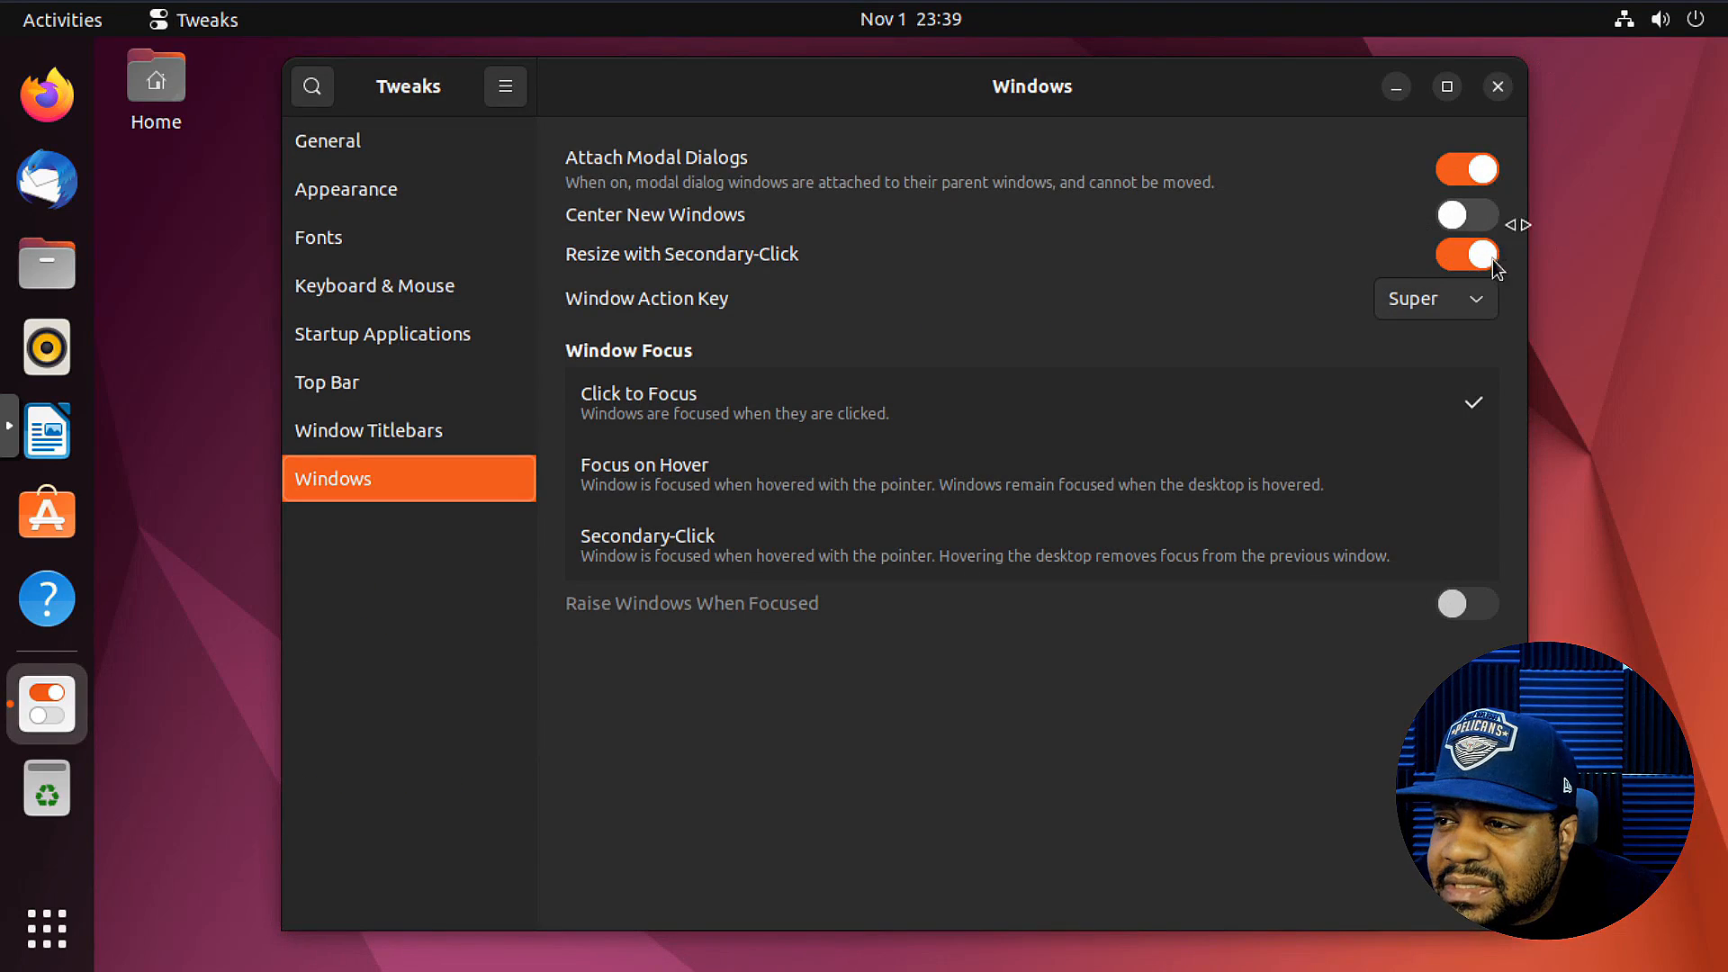
left_click(1467, 255)
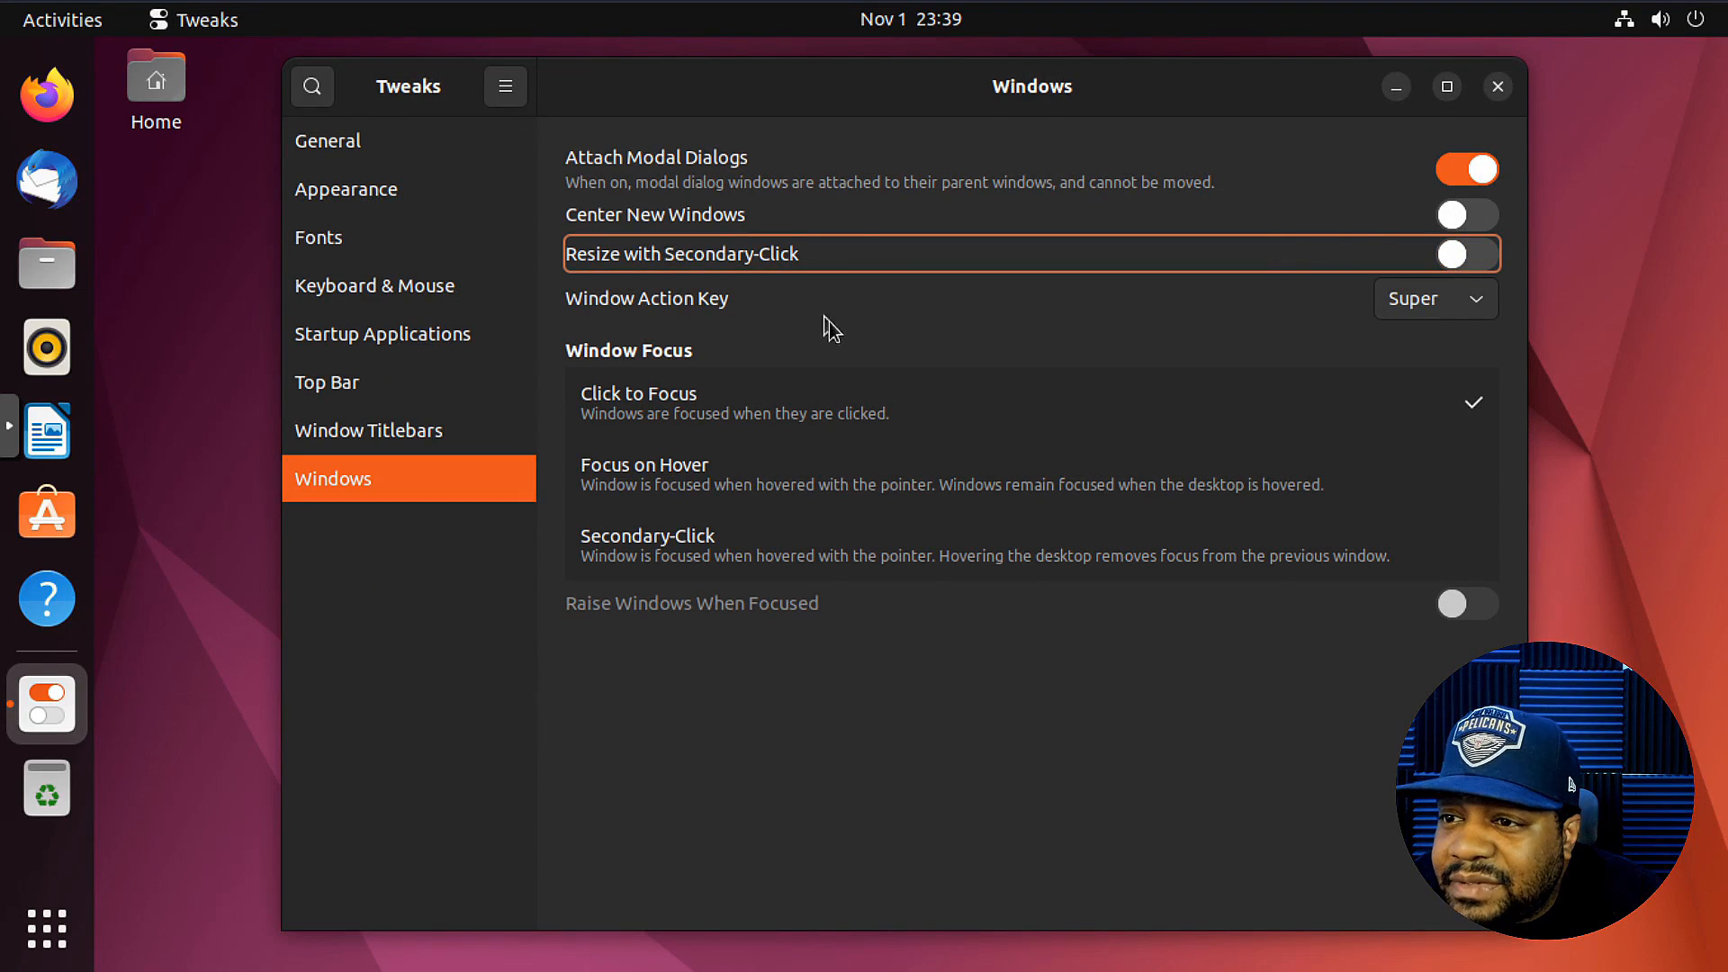
mouse_move(762, 318)
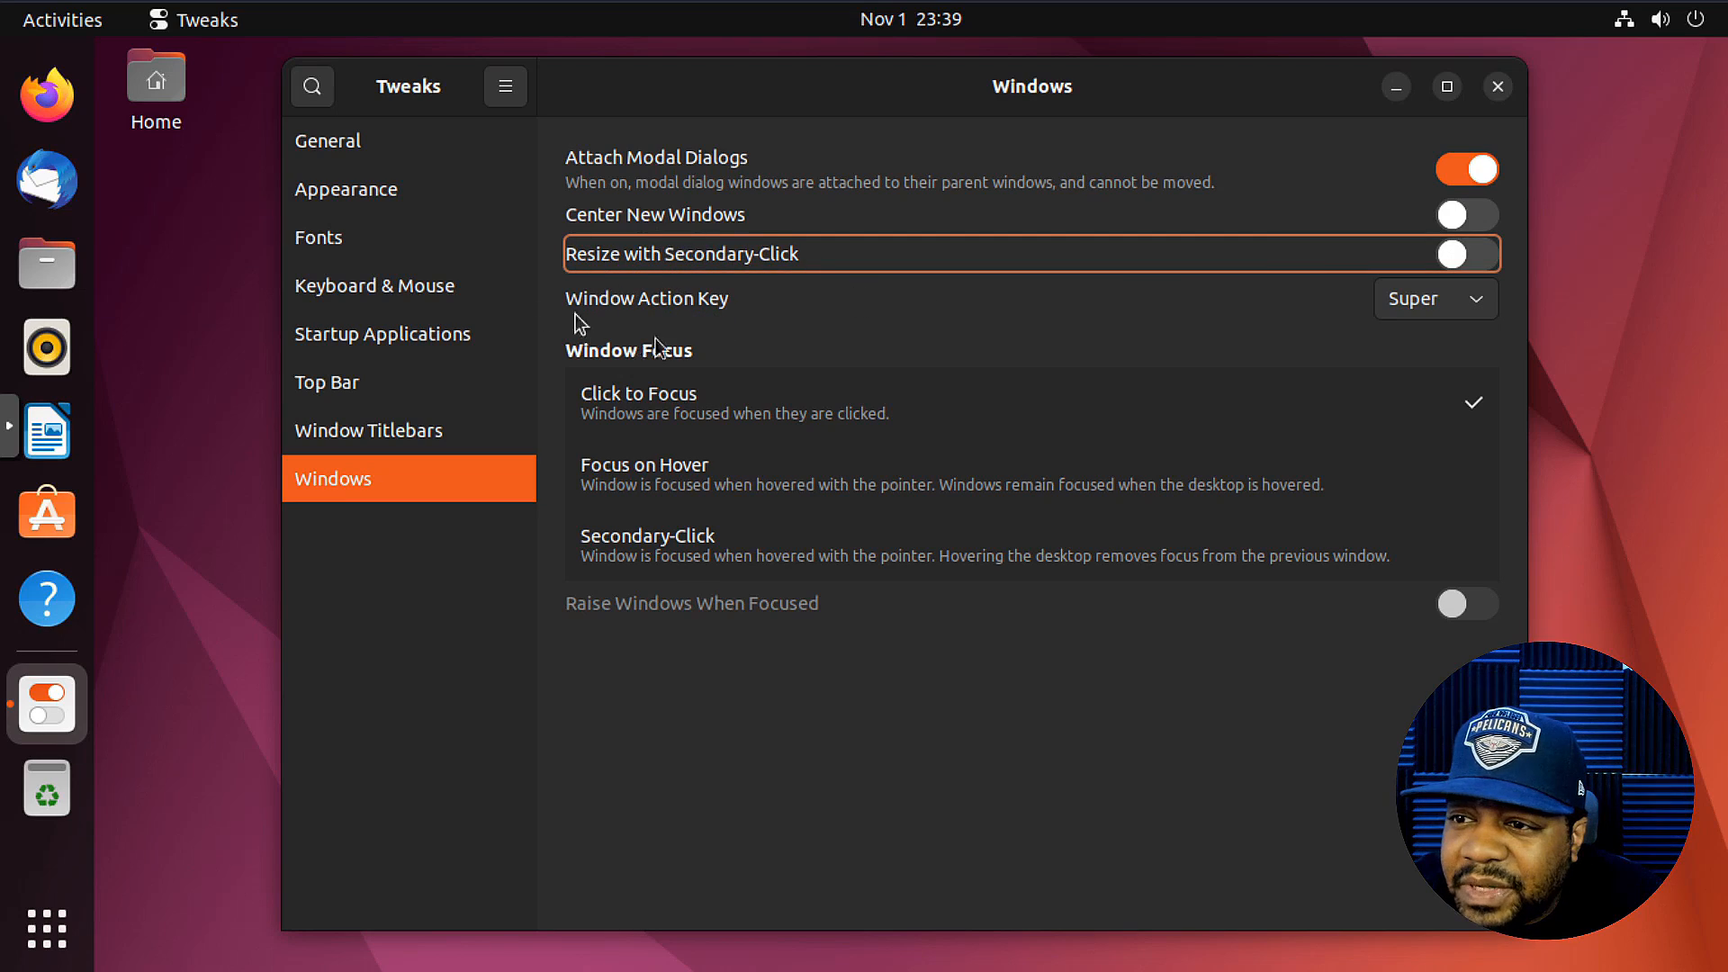
mouse_move(1488, 316)
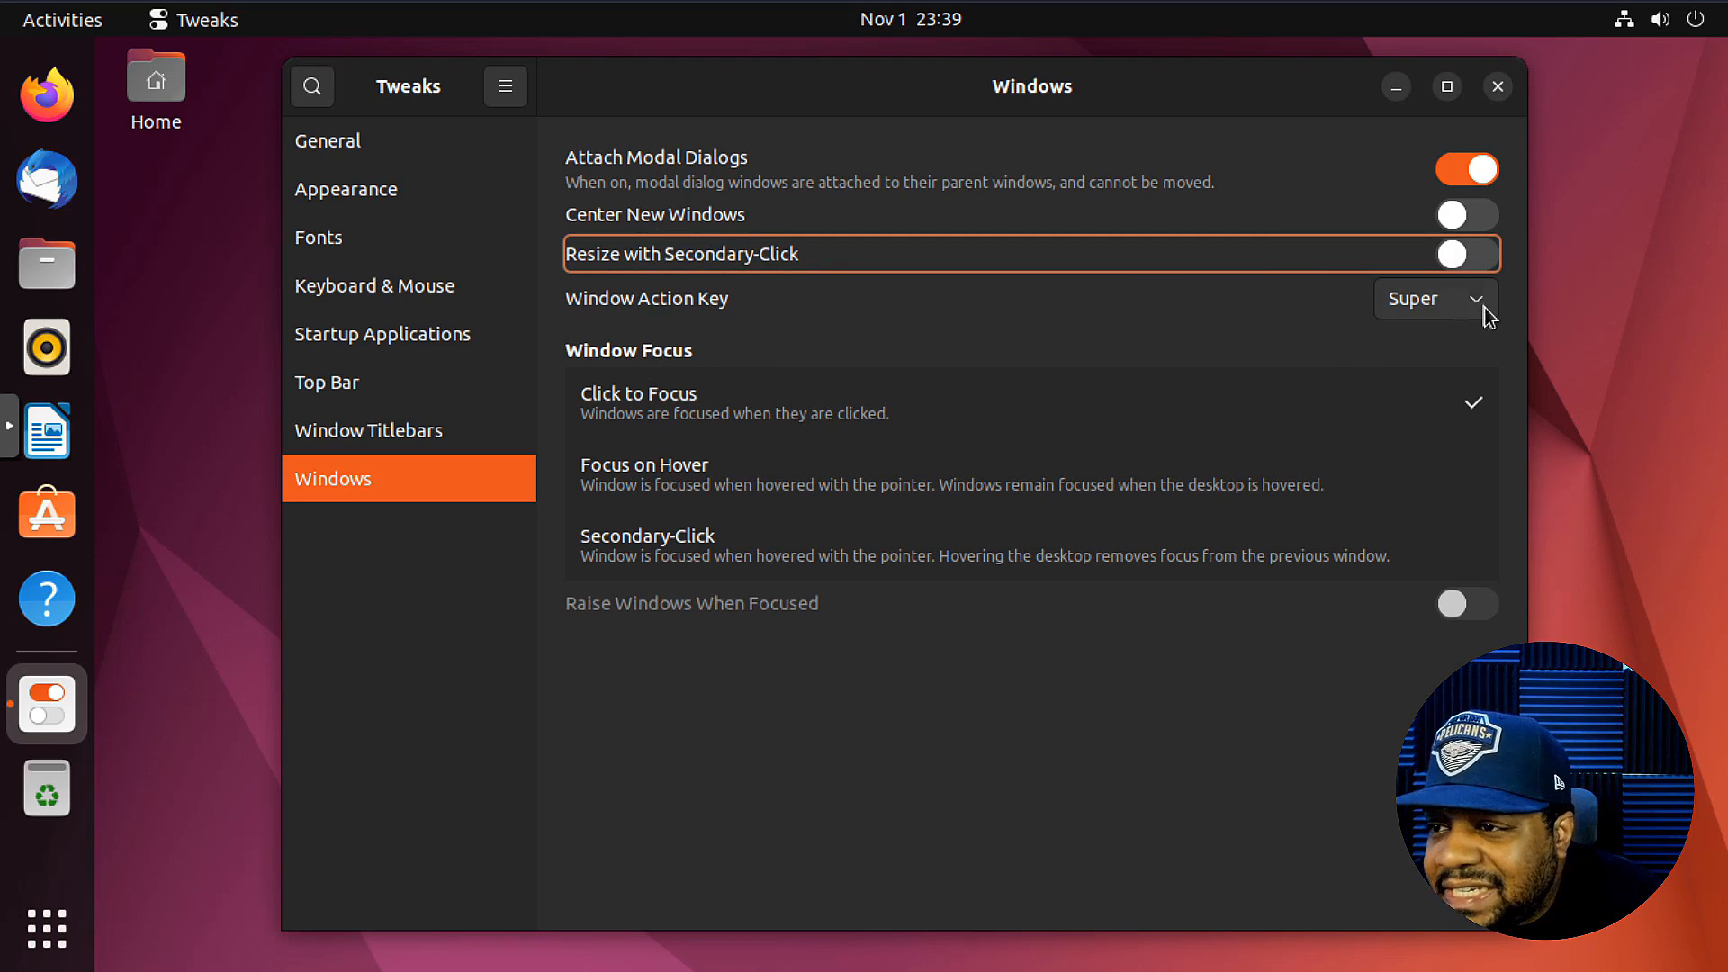
- Browse the Window Action Key choices (Alt, Disabled, Super) and keep Super
left_click(1433, 298)
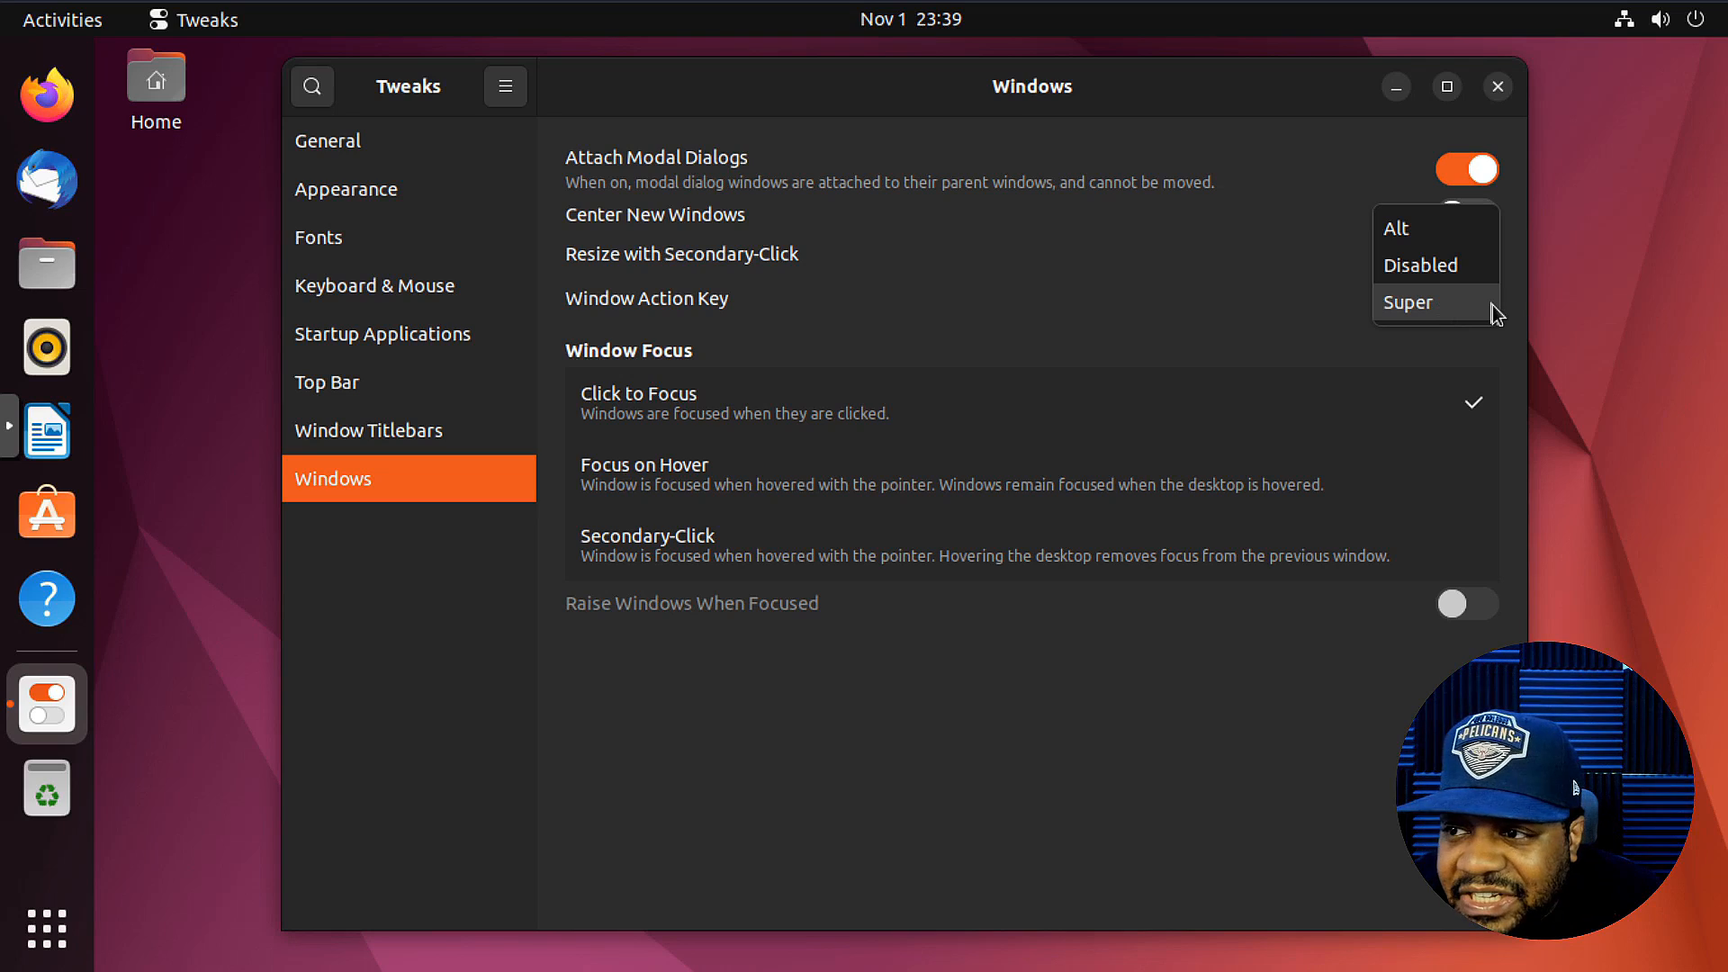
mouse_move(1488, 306)
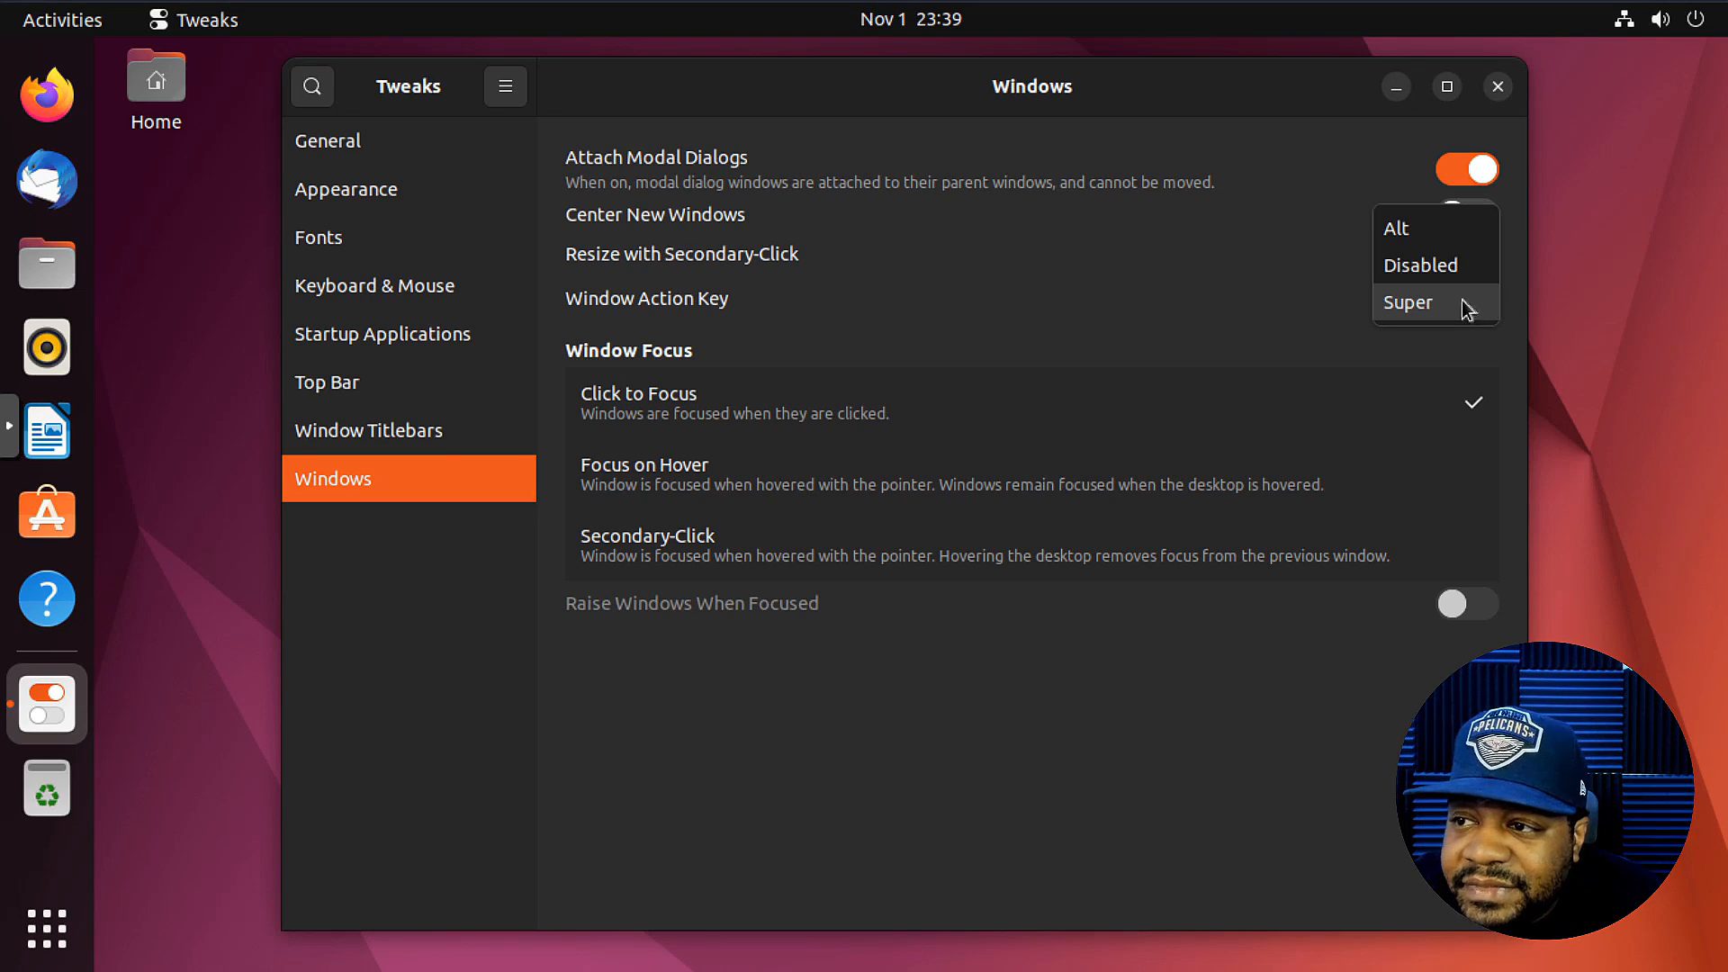
left_click(1408, 301)
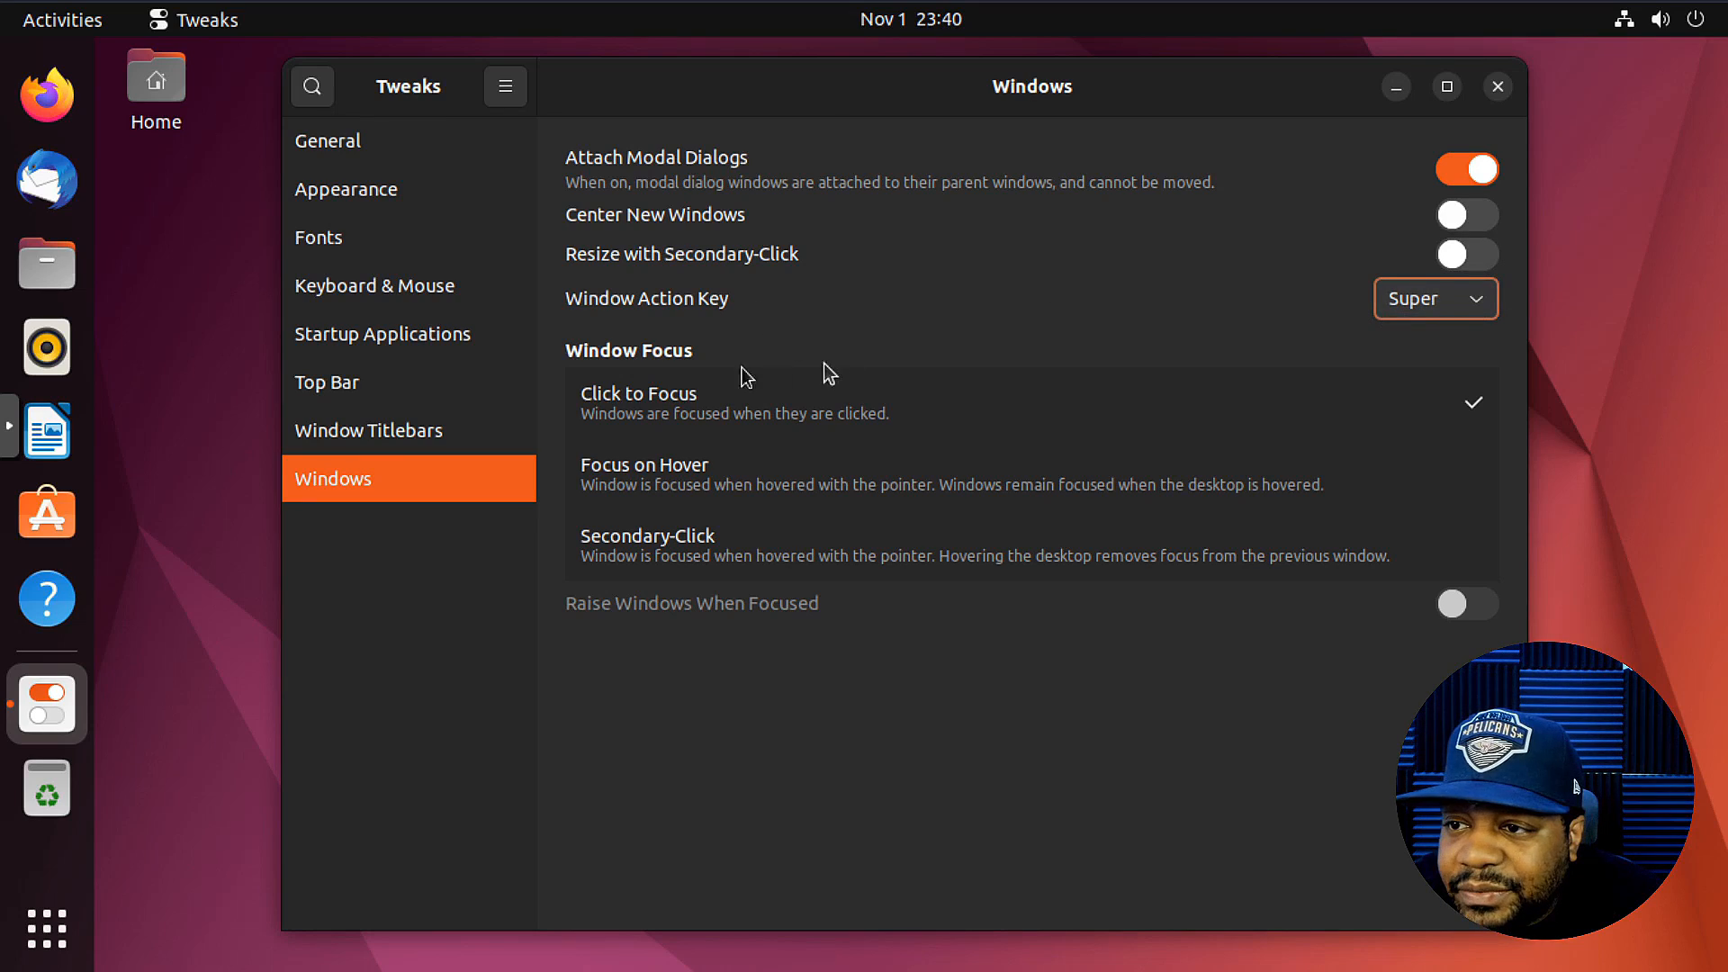
mouse_move(818, 328)
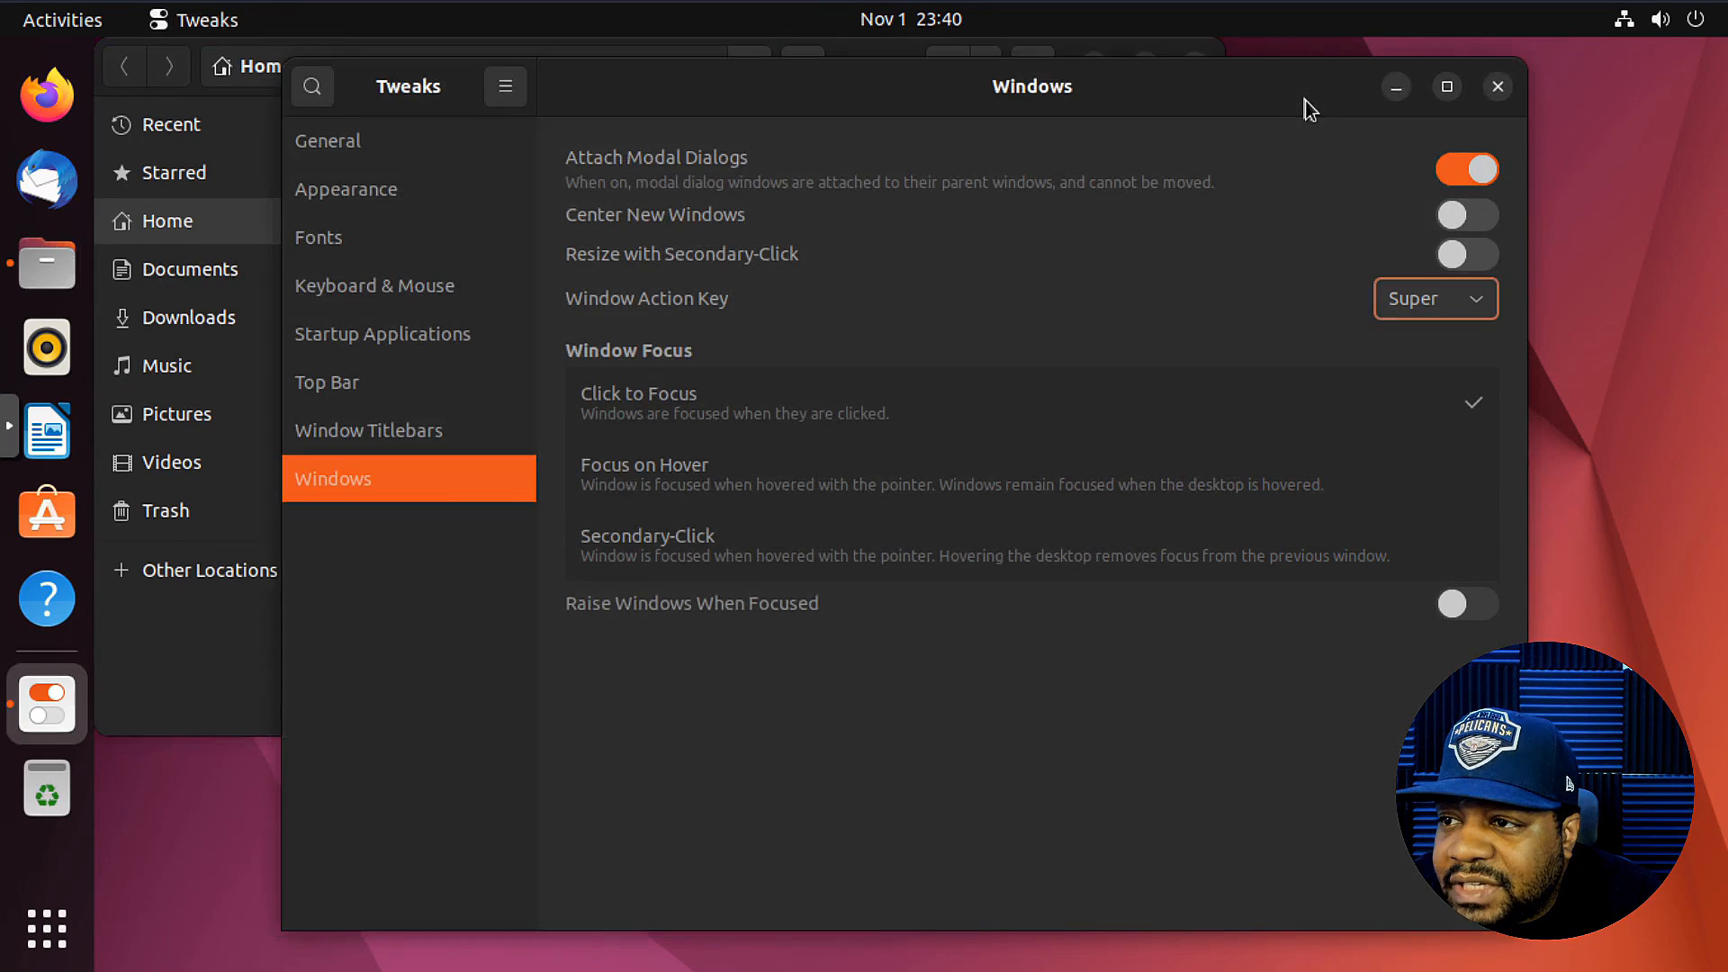
mouse_move(595, 55)
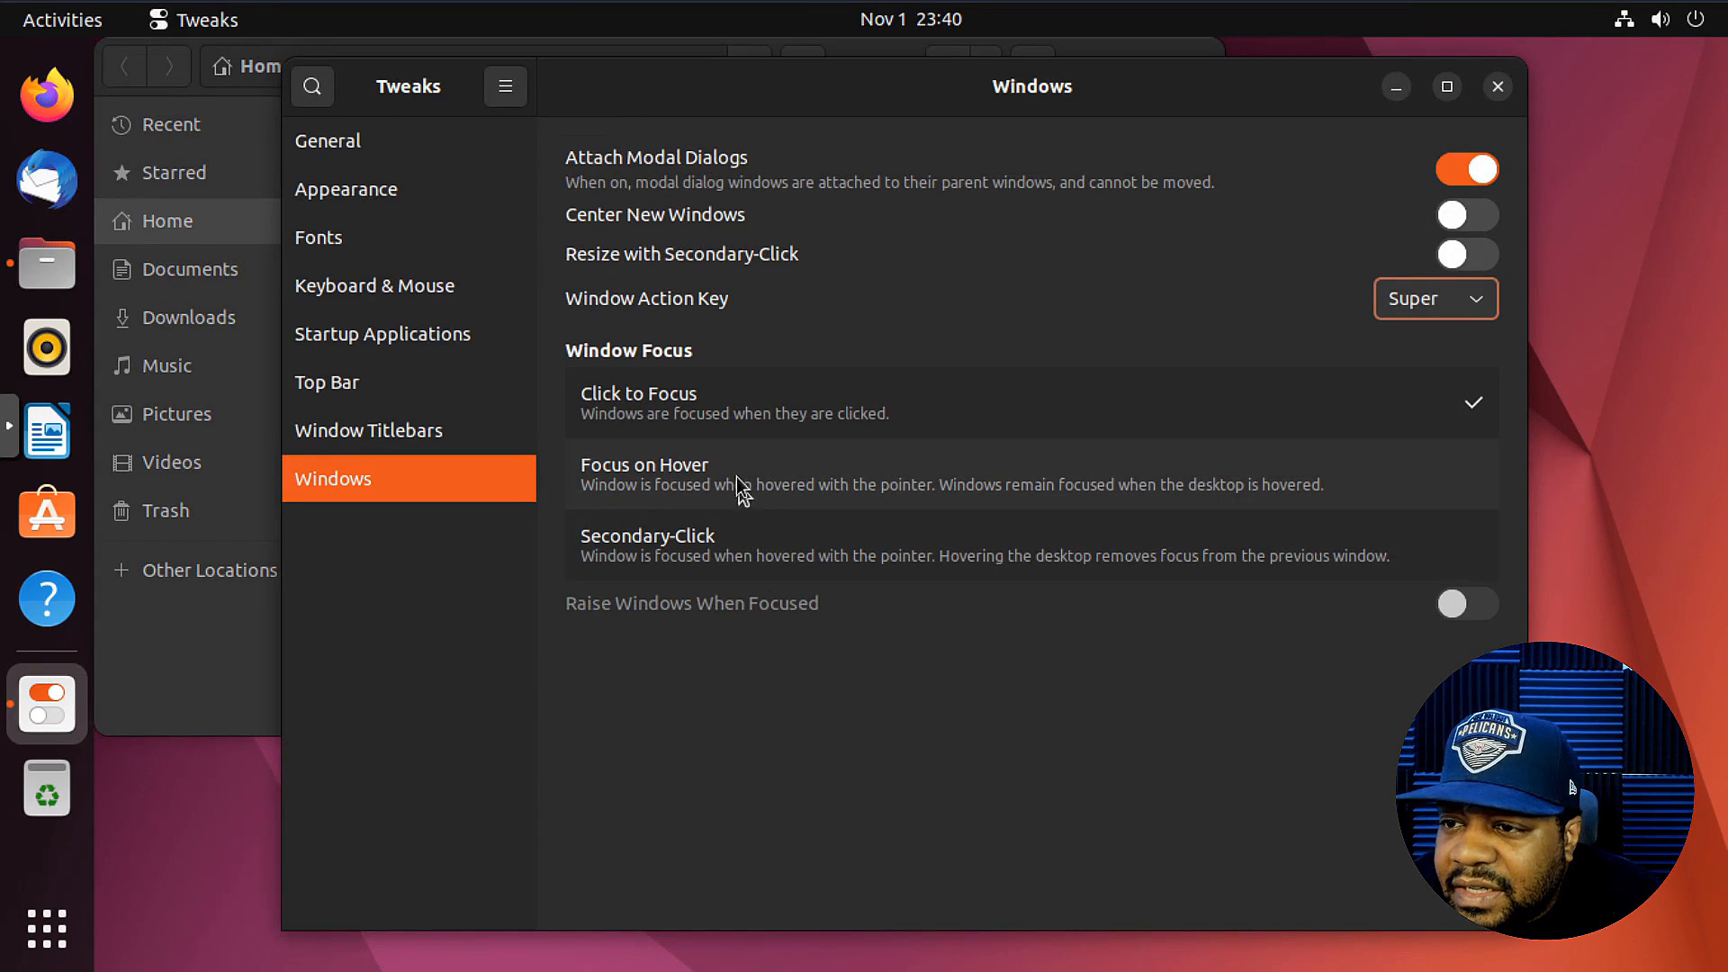
left_click(992, 474)
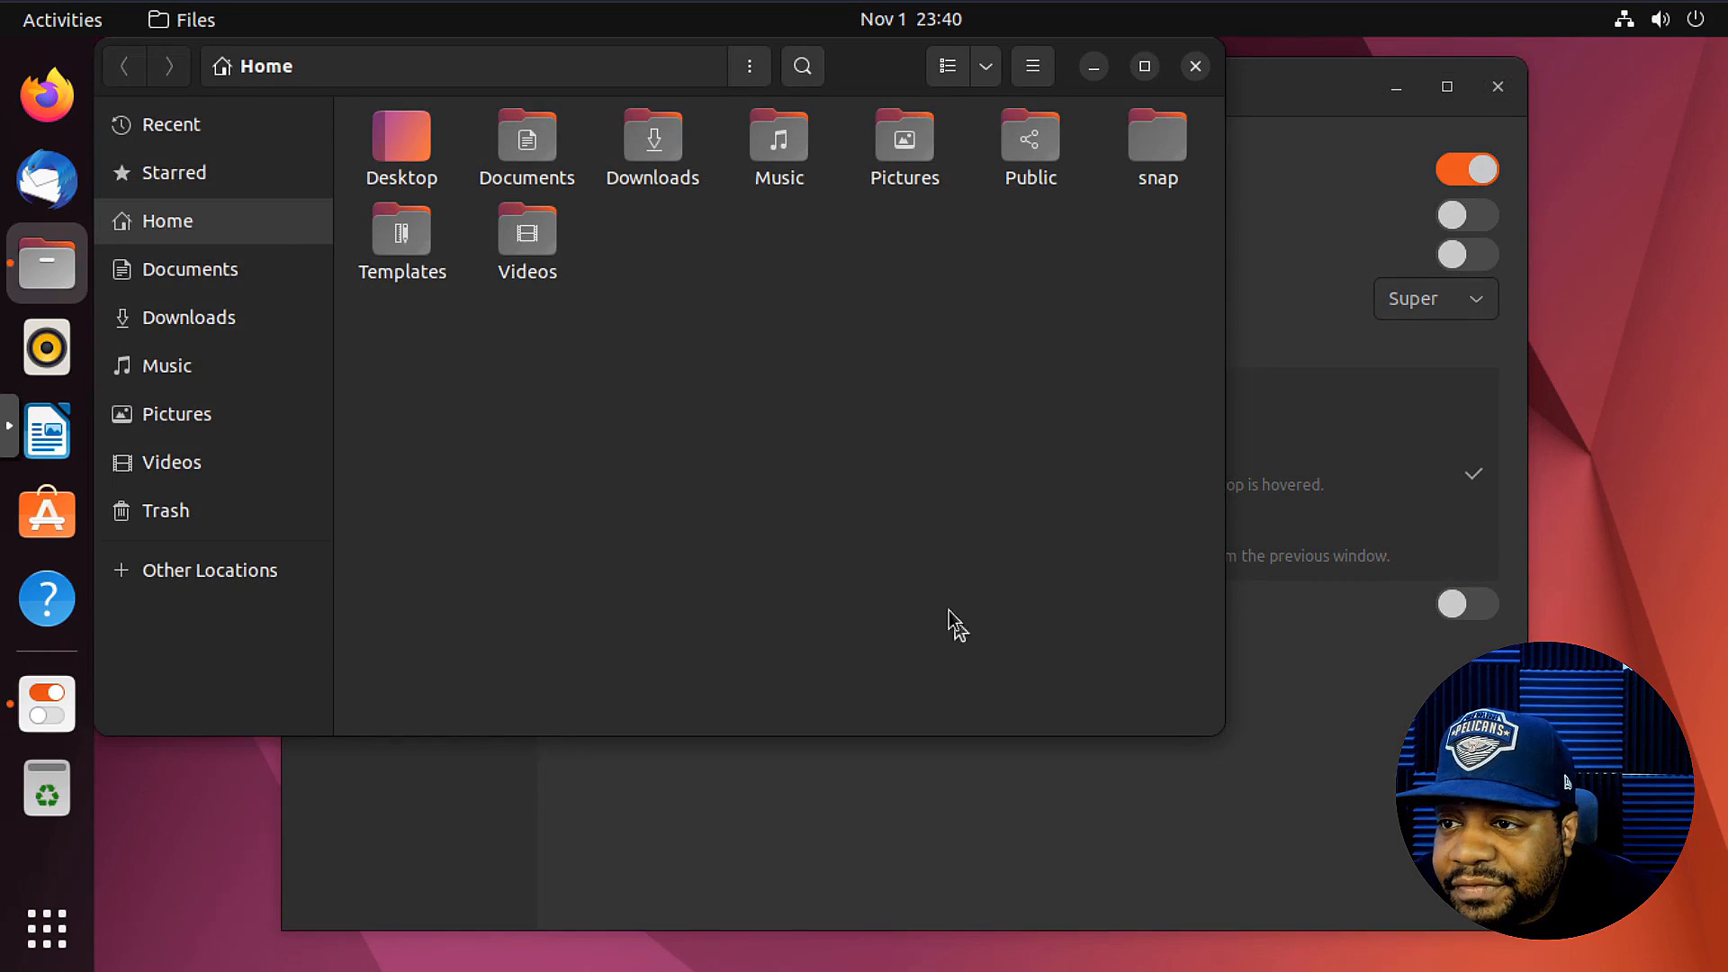
mouse_move(1001, 632)
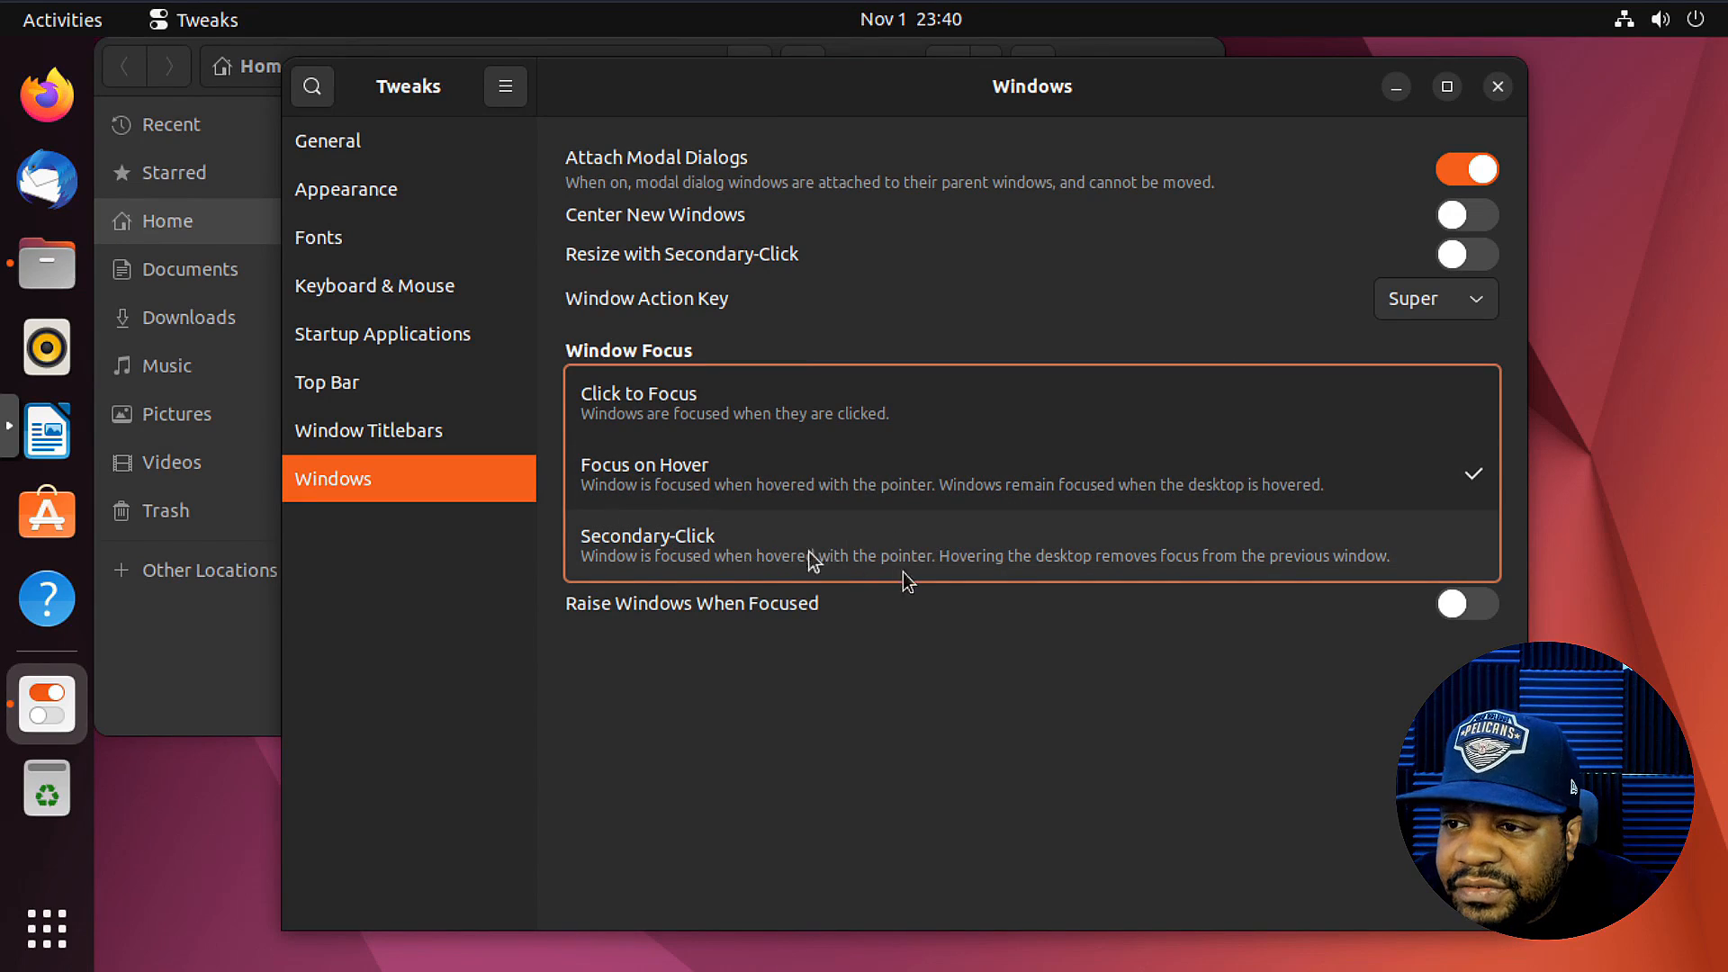
mouse_move(737, 561)
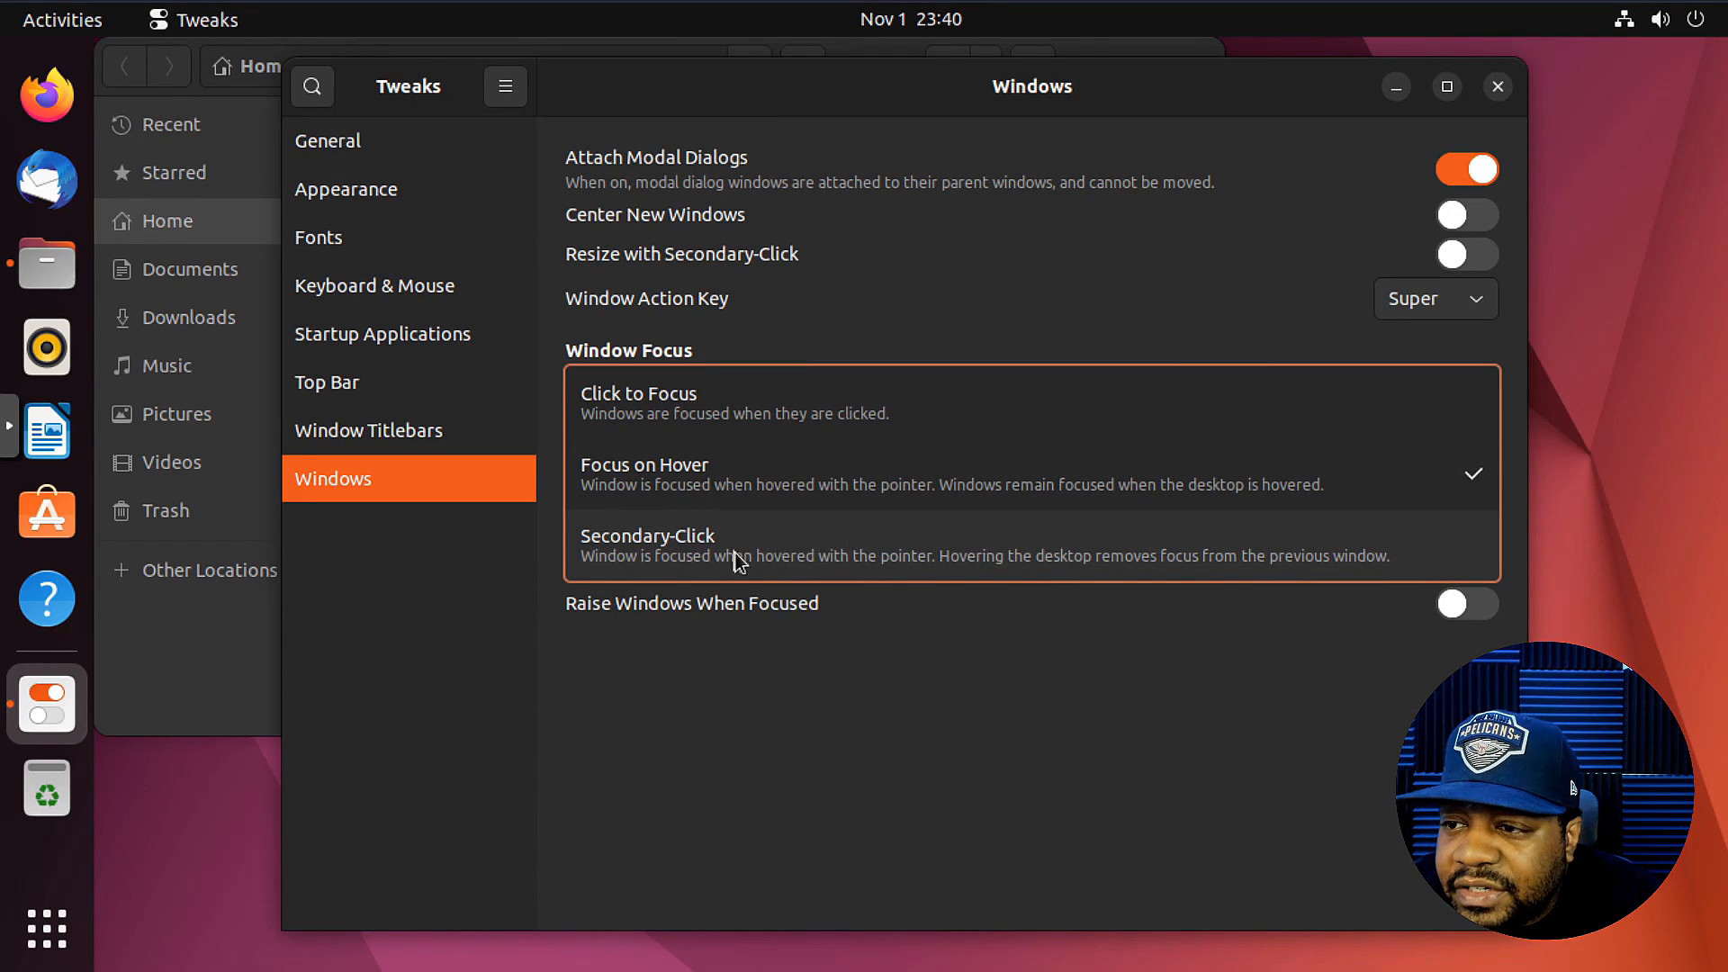
mouse_move(1315, 568)
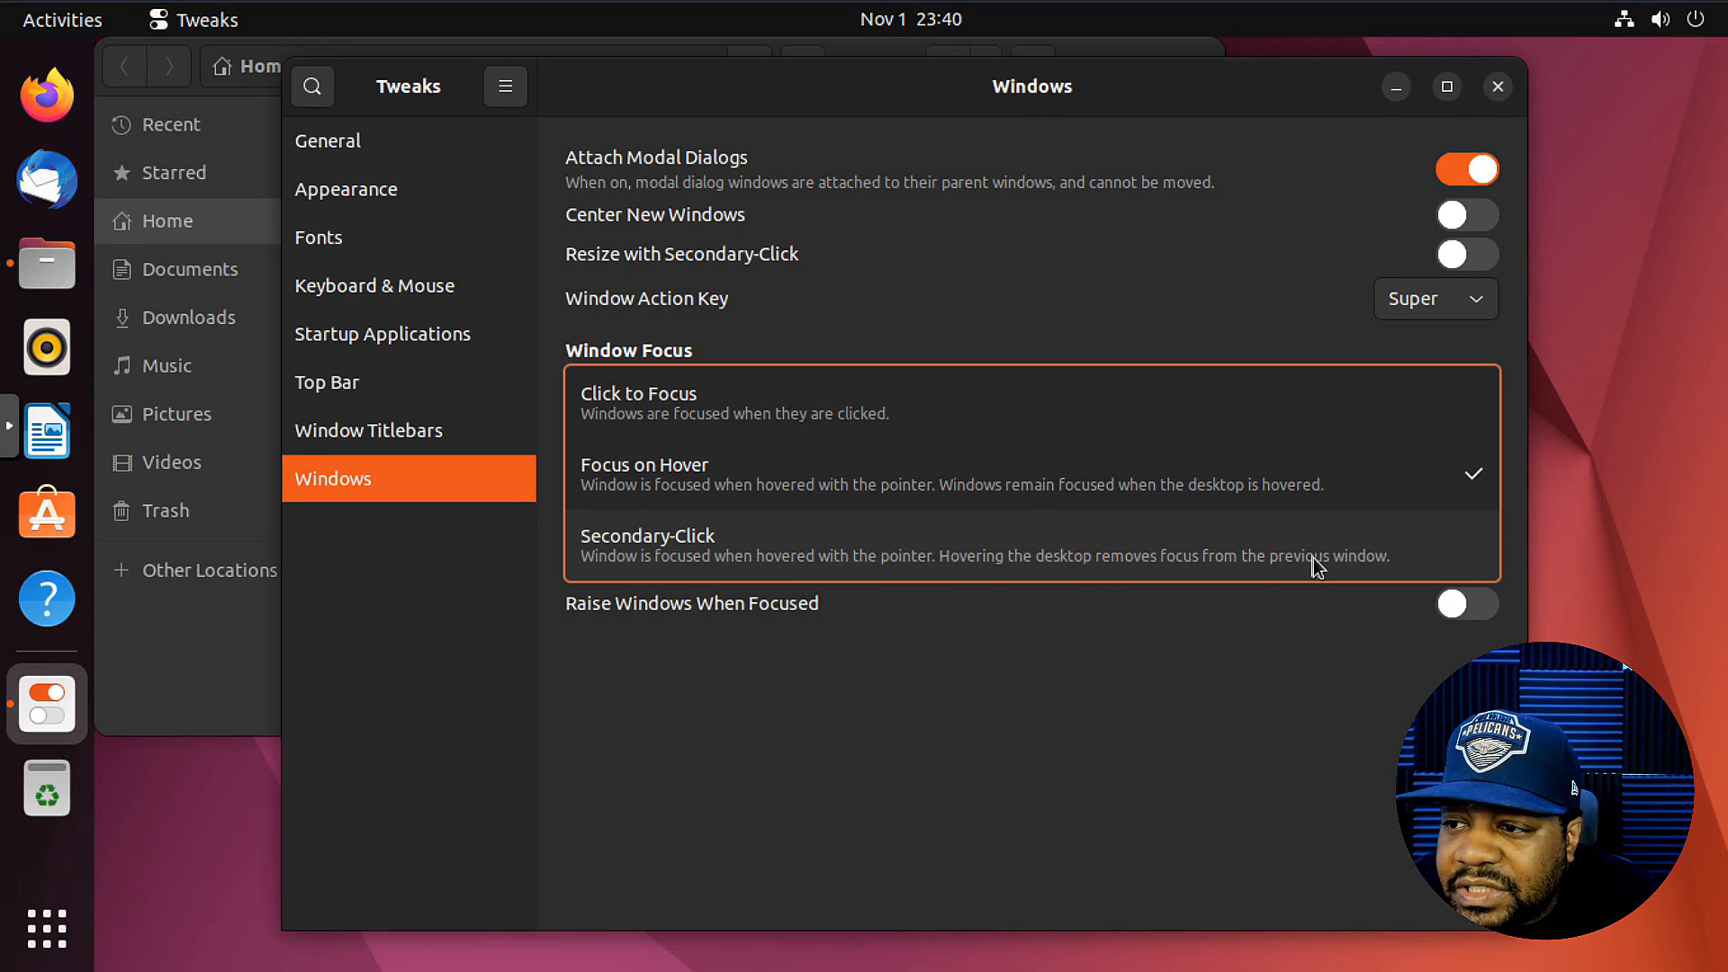
mouse_move(1380, 518)
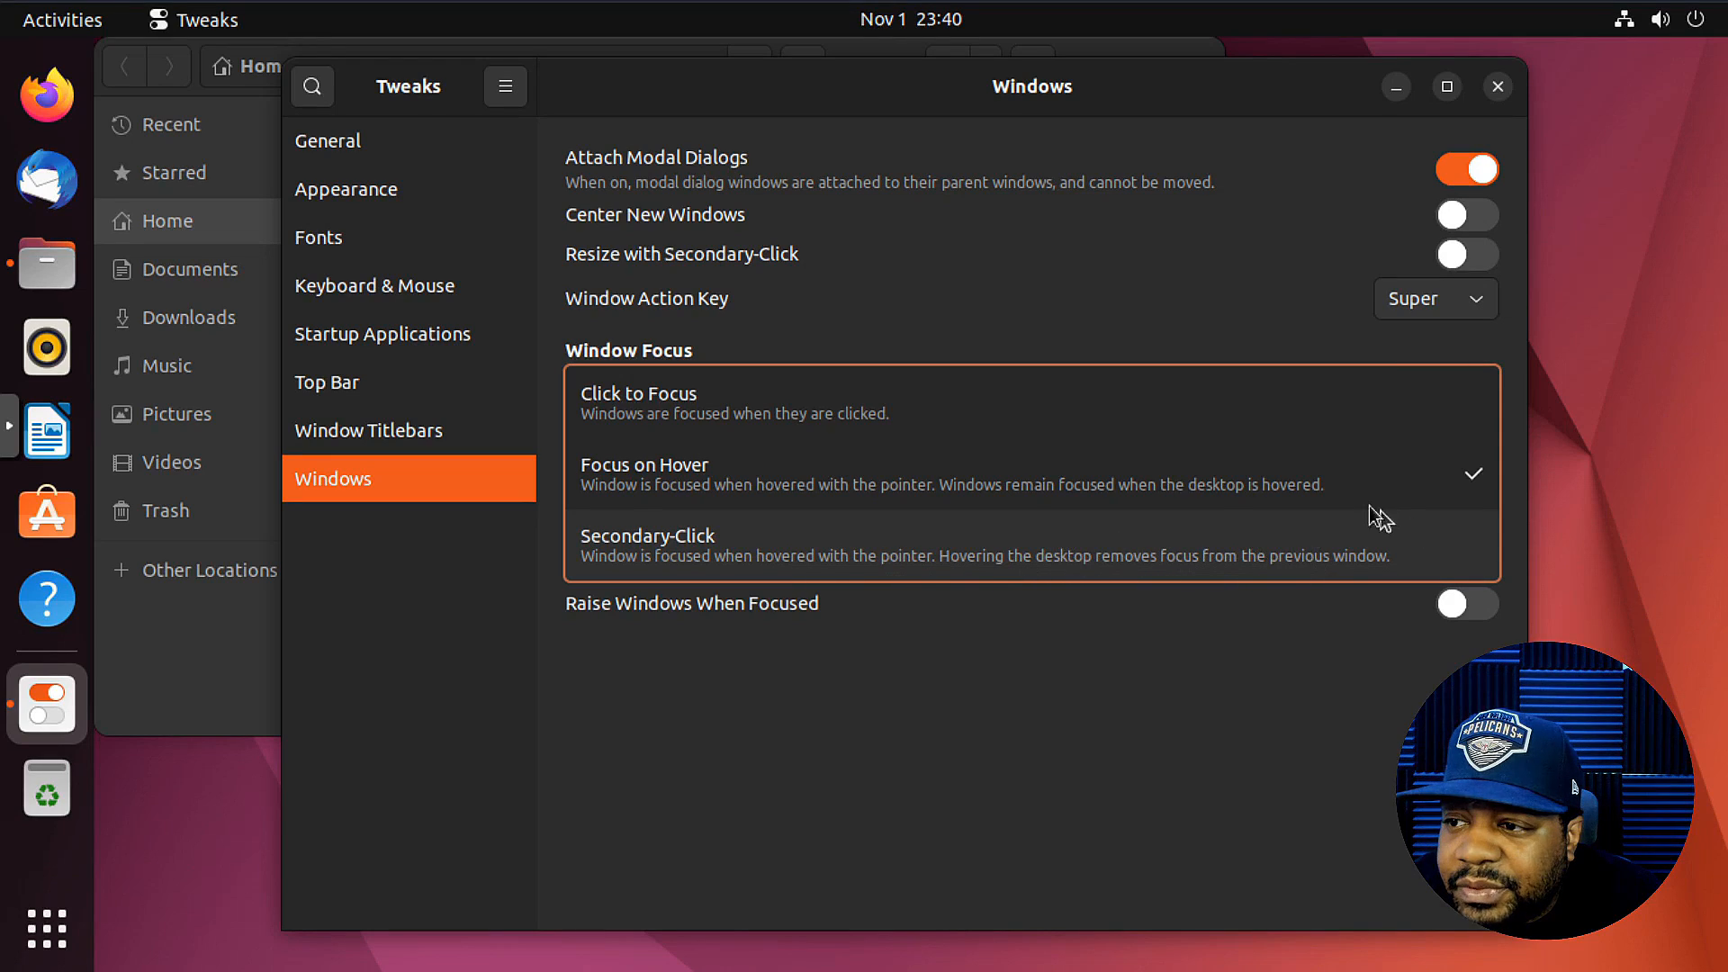
left_click(639, 402)
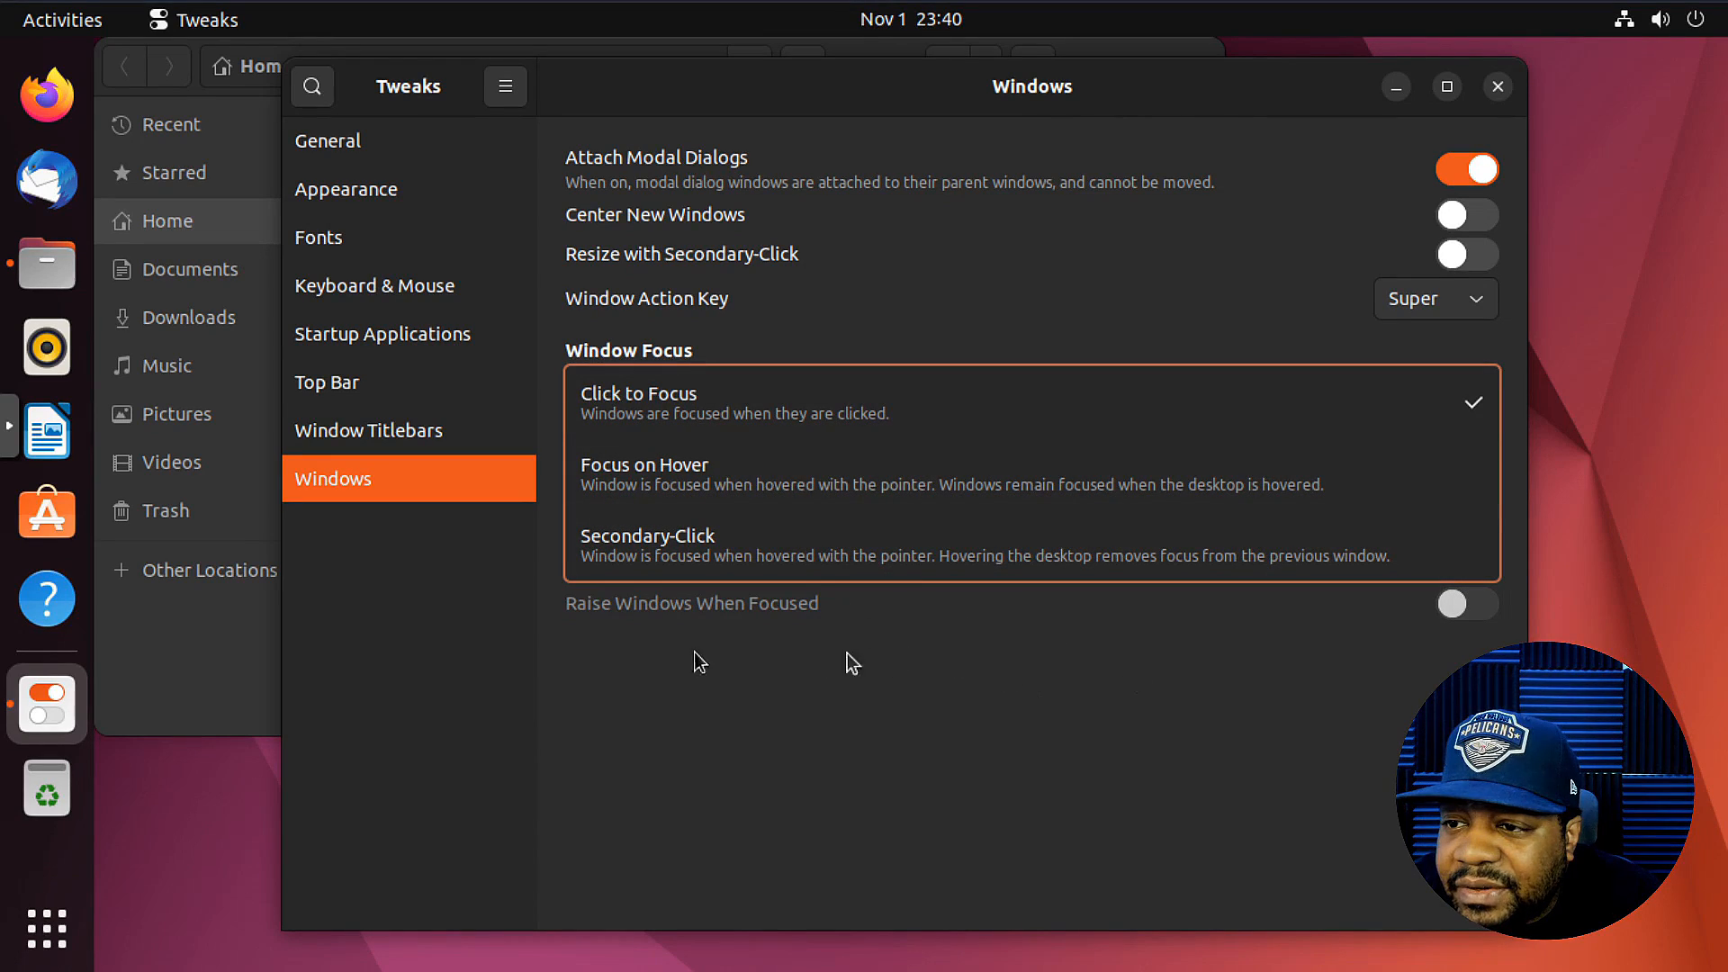
mouse_move(1466, 610)
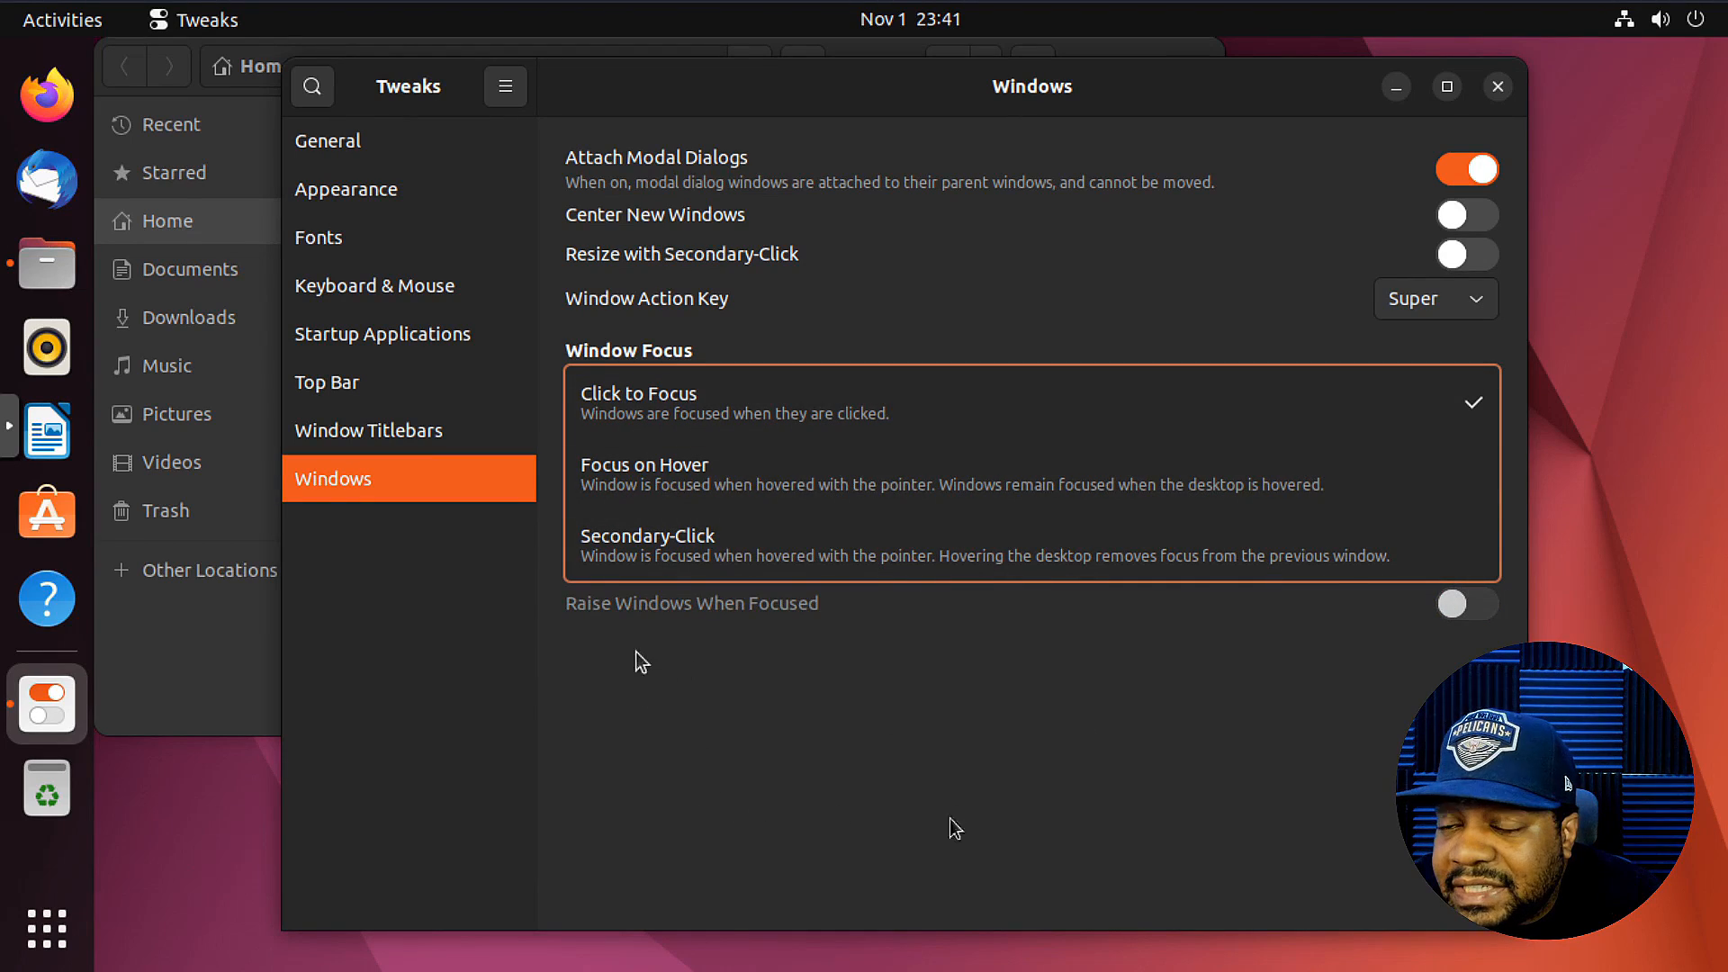
- Show the About Tweaks dialog with version 42.beta from the header menu
left_click(505, 86)
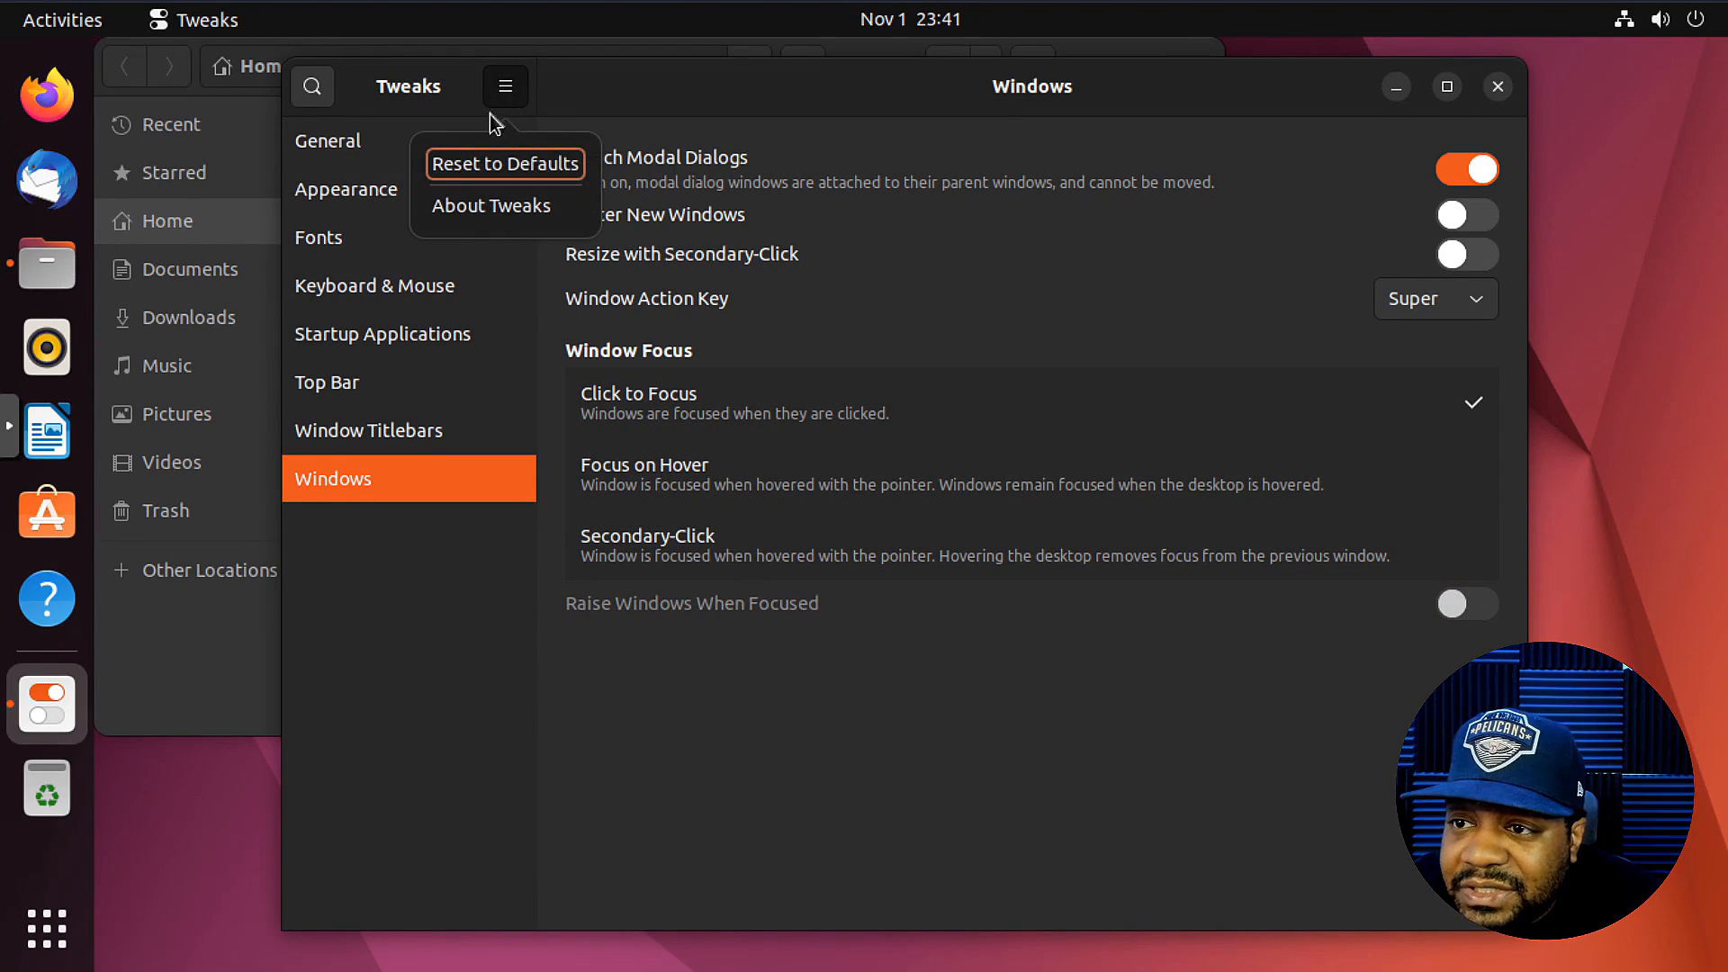
left_click(491, 206)
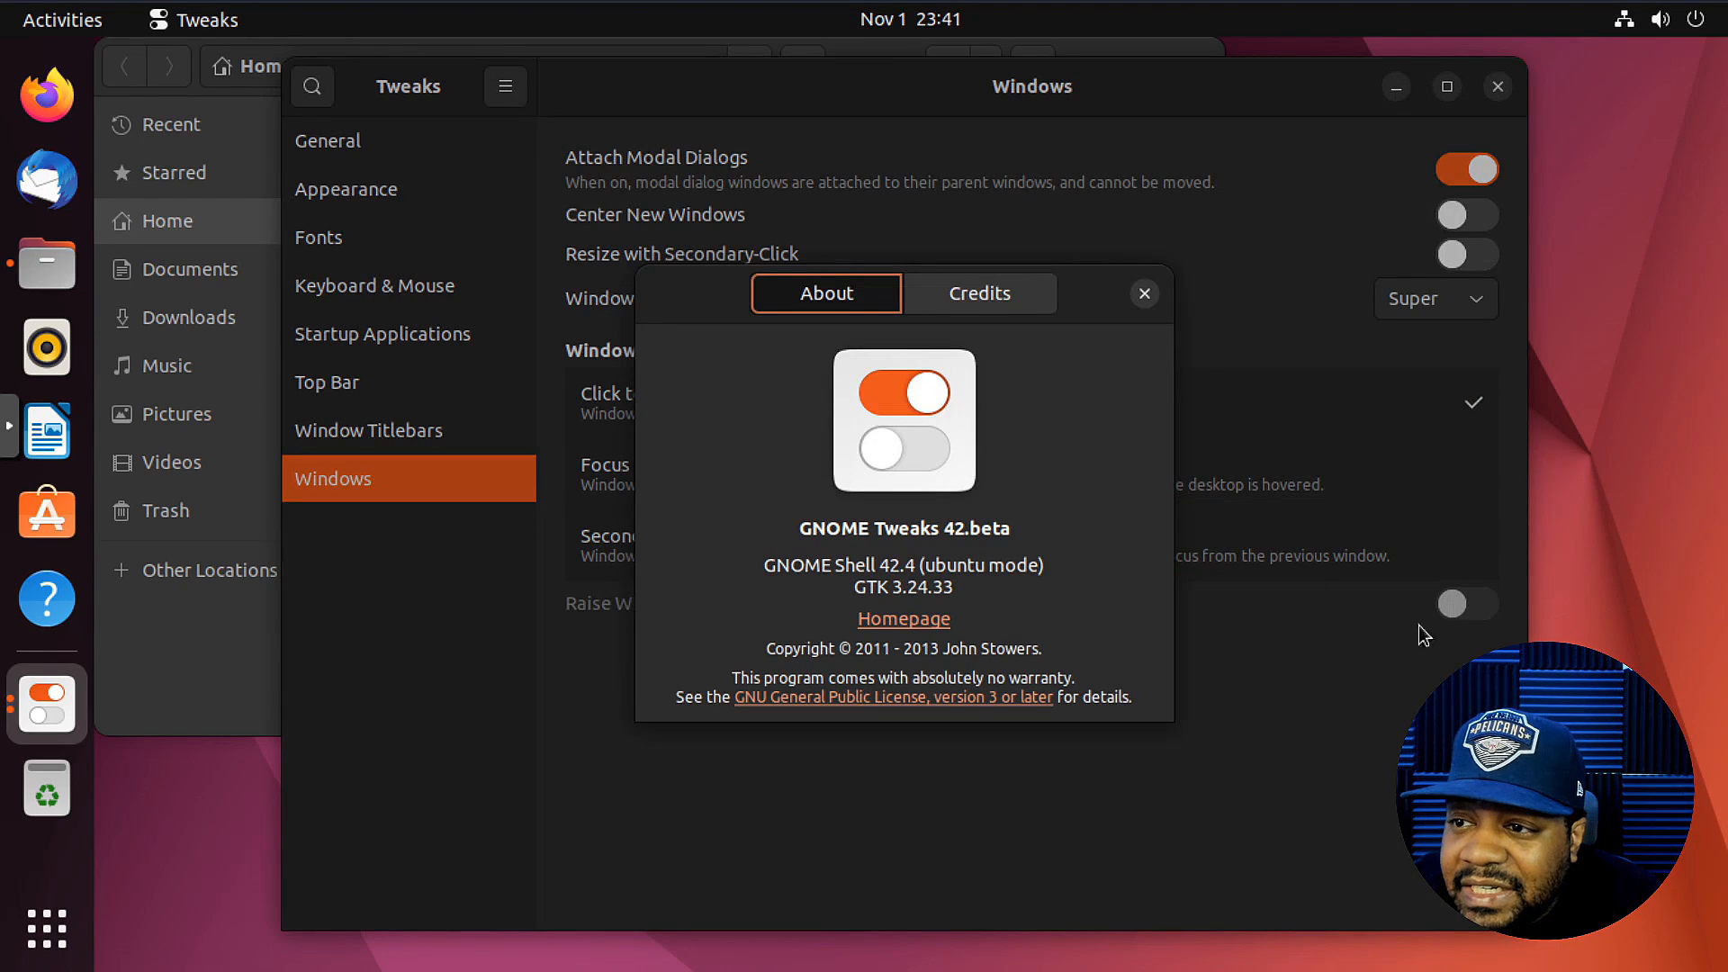
mouse_move(922, 606)
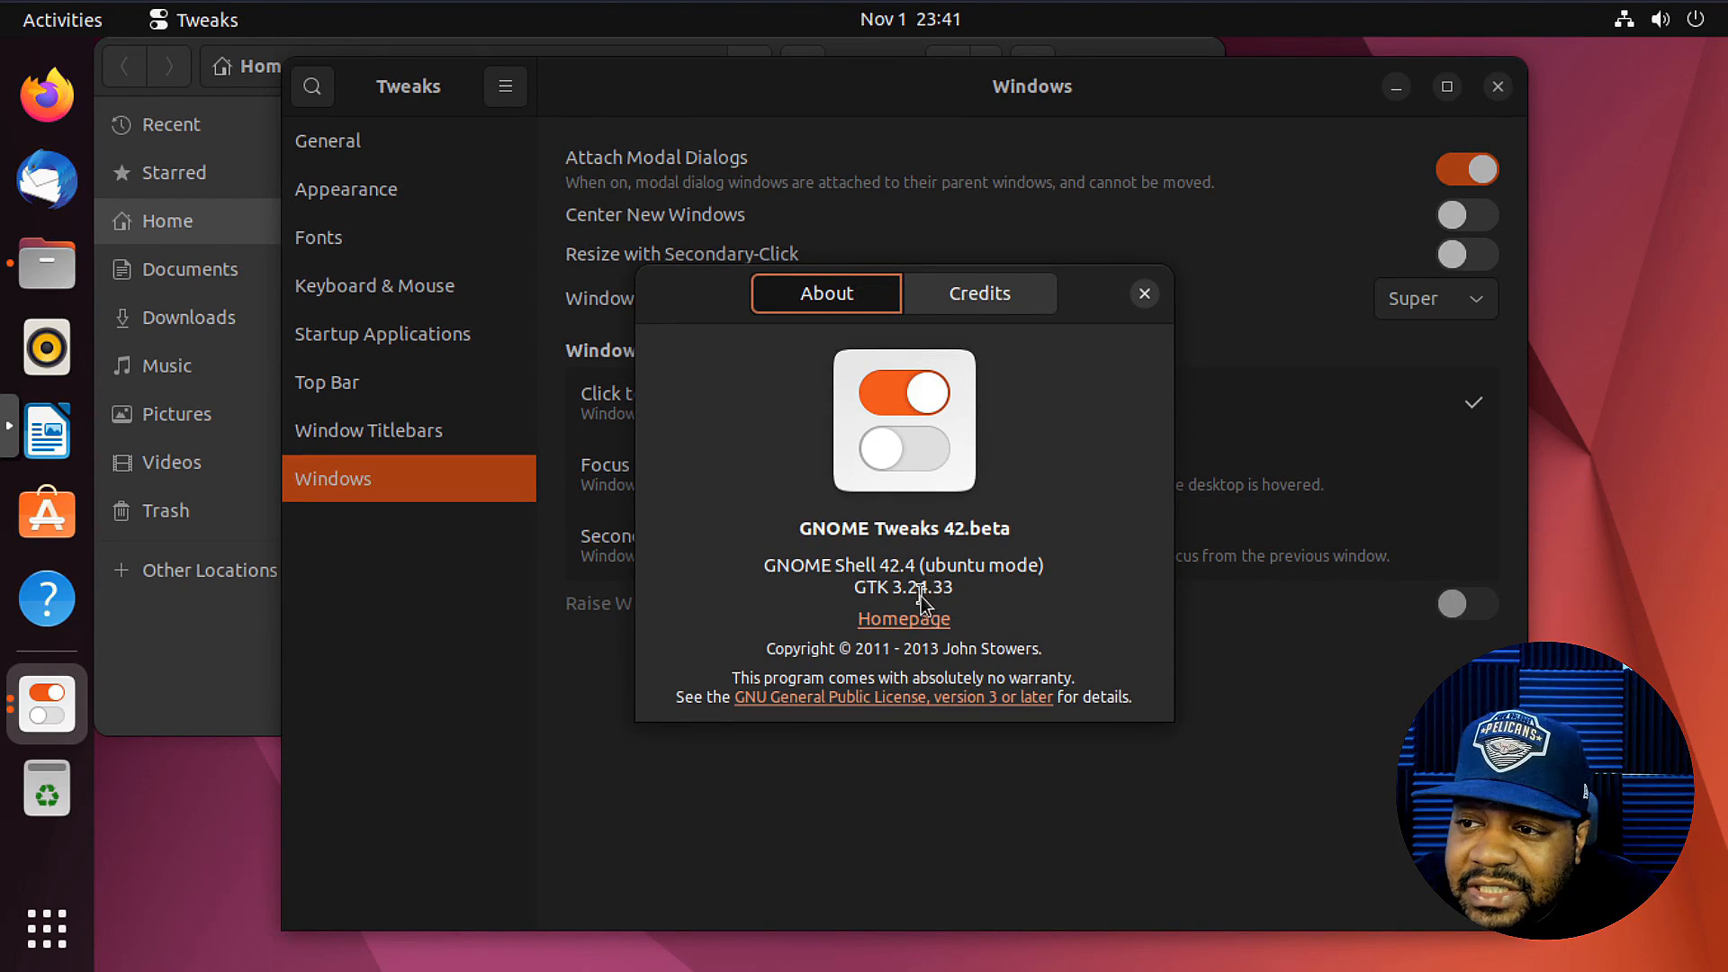
mouse_move(970, 546)
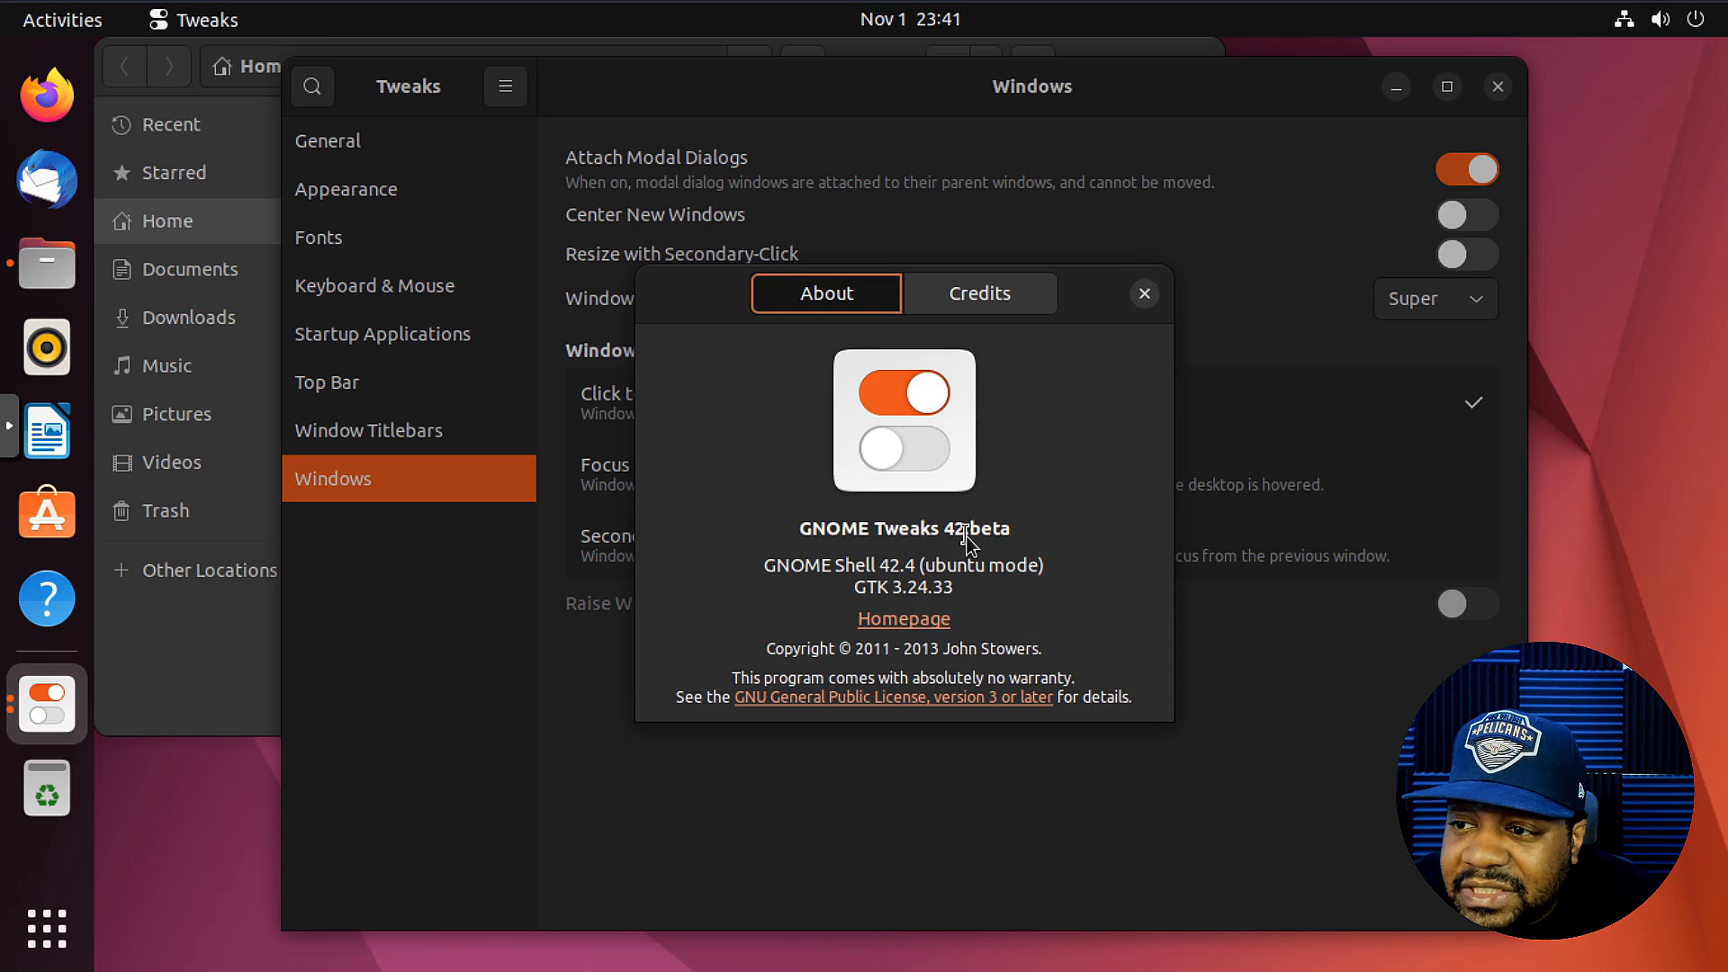